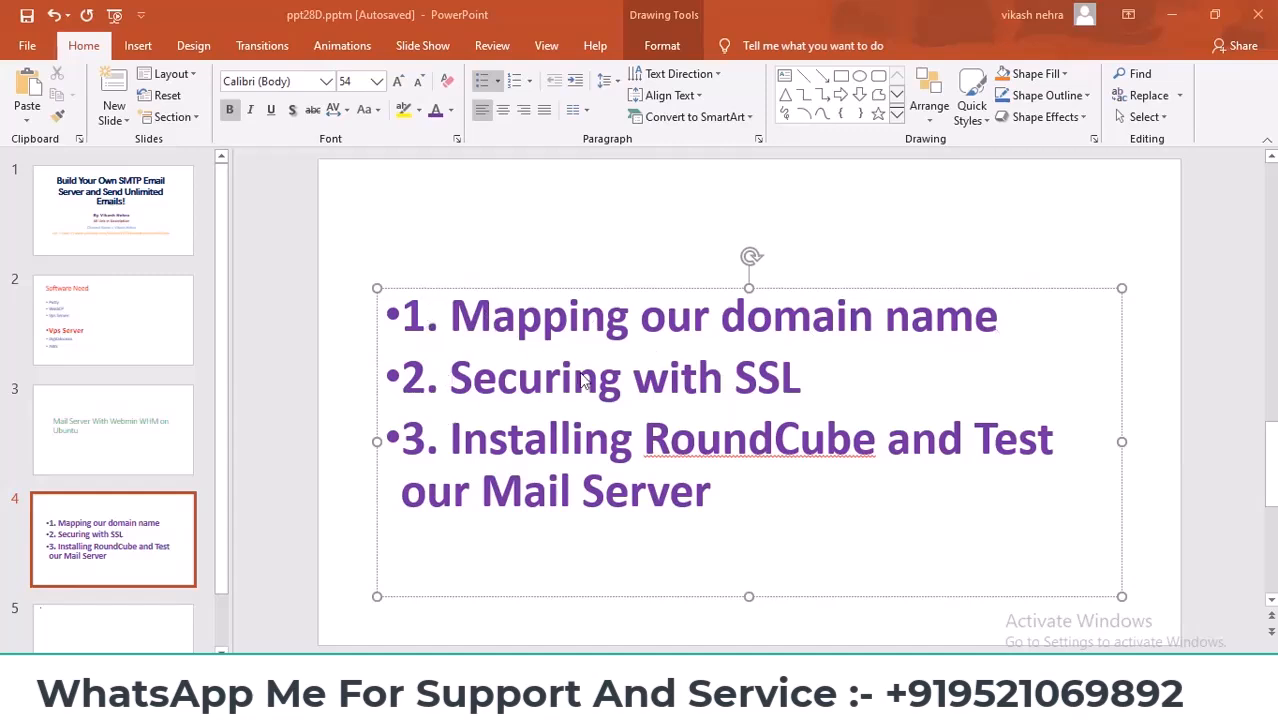
mouse_move(690, 459)
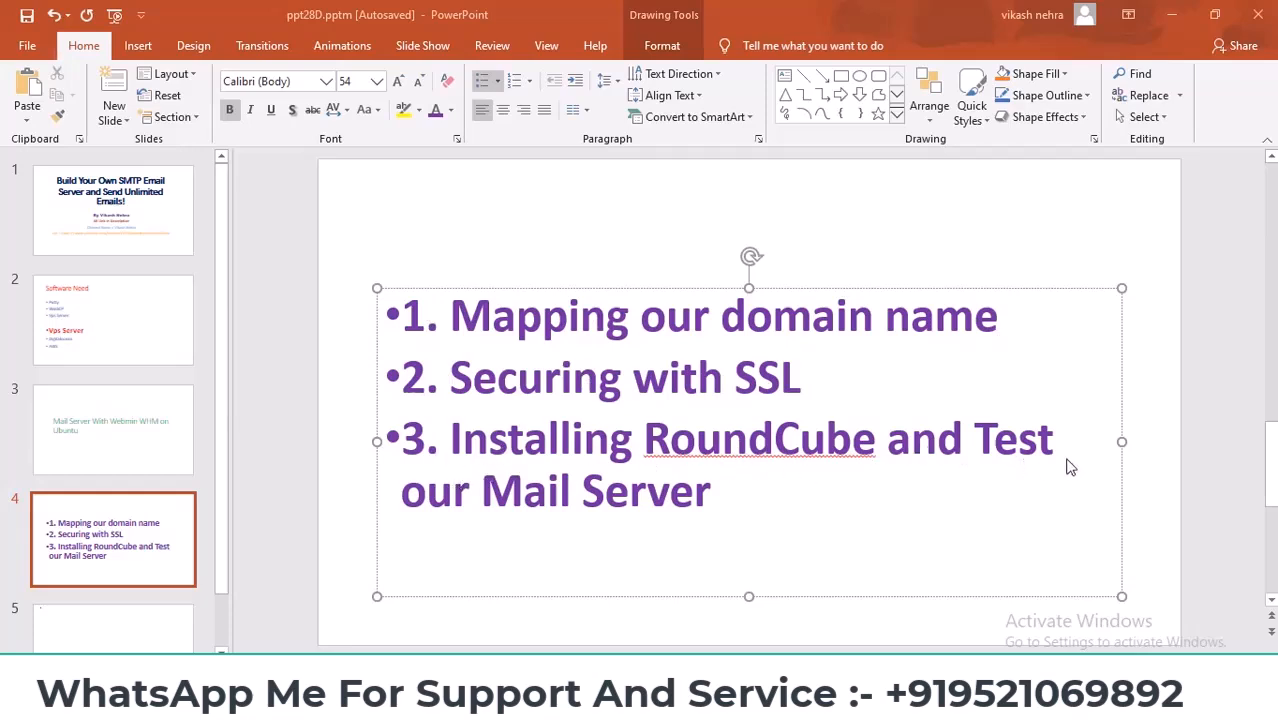
mouse_move(5, 480)
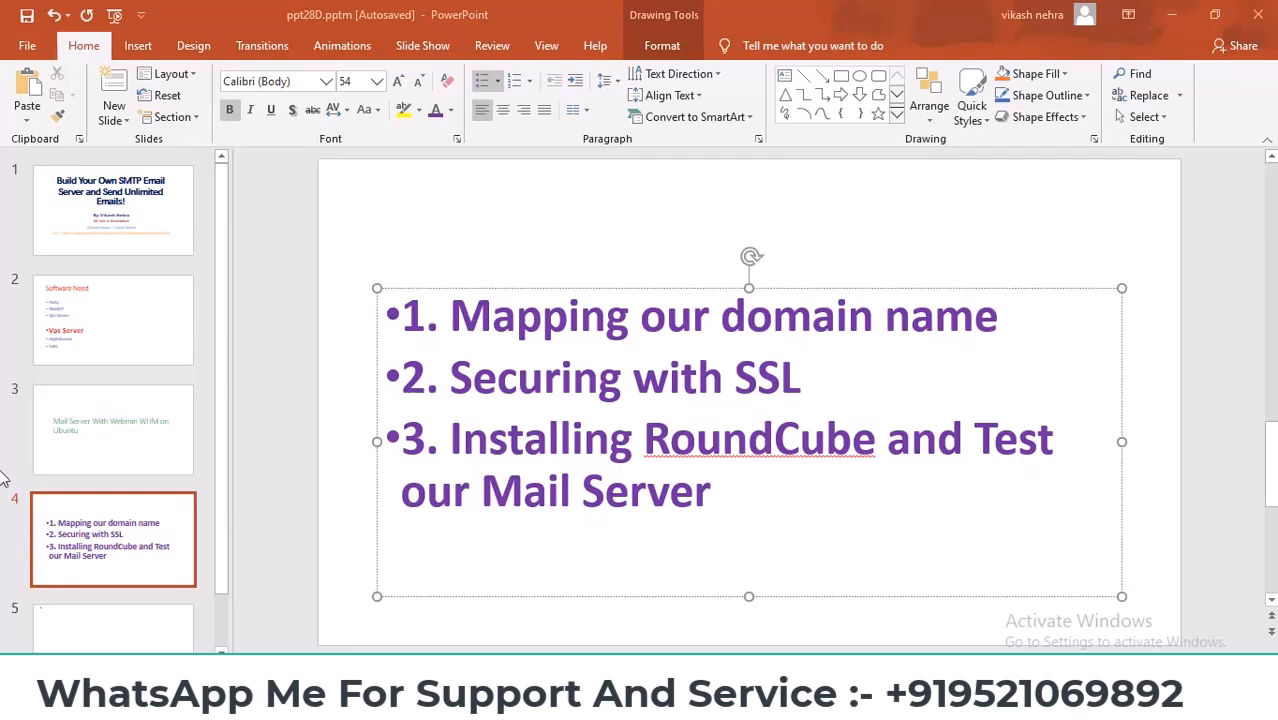
Step: Show the 'Mail Server With Webmin' title slide, then return to the three-step agenda slide
click(113, 430)
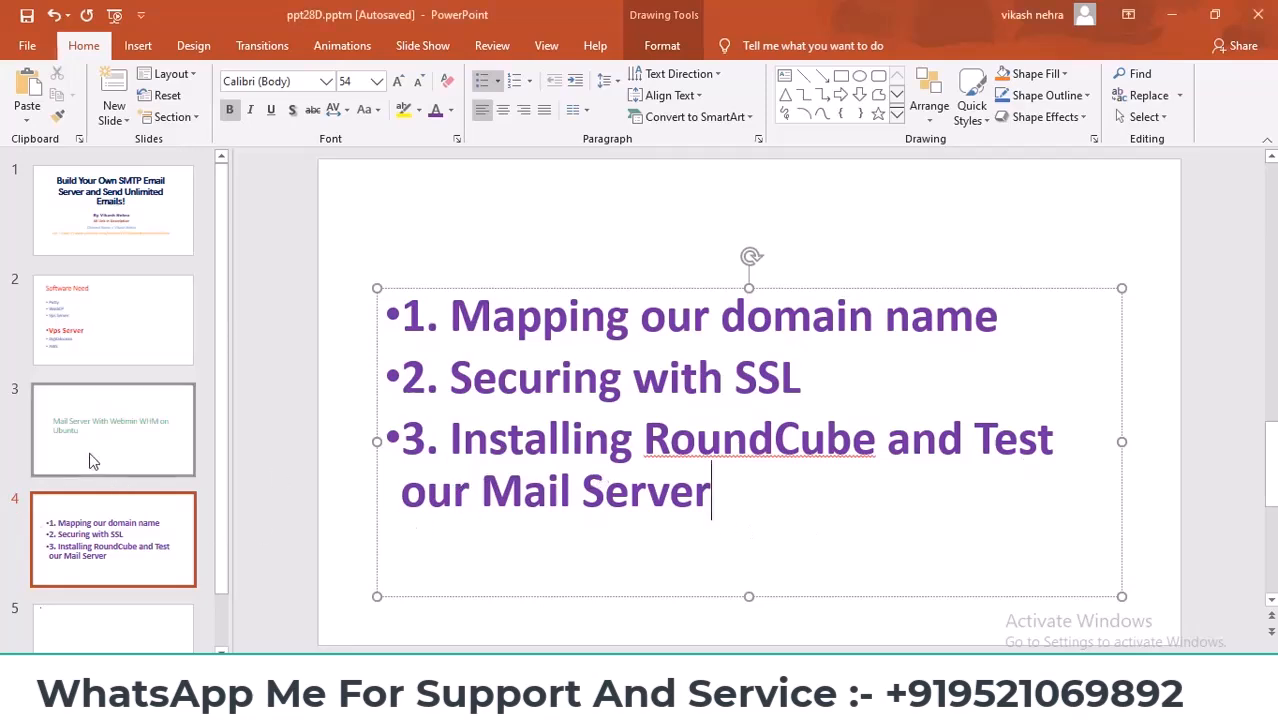
click(113, 430)
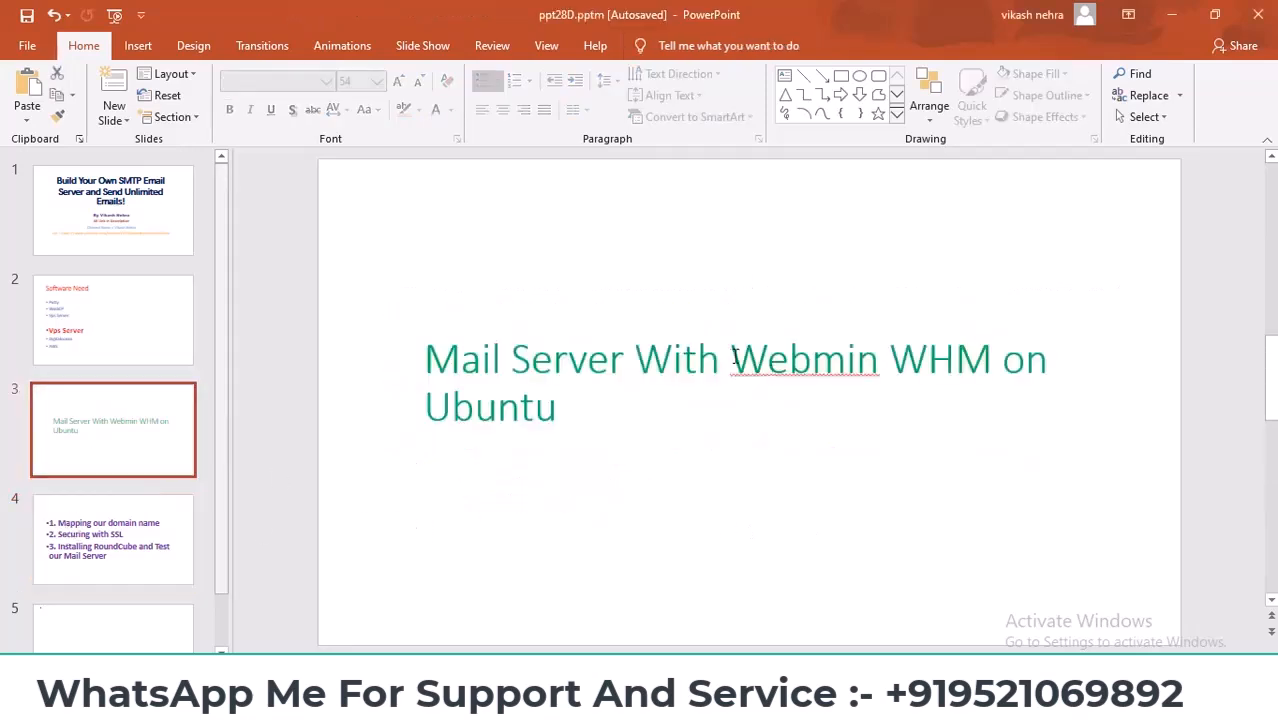
double_click(805, 358)
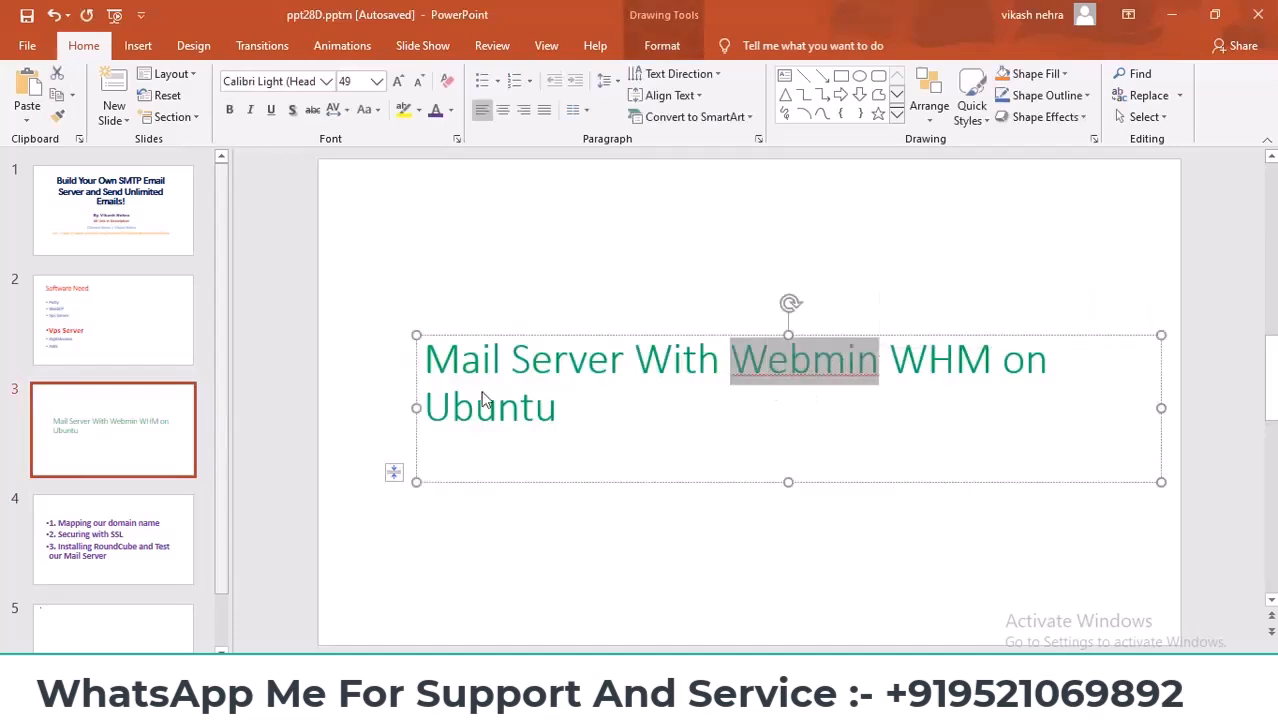
mouse_move(800, 378)
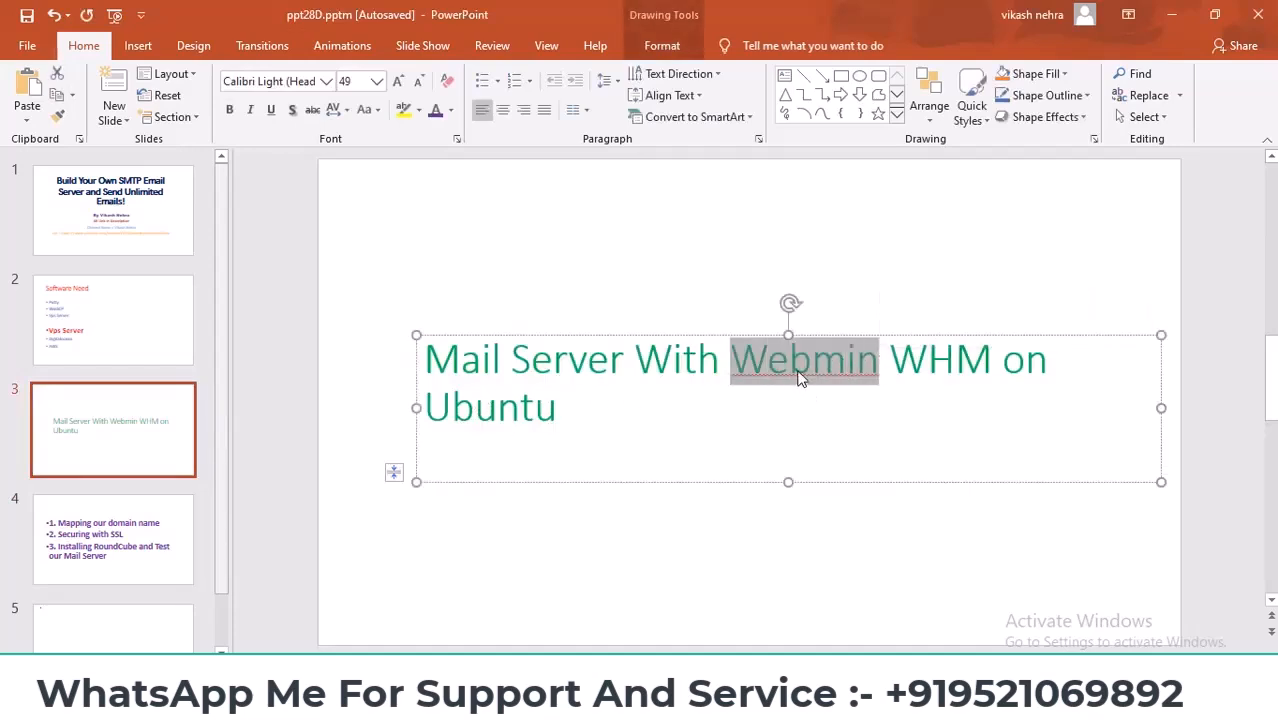
mouse_move(948, 371)
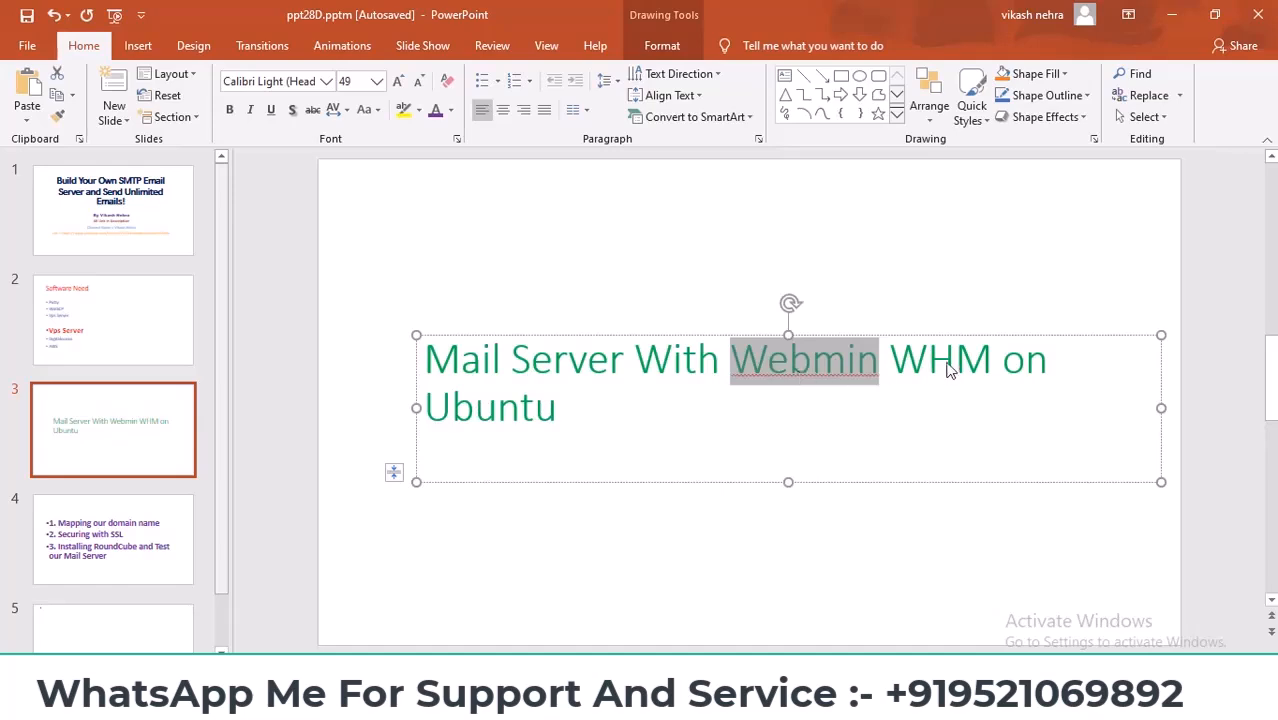
mouse_move(790, 383)
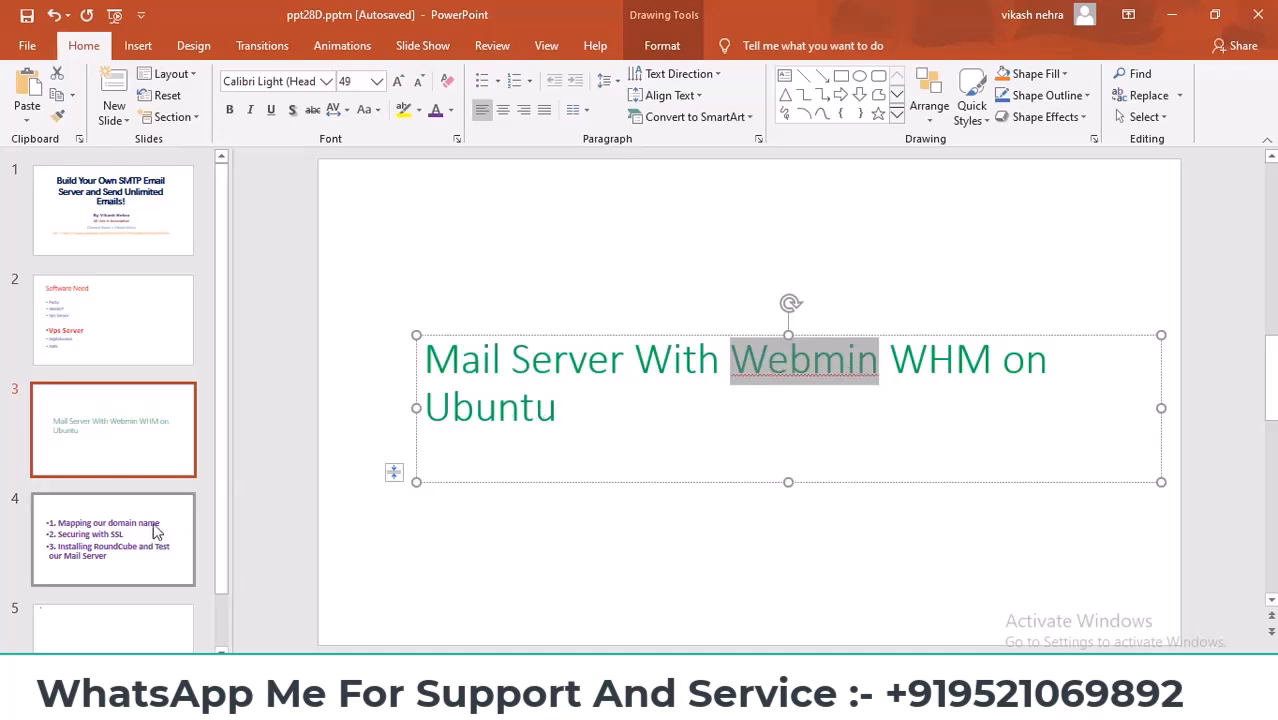
click(113, 539)
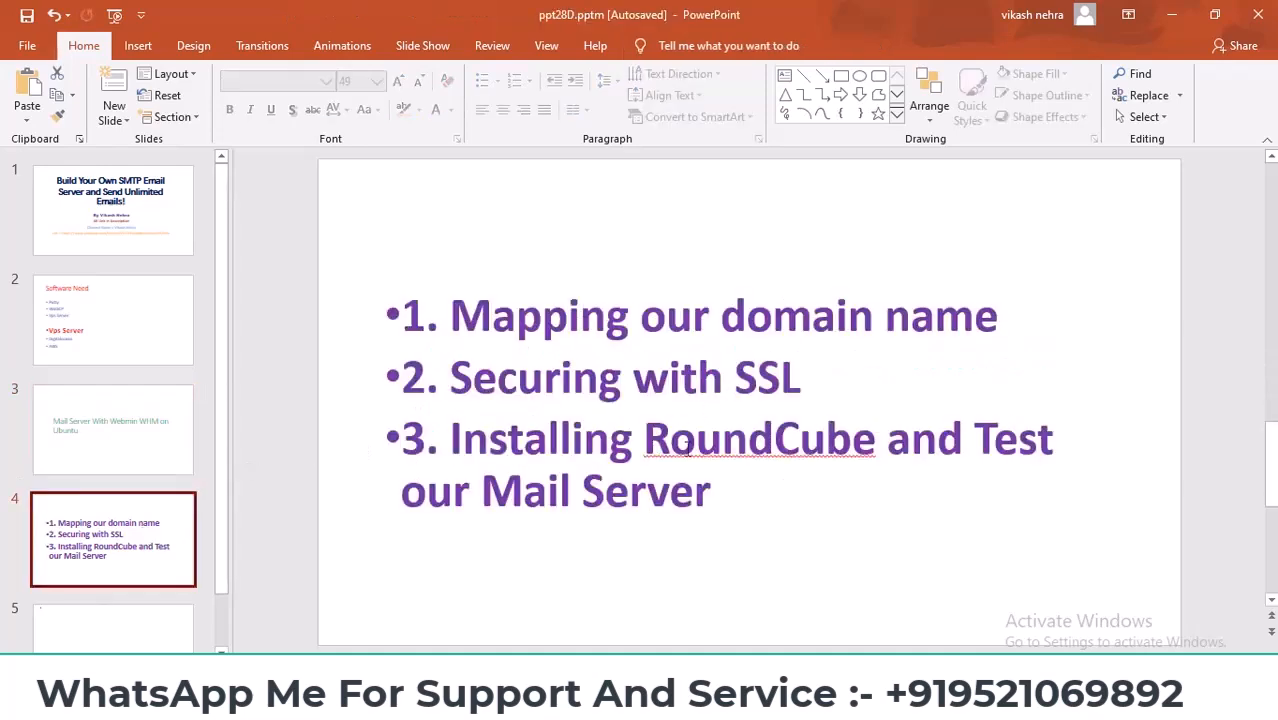
mouse_move(1052, 282)
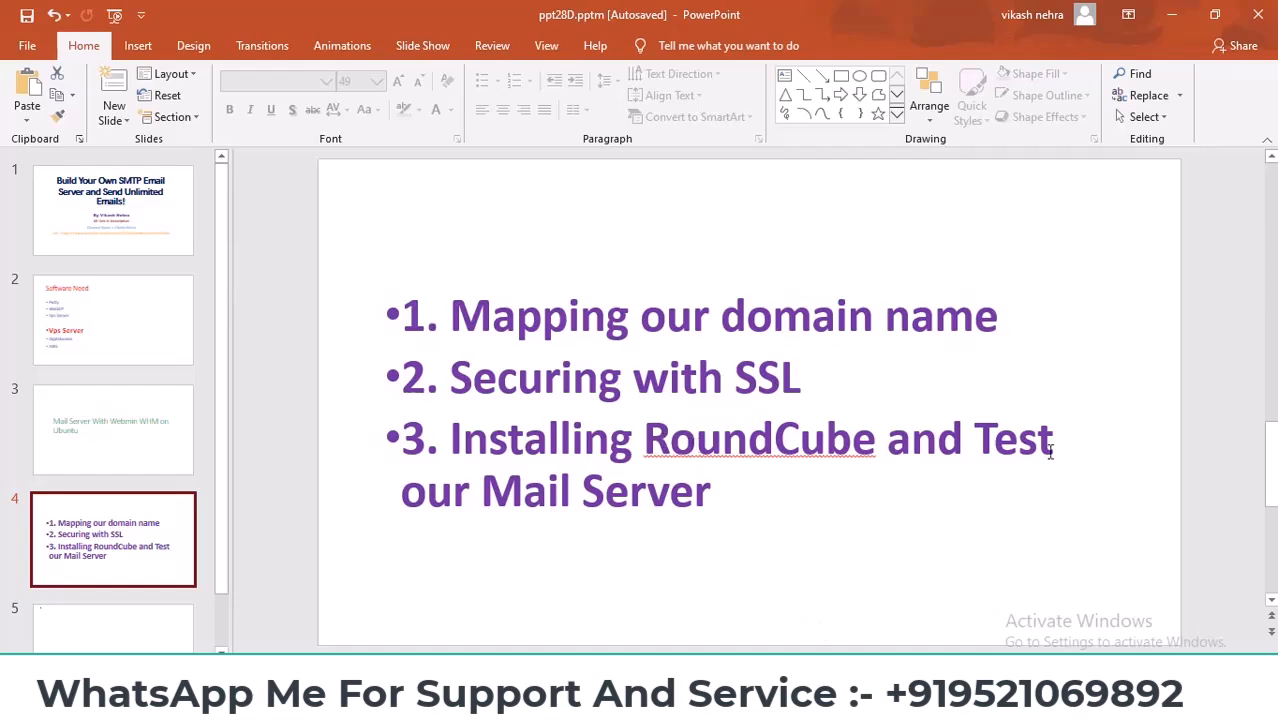
double_click(760, 438)
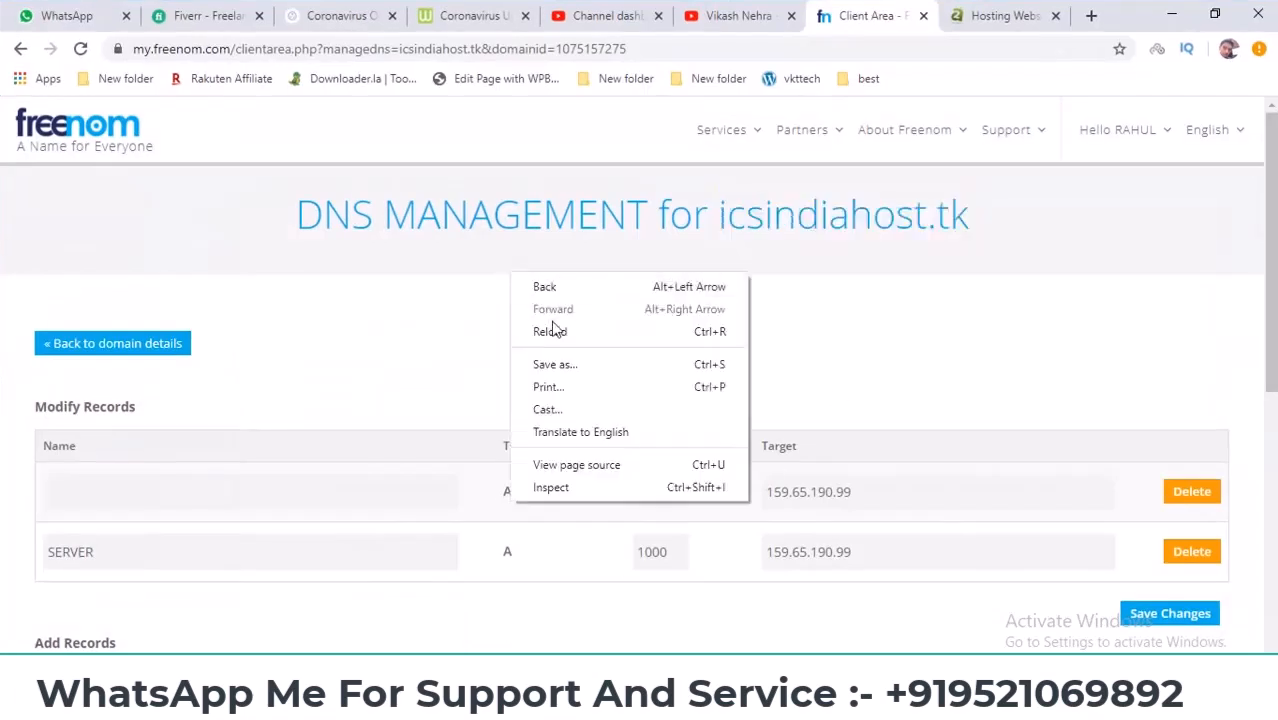
Step: Reload Freenom, sign in, and give two A records TTL 1000 and target 159.203.94.234
click(550, 331)
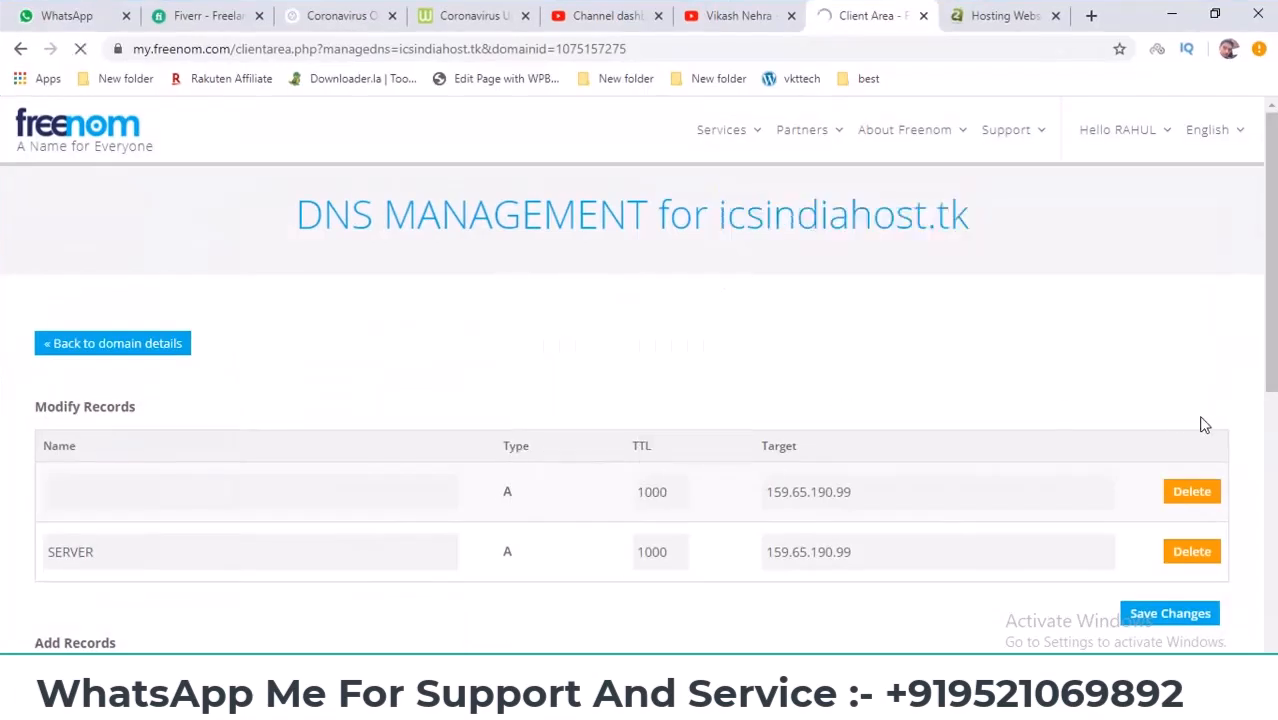
mouse_move(725, 353)
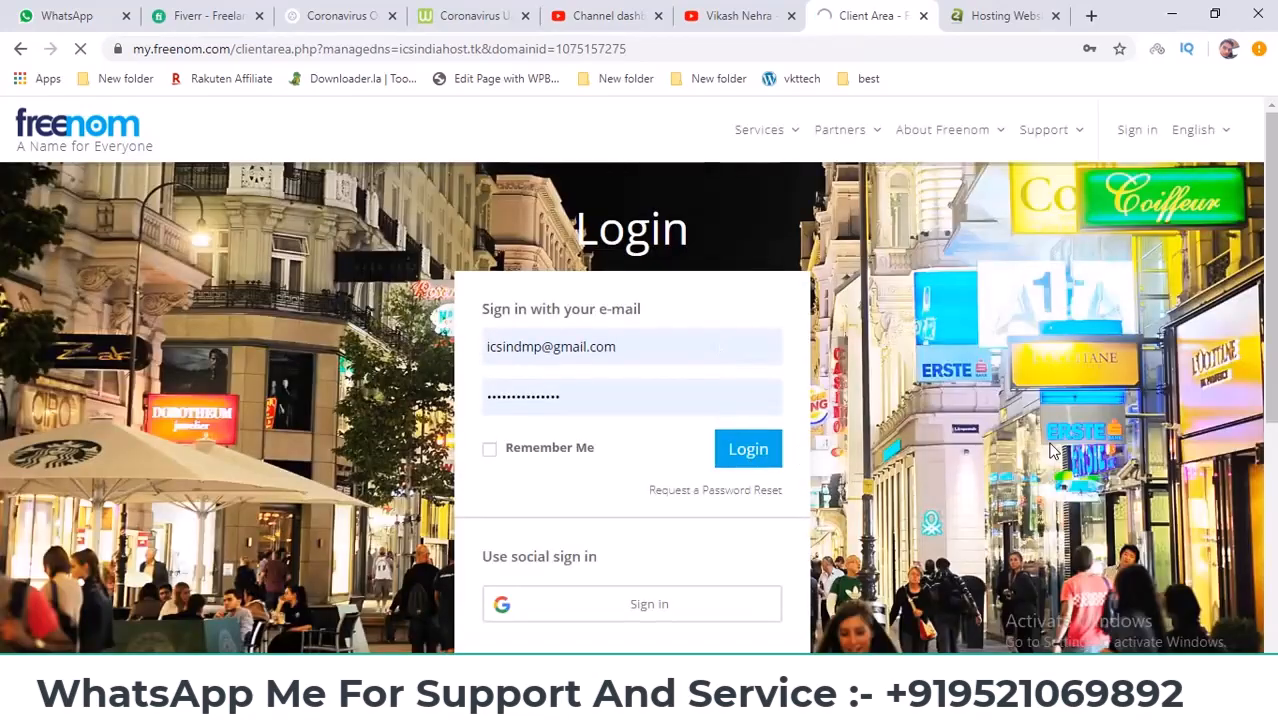
click(748, 448)
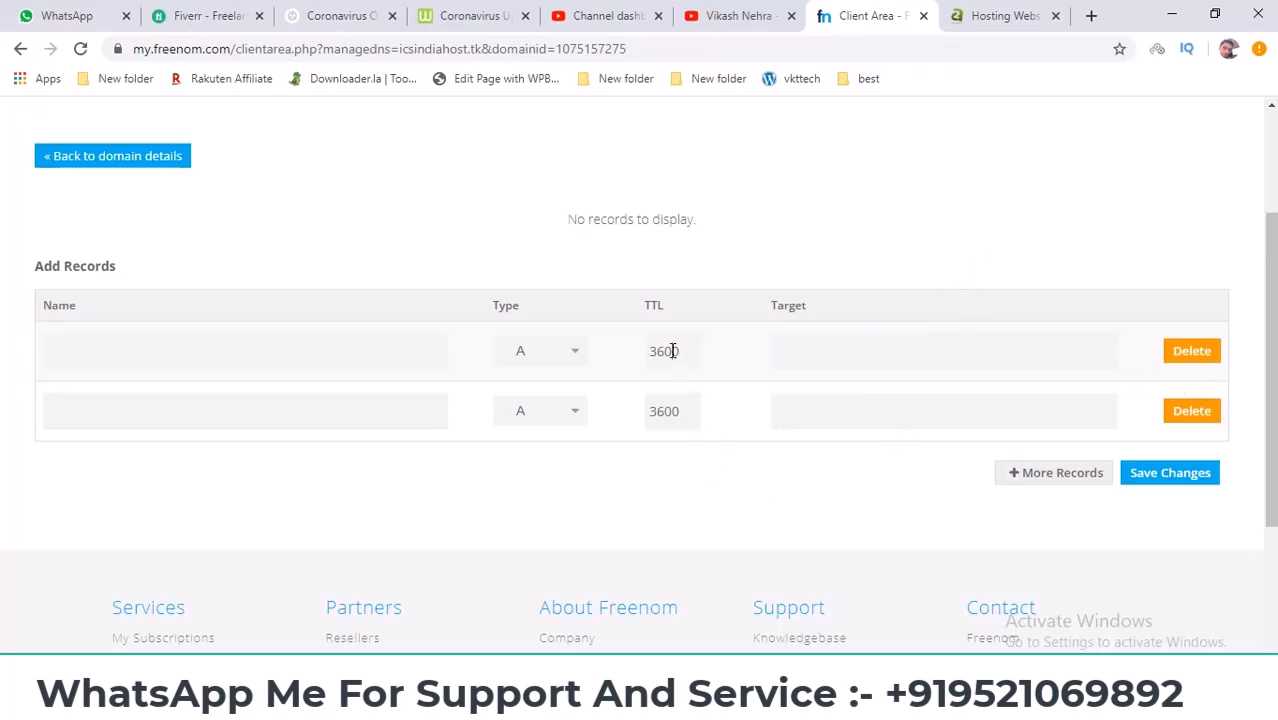
text(1000)
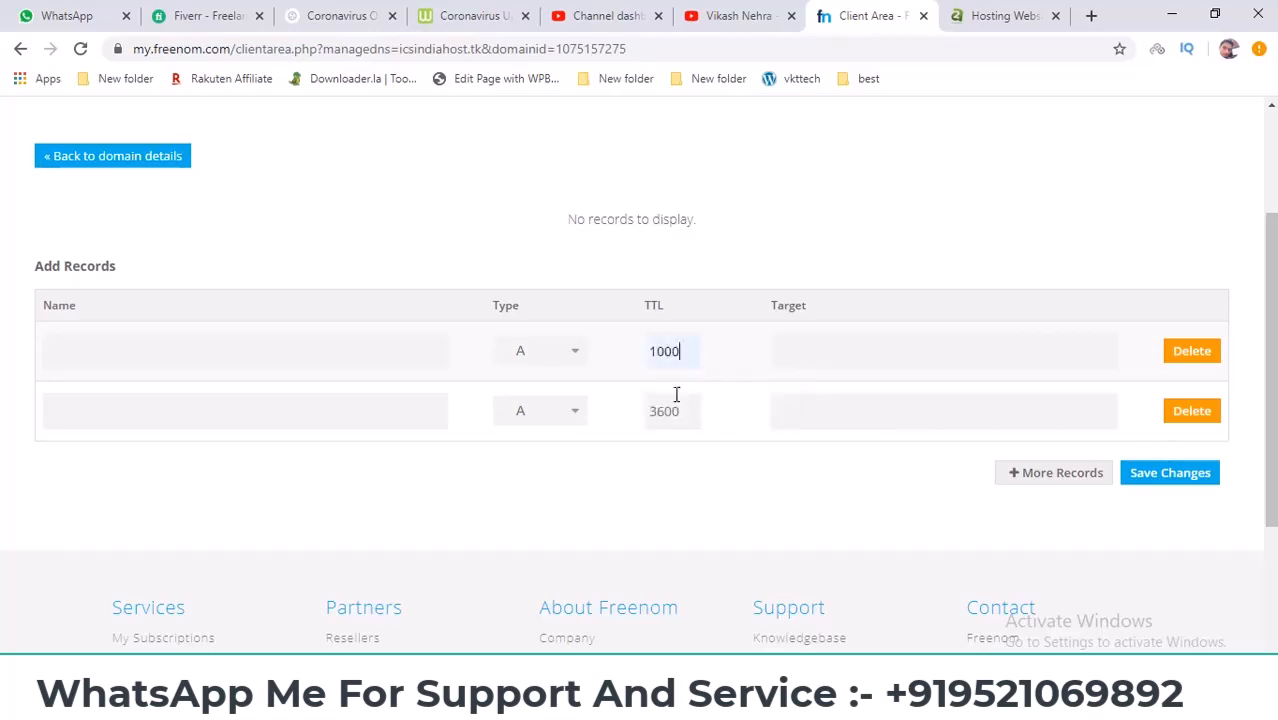
text(1000)
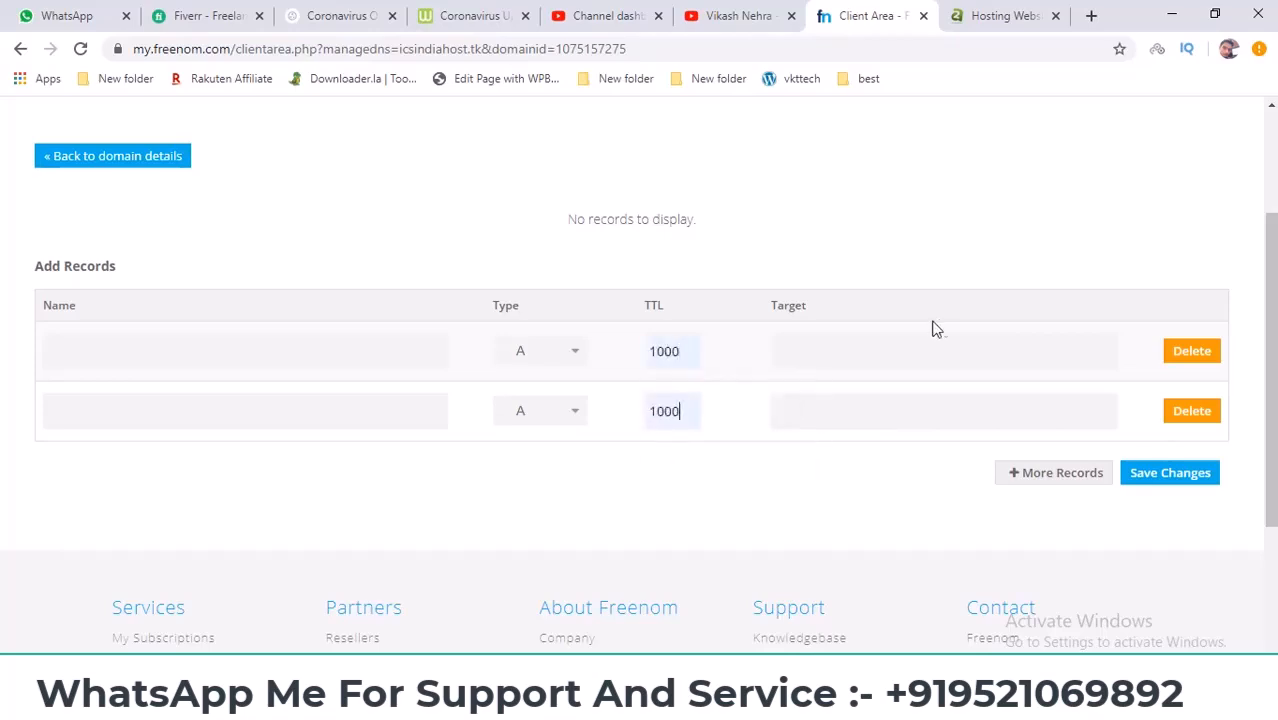
text(159.203.94.234)
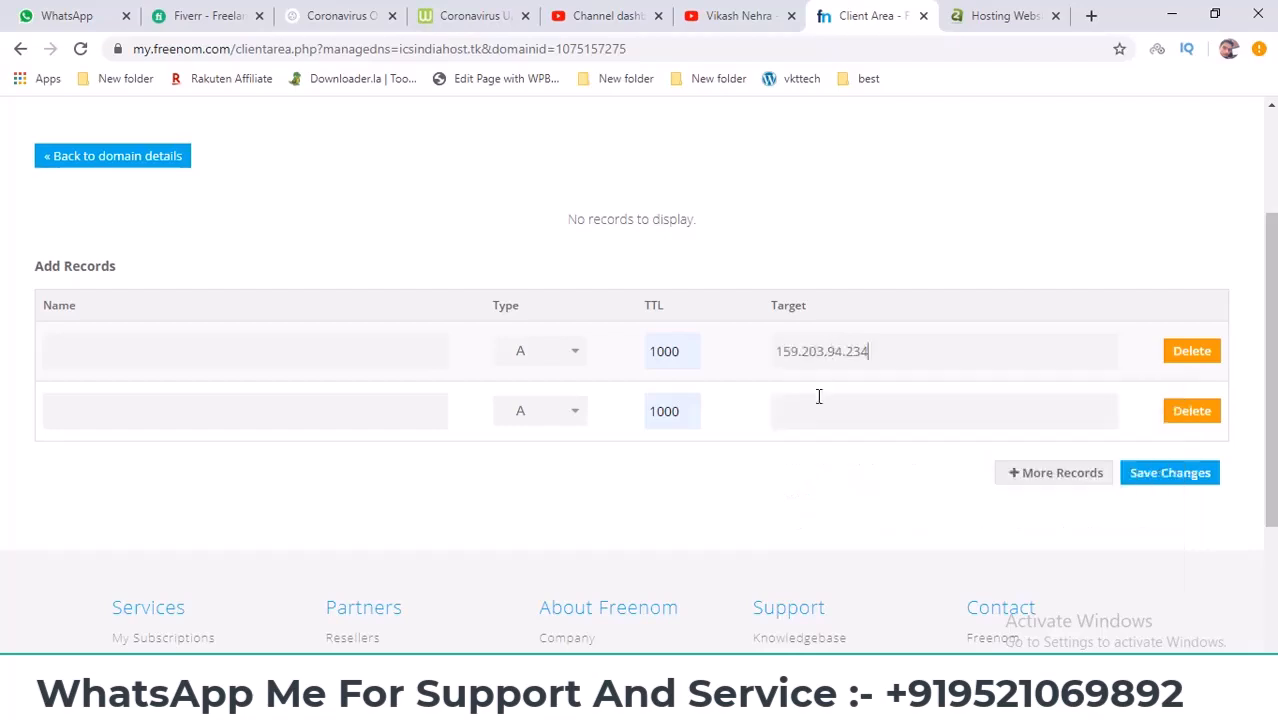
text(159.203.94.234)
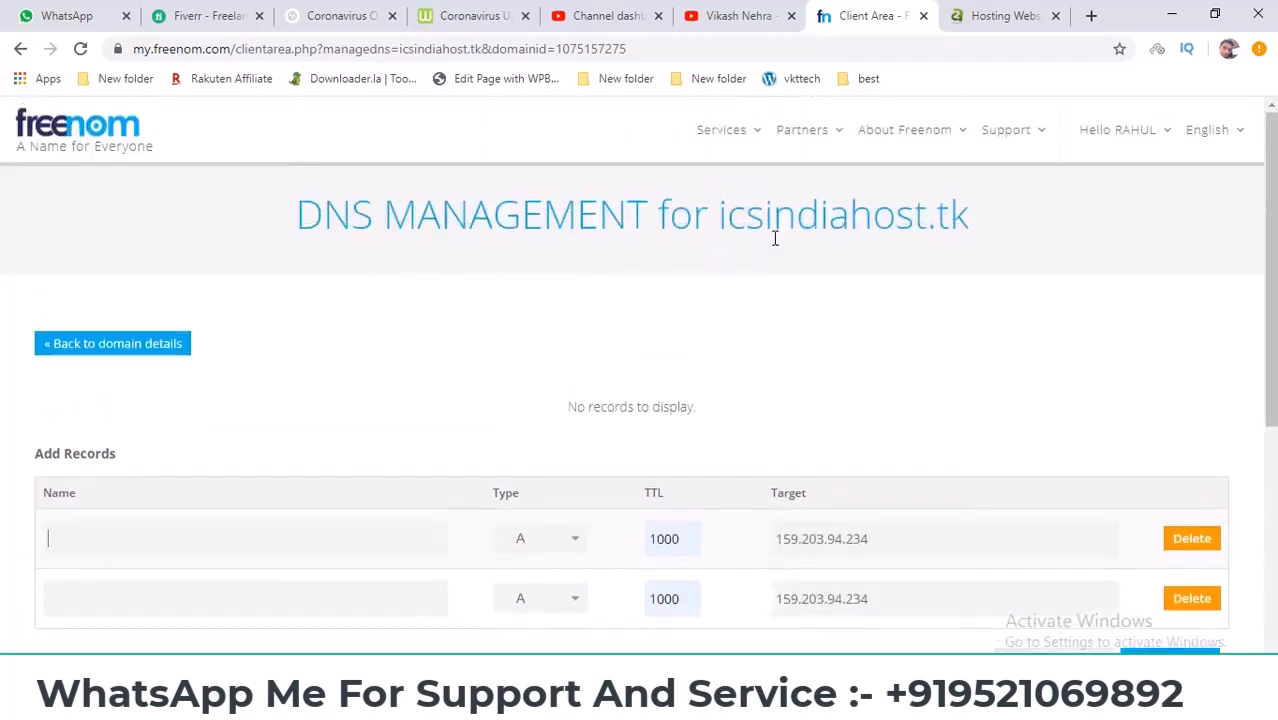
Step: Name one A record 'server' and the other '@', then save the DNS changes
scroll(down, 3)
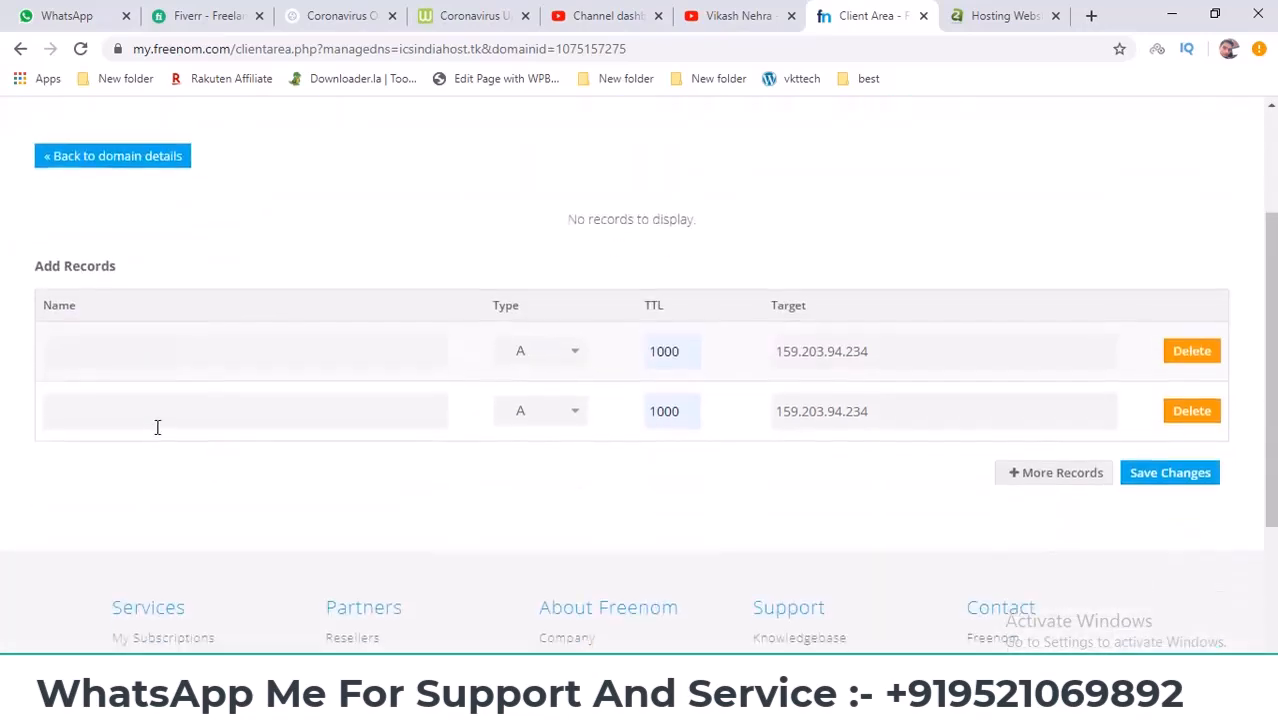
text(server)
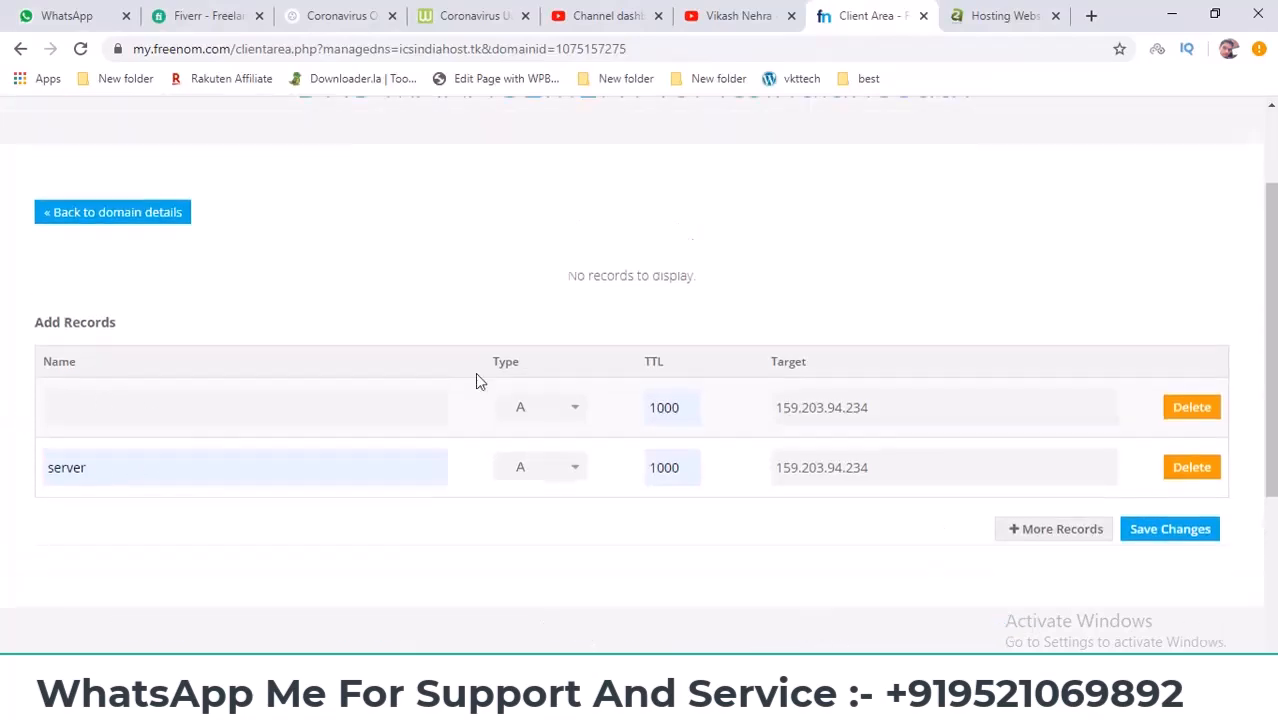
scroll(up, 3)
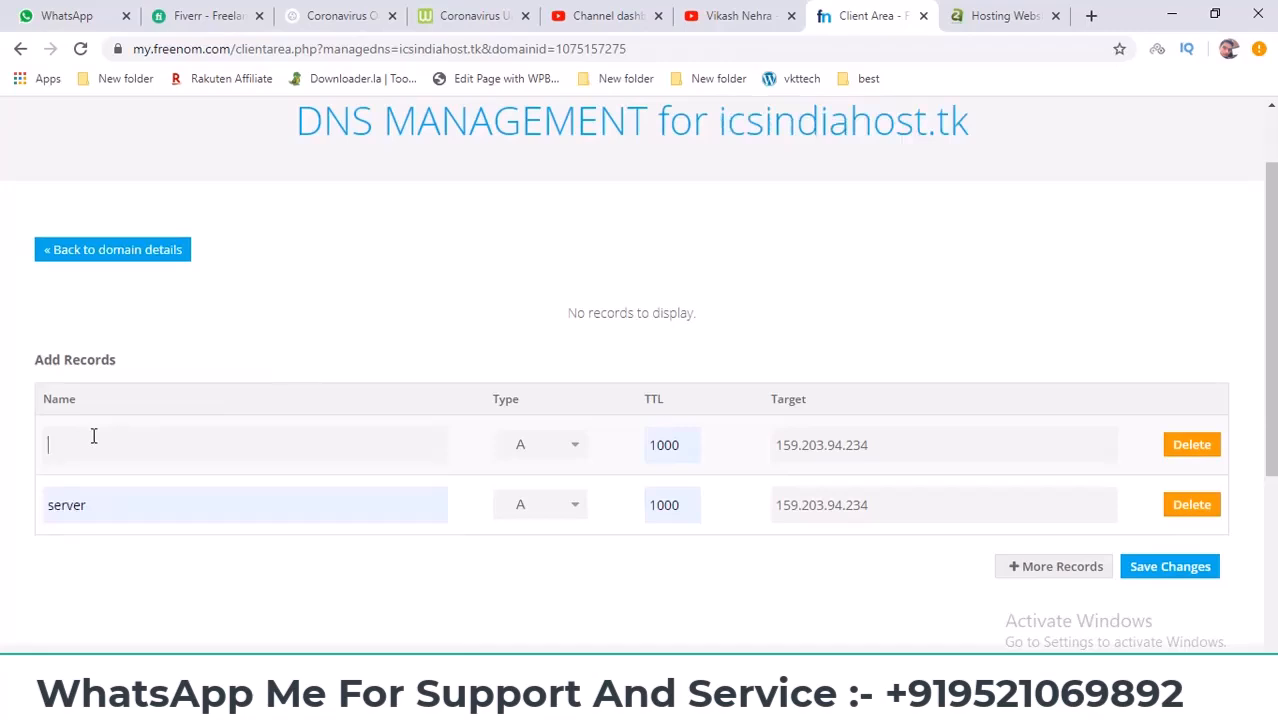
text(@)
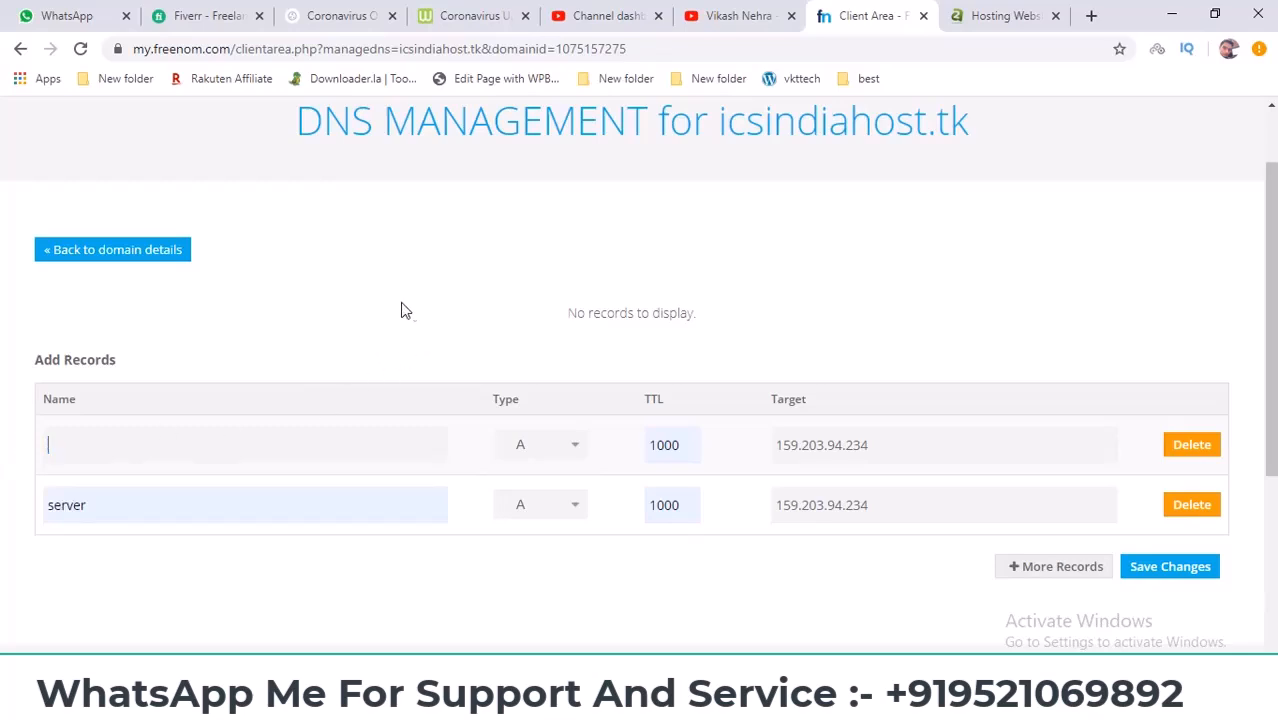
scroll(down, 3)
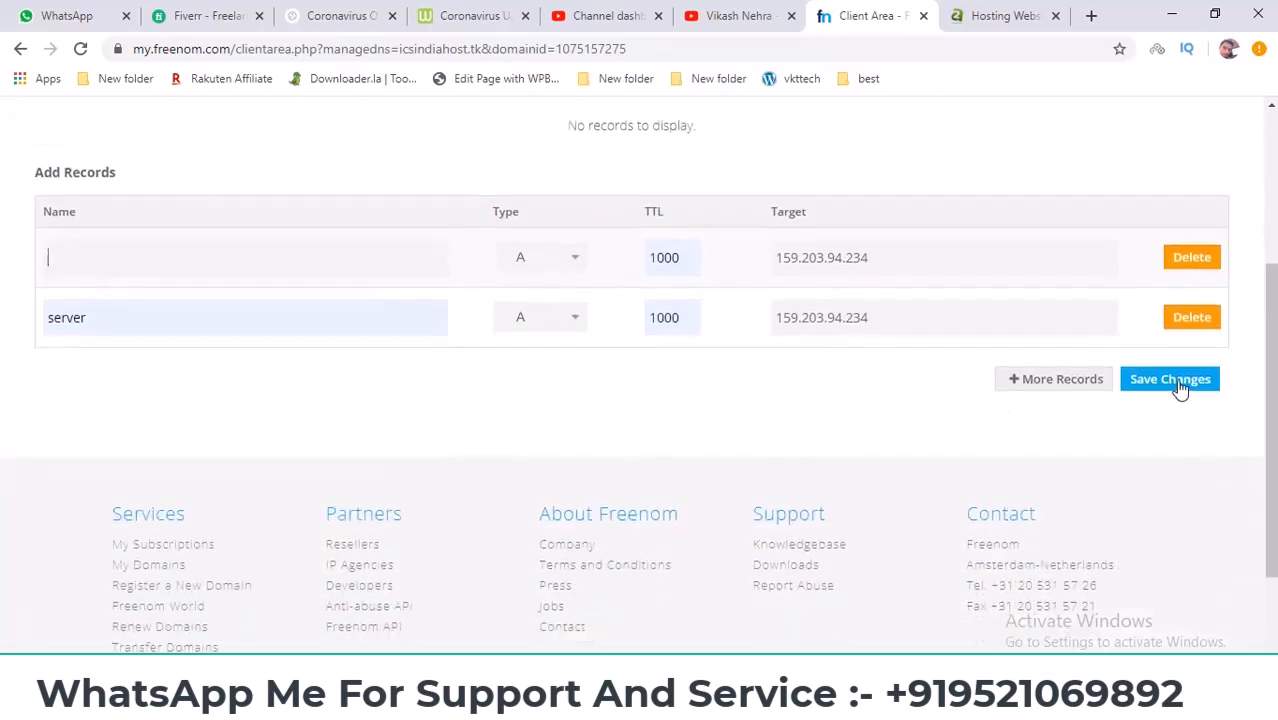
click(1170, 378)
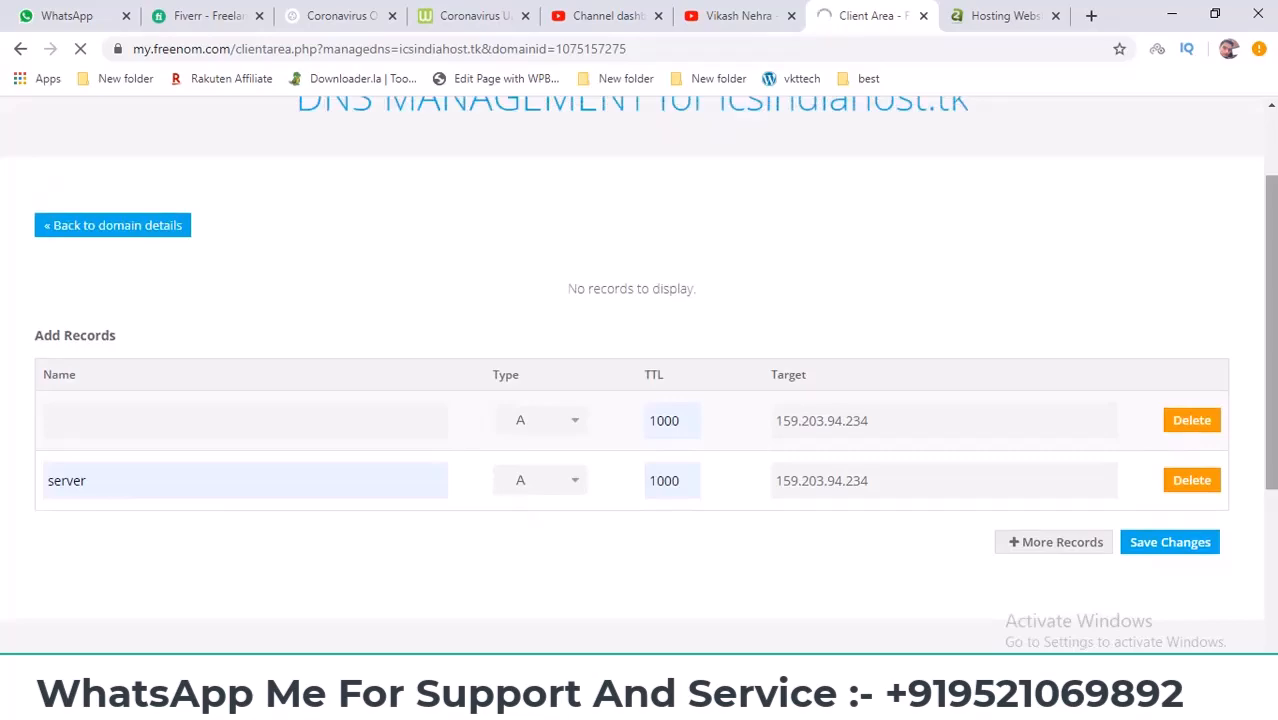
click(1170, 541)
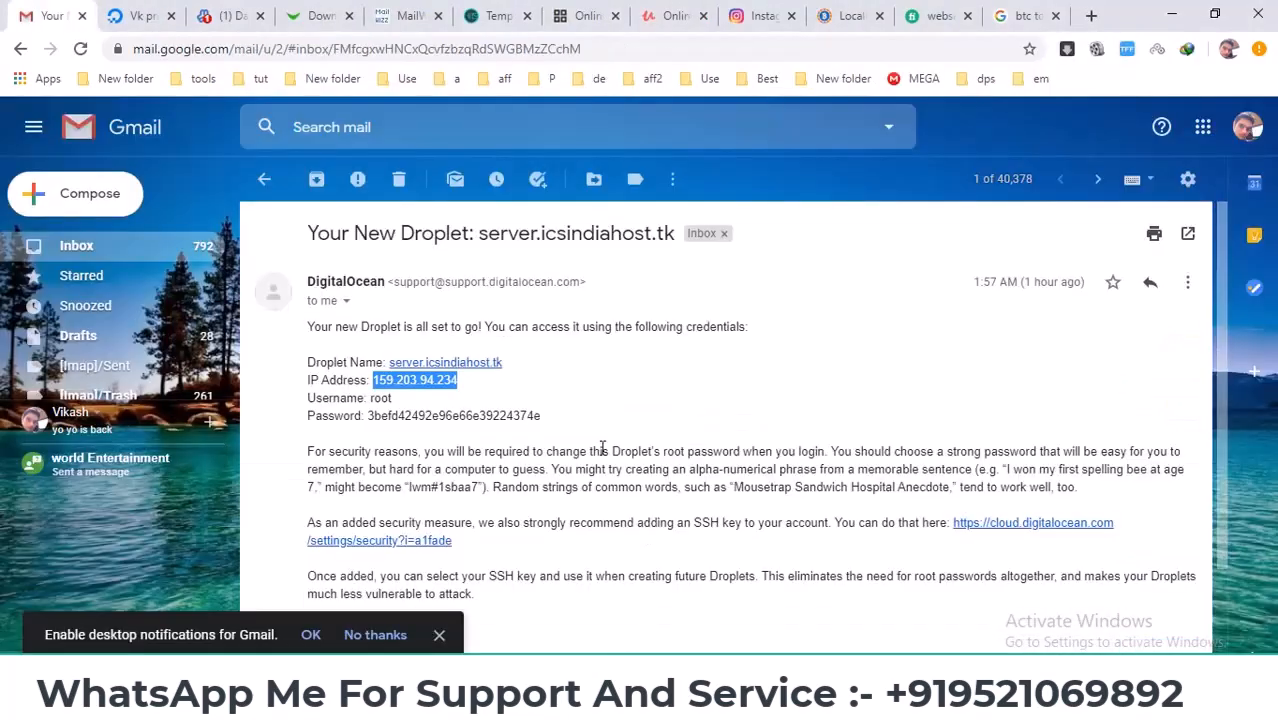
Step: Highlight the droplet IP 159.203.94.234 in the DigitalOcean email in Gmail
click(230, 15)
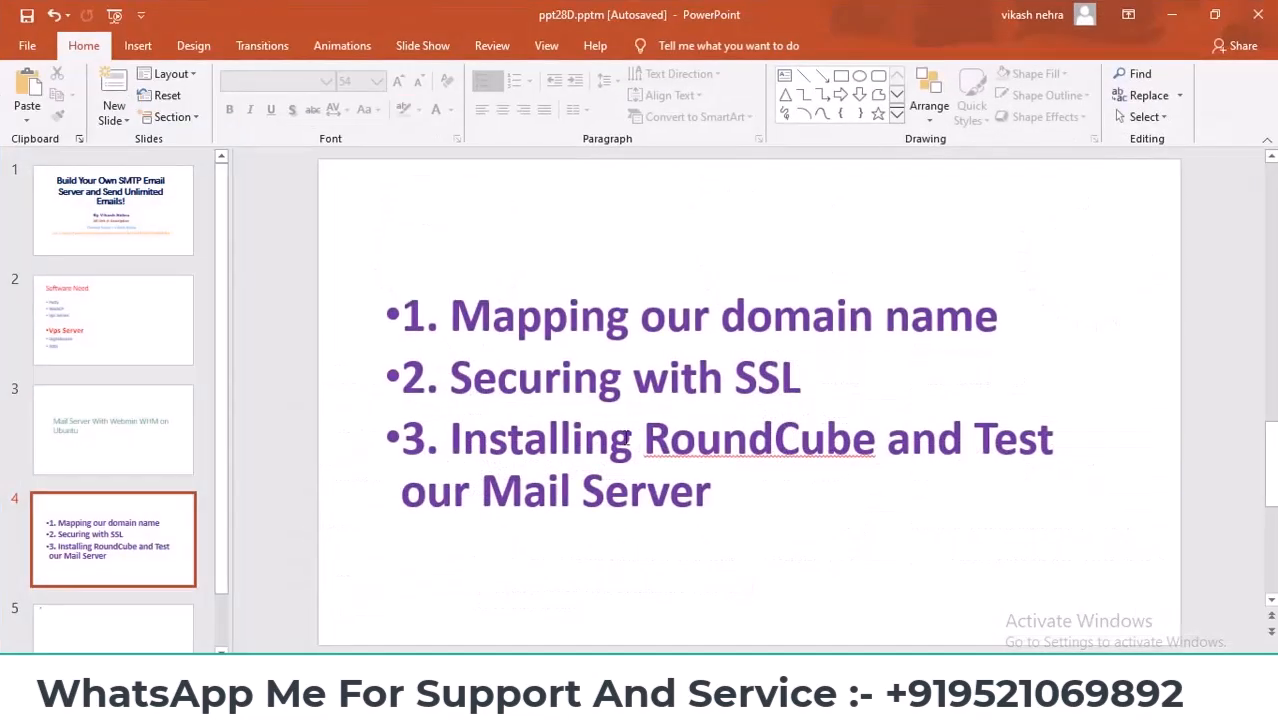
drag(640, 316, 997, 316)
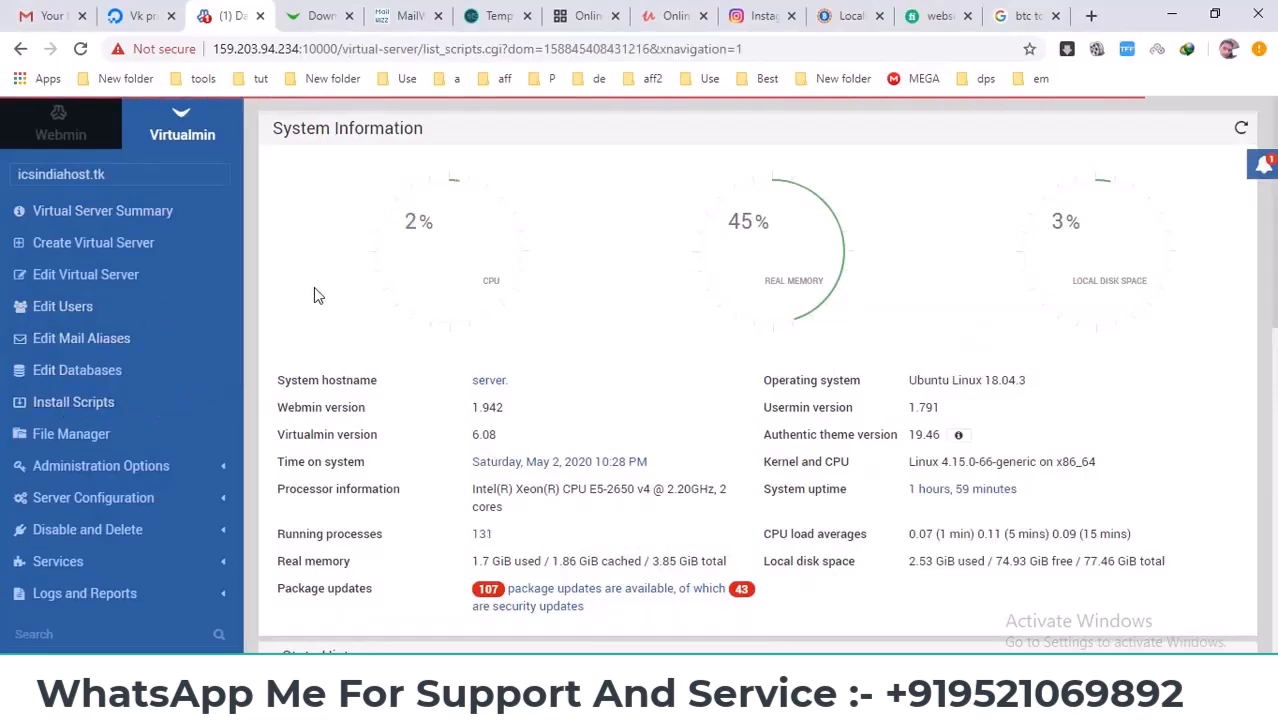
Step: Install RoundCube into the roundcube sub-directory with the new icsindiahost_roundcube database
click(73, 401)
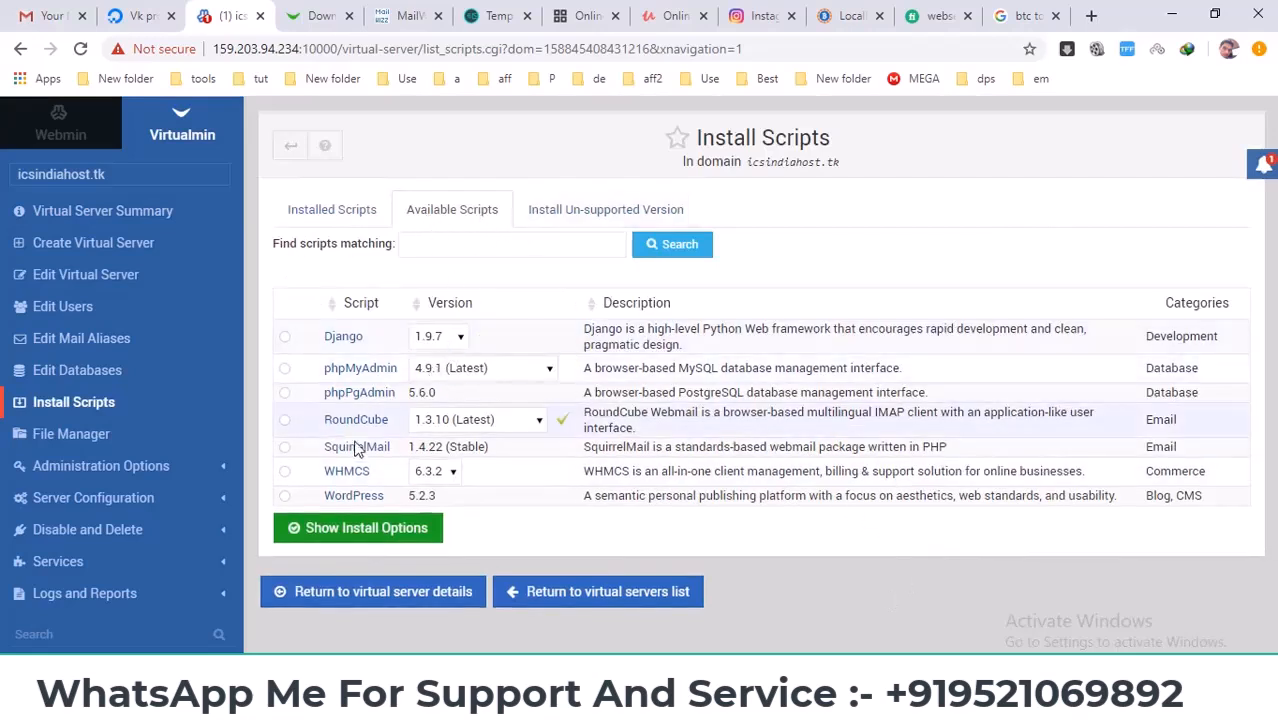
click(285, 419)
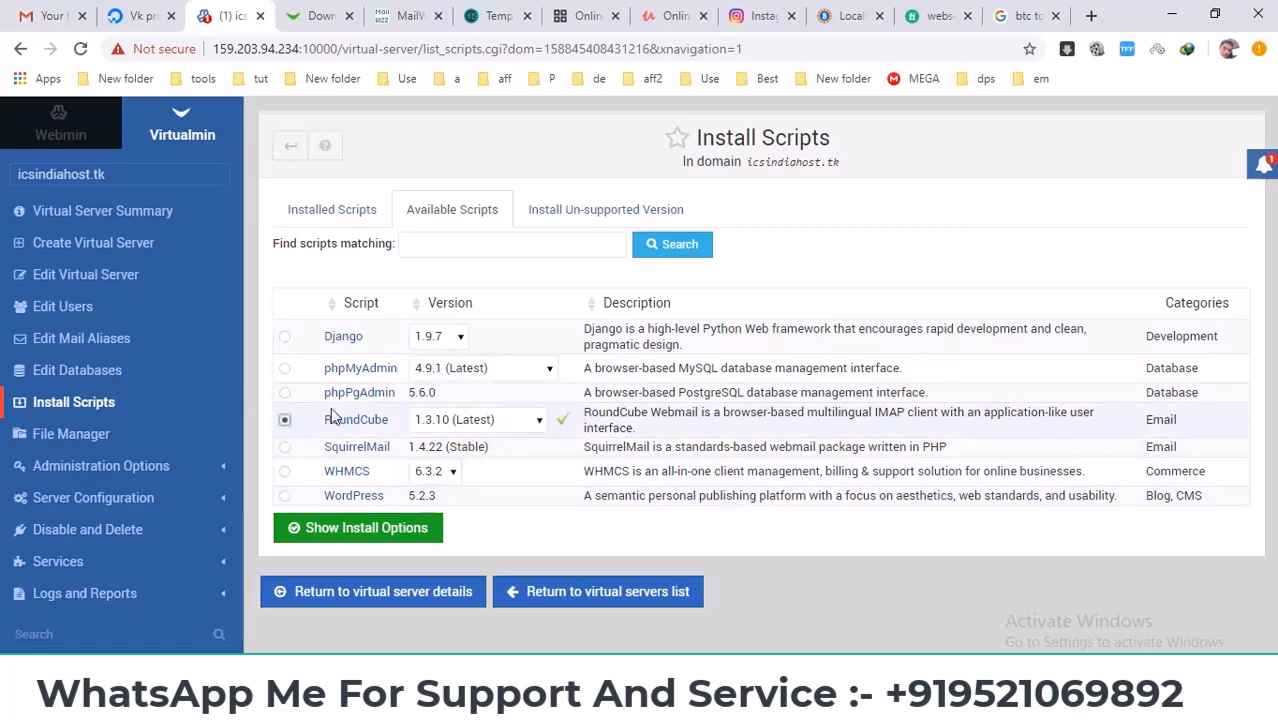
mouse_move(528, 440)
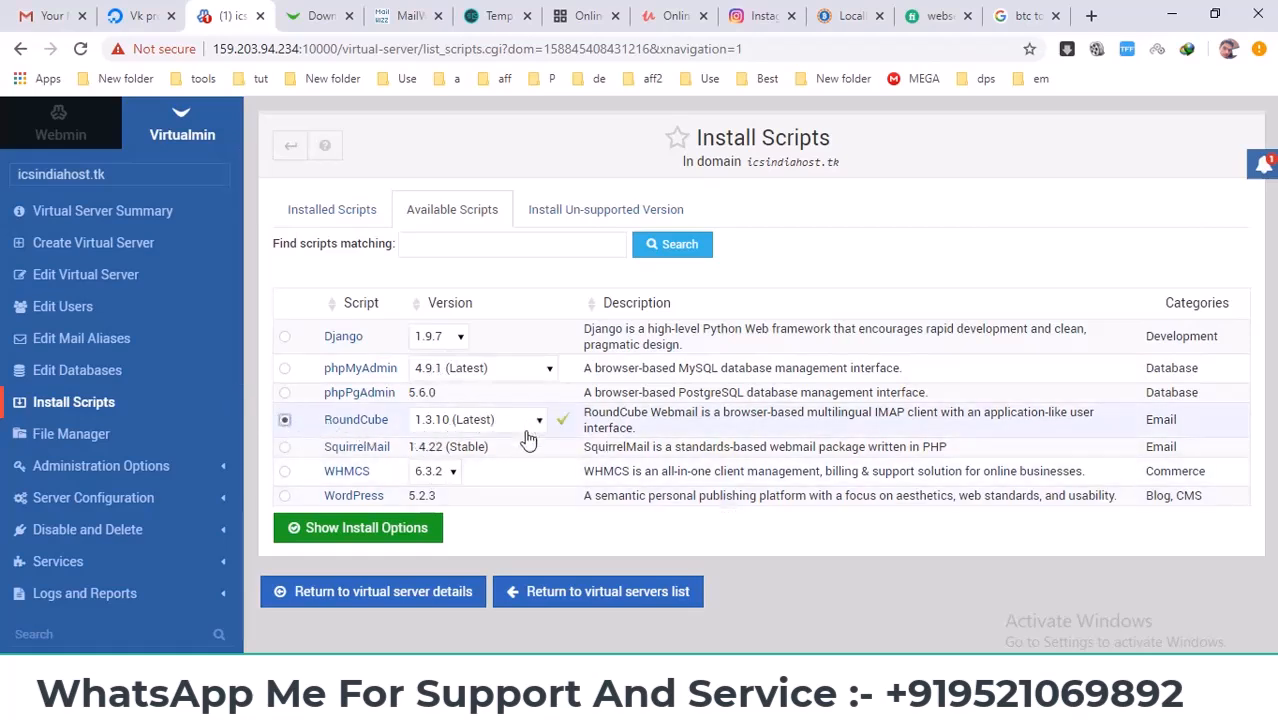
click(357, 527)
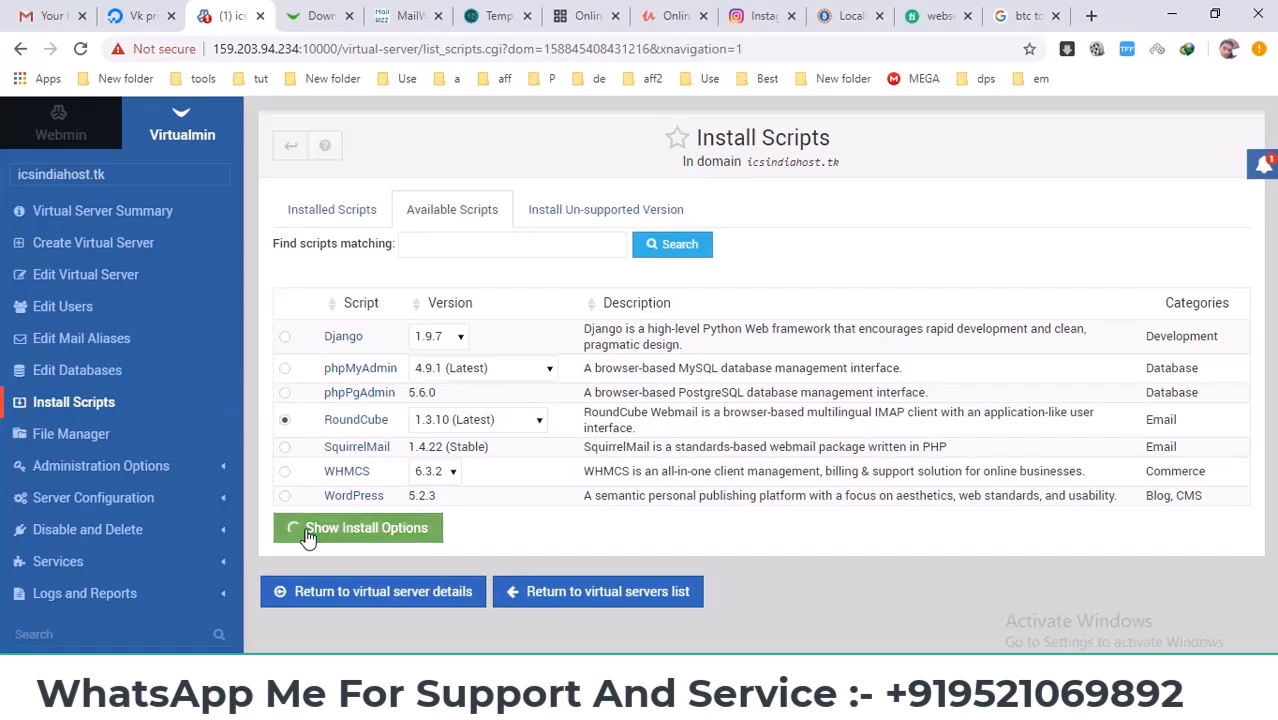
click(357, 527)
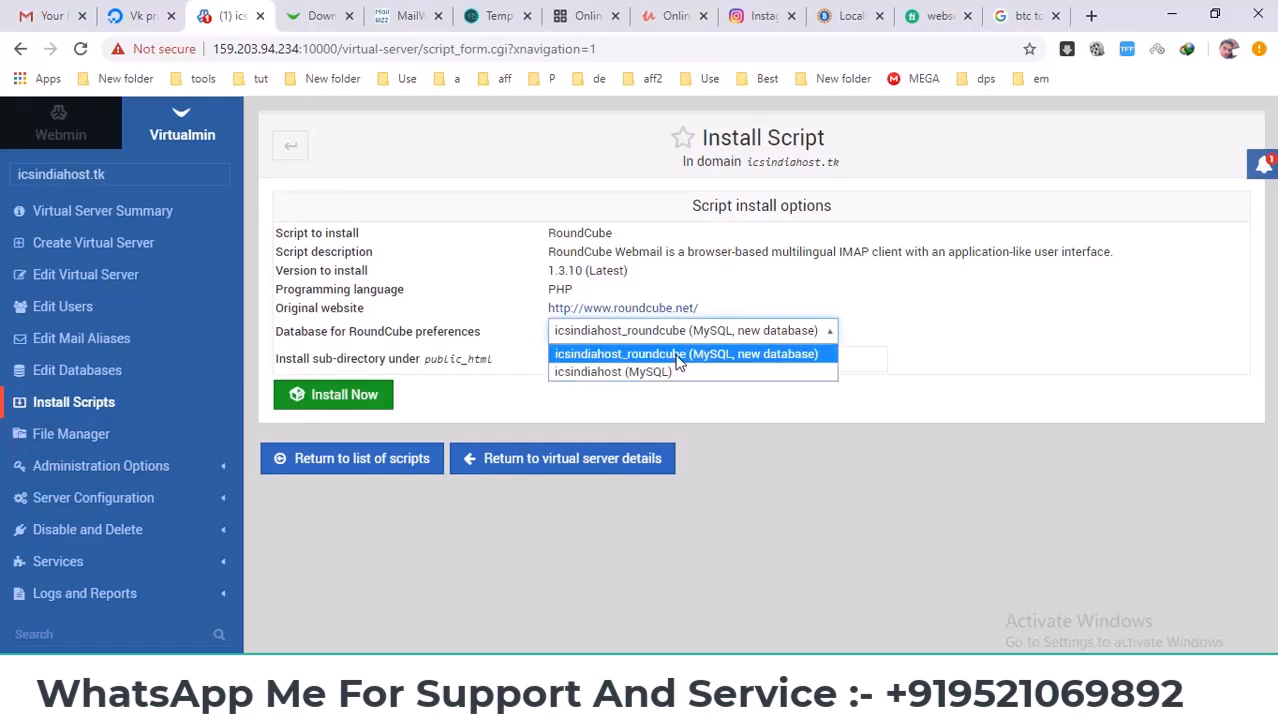
click(686, 353)
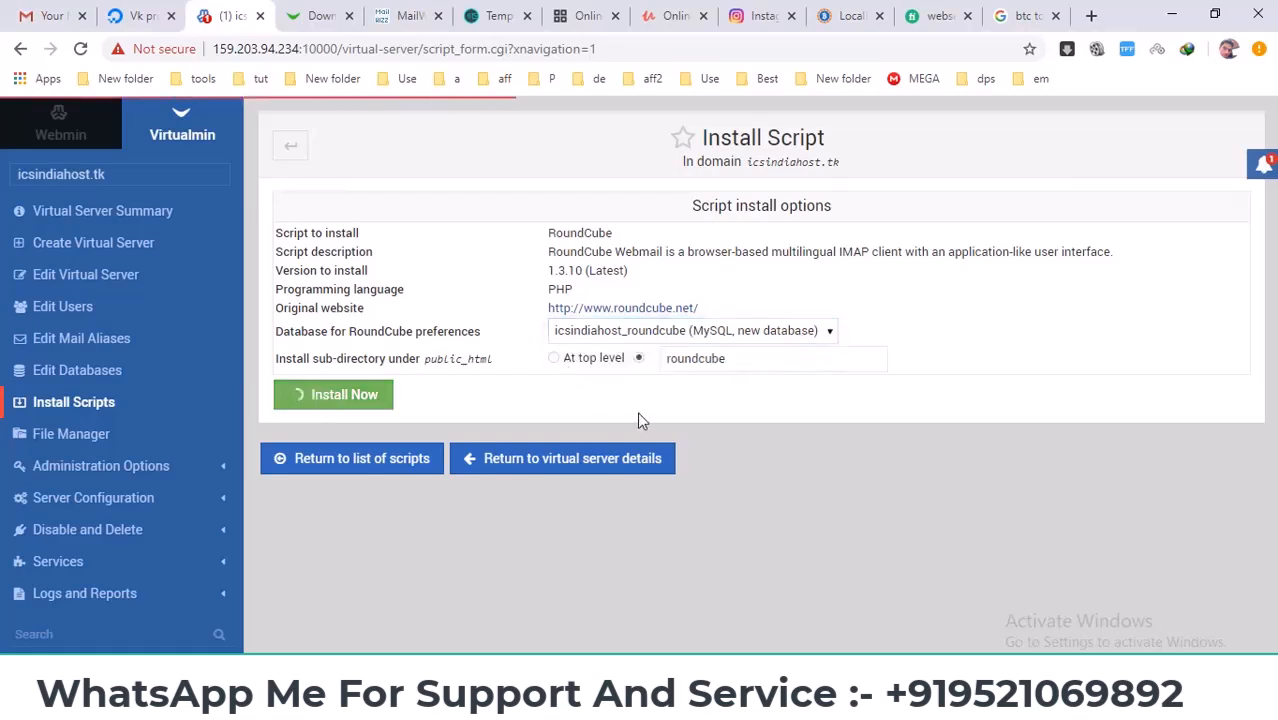
click(333, 394)
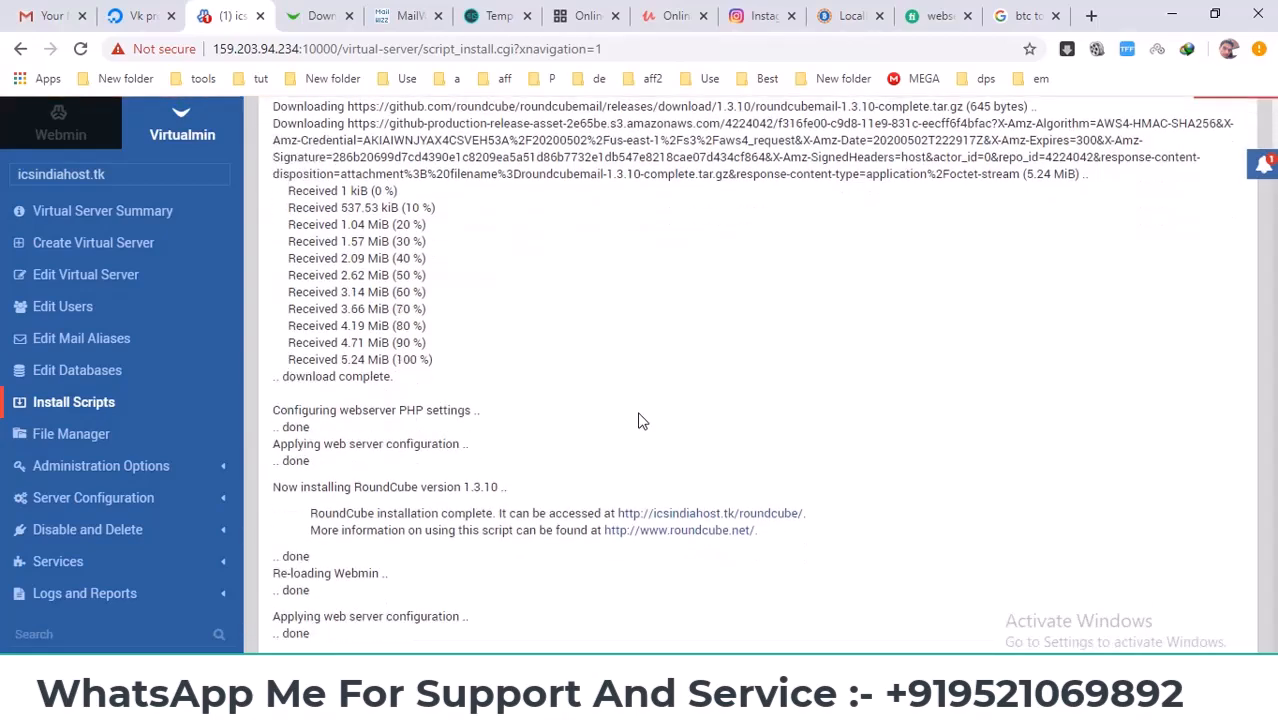
Step: Scroll the install log down to the 'RoundCube installation complete' lines
scroll(down, 3)
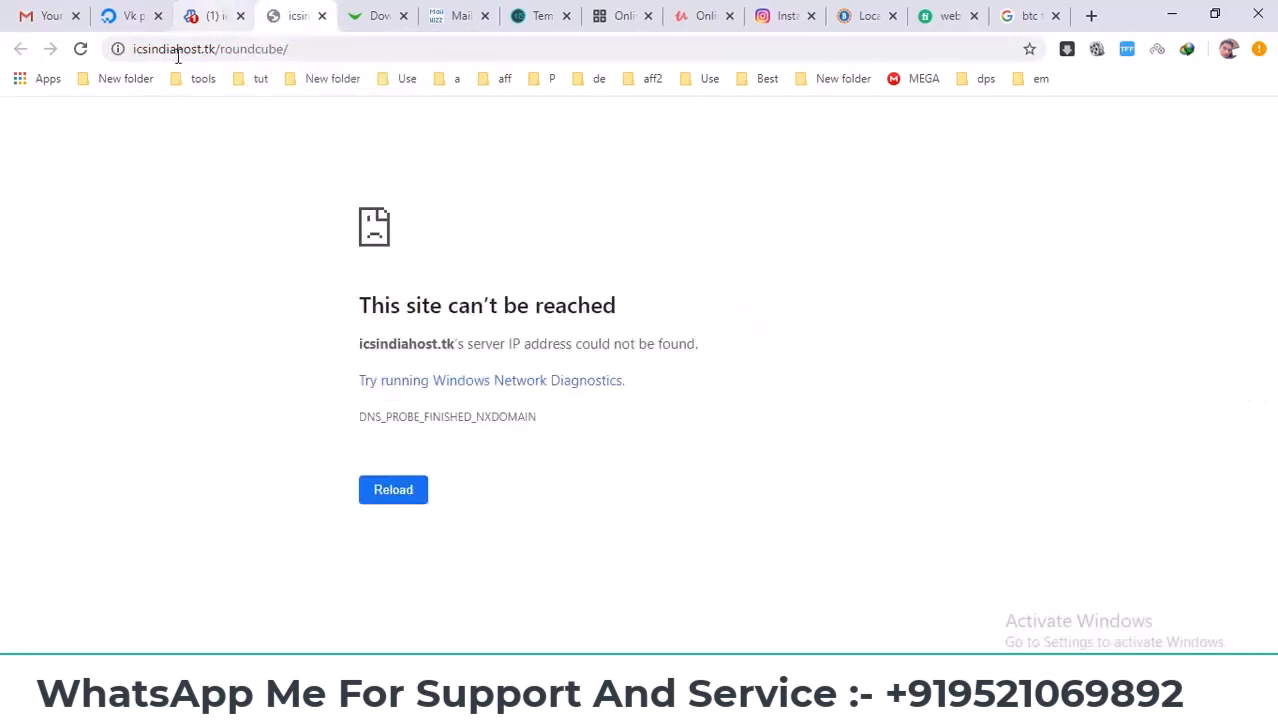
double_click(175, 48)
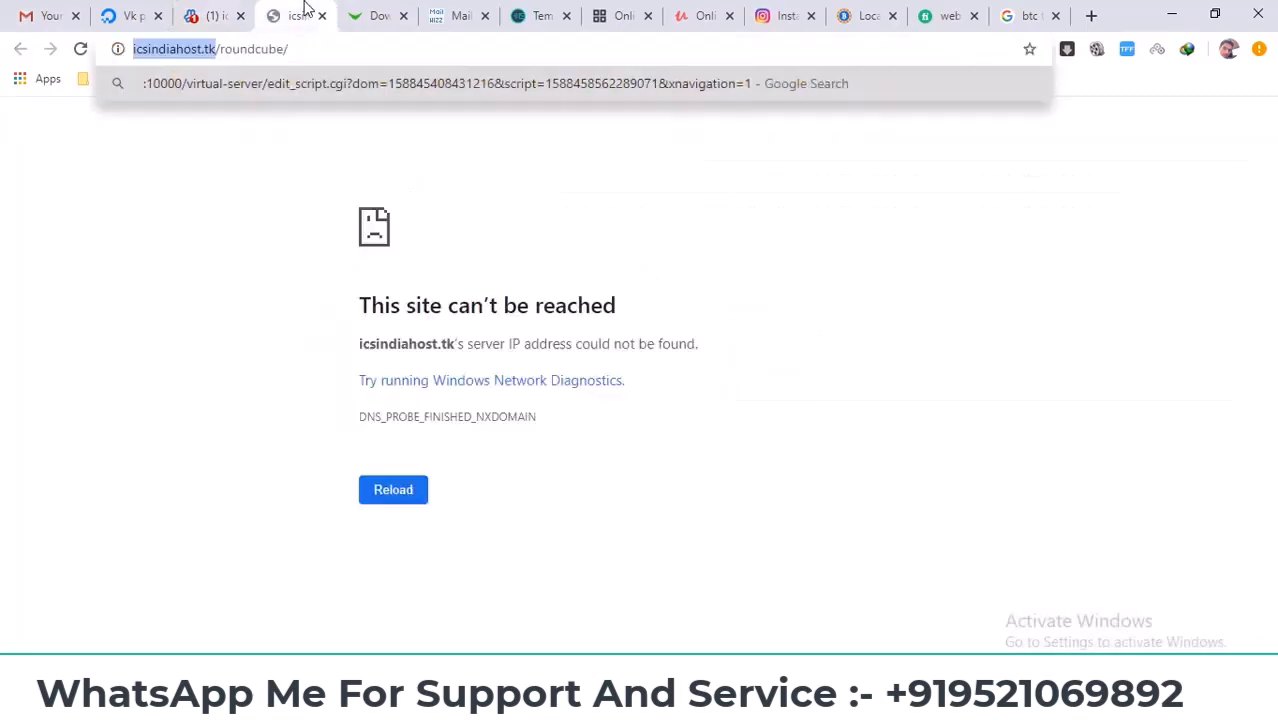
text(https://159.203.94.234//roundcube/)
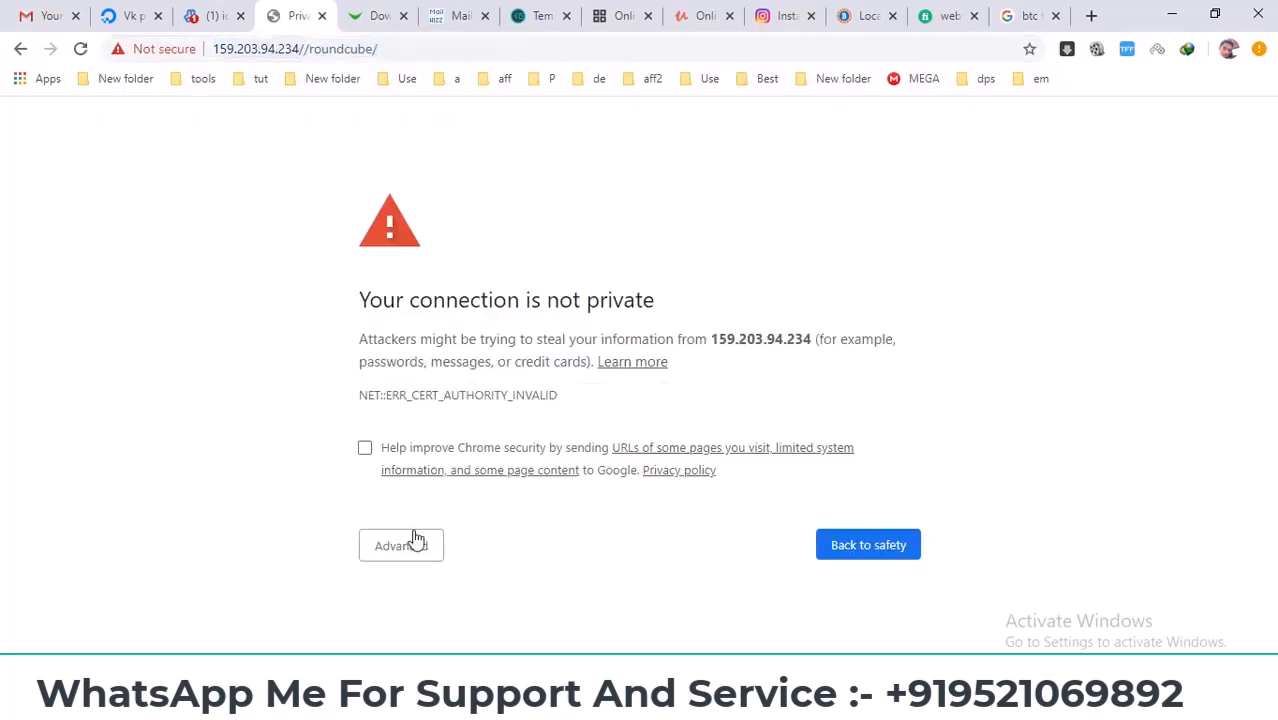
click(401, 545)
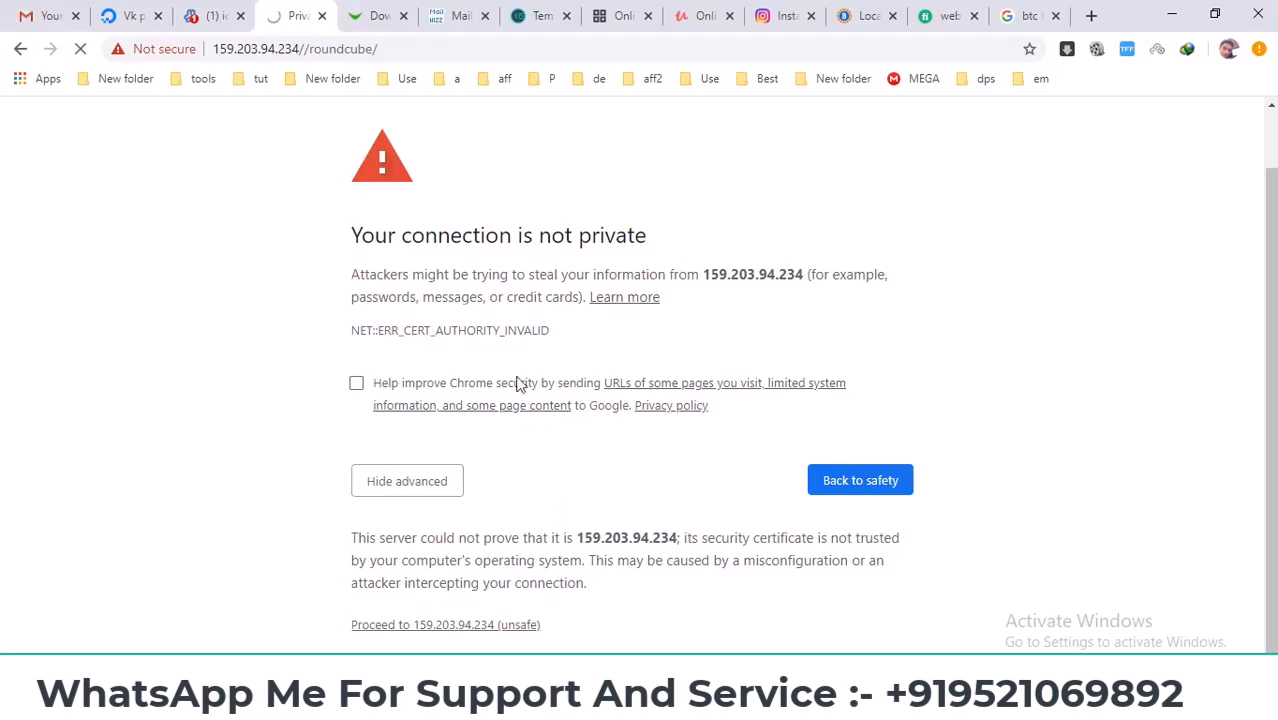
click(445, 624)
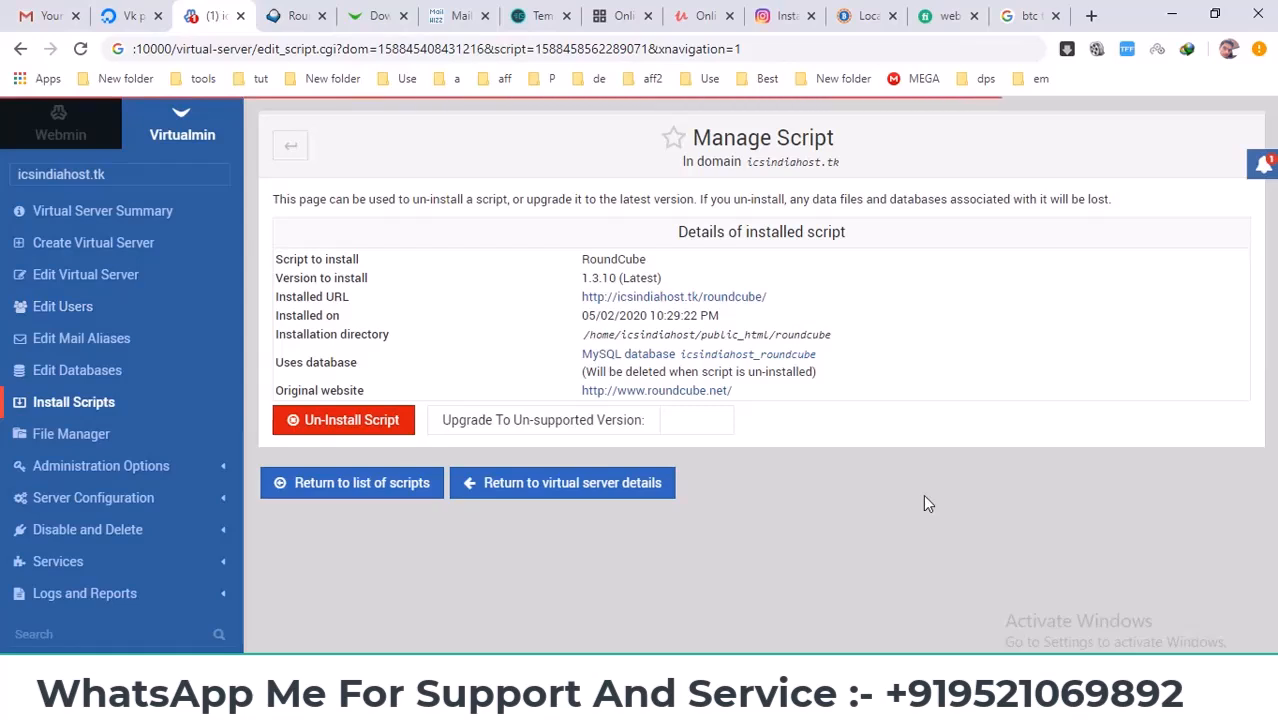
click(62, 306)
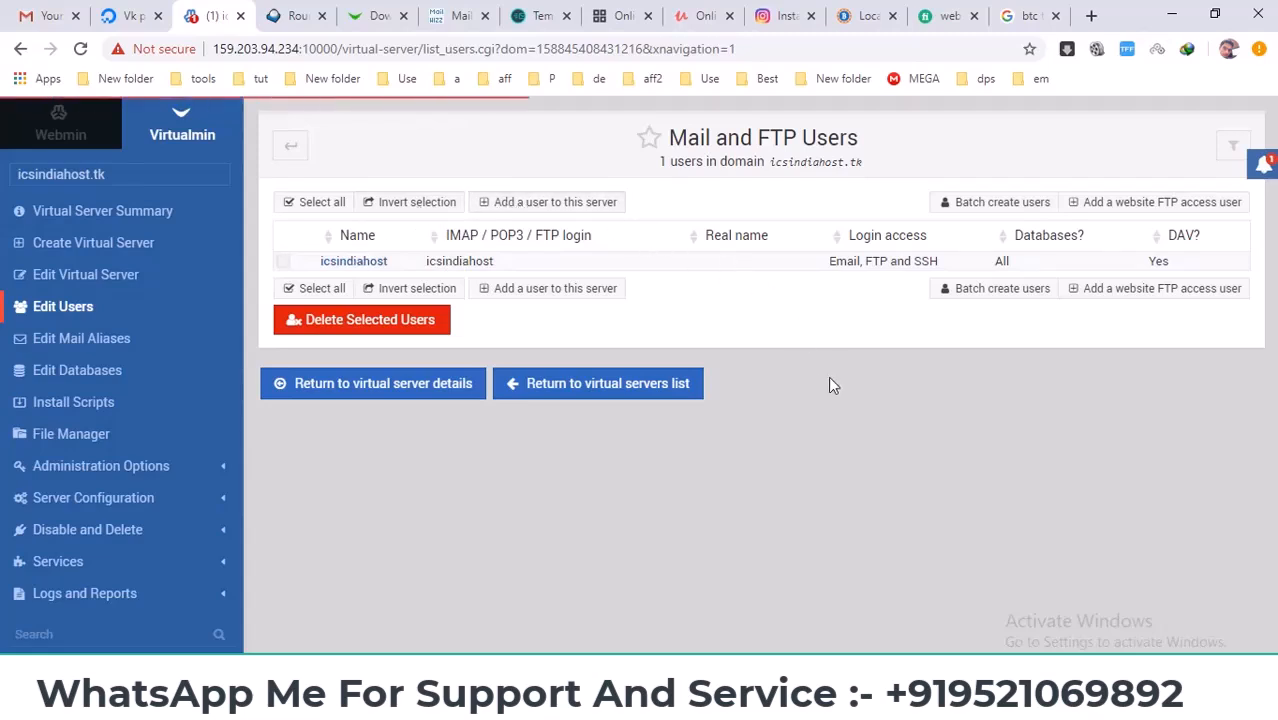
click(556, 201)
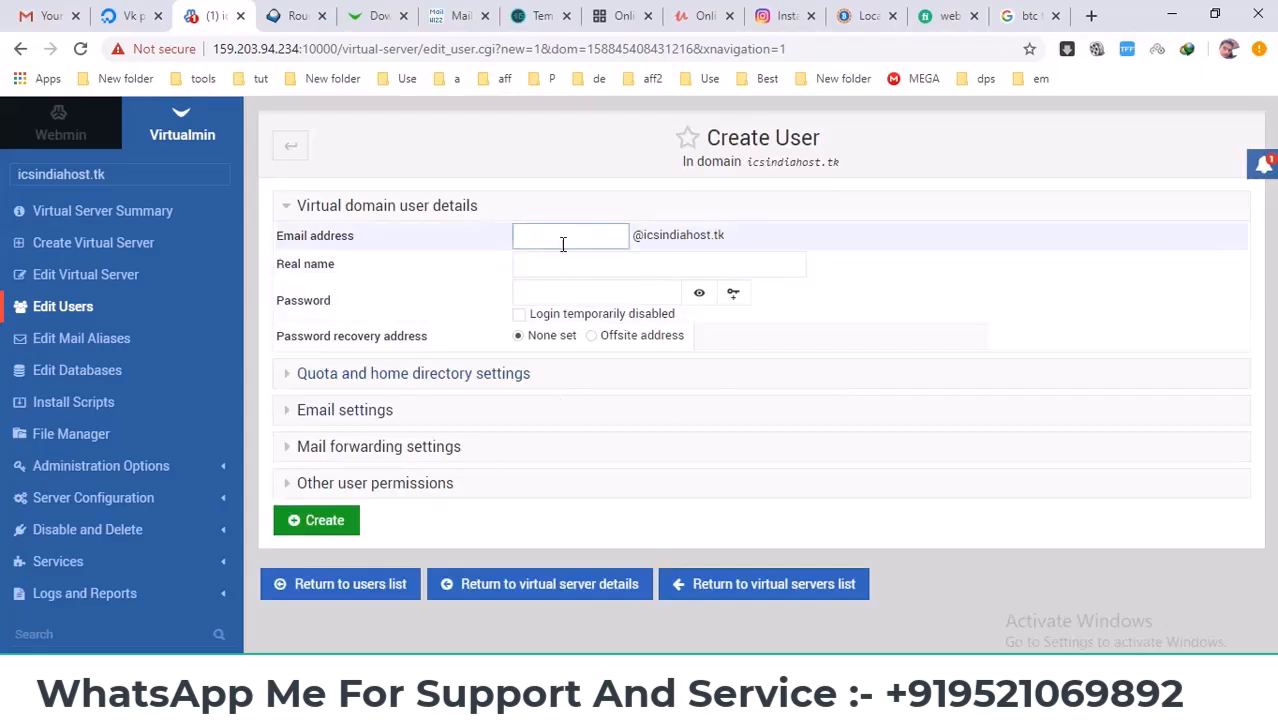
text(test)
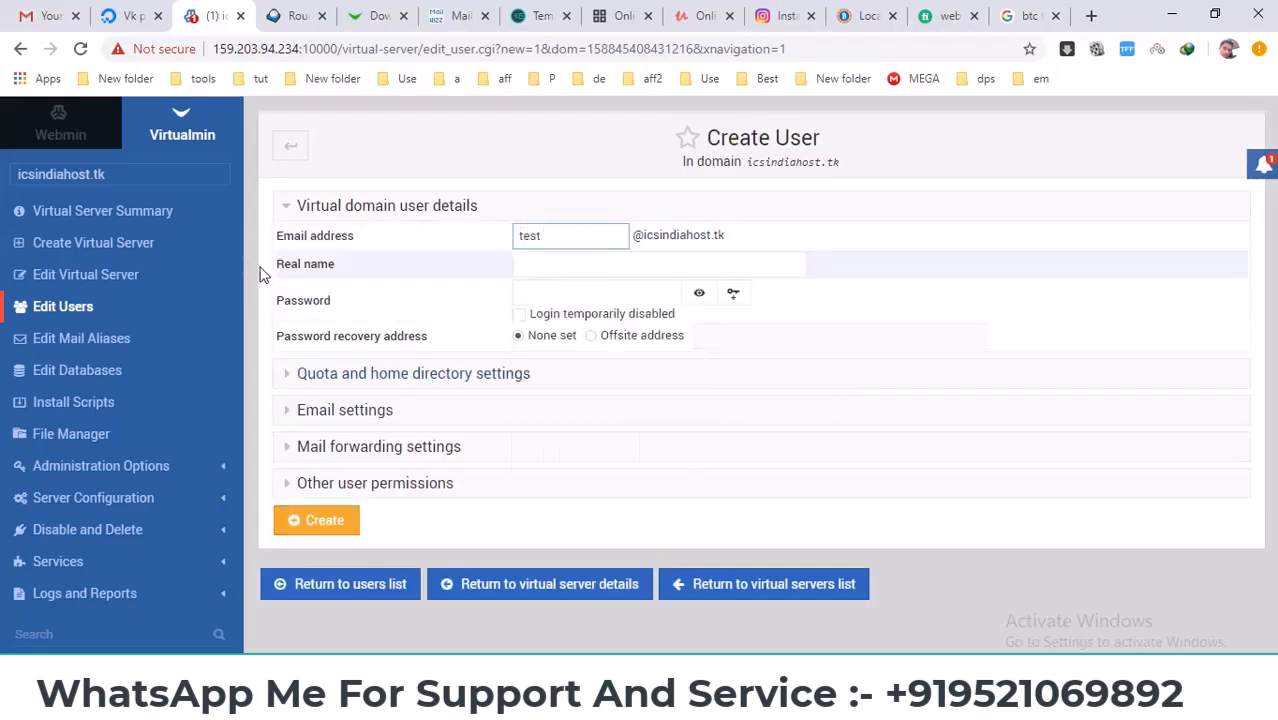
click(595, 292)
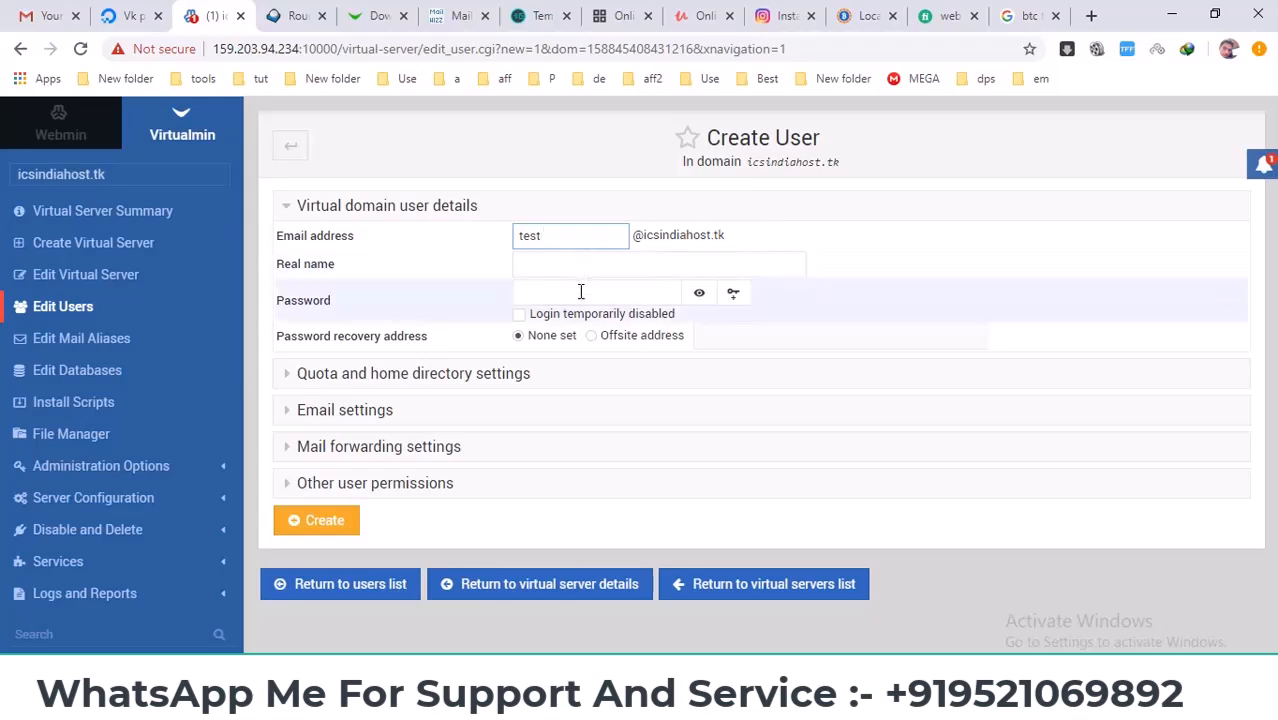
click(597, 292)
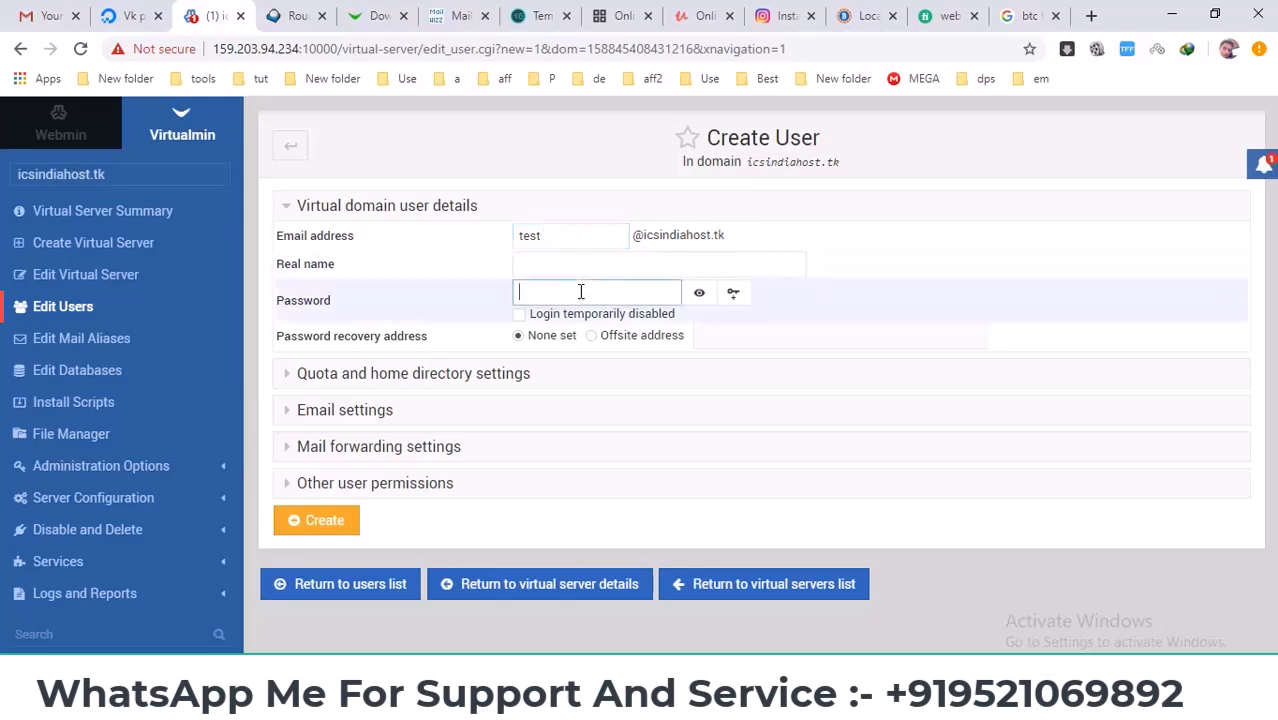
text(password)
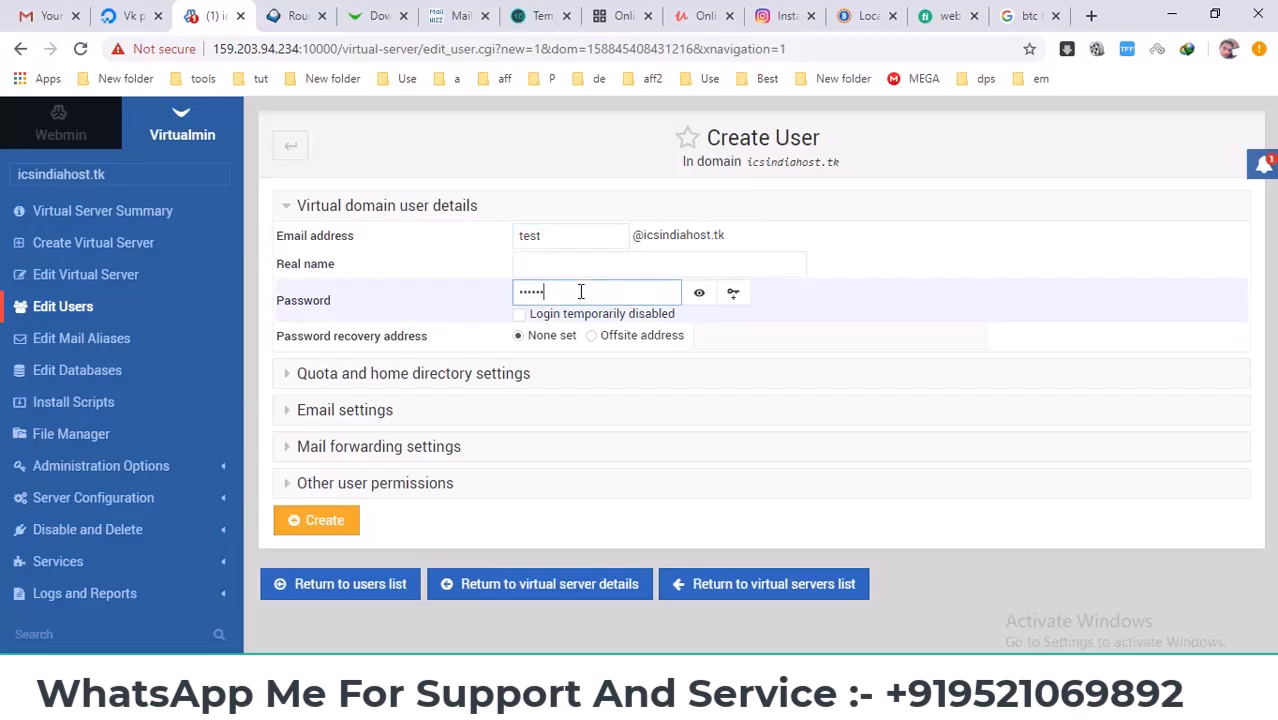
text(••)
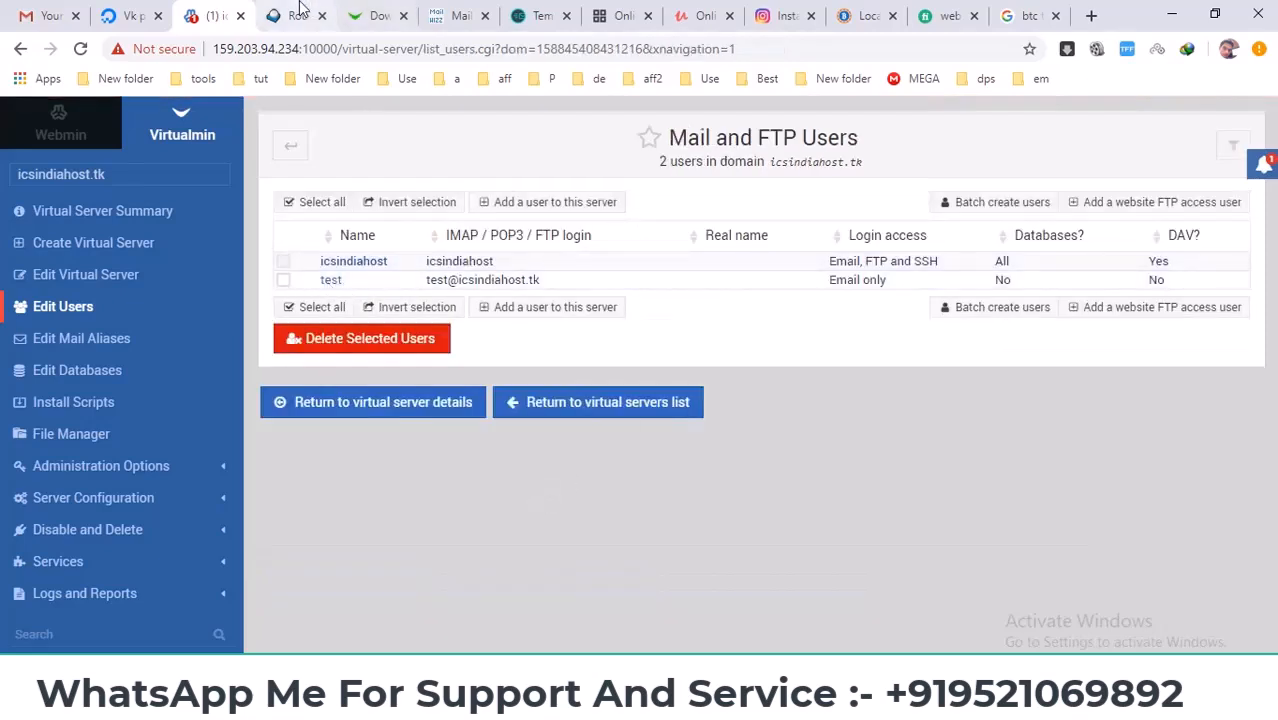
click(296, 15)
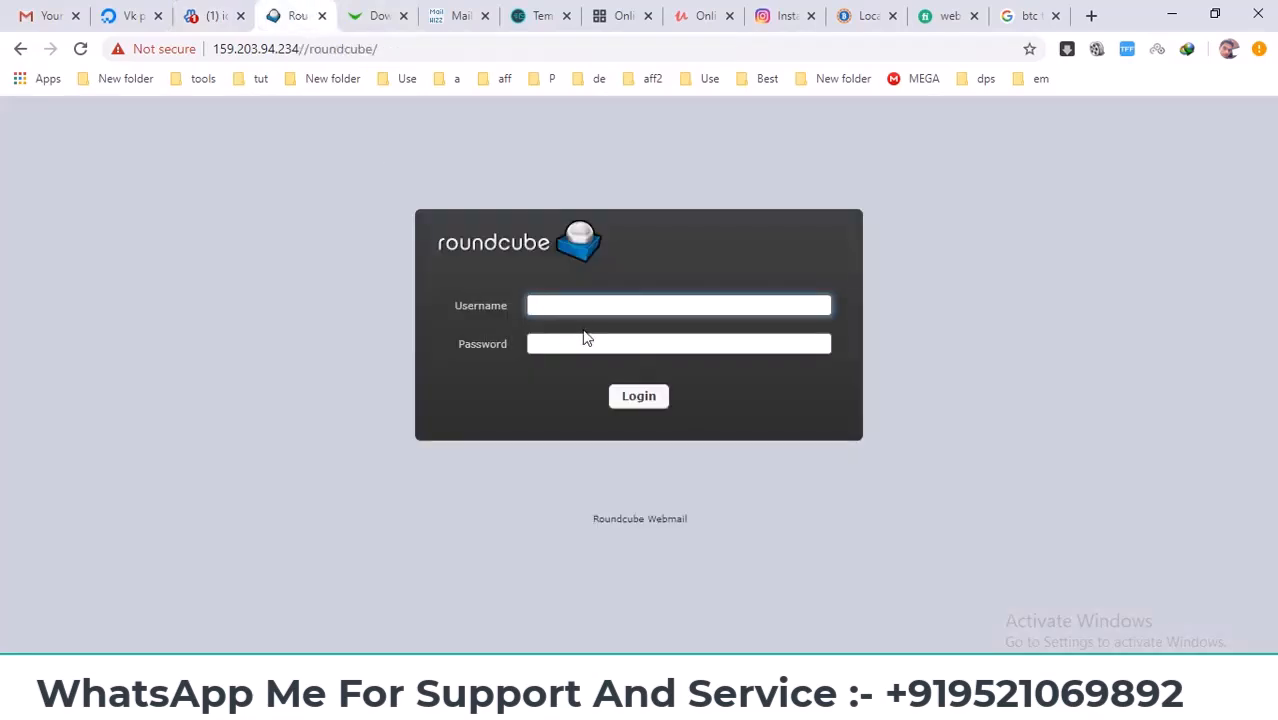
text(test)
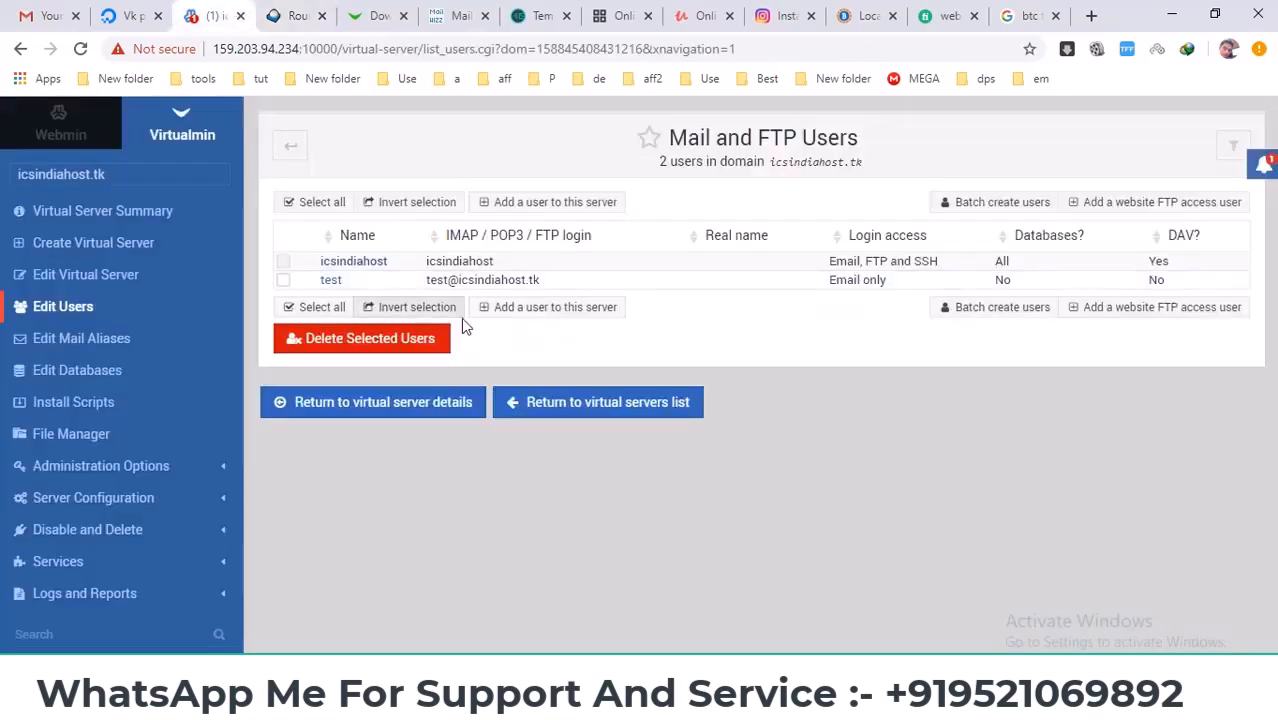
click(482, 279)
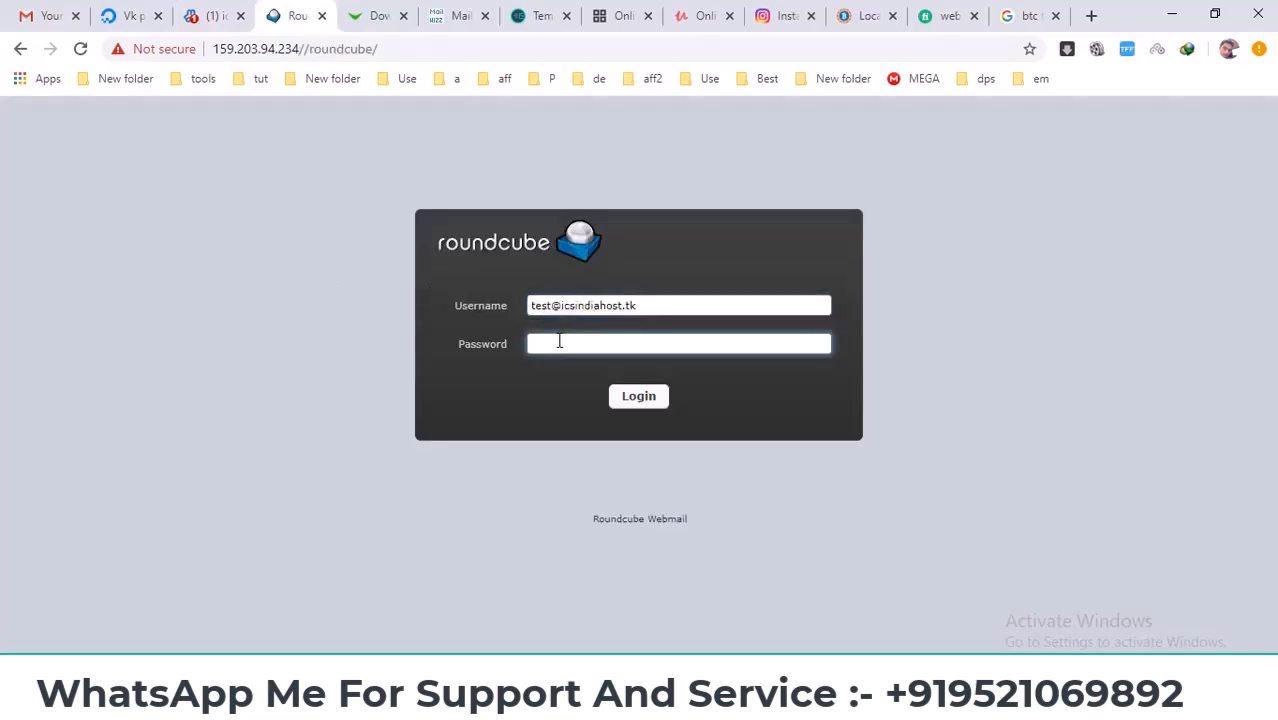
text(password)
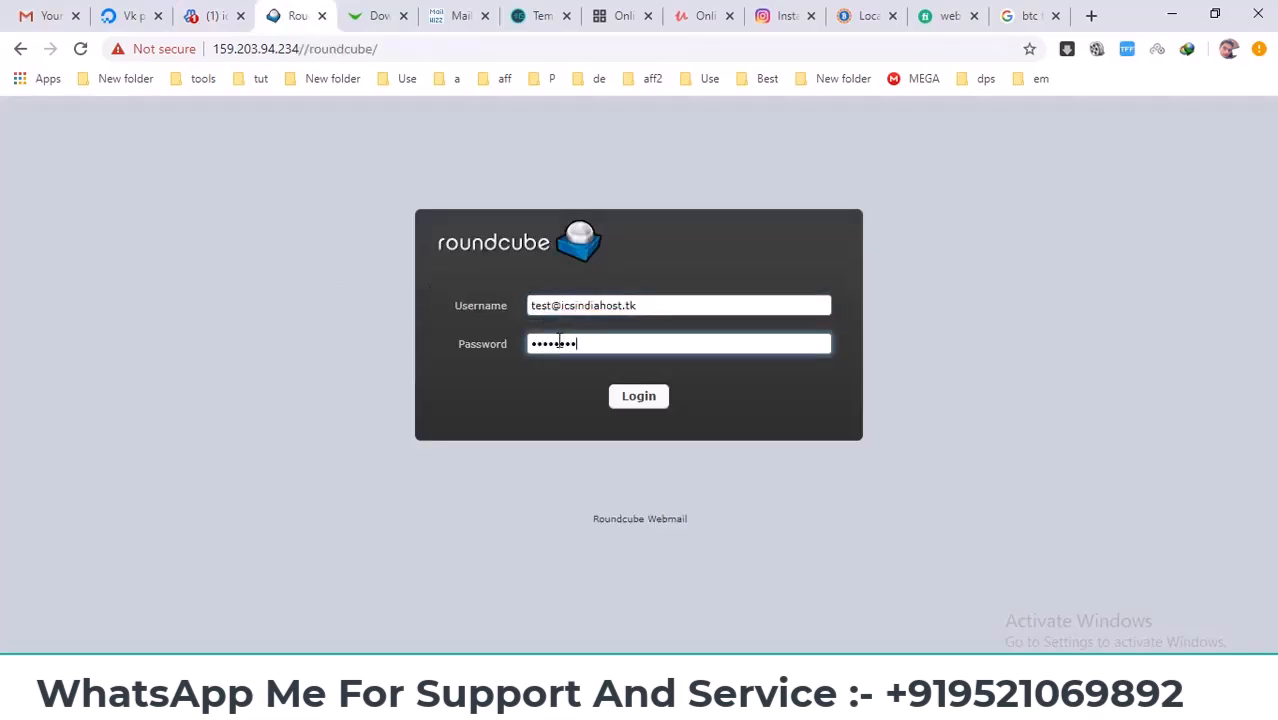
click(638, 395)
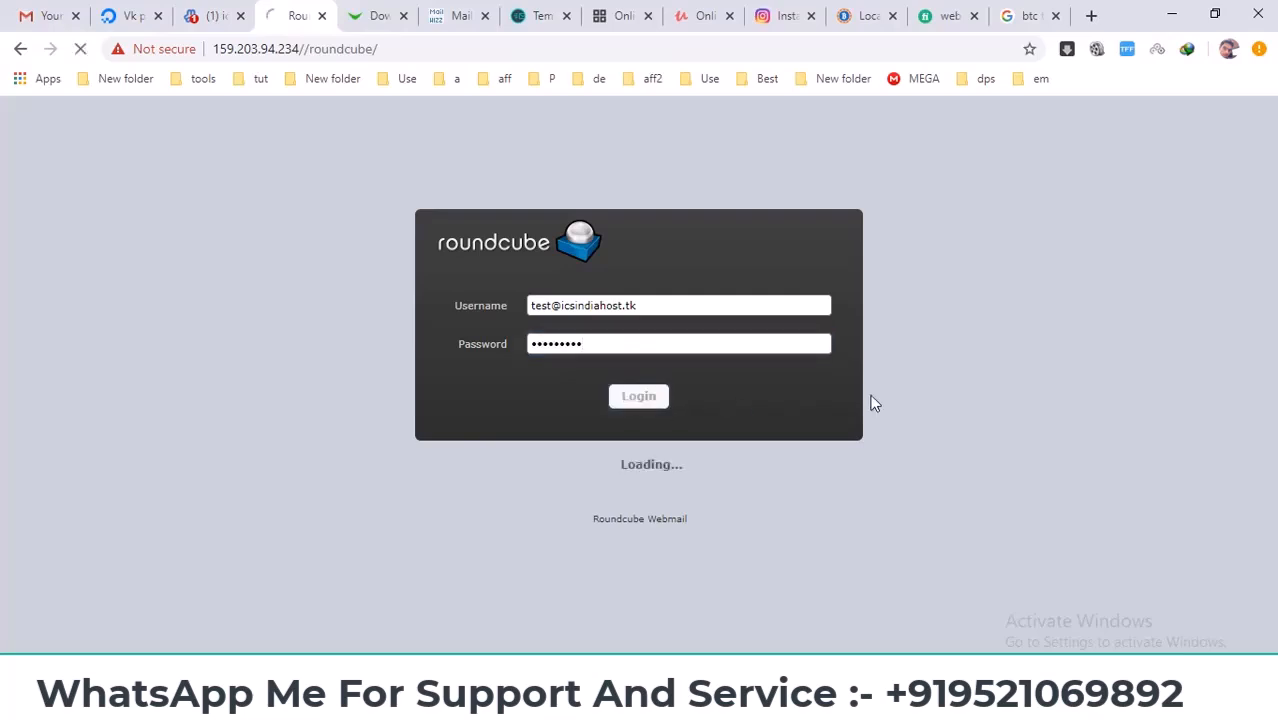
click(638, 395)
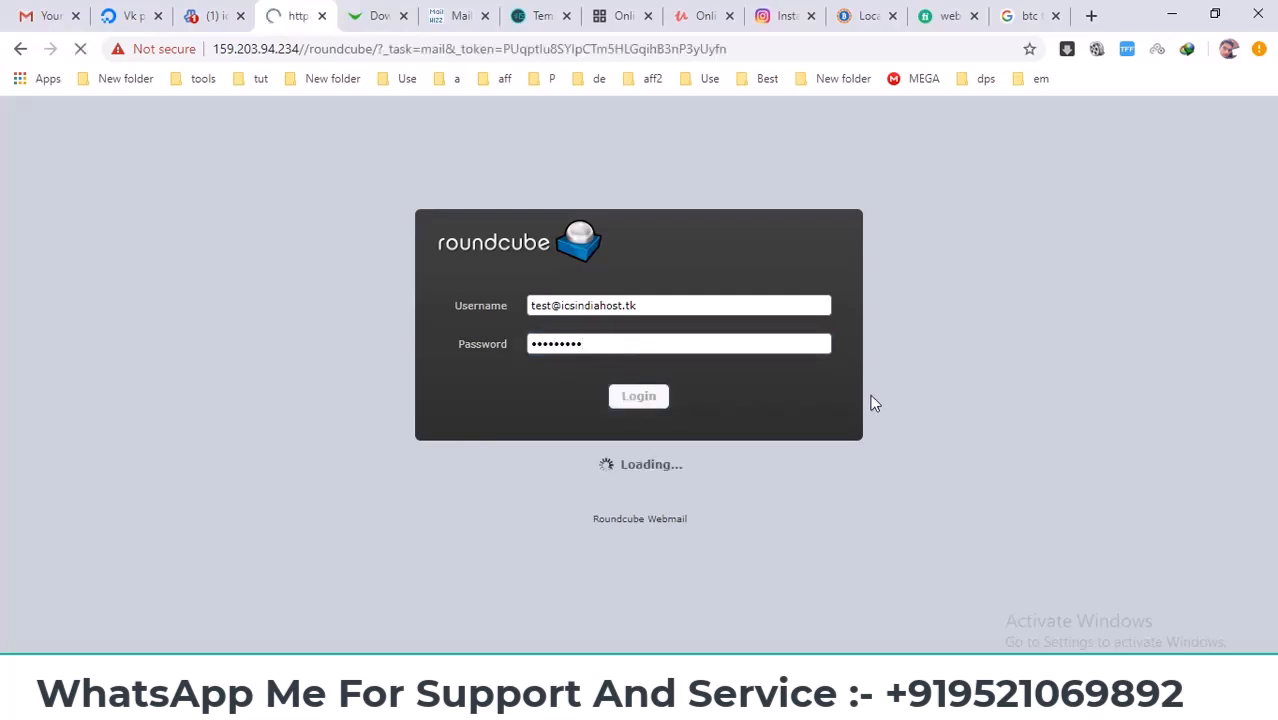
click(638, 396)
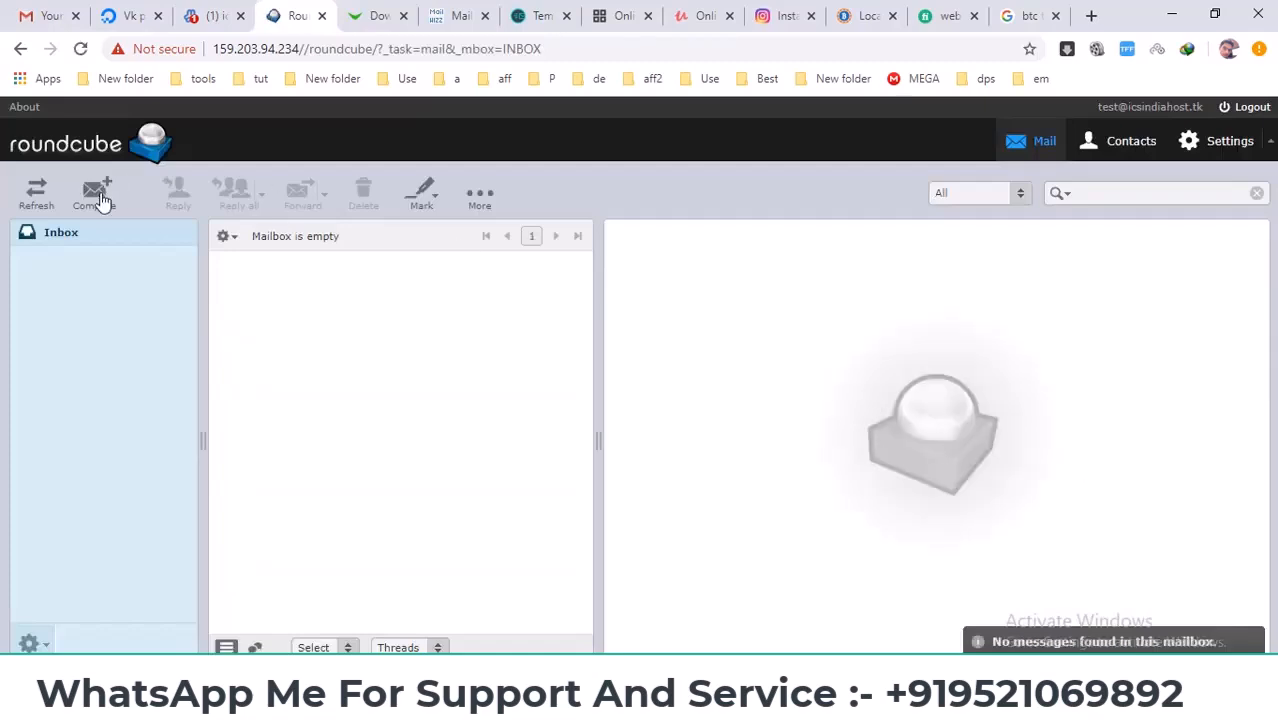
mouse_move(157, 214)
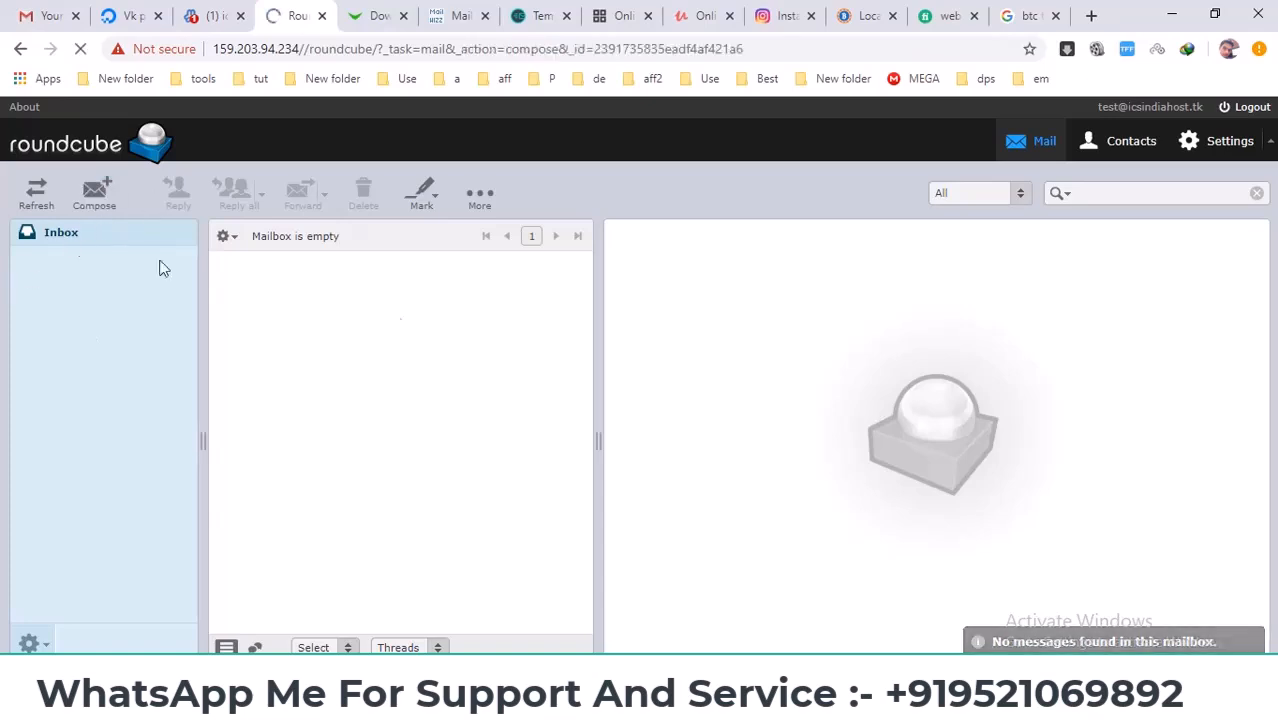
mouse_move(601, 443)
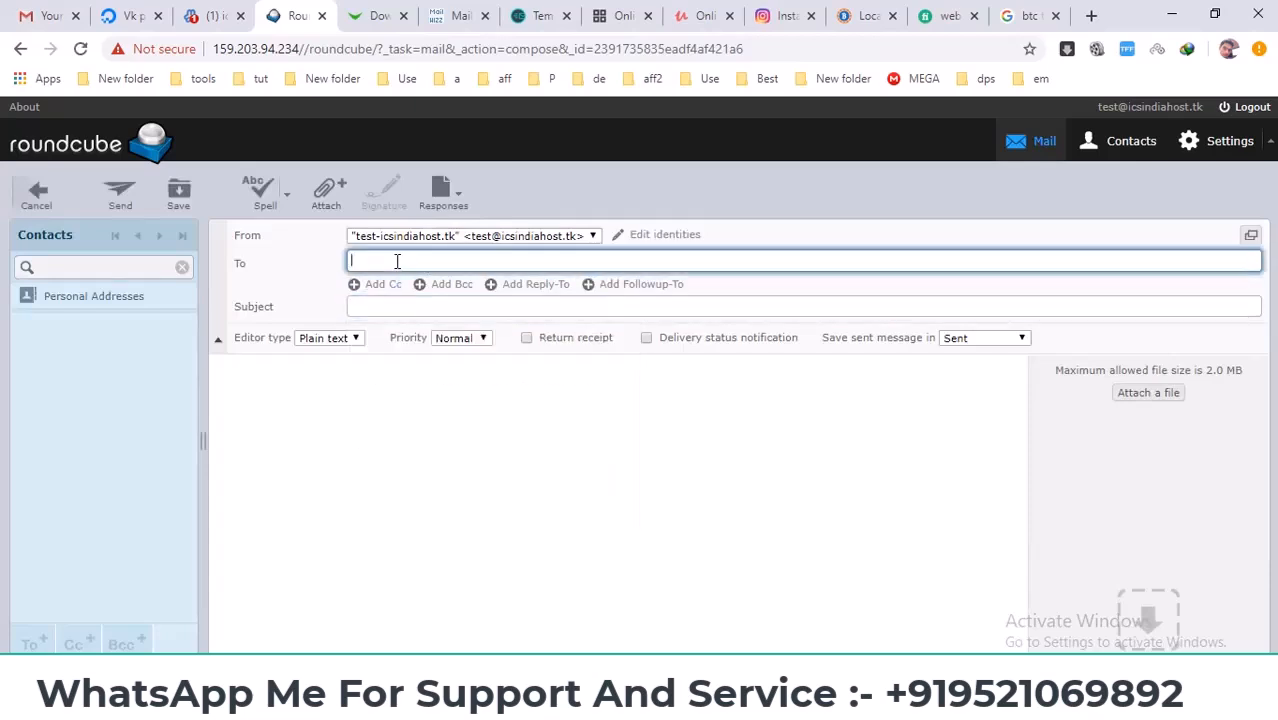
text(vk)
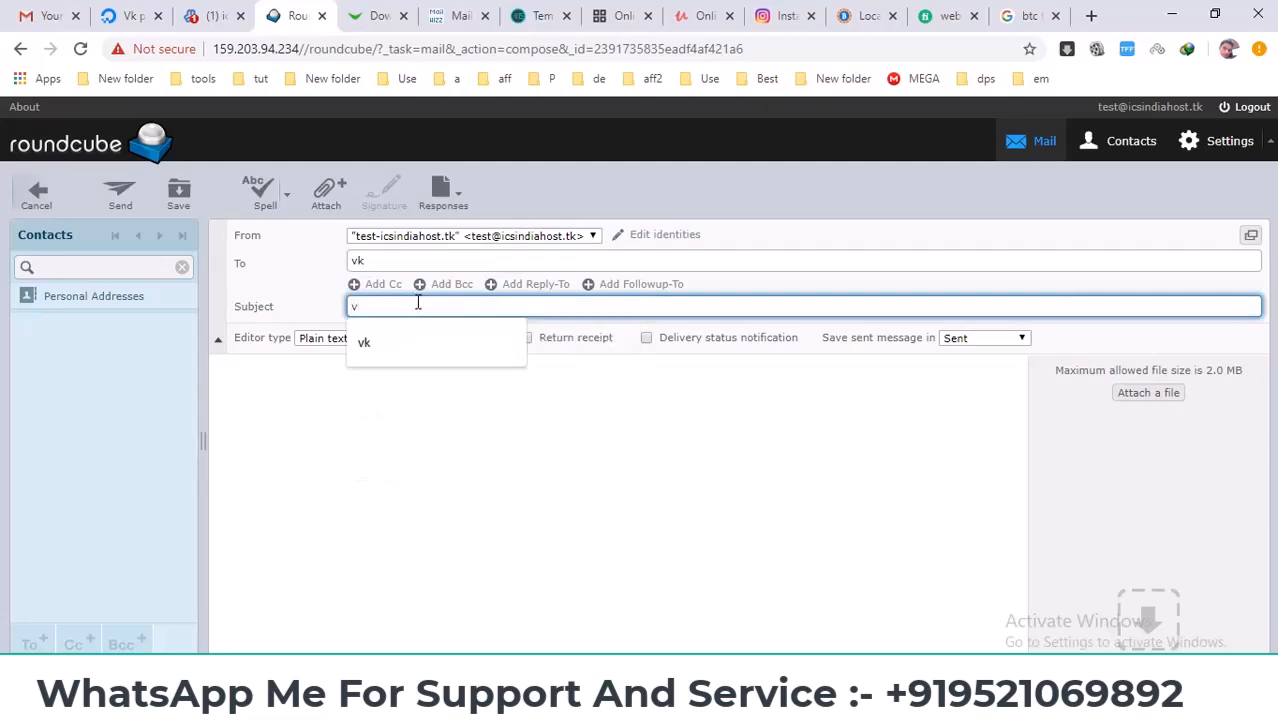
text(ik)
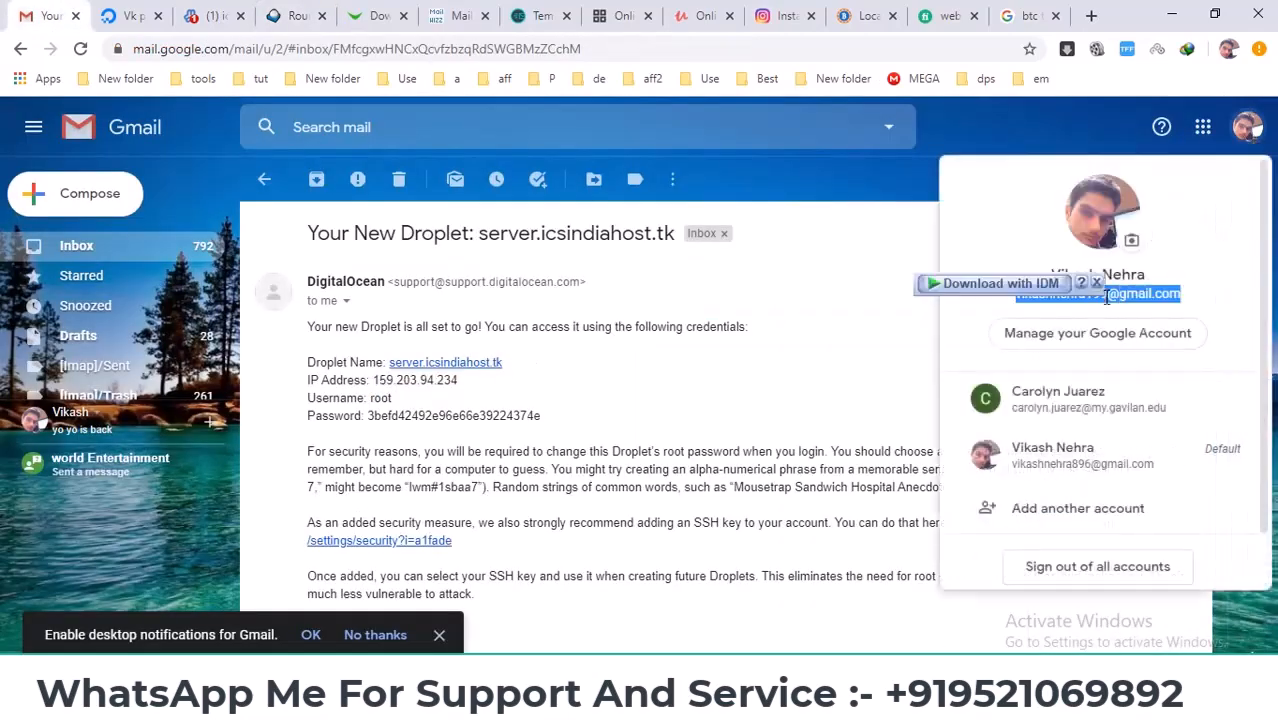
click(295, 15)
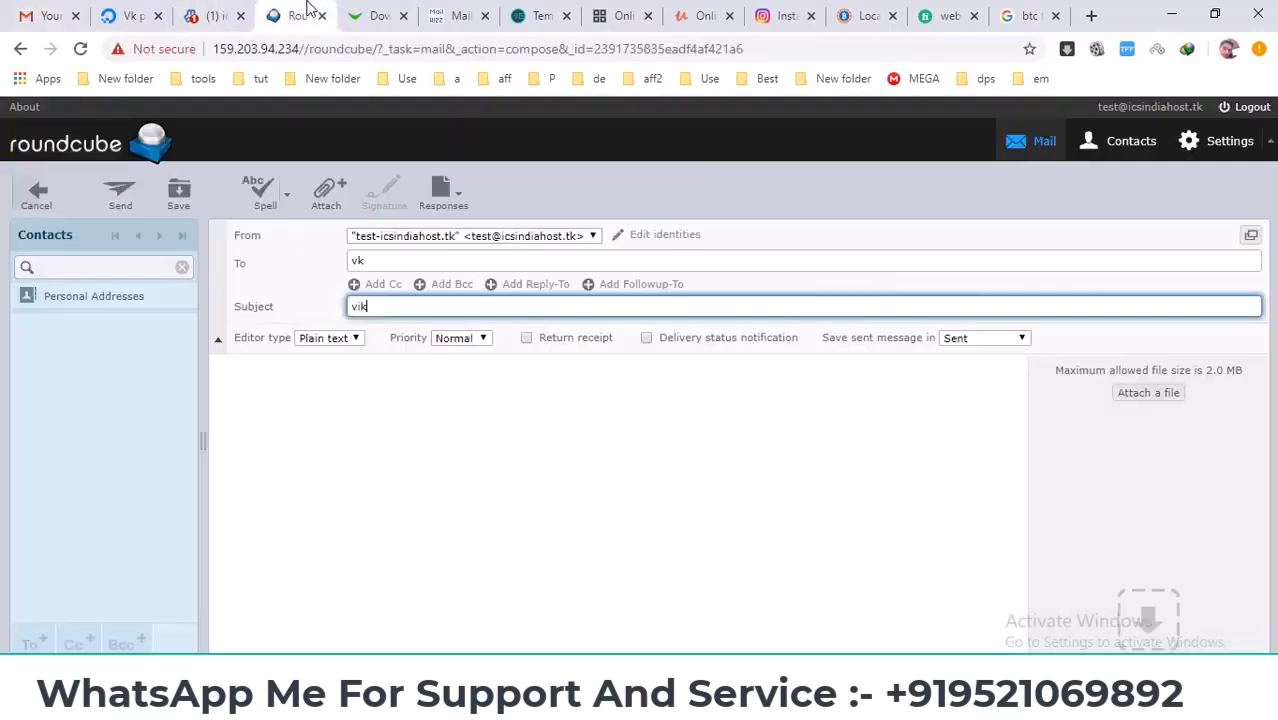
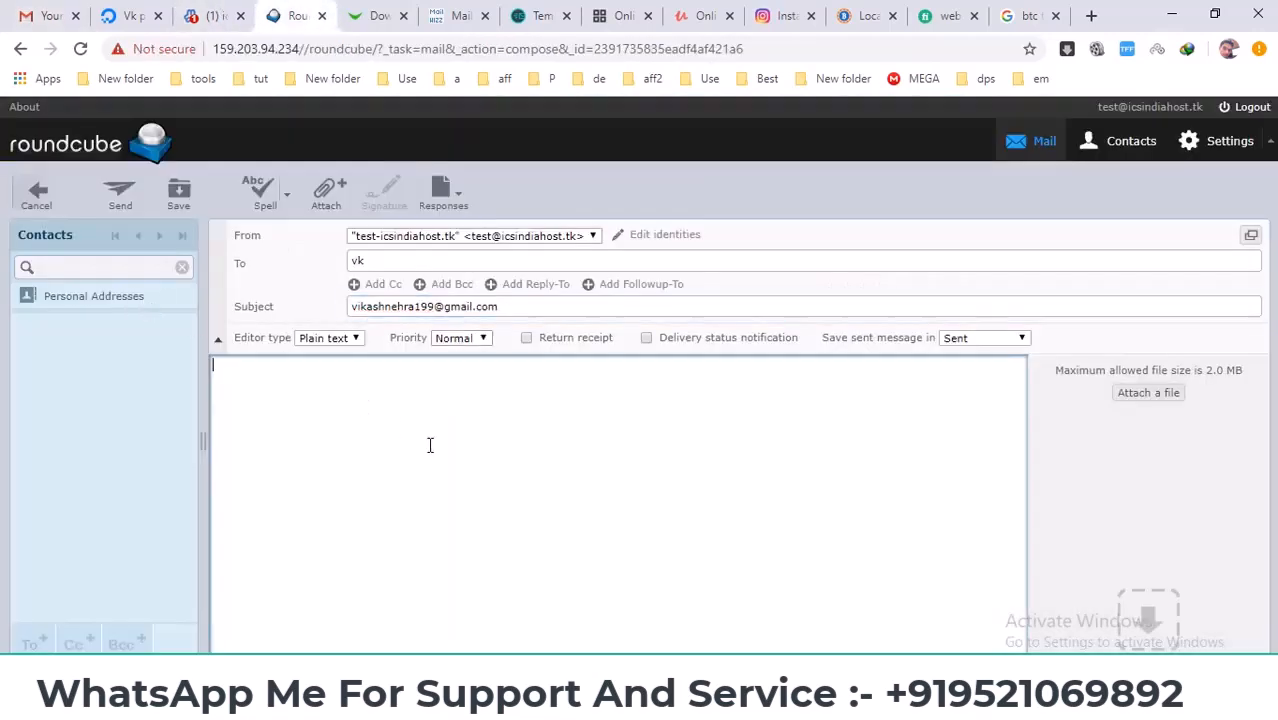
text(gh gthyth ytry 56)
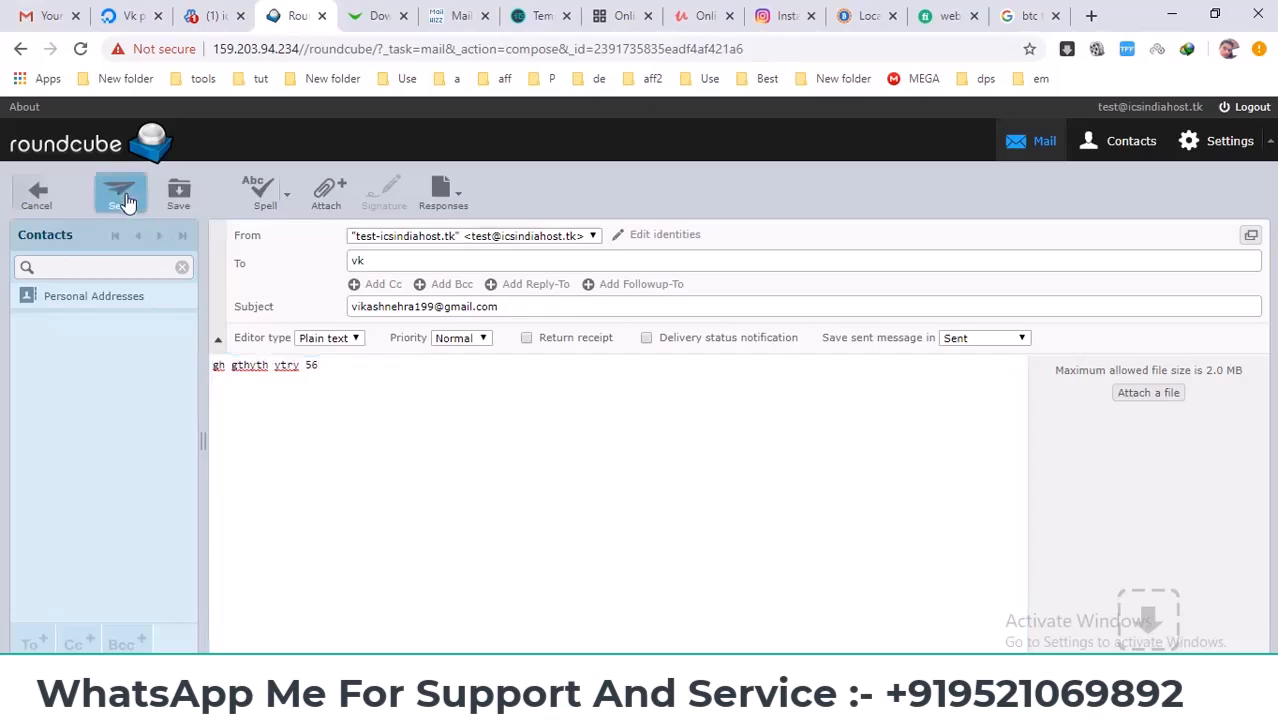
click(120, 190)
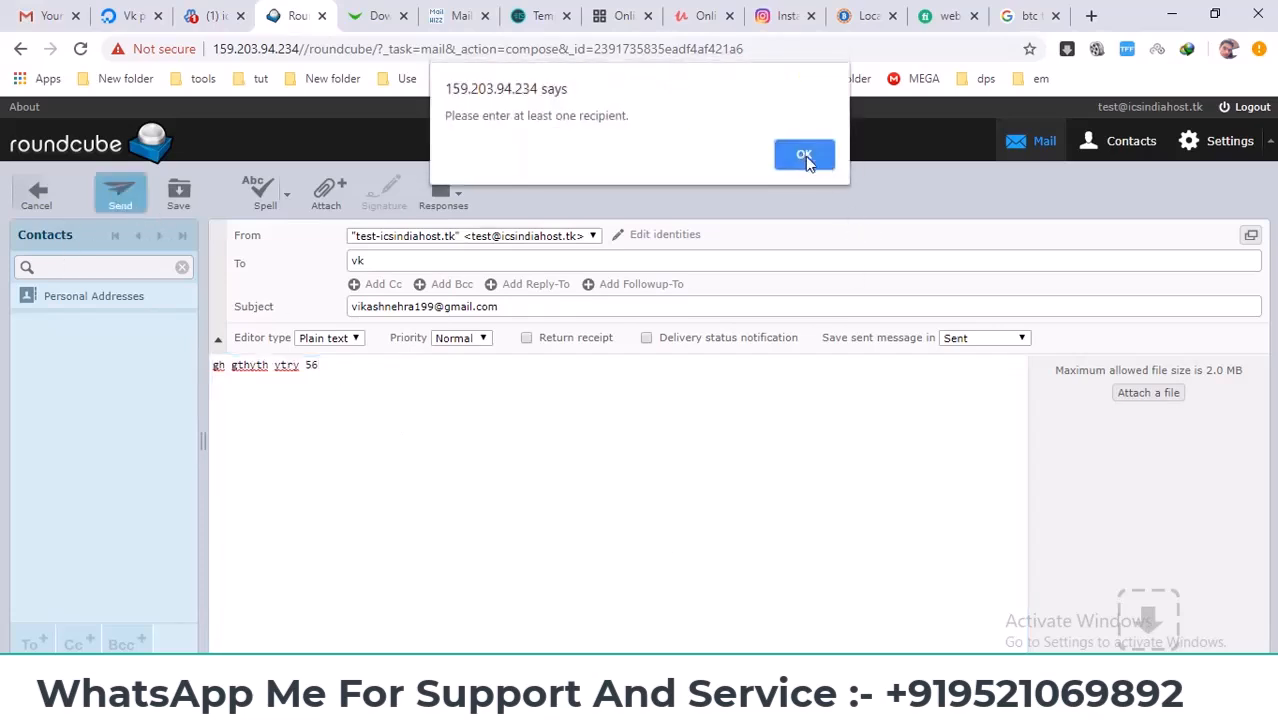
click(804, 155)
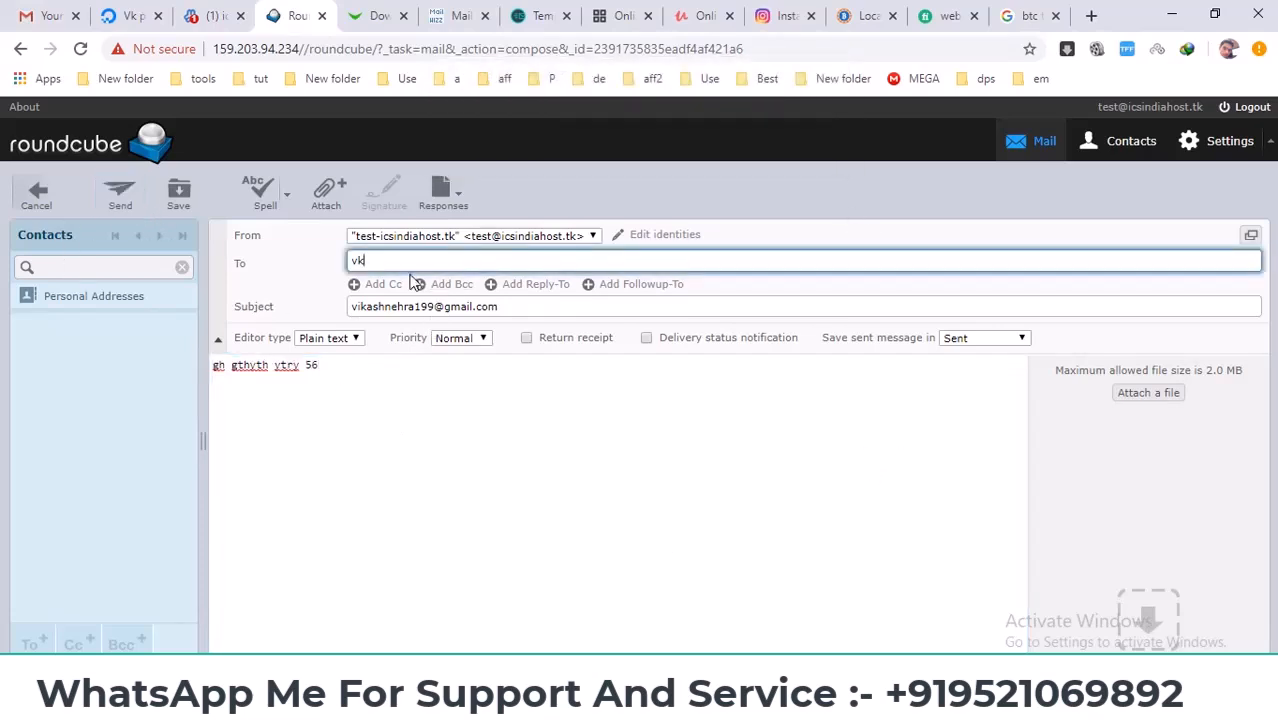
mouse_move(119, 190)
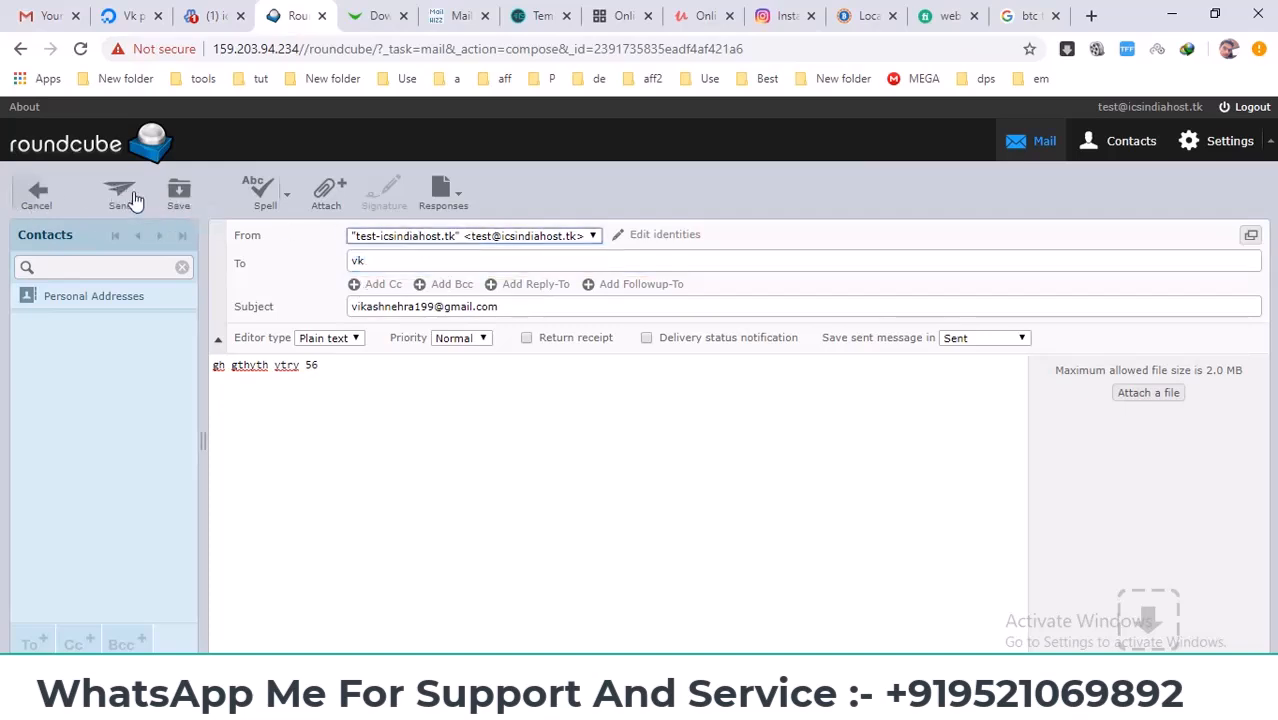
click(120, 192)
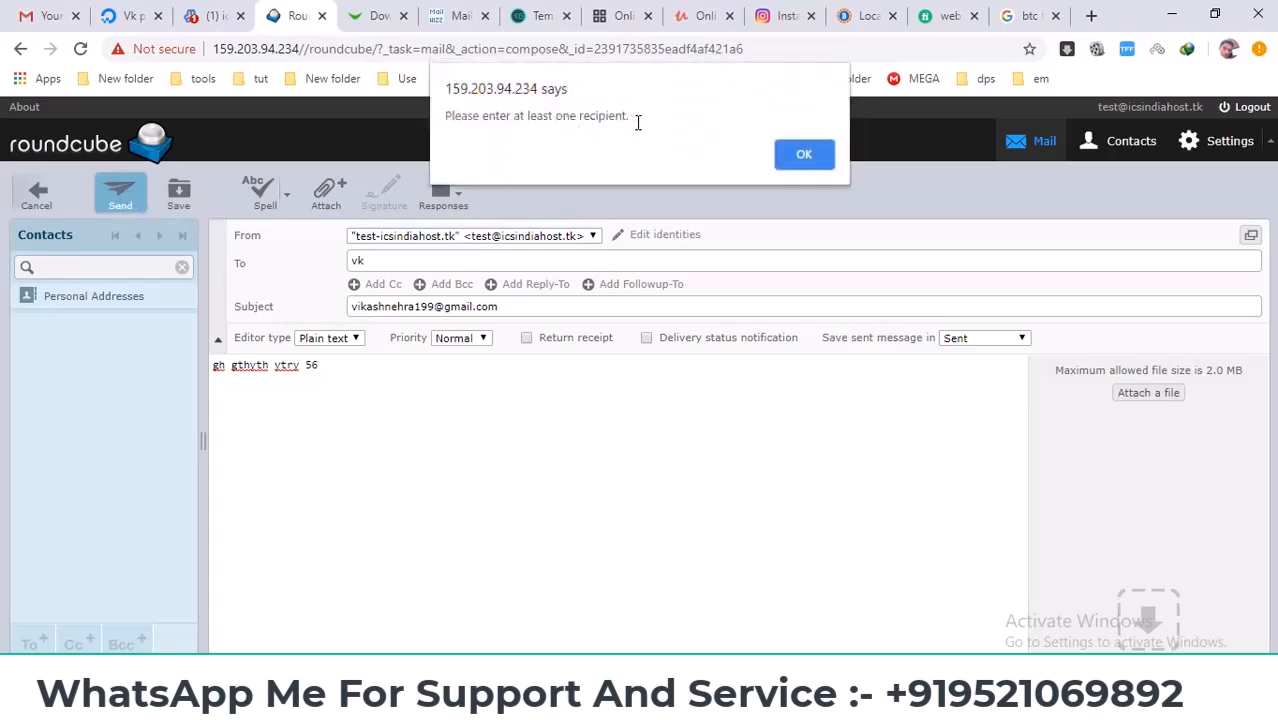
click(803, 154)
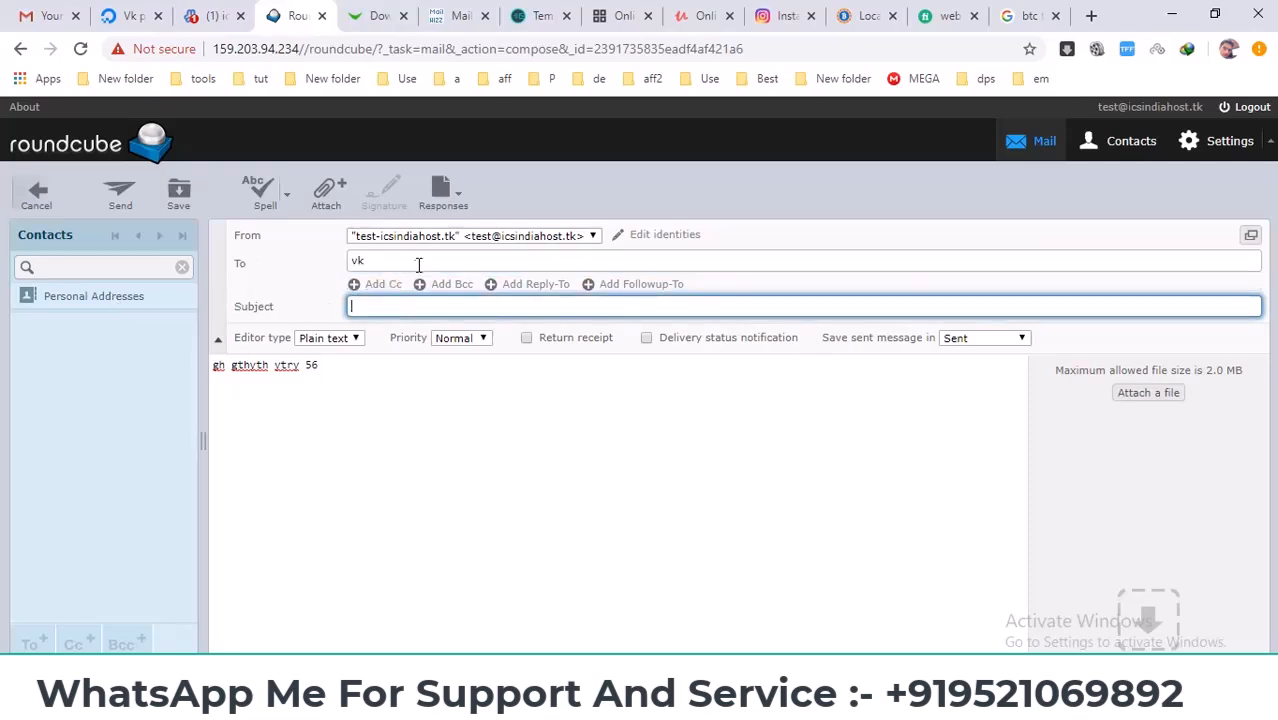
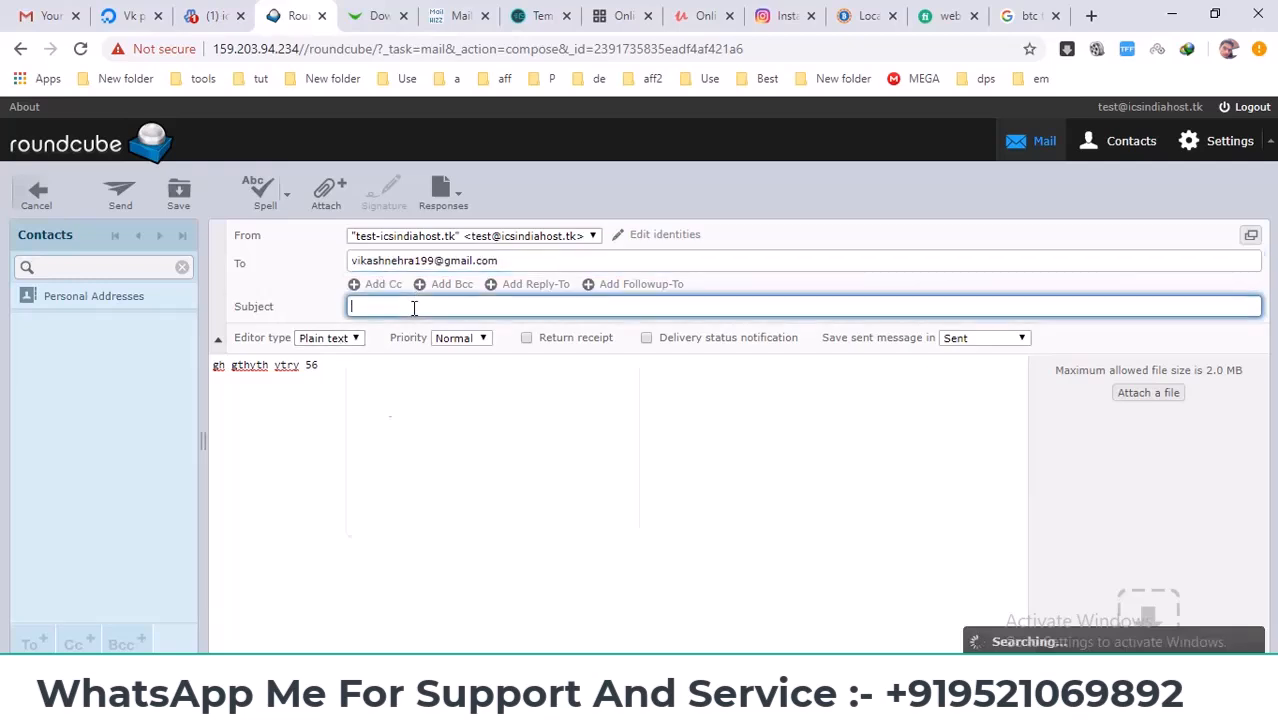
text(vk)
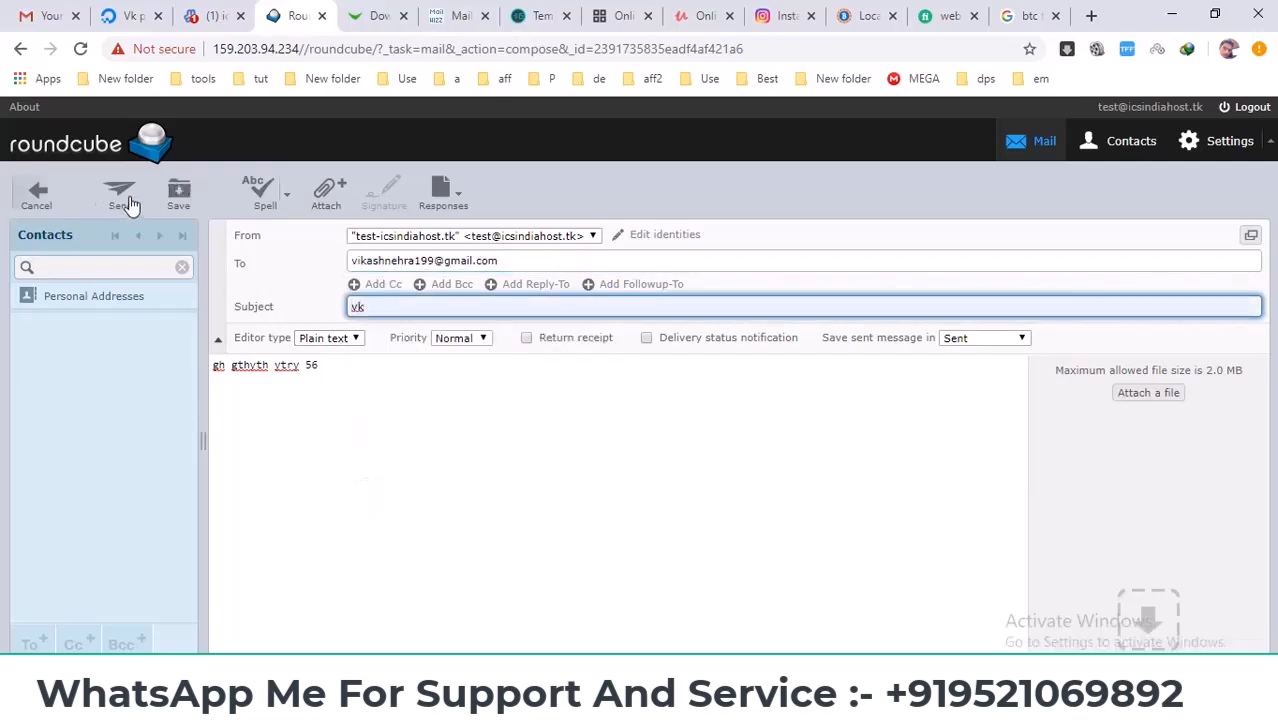
click(119, 195)
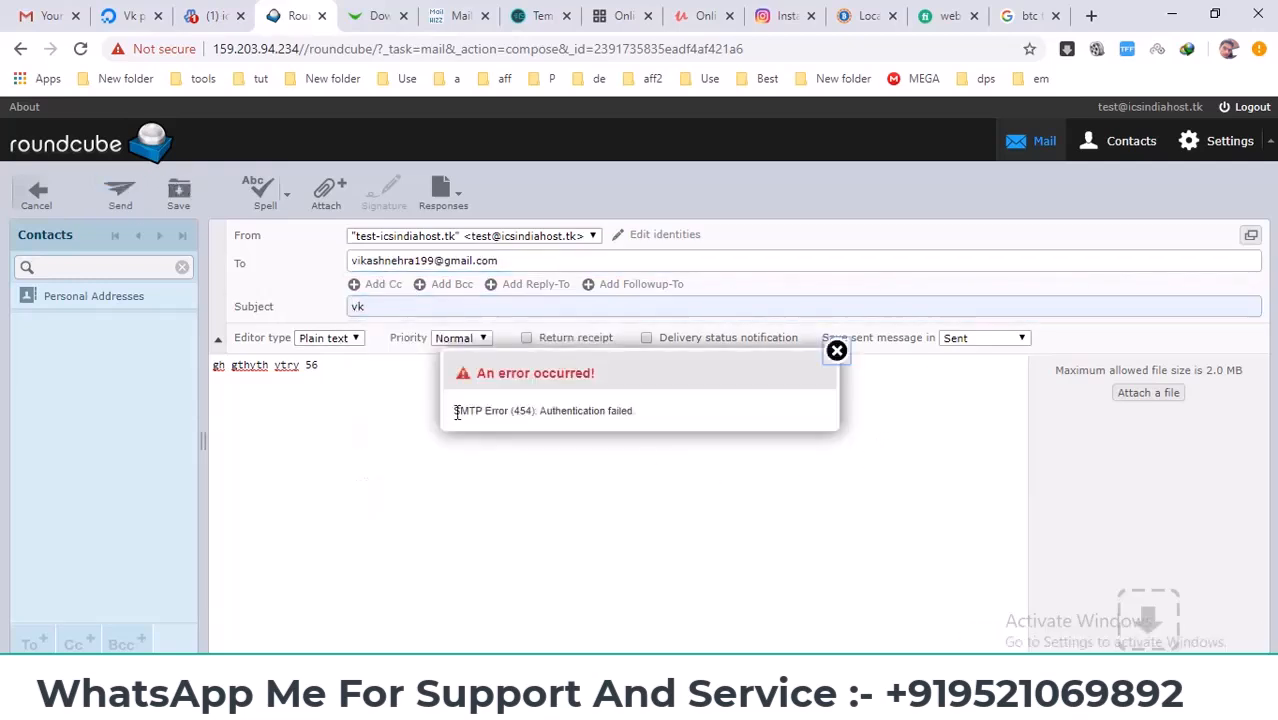
triple_click(543, 410)
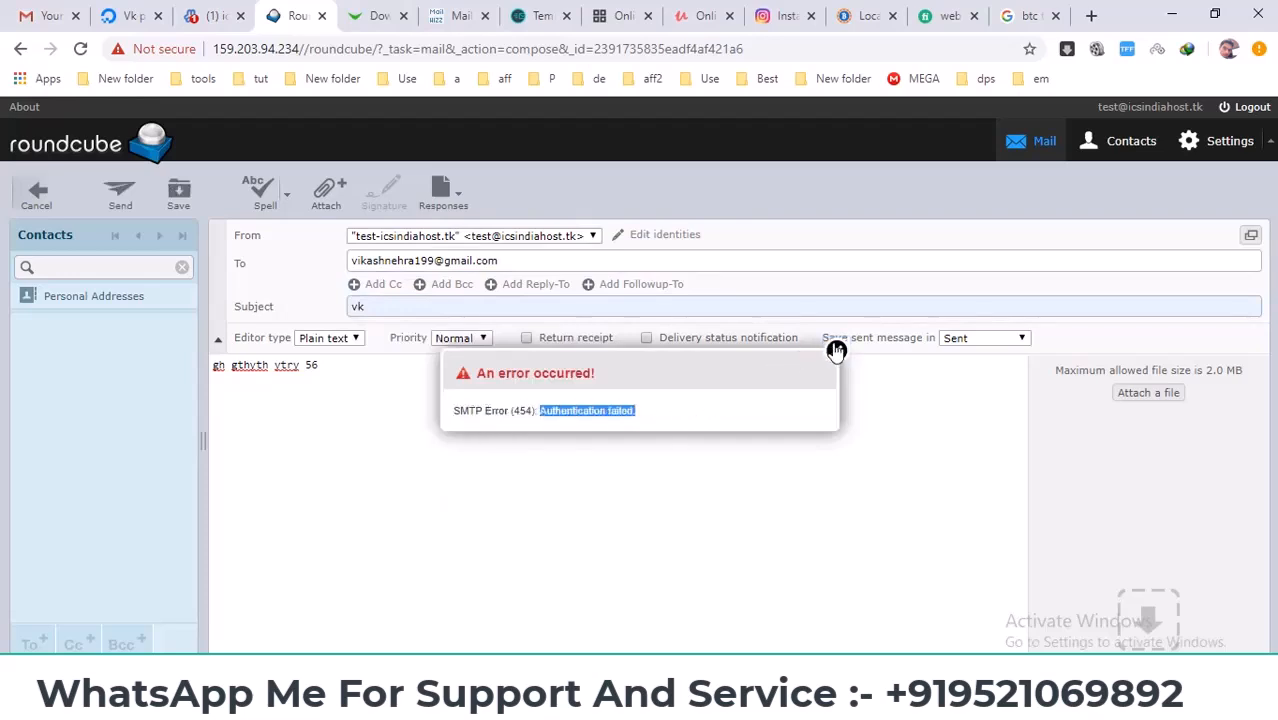
click(200, 16)
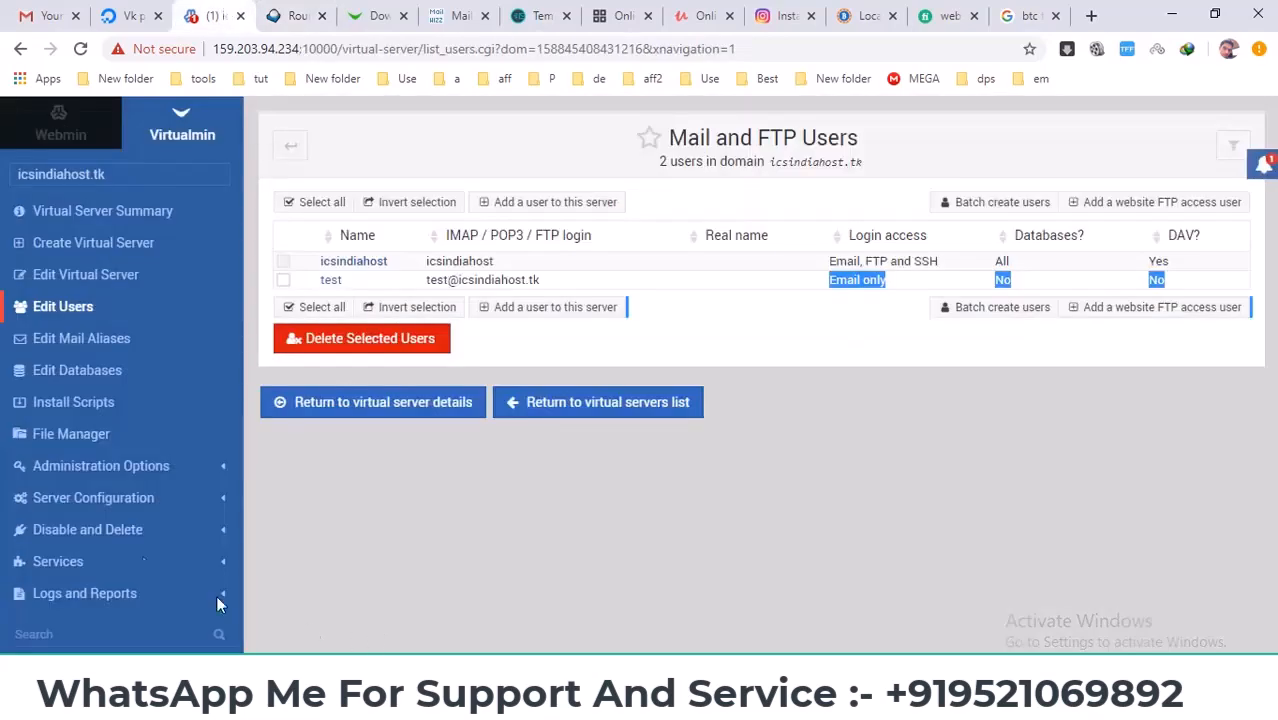
mouse_move(71, 433)
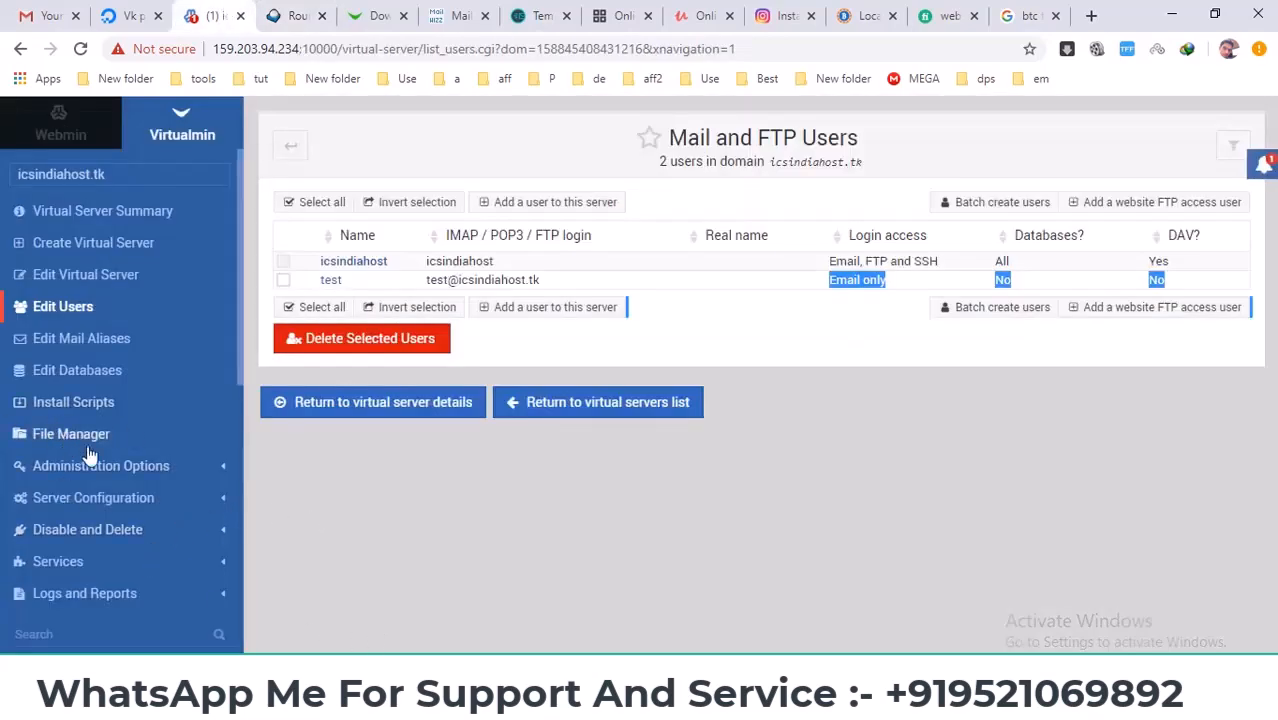
Step: Open public_html/roundcube/config/config.inc.php in the File Manager editor
click(71, 433)
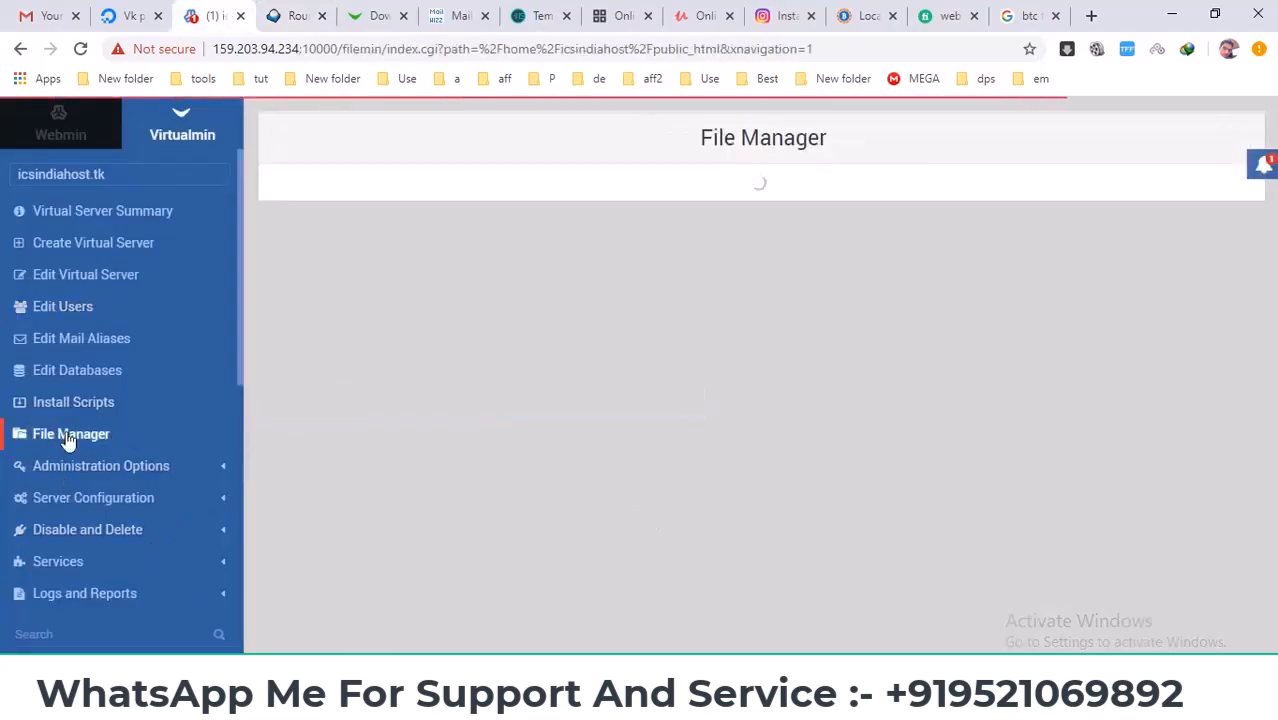
click(71, 433)
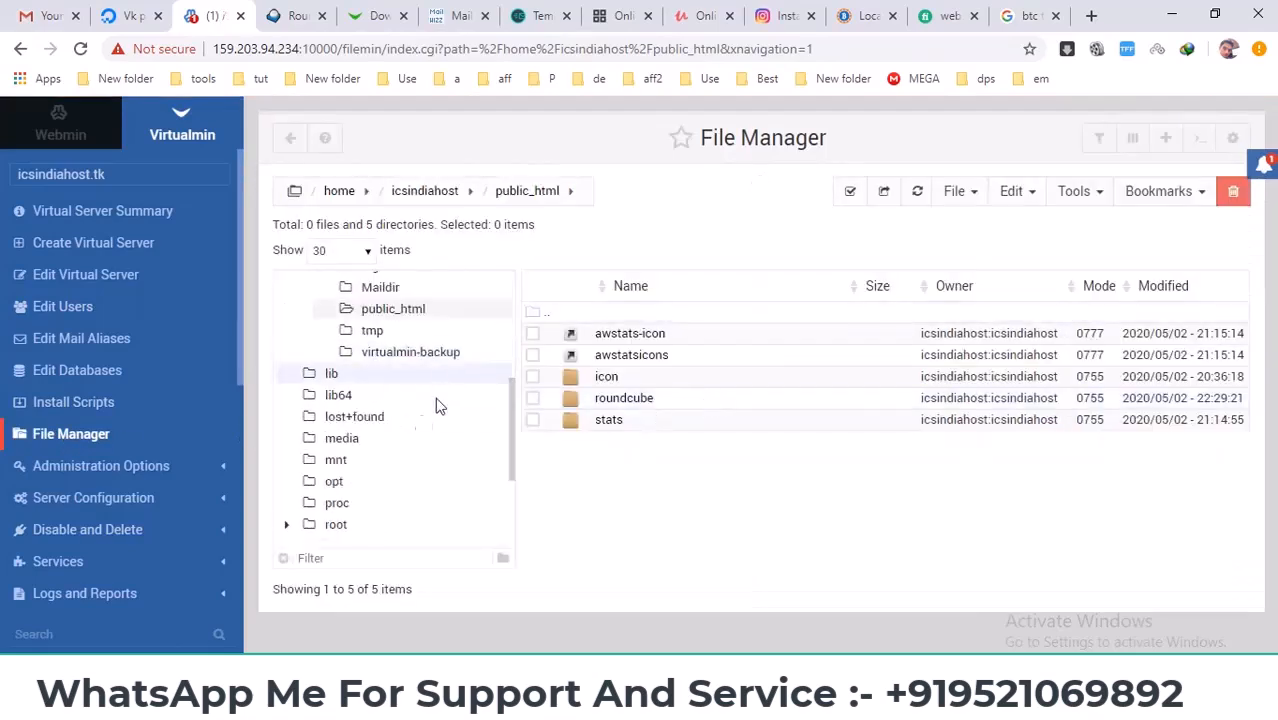
click(327, 373)
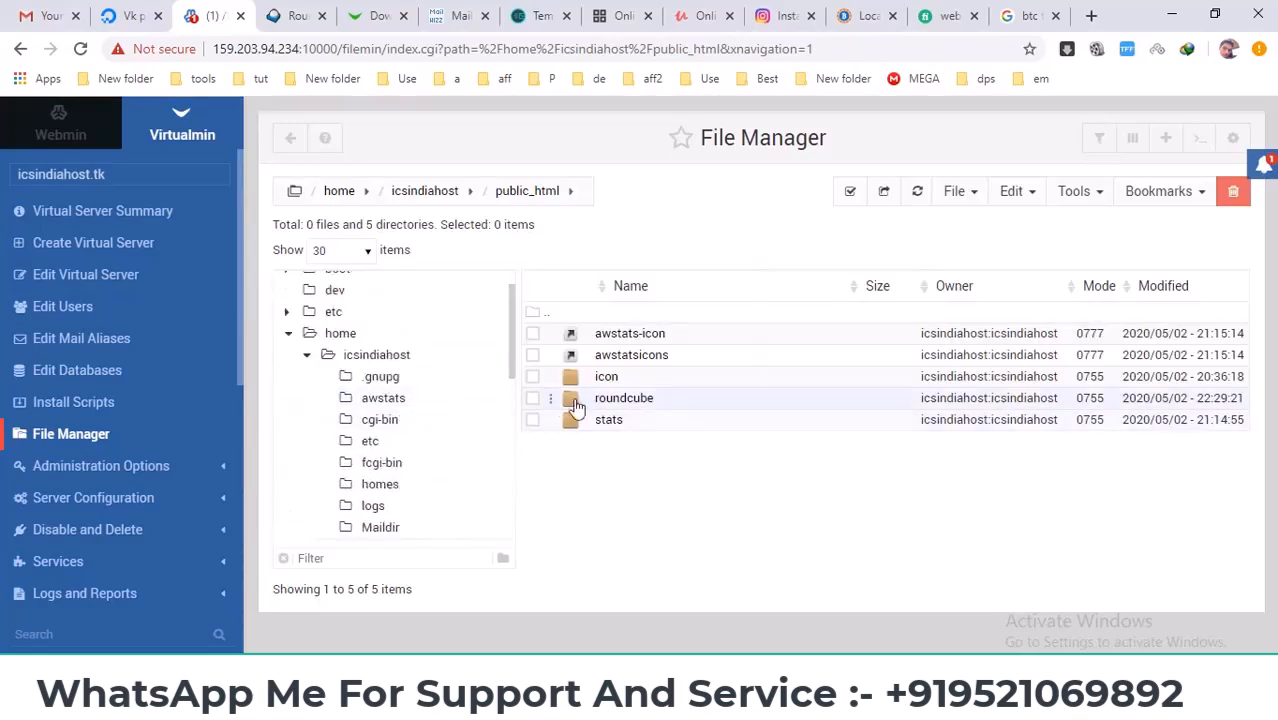
click(623, 397)
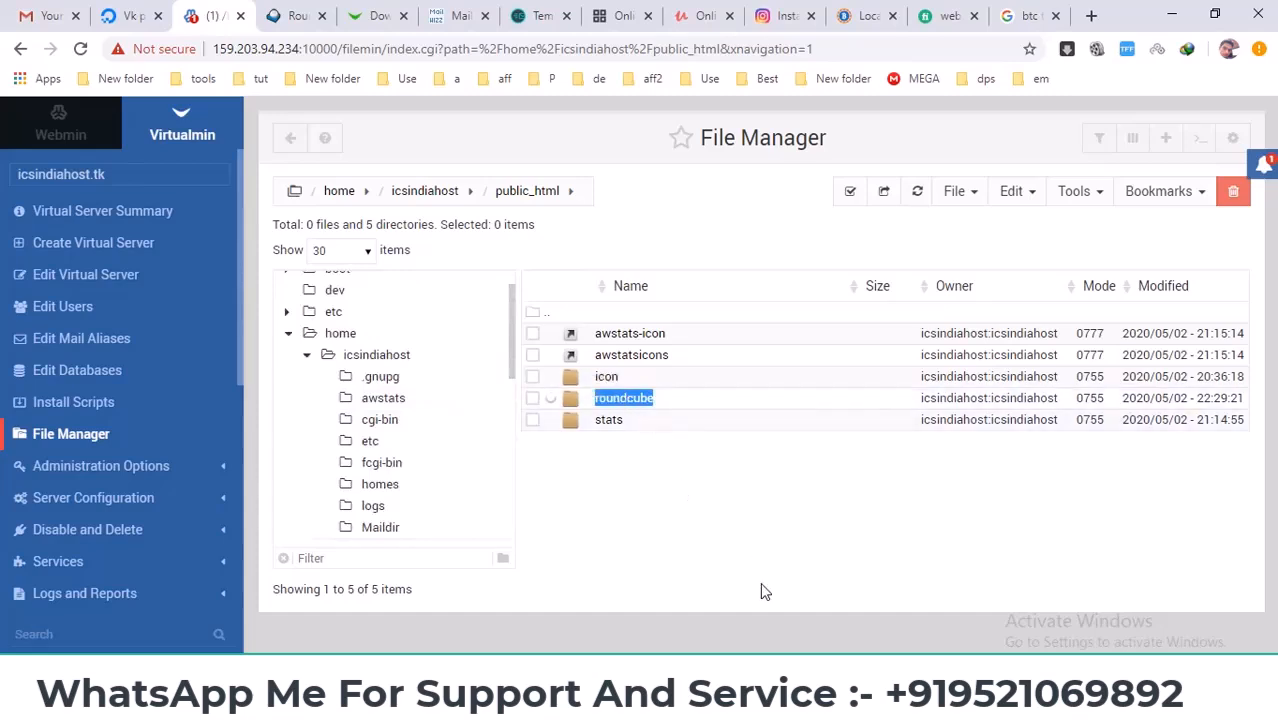
double_click(624, 397)
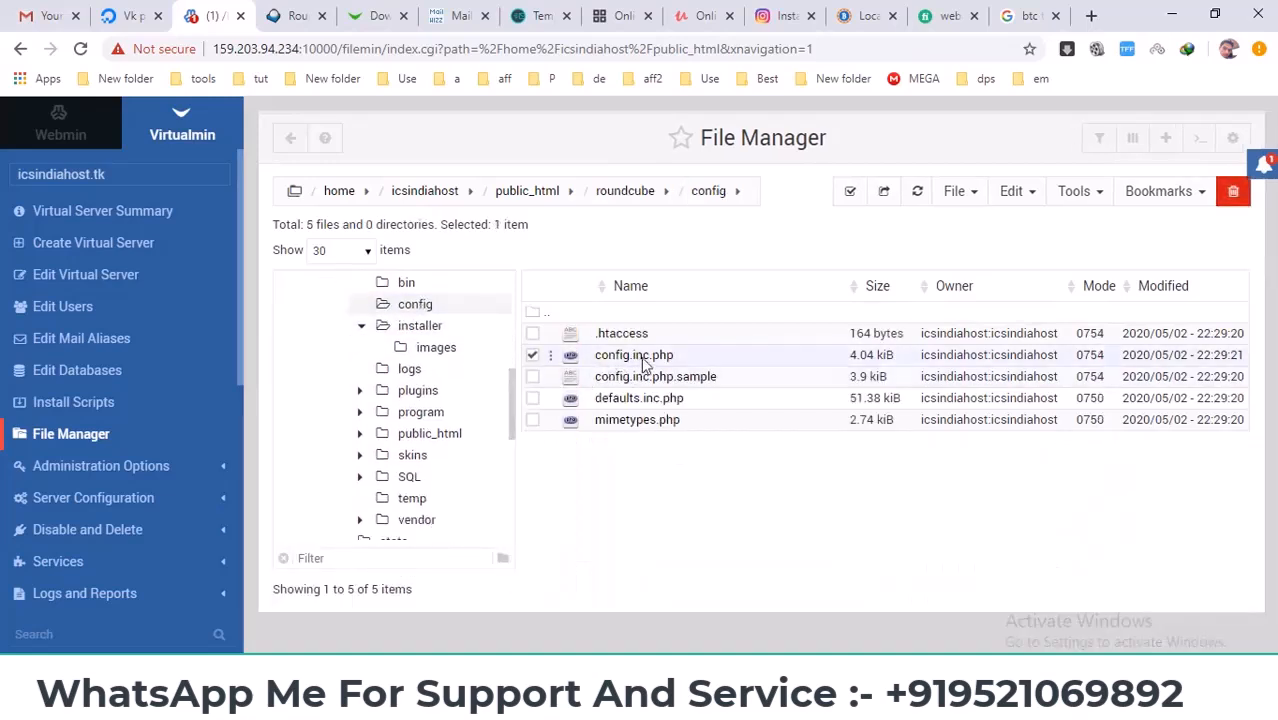
right_click(634, 355)
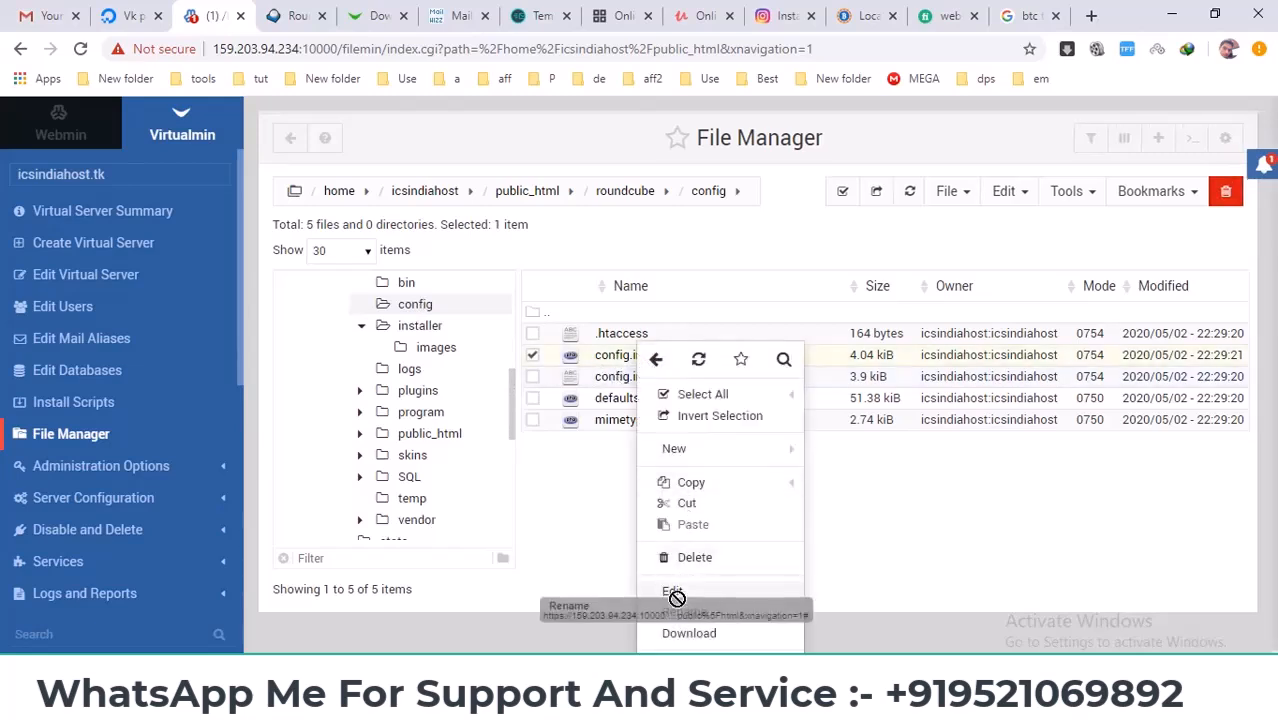
click(835, 577)
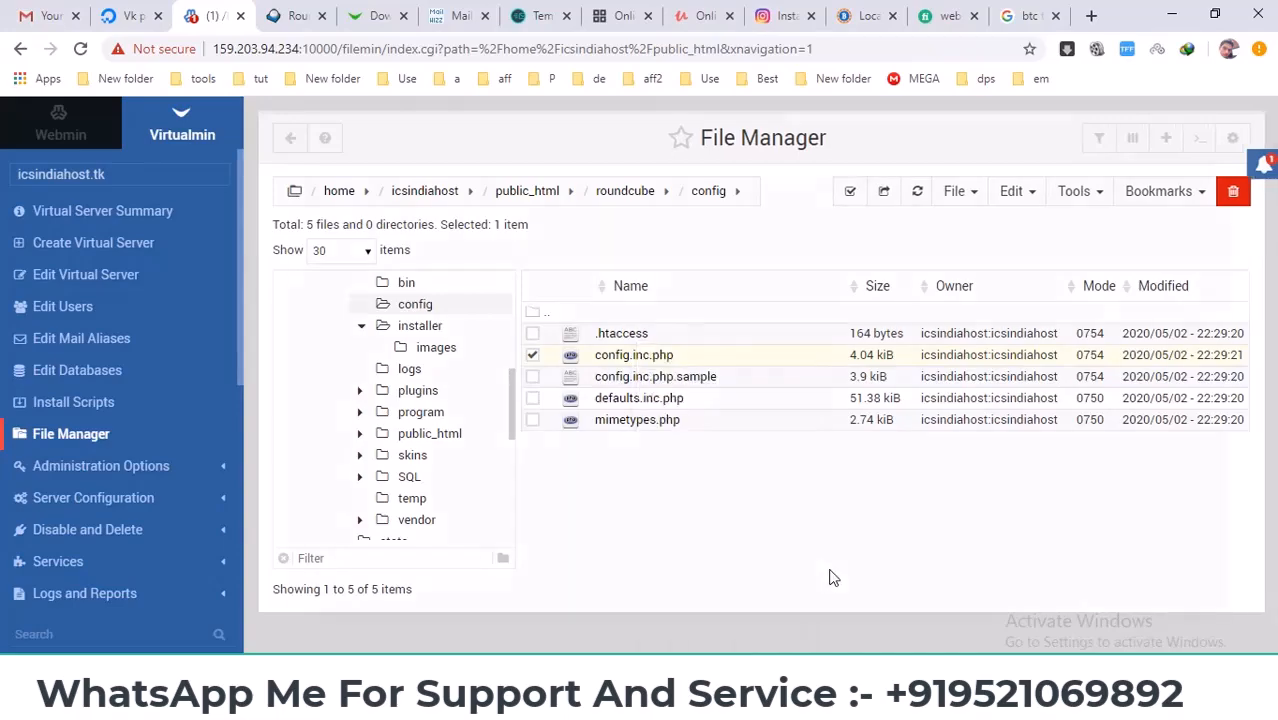
double_click(634, 354)
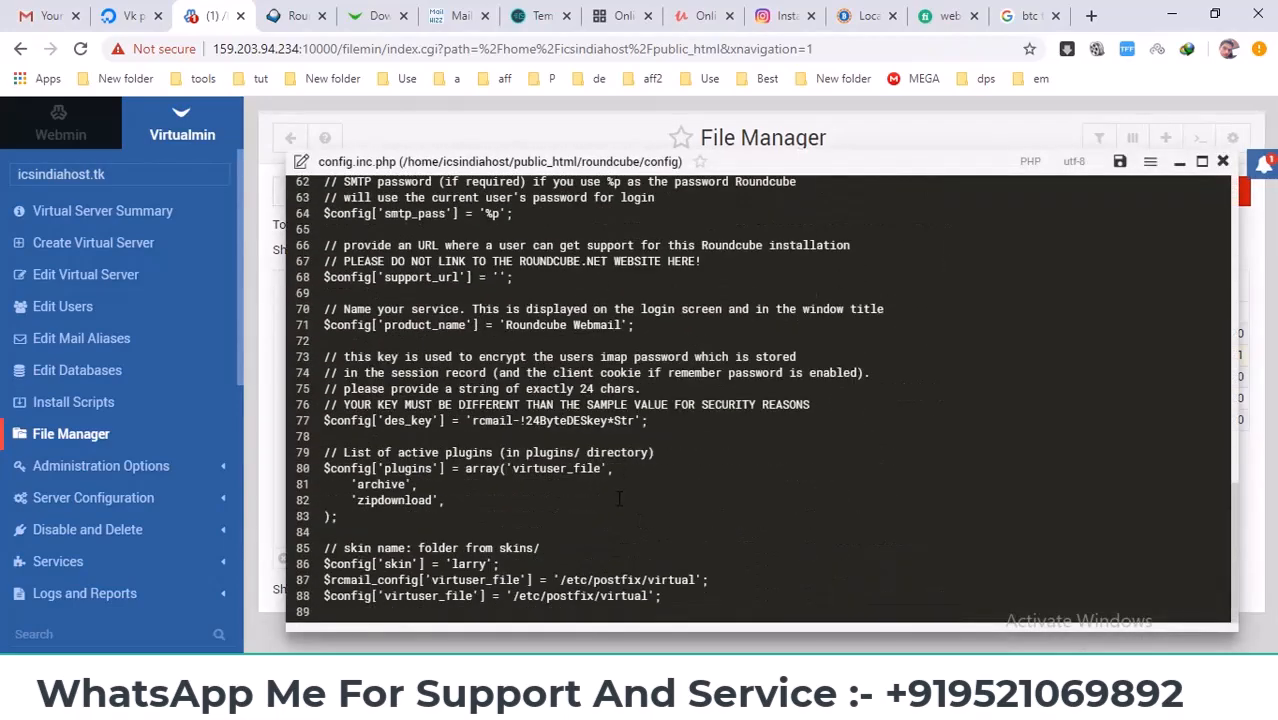
Step: Clear the smtp_user '%u' and smtp_pass '%p' values and save config.inc.php
scroll(up, 3)
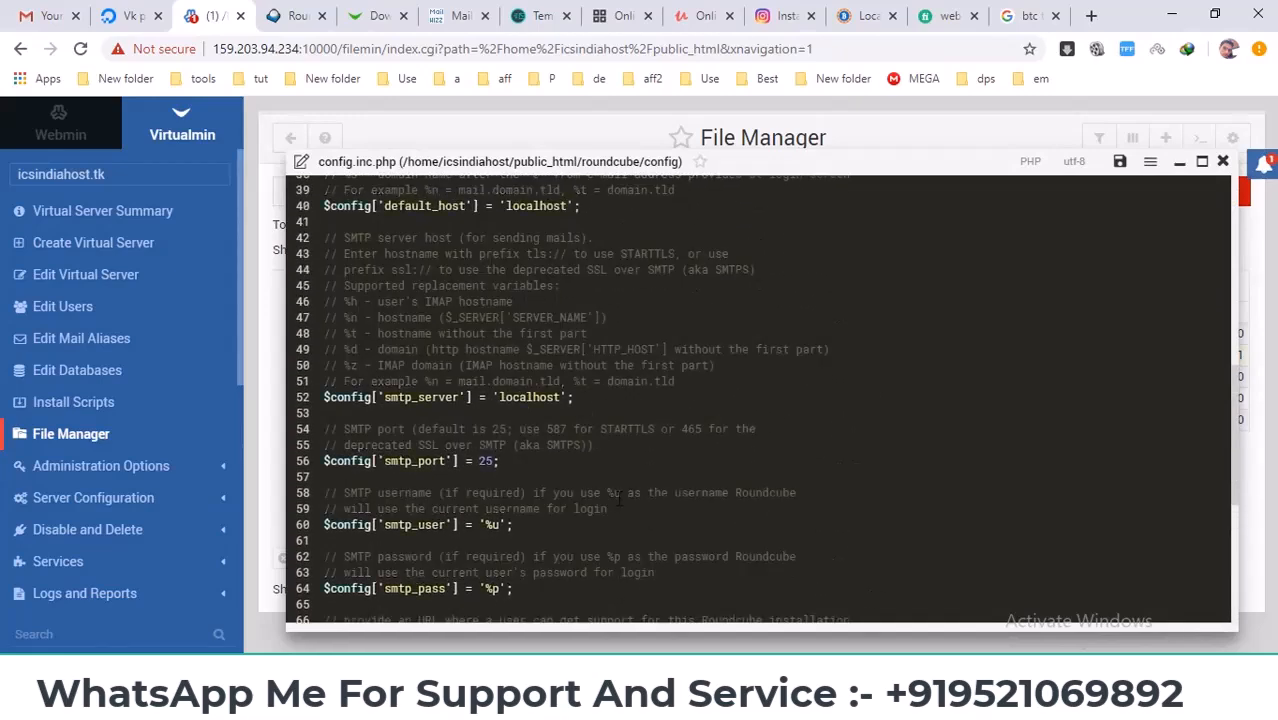
scroll(down, 3)
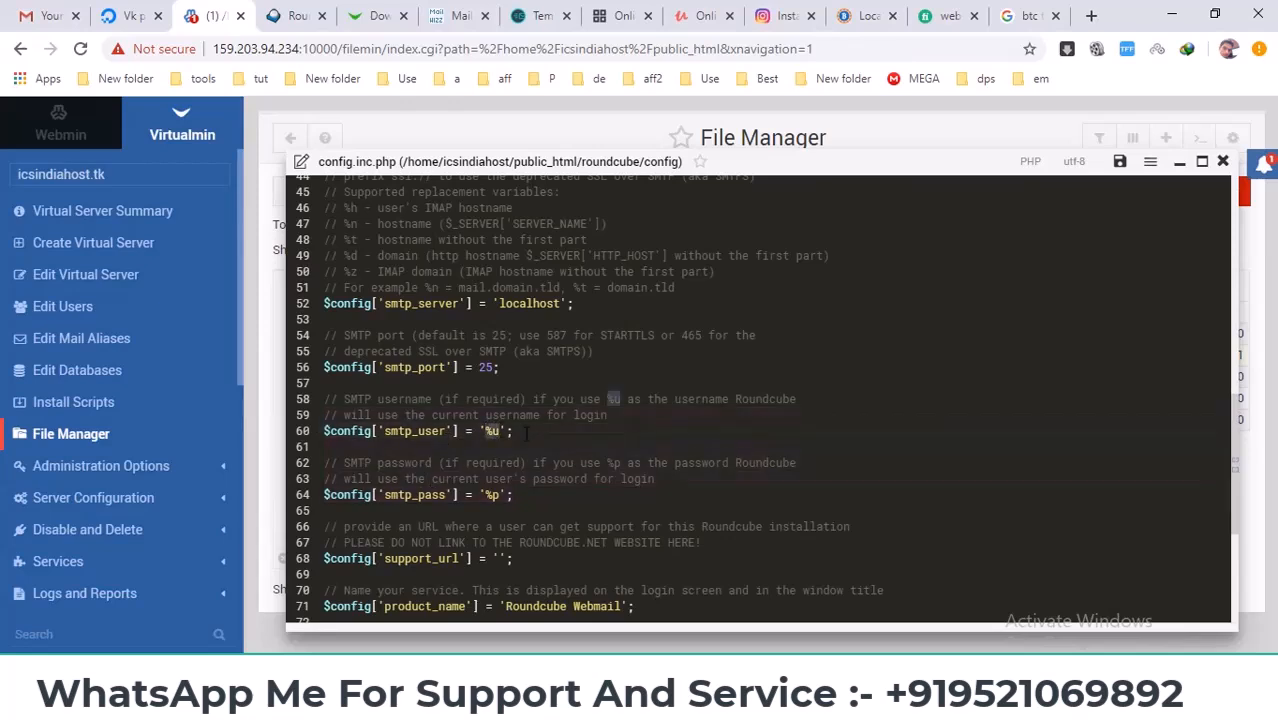
key(Backspace)
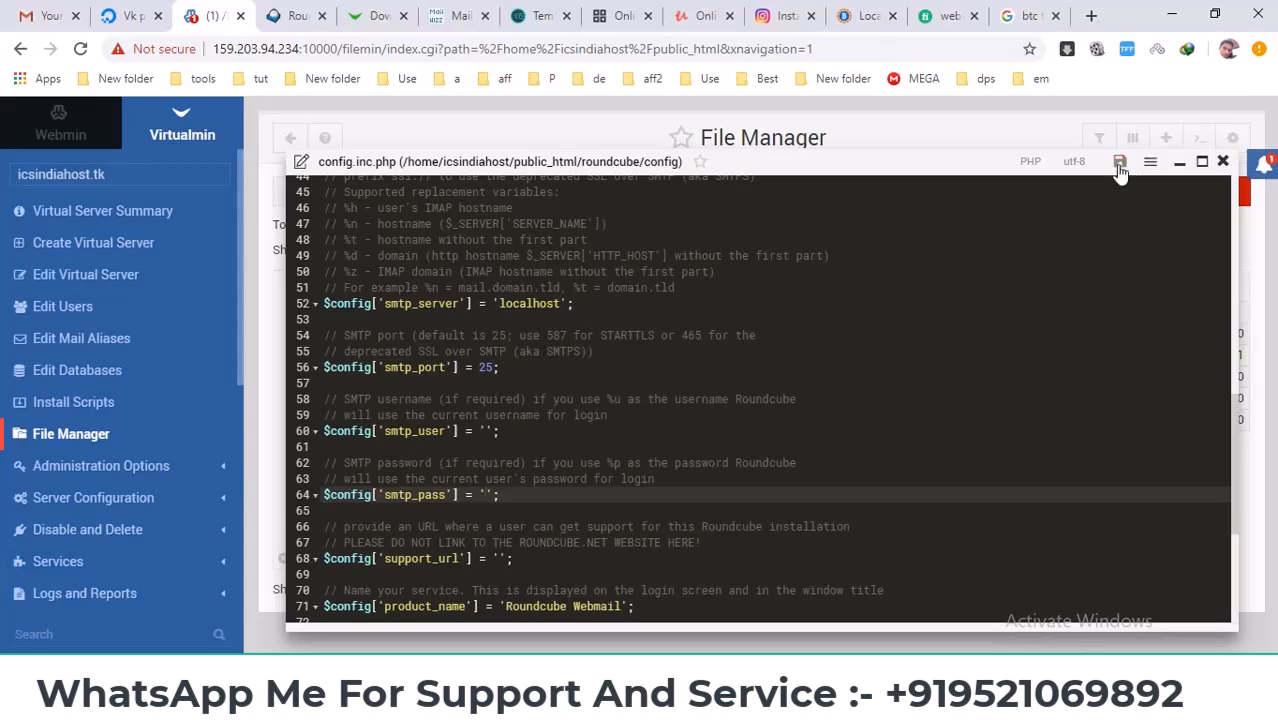
click(1120, 161)
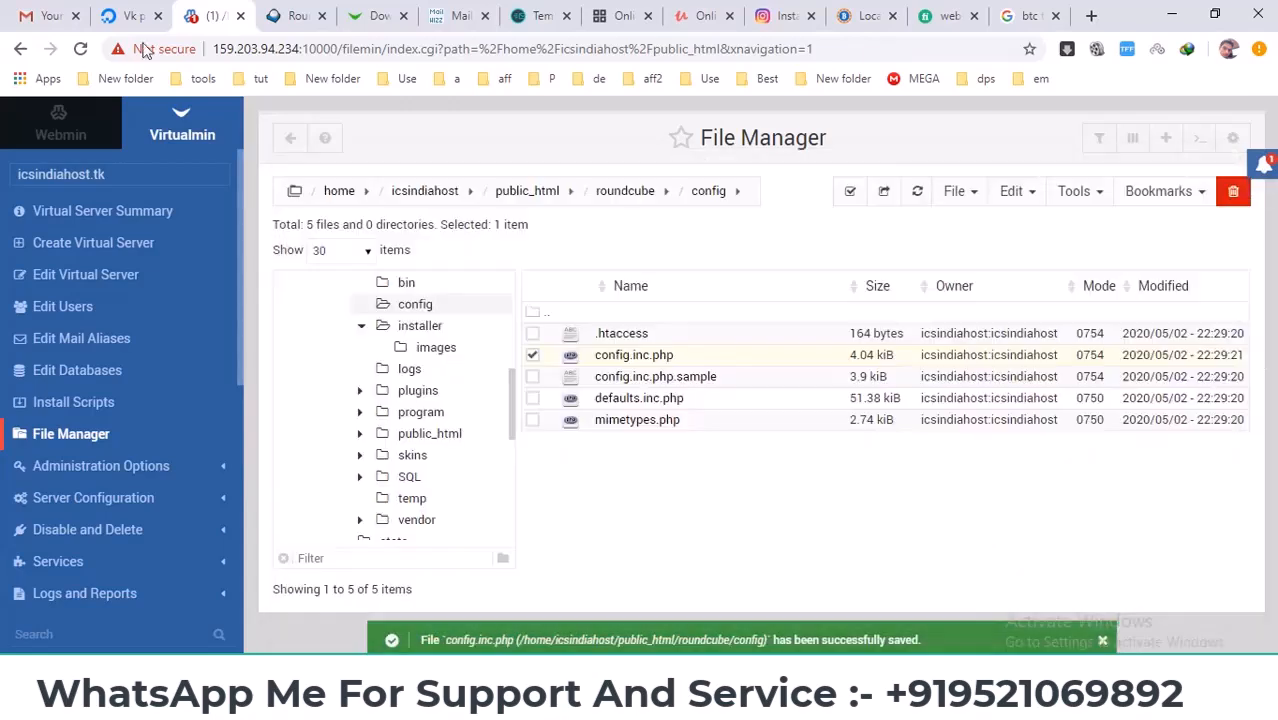
Step: Reload the RoundCube compose page and send a test message with subject vk to the Gmail address
click(295, 15)
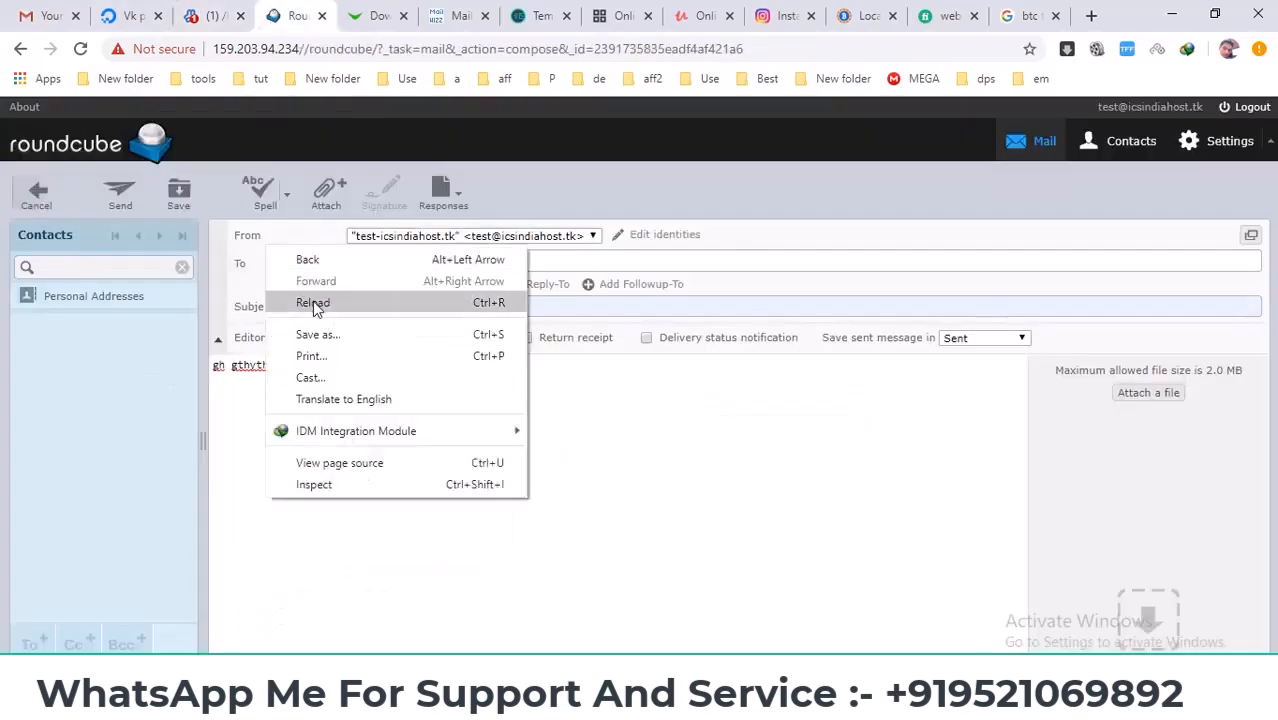
click(313, 302)
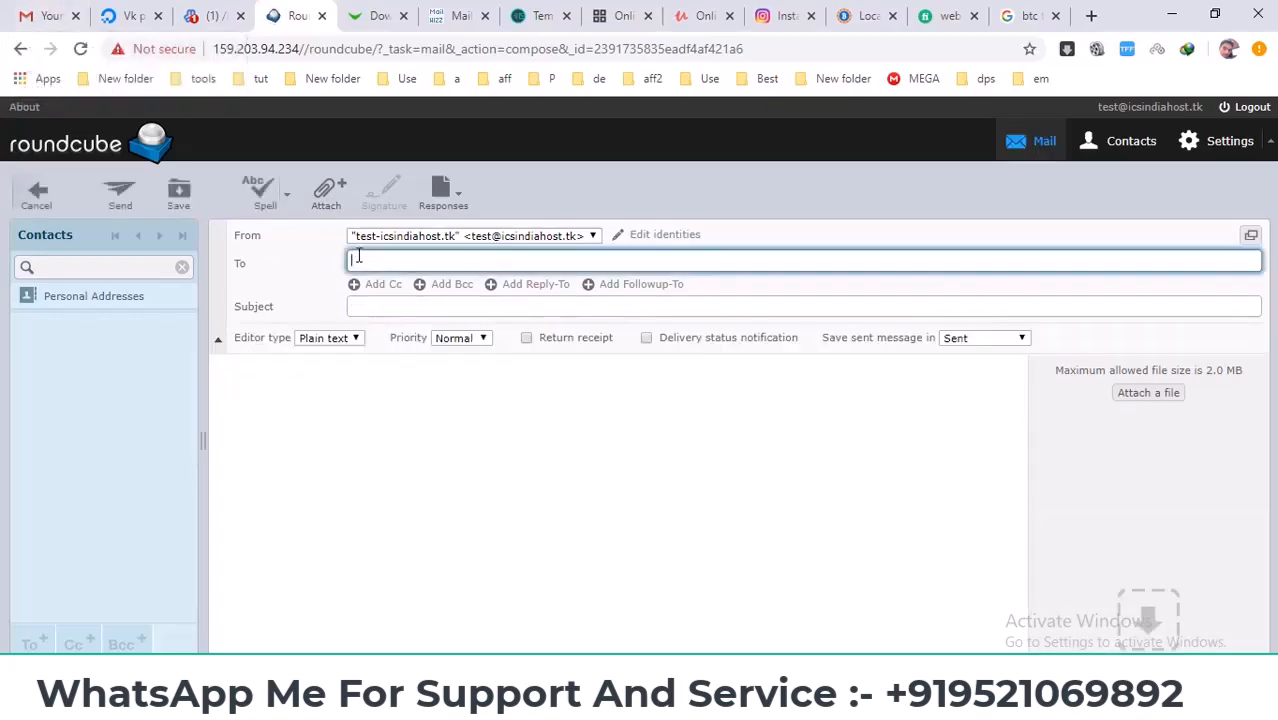
text(v)
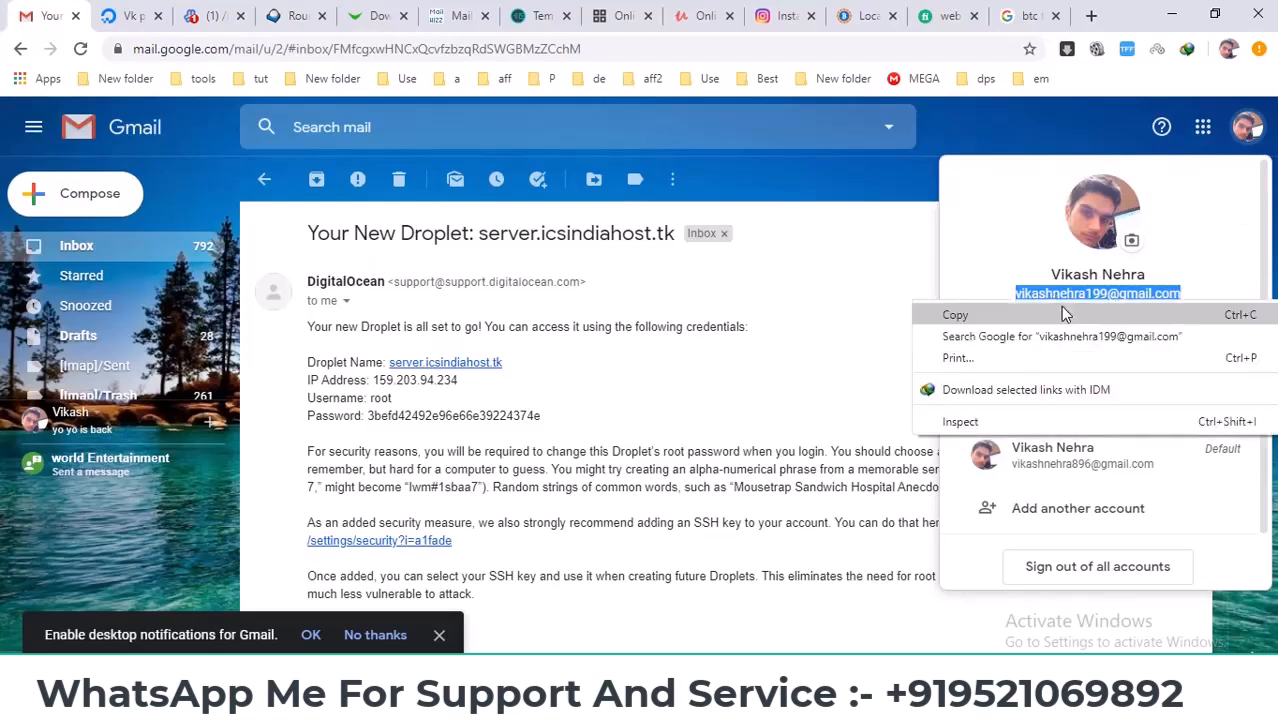
click(294, 15)
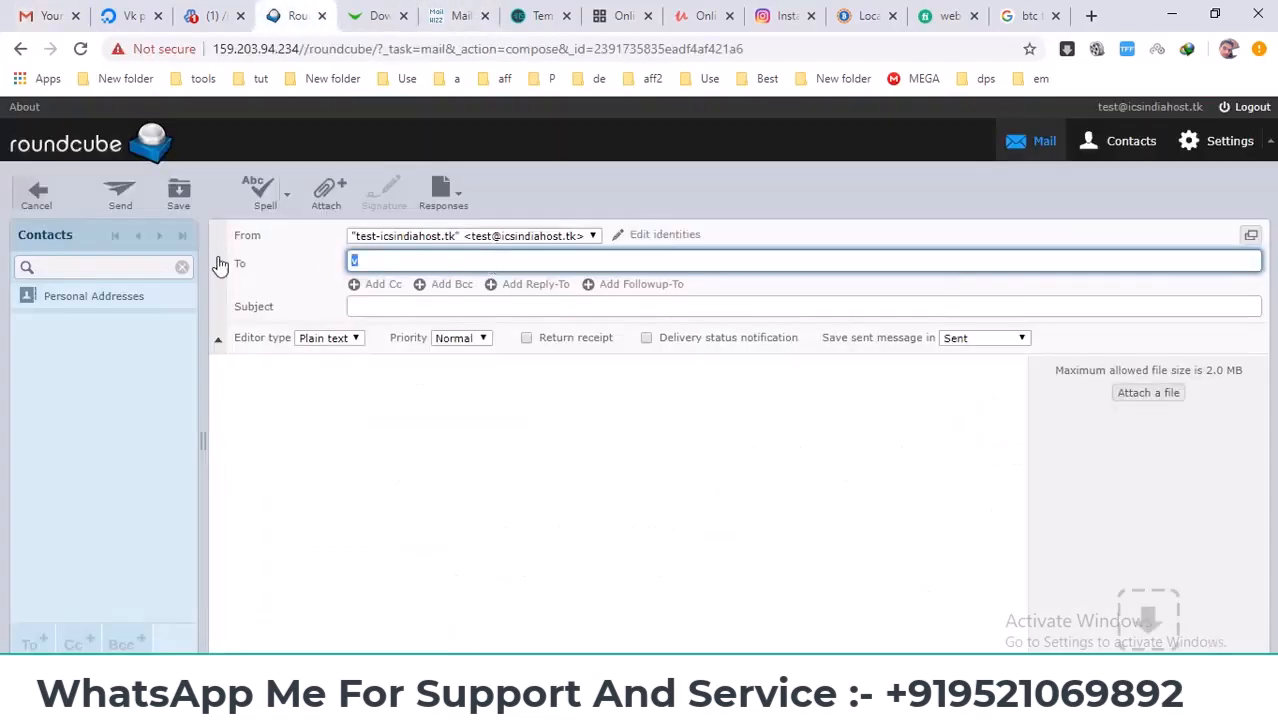
text(vk)
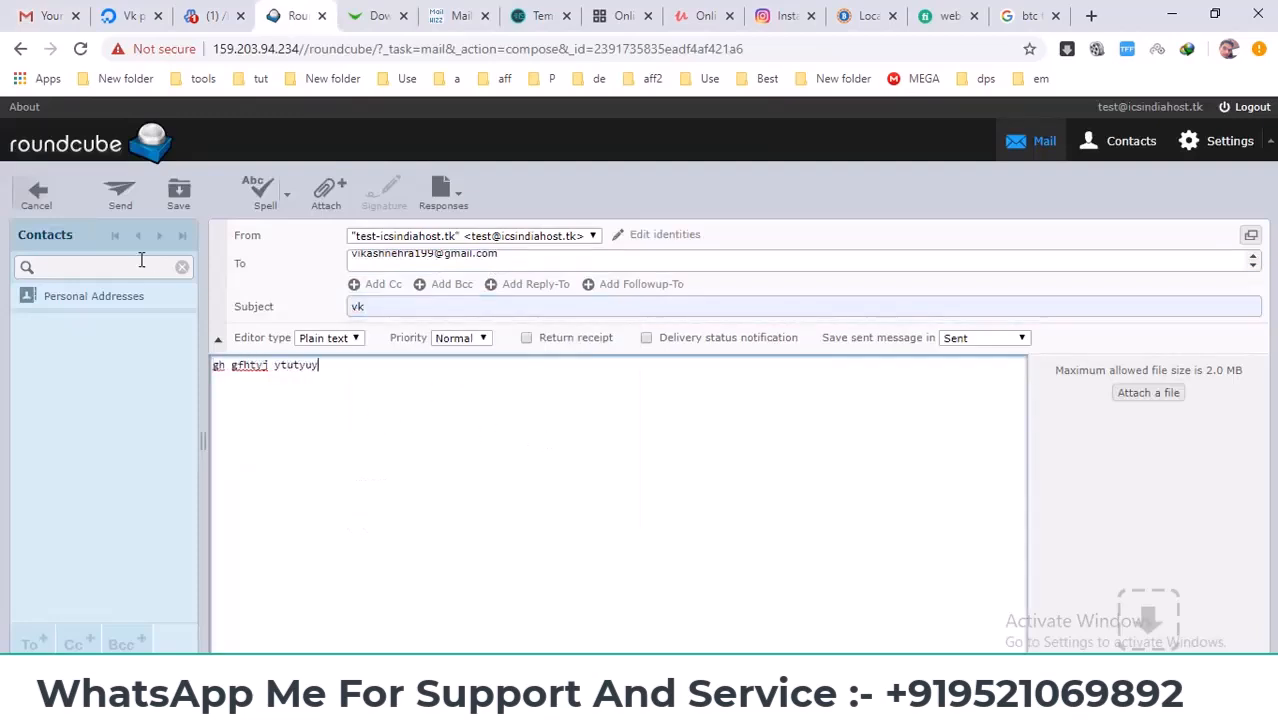
click(119, 193)
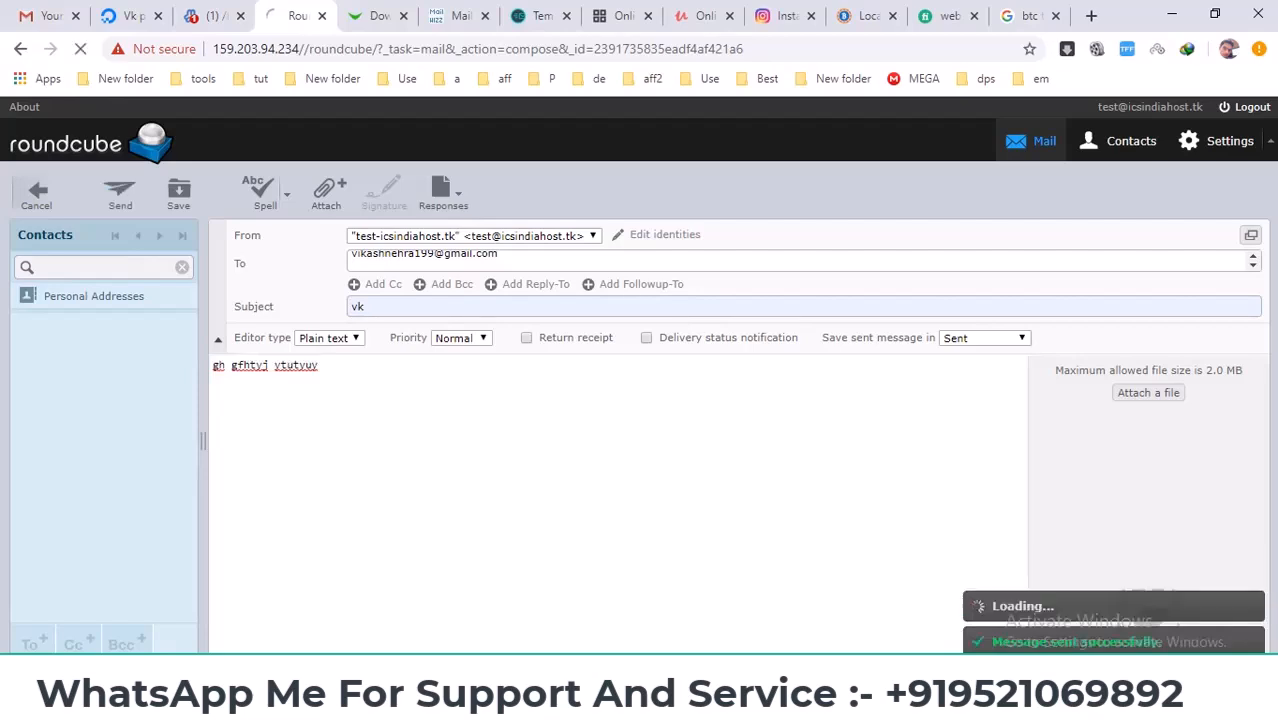
click(119, 192)
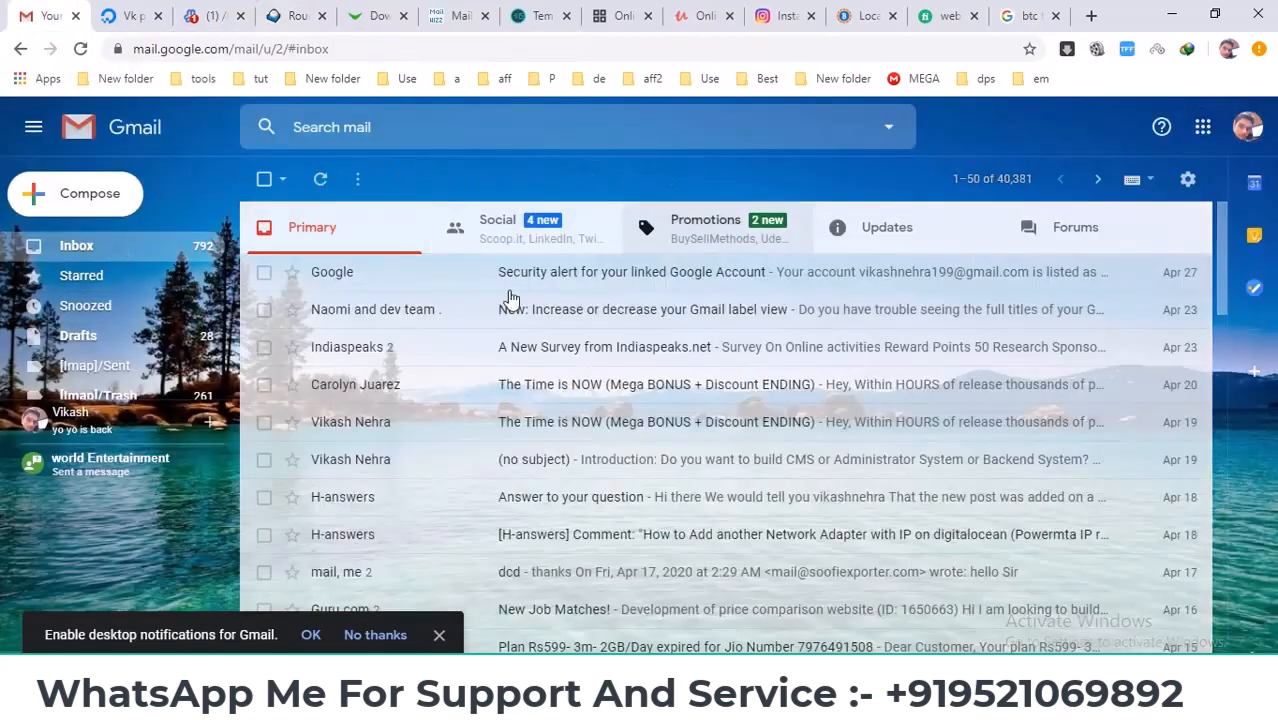
click(887, 227)
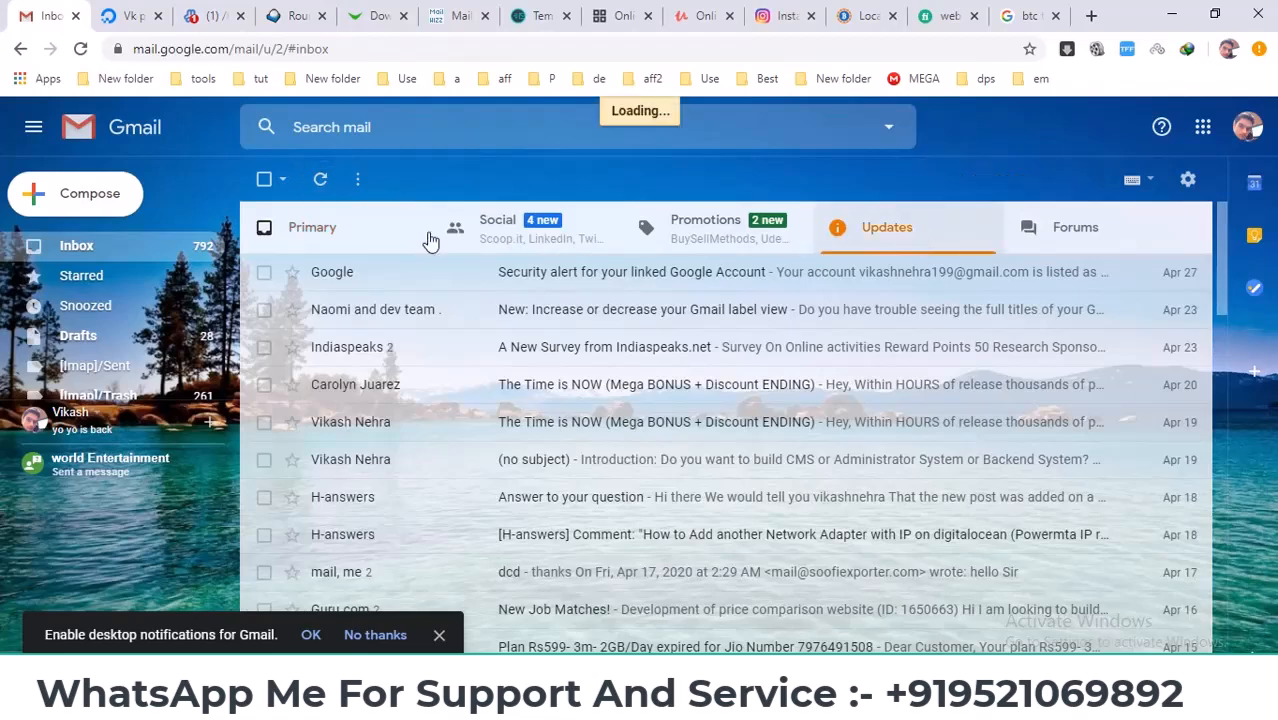
click(312, 227)
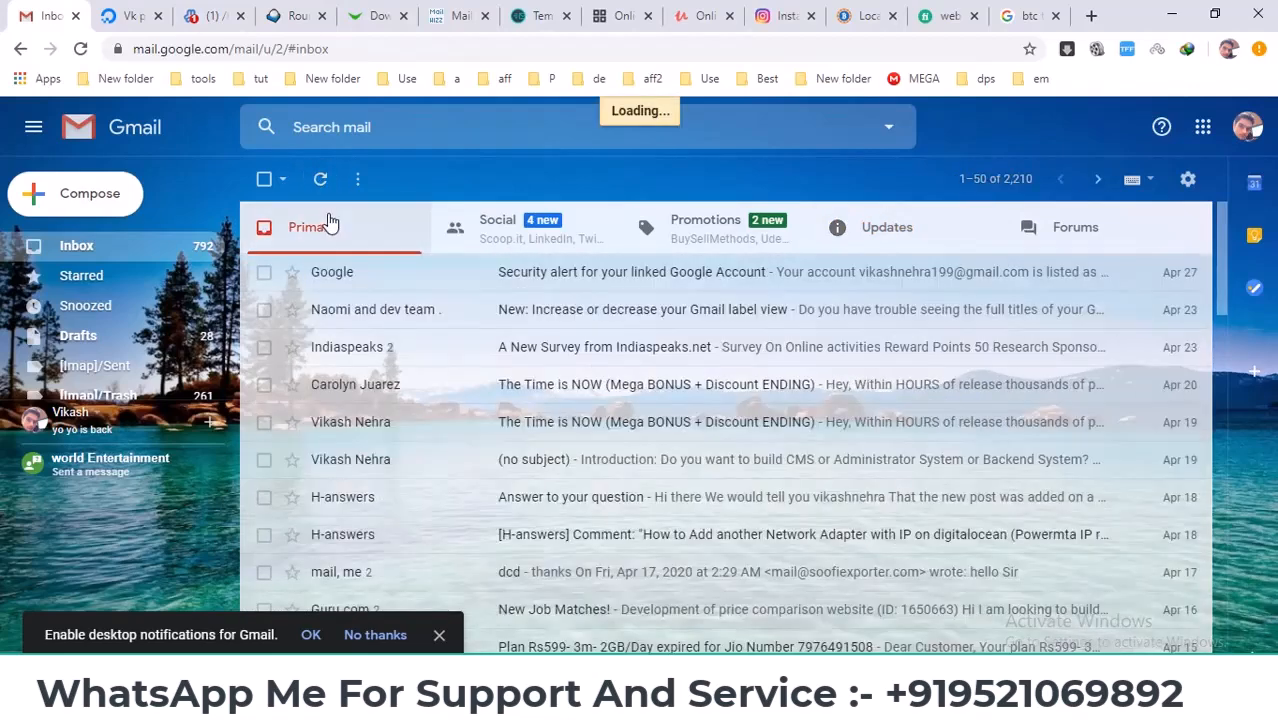
click(886, 227)
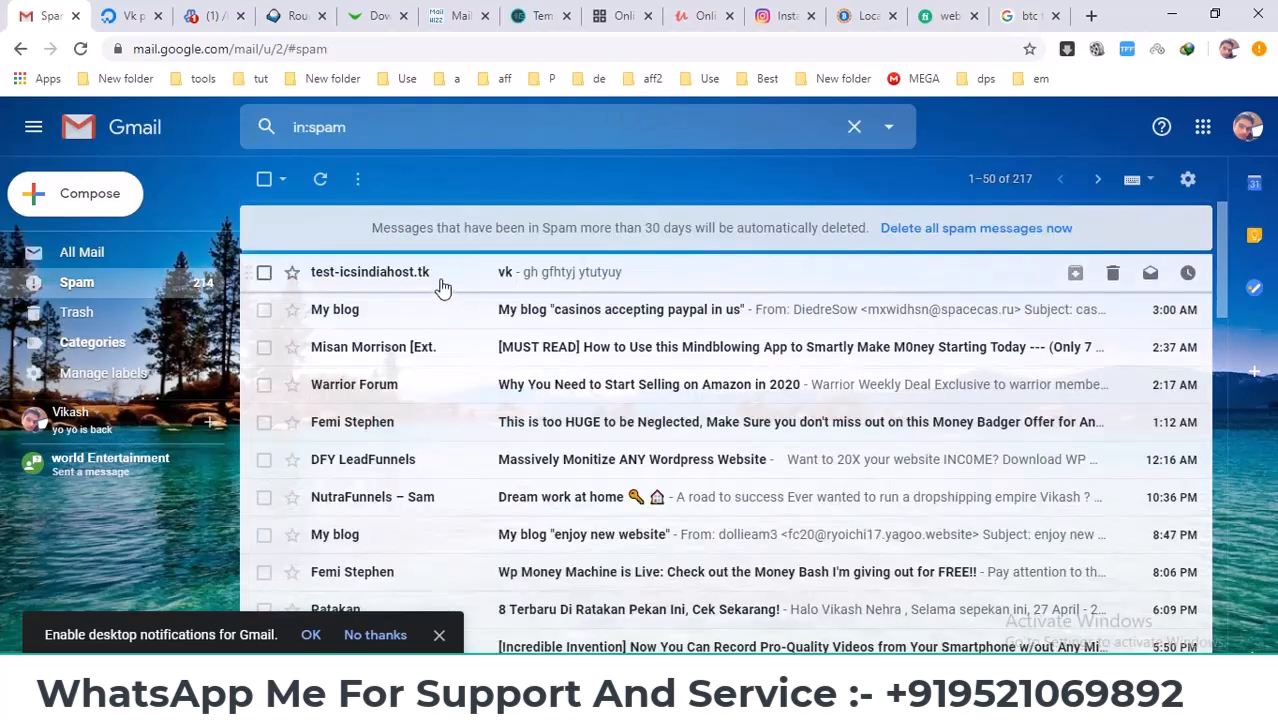
click(370, 271)
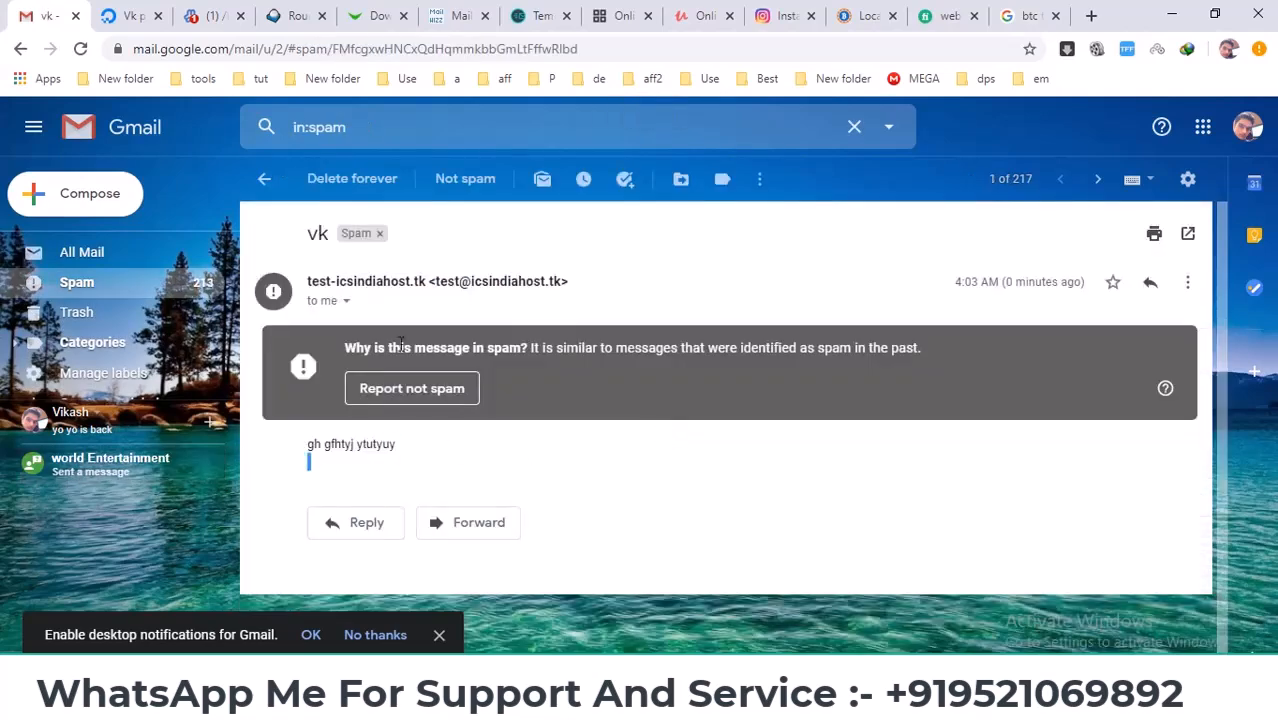
double_click(320, 281)
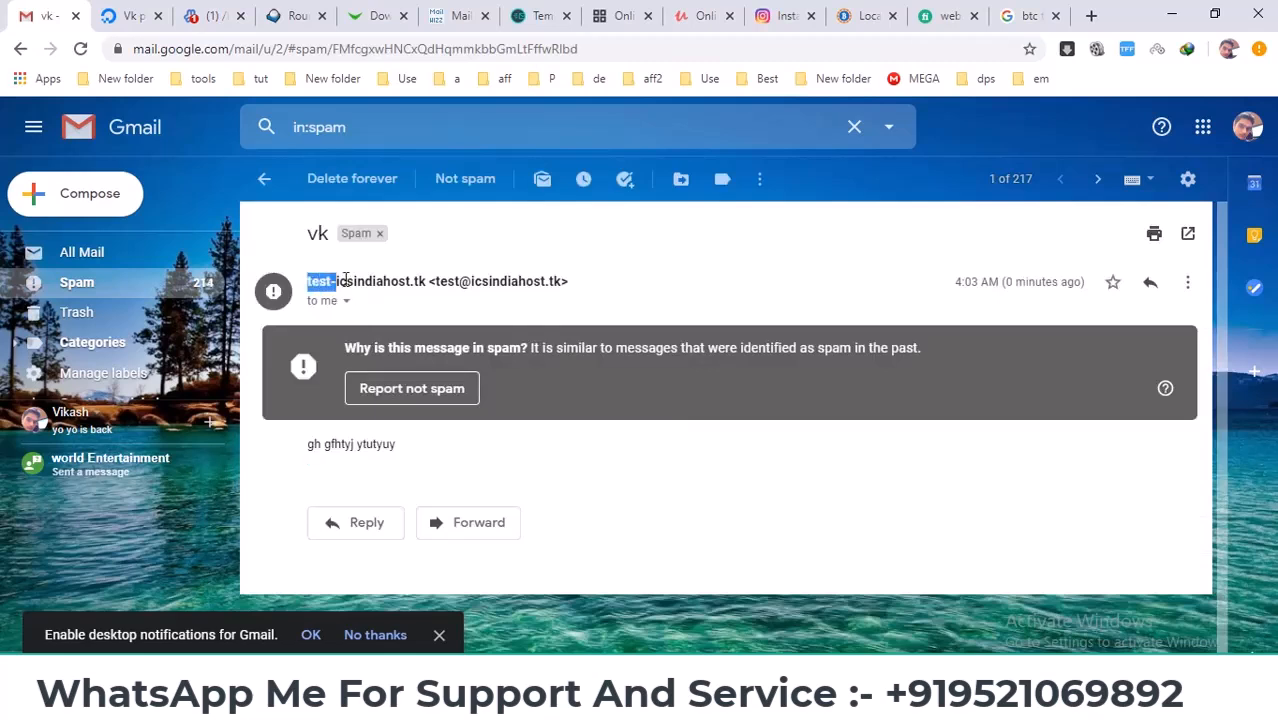
drag(308, 281, 490, 281)
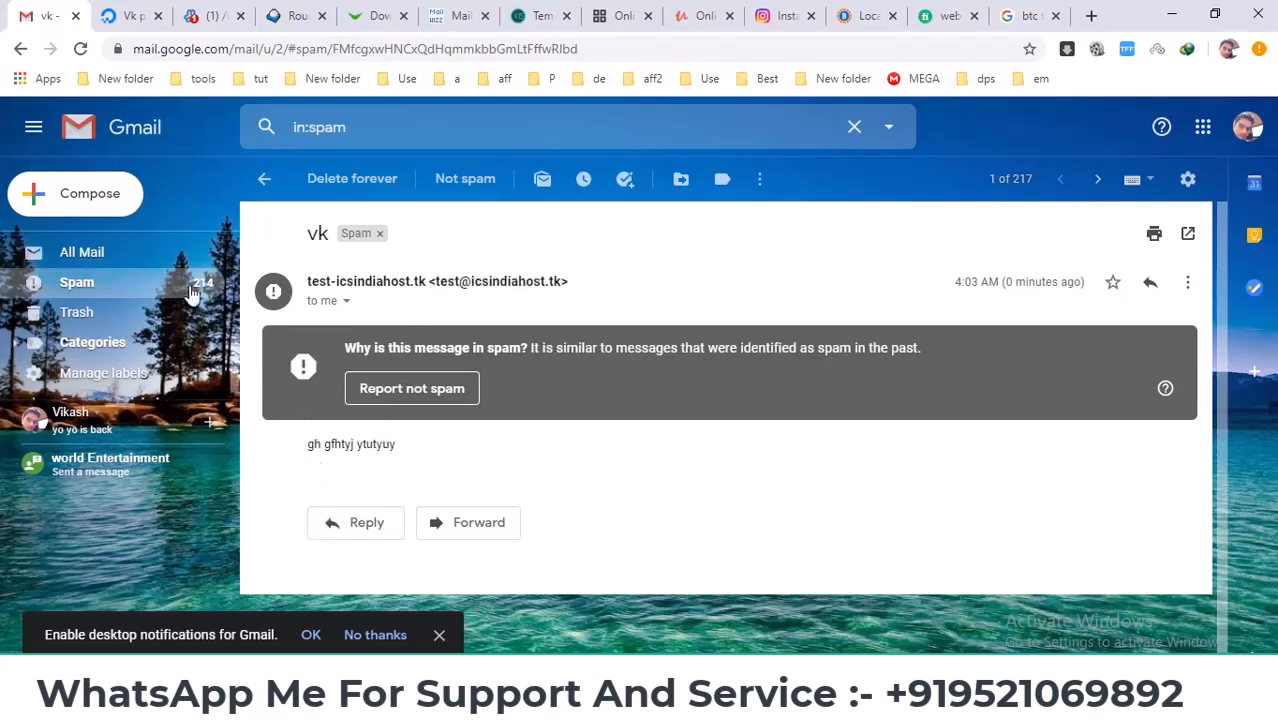
click(294, 15)
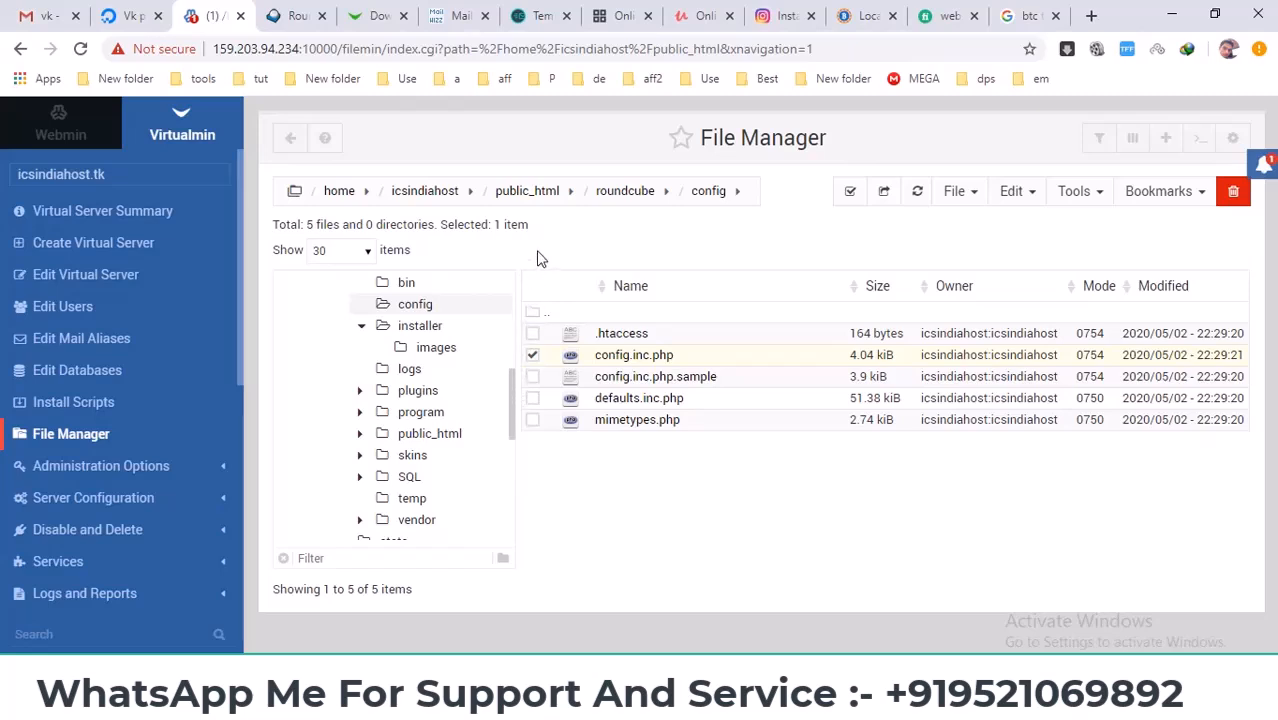
mouse_move(122, 458)
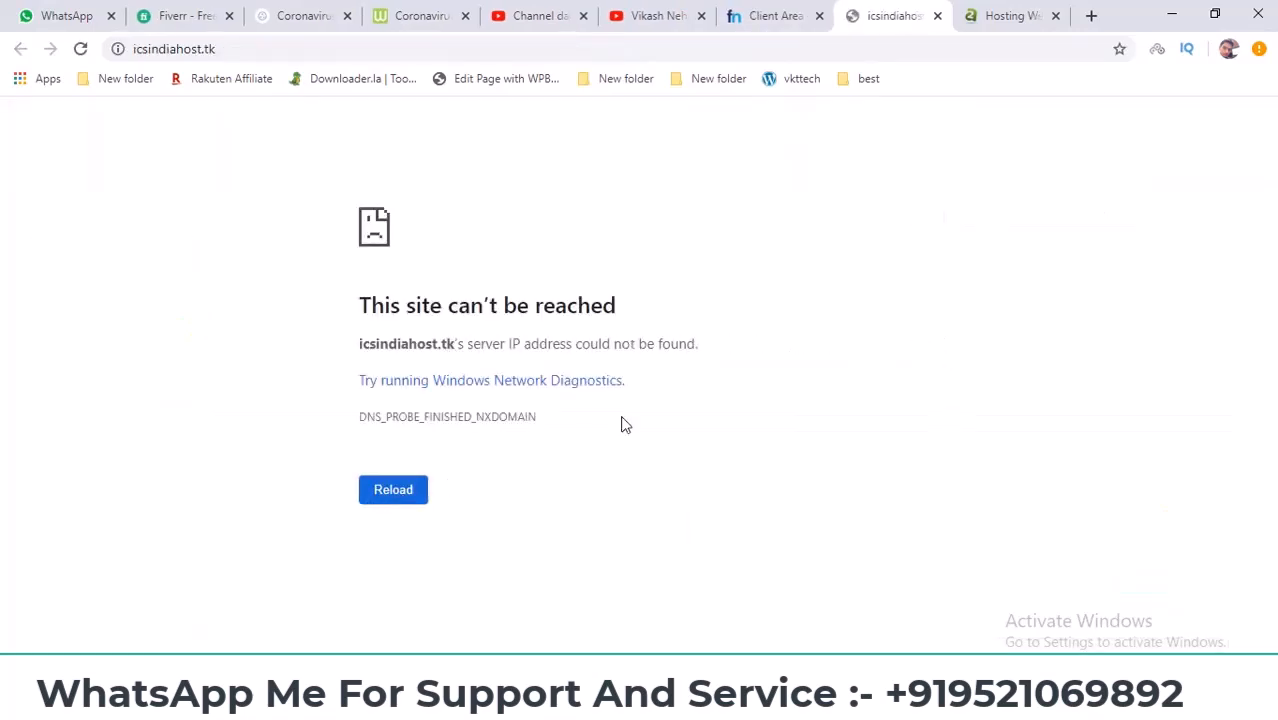
mouse_move(775, 15)
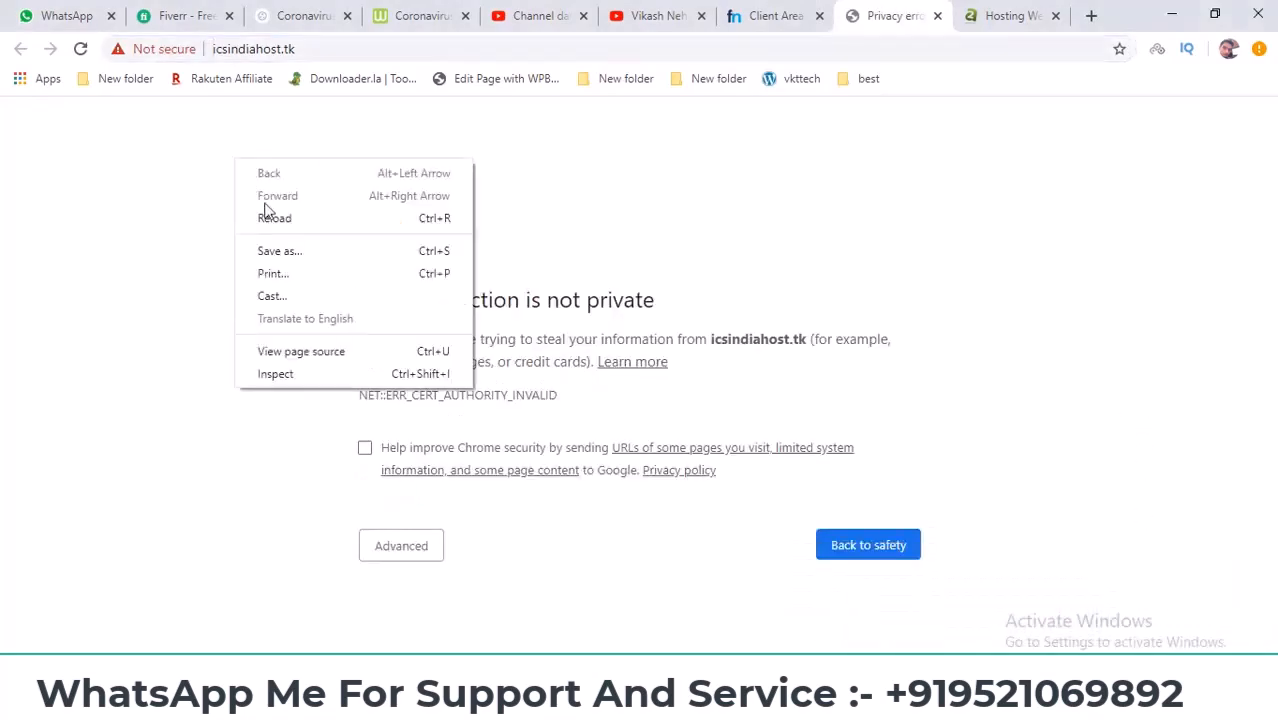
click(253, 48)
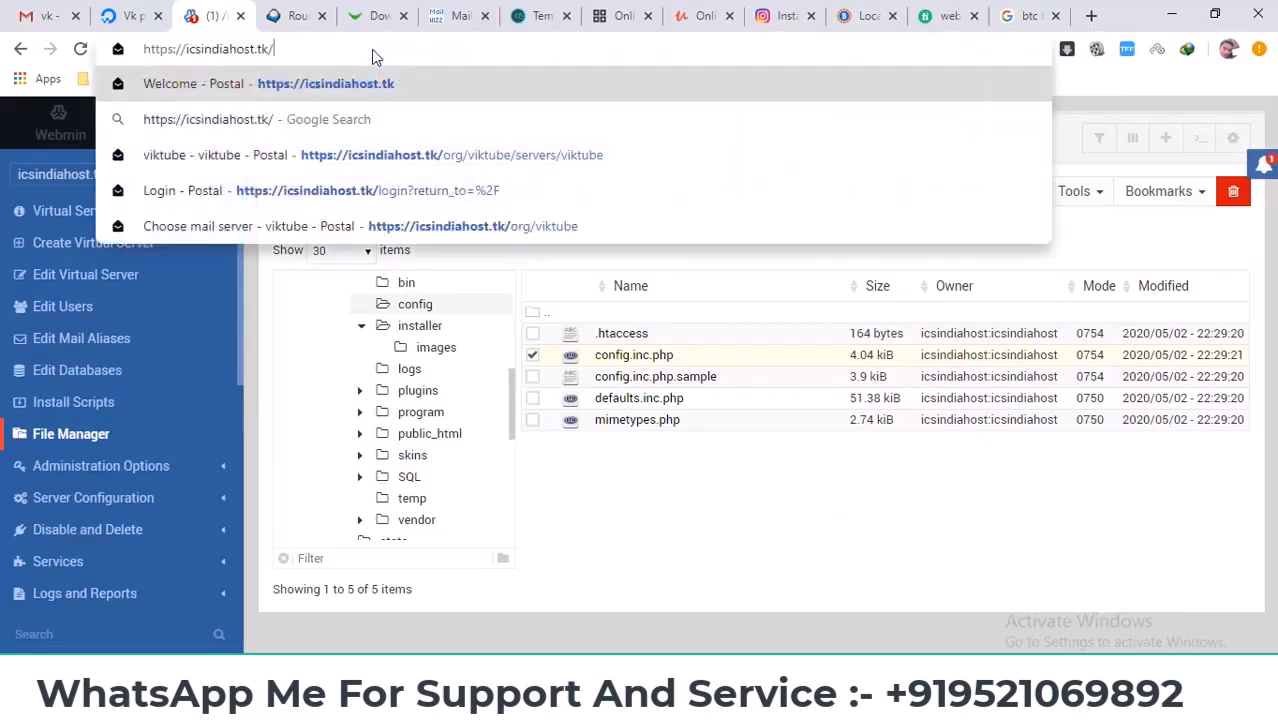
text(100)
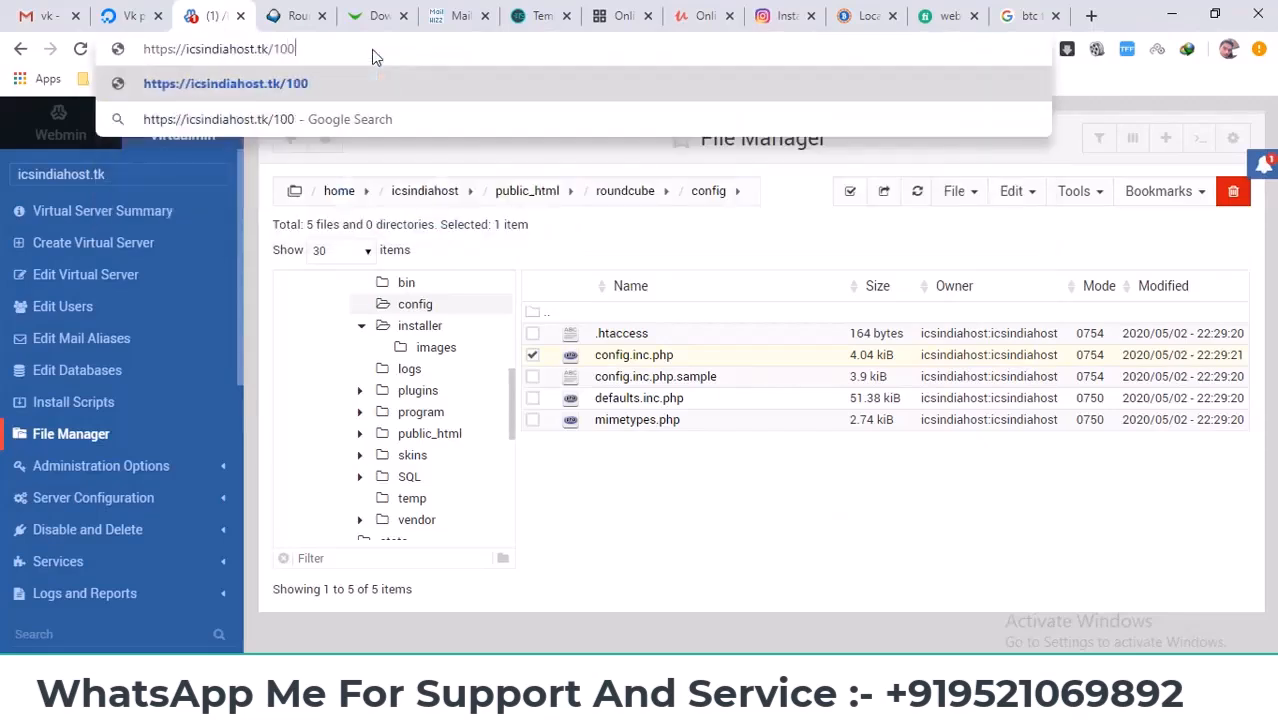
key(Backspace)
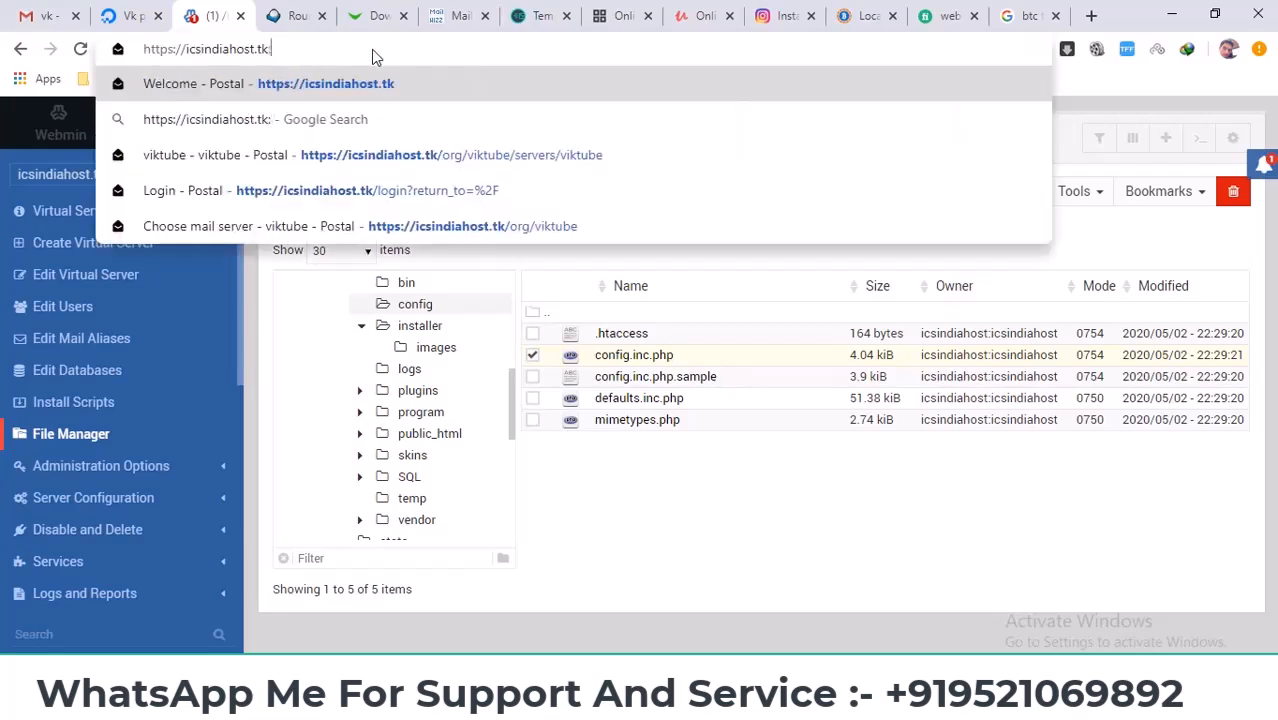
text(:10000)
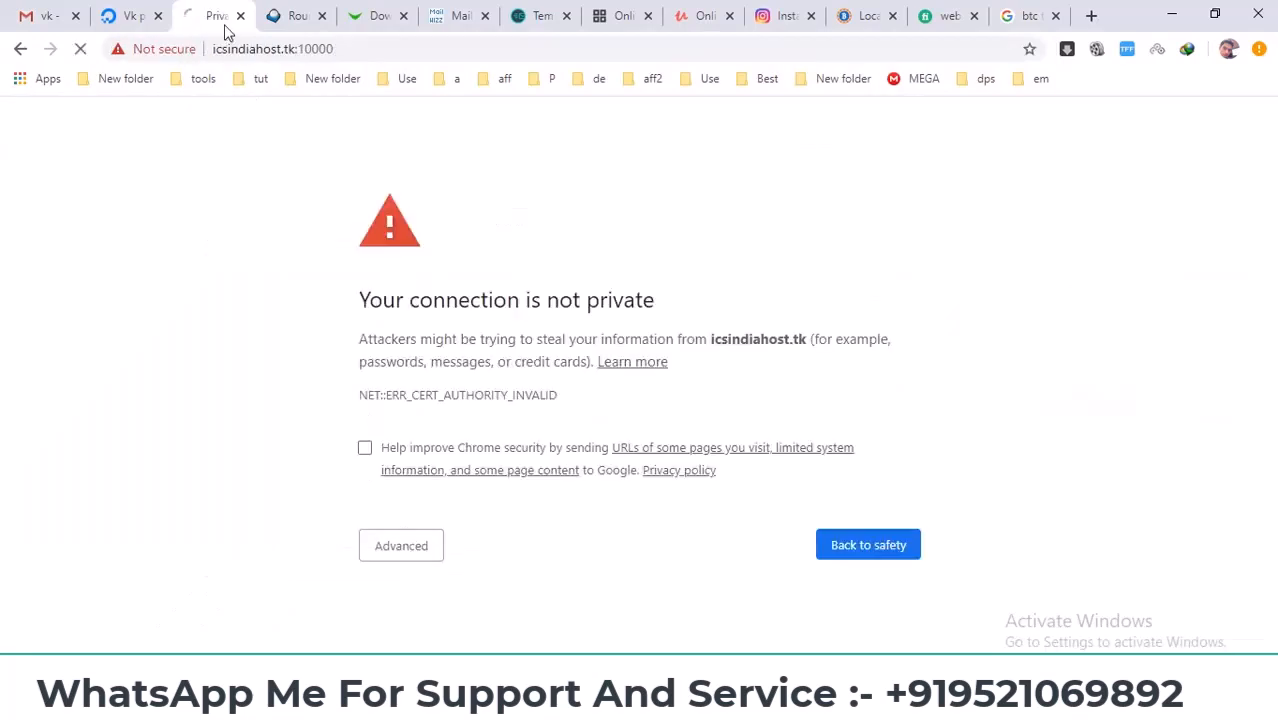
click(400, 545)
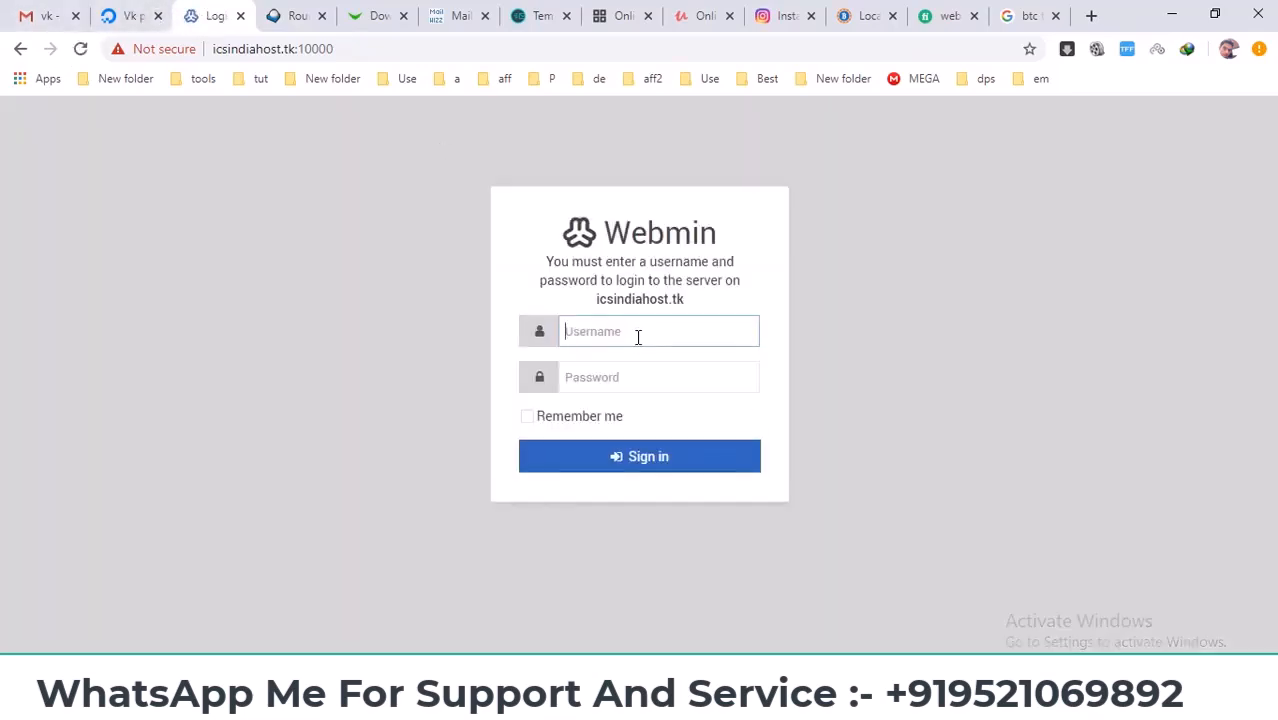
Step: Sign in to Webmin as root and open Server Configuration > SSL Certificate for icsindiahost.tk
text(rooot)
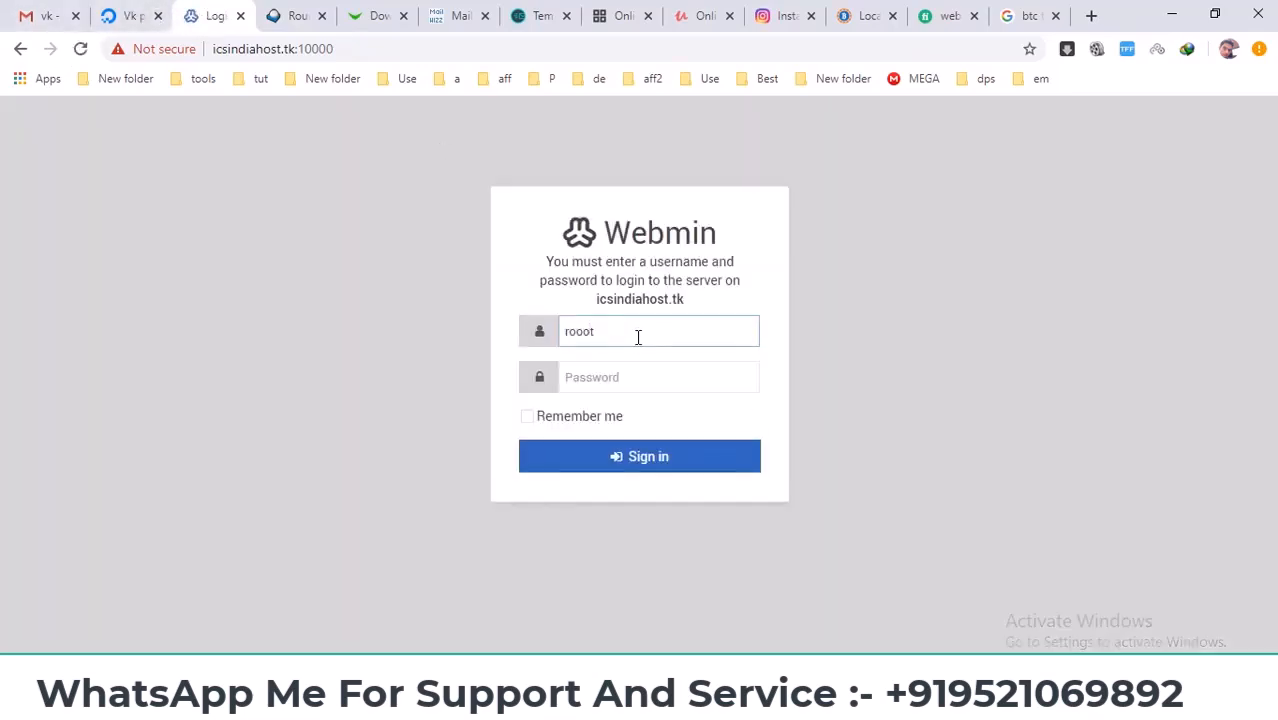
key(Backspace)
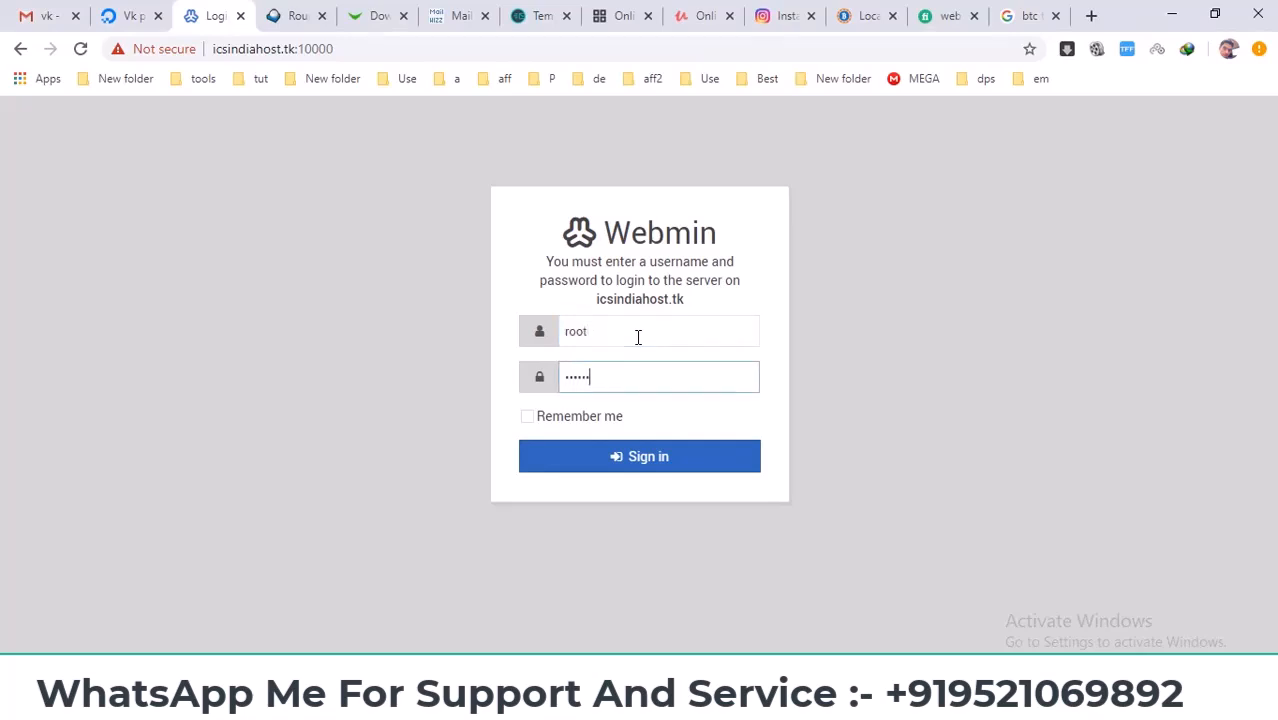
click(639, 456)
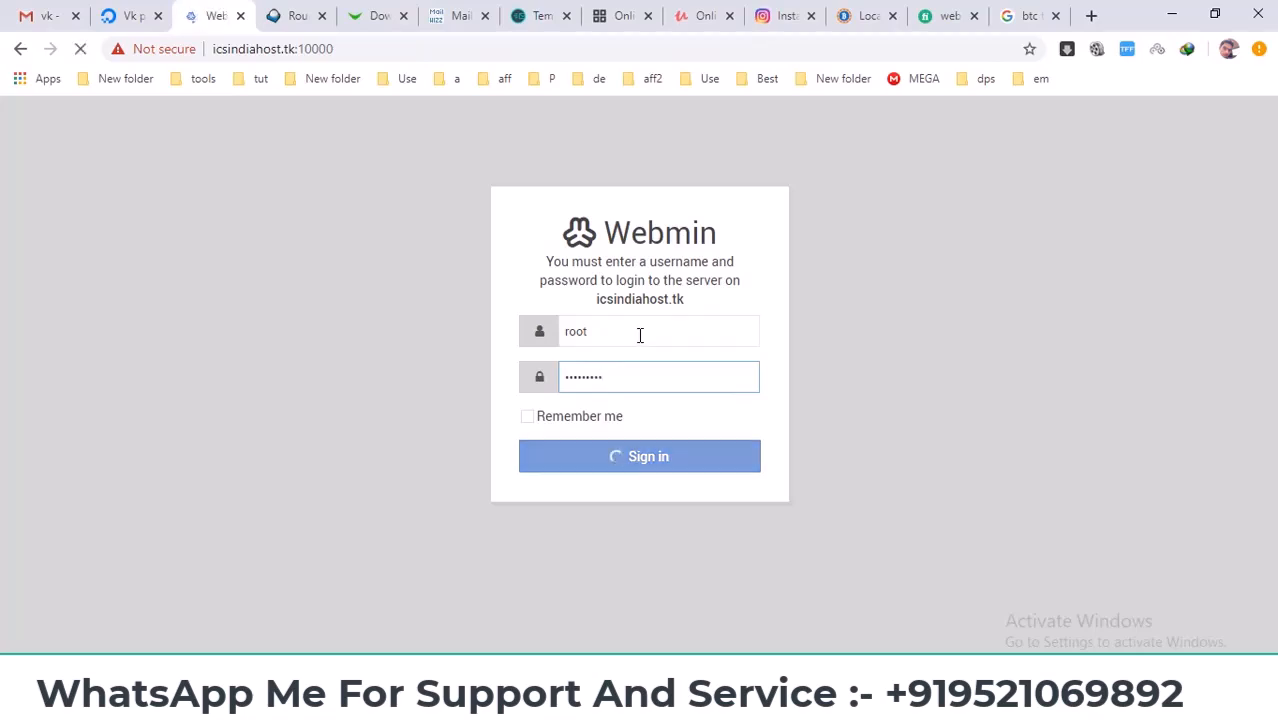
click(639, 456)
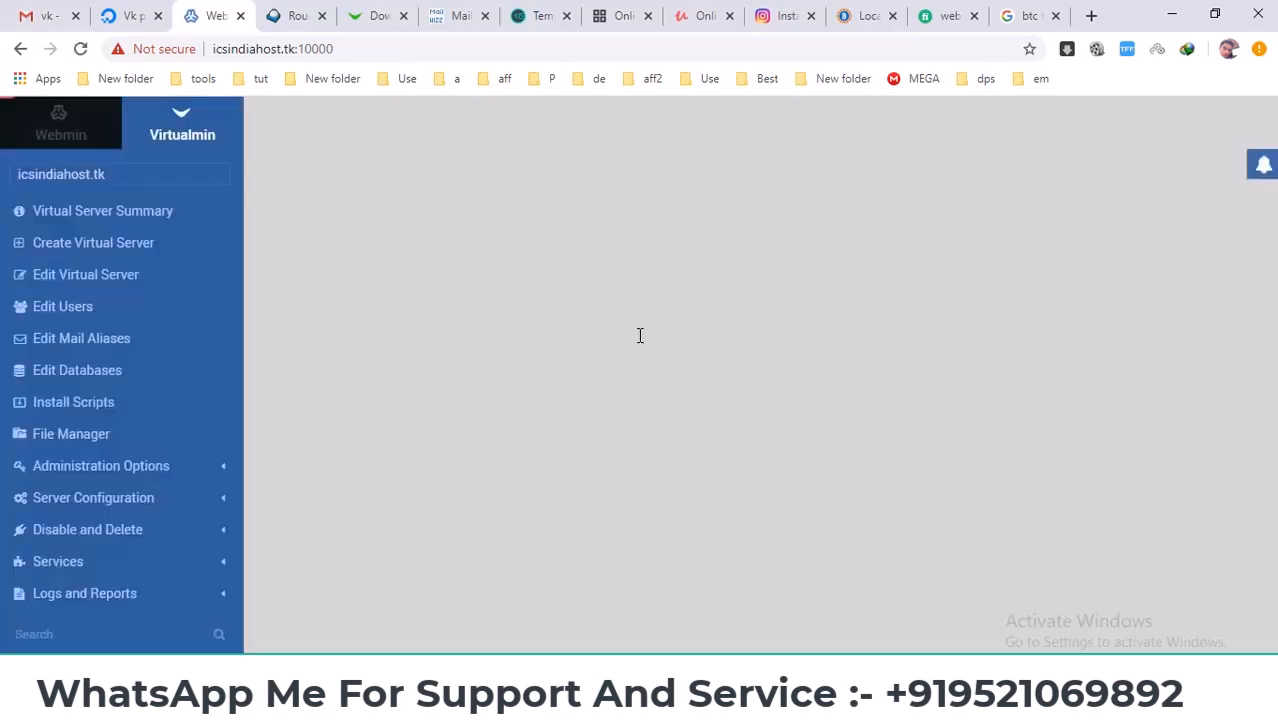
click(93, 497)
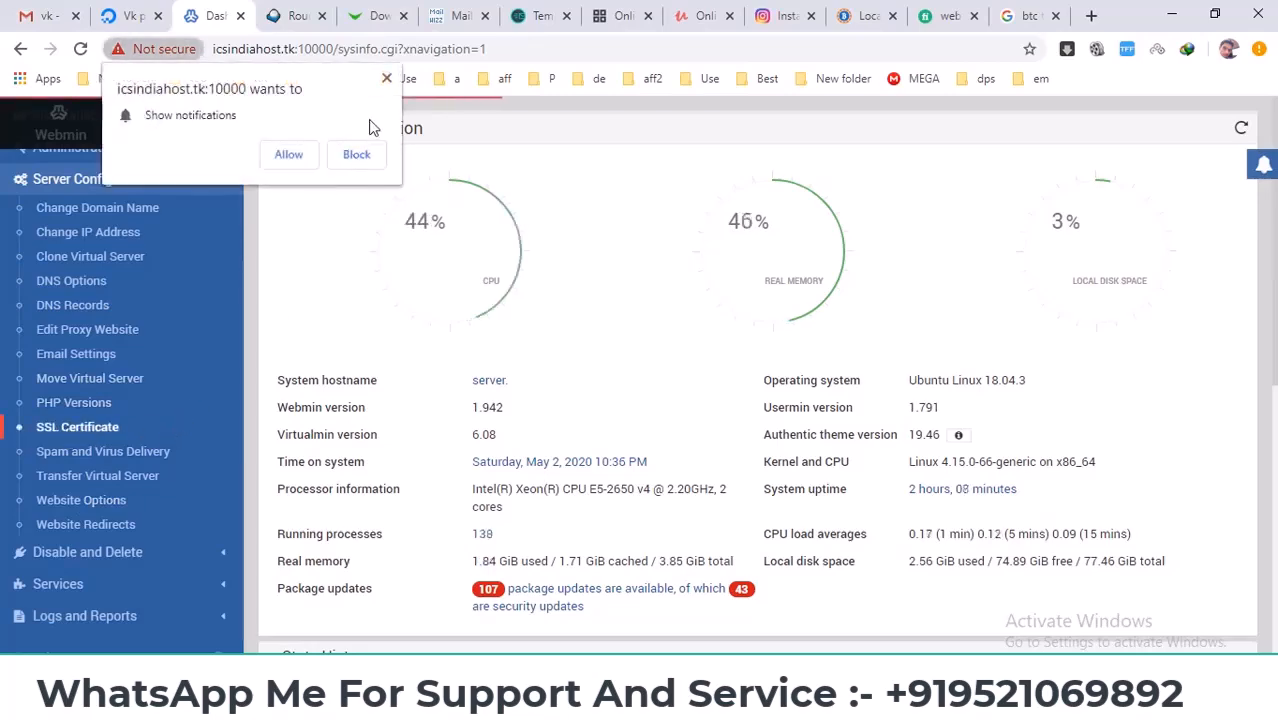
click(77, 427)
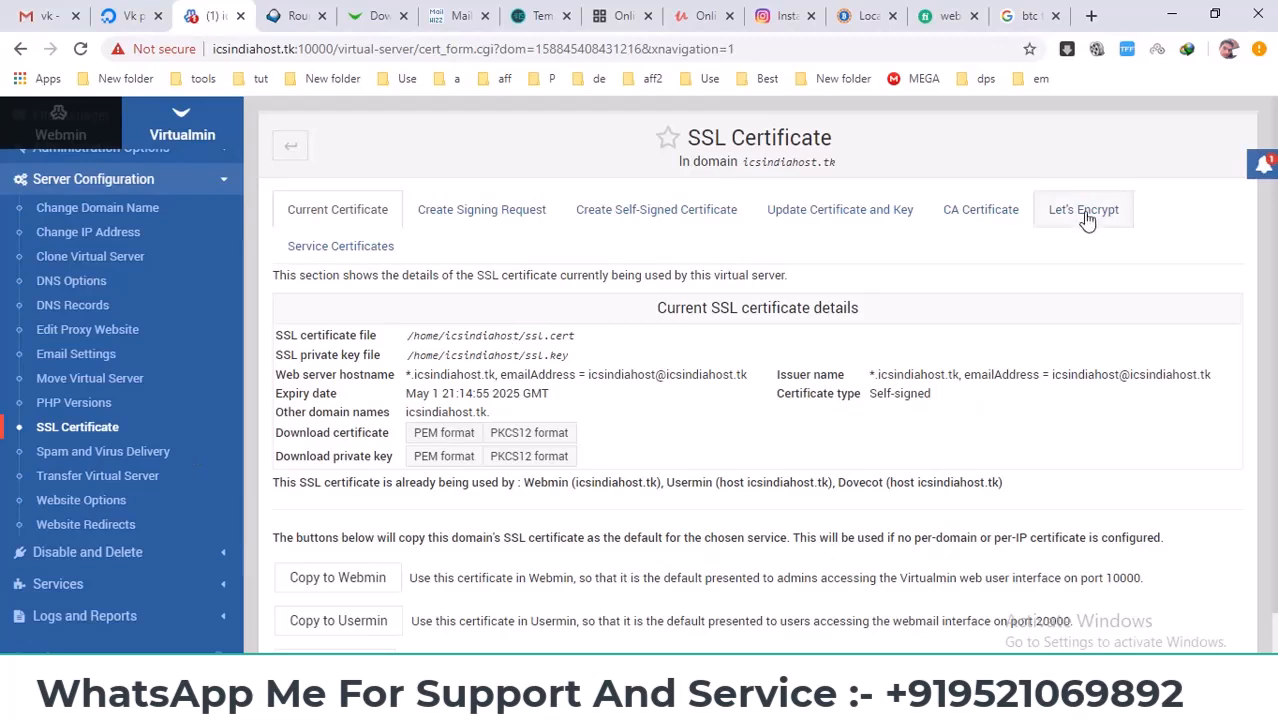
Step: Request a Let's Encrypt certificate for the listed domains icsindiahost.tk and server.icsindiahost.tk
click(1083, 209)
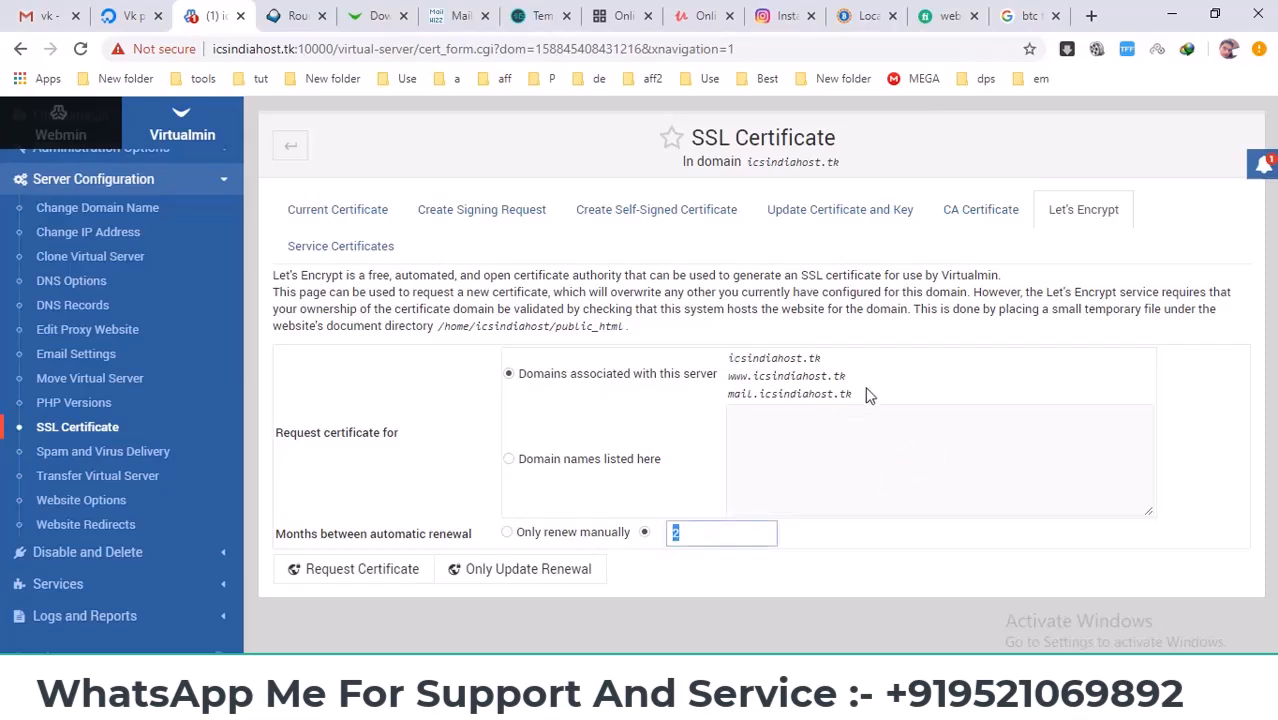
click(508, 458)
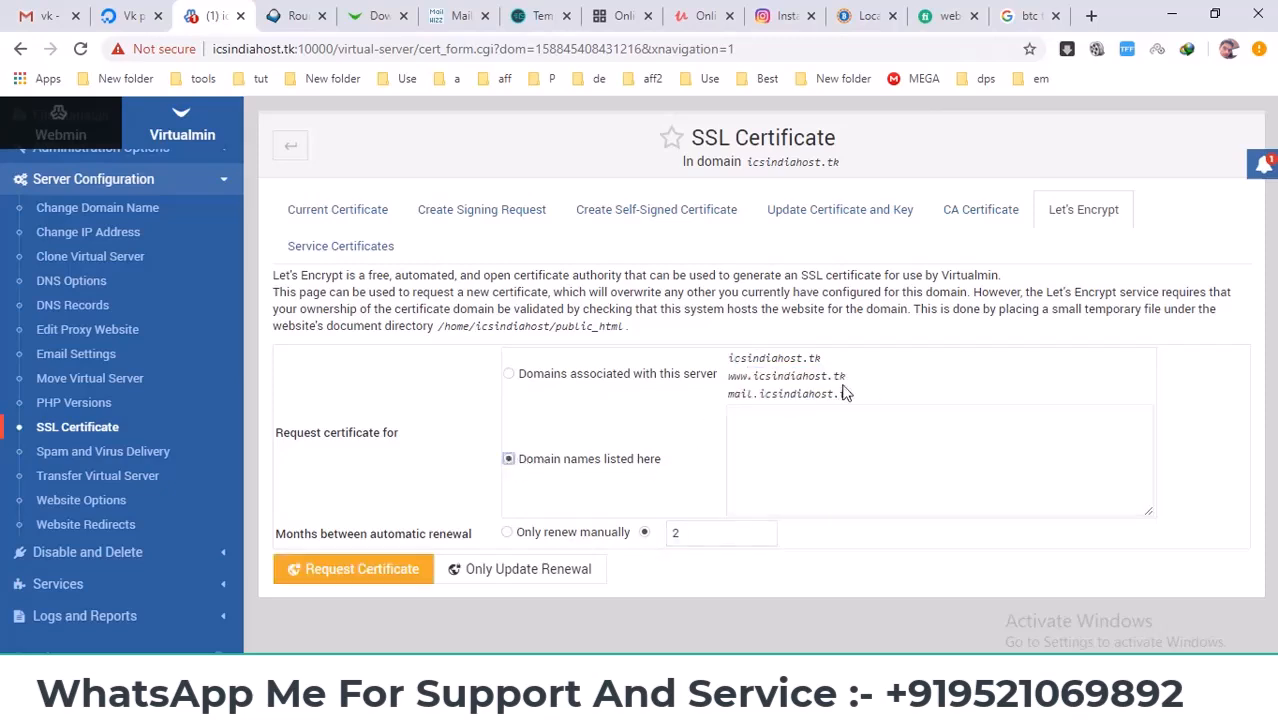
double_click(774, 358)
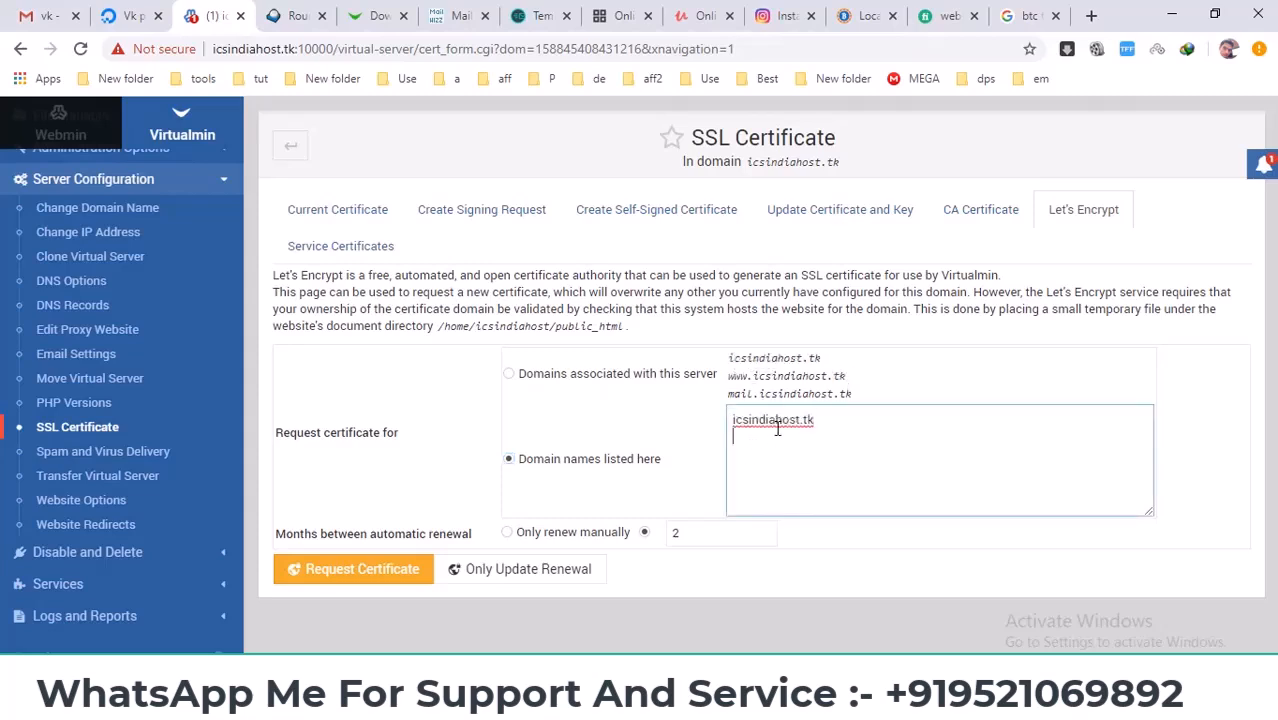
text(server.icsindiahost.tk)
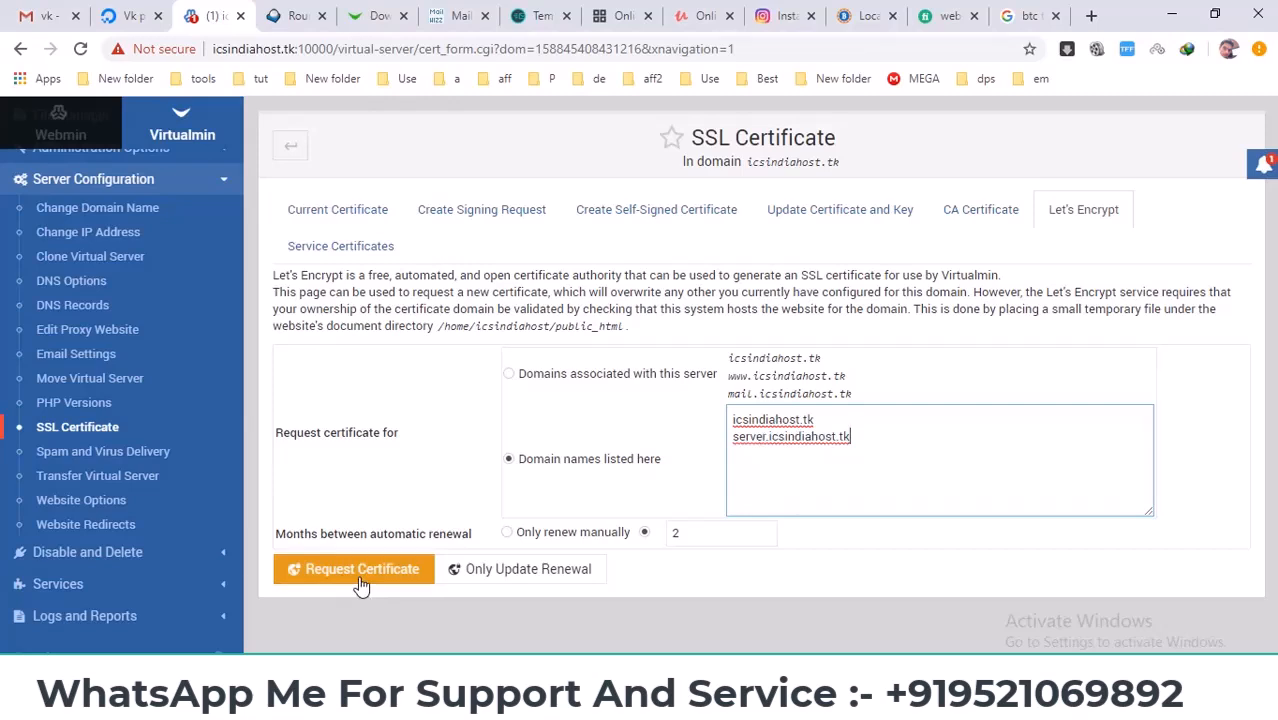
click(353, 569)
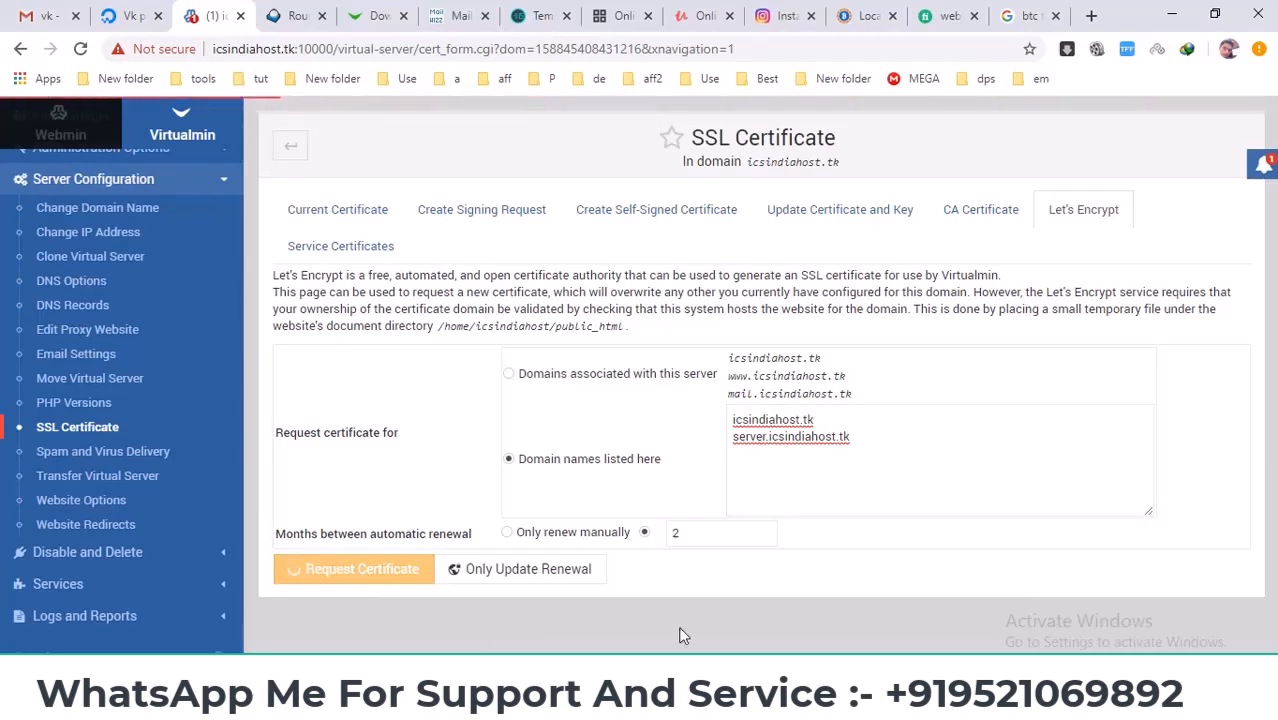
click(353, 569)
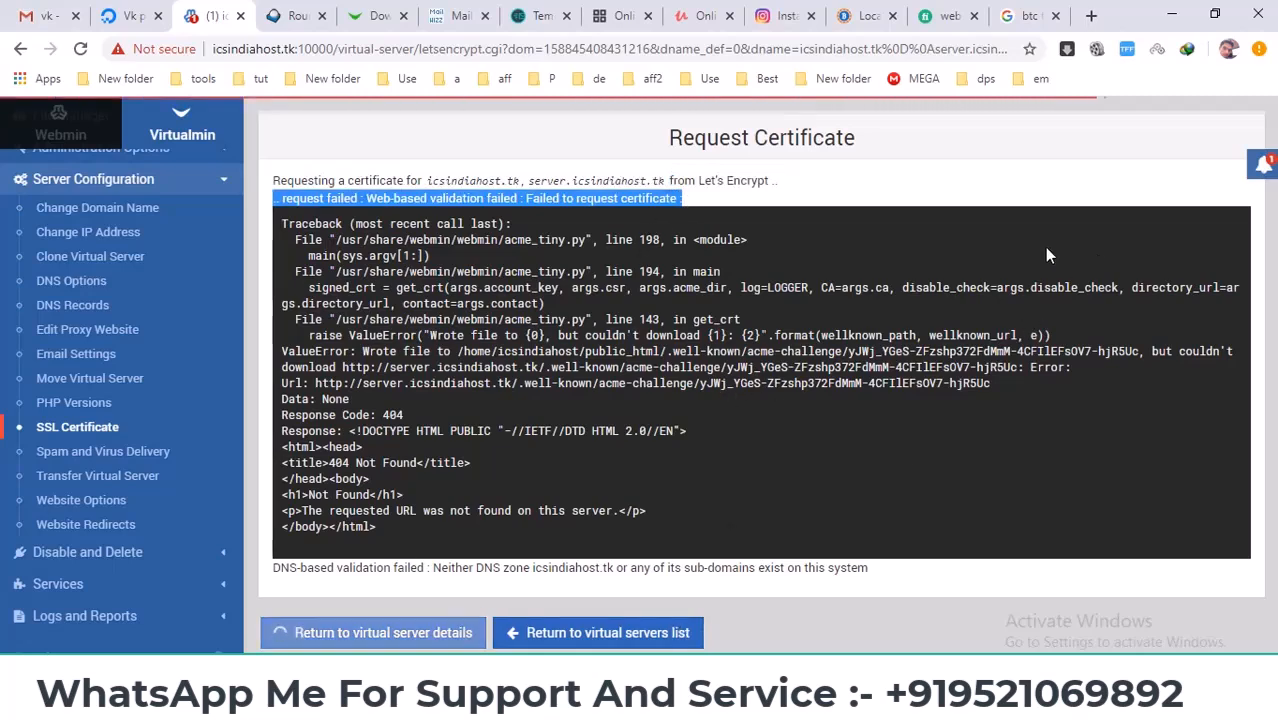
Step: Re-request the Let's Encrypt certificate listing only icsindiahost.tk, which succeeds
click(372, 632)
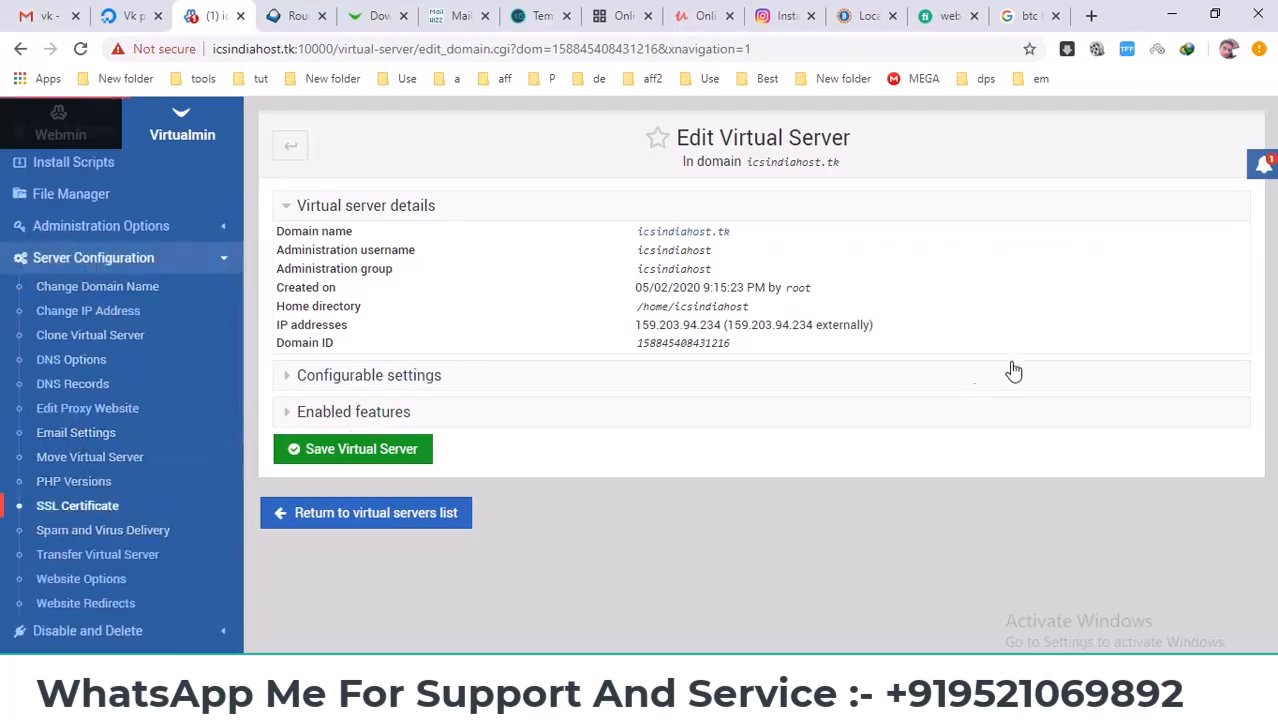
click(77, 505)
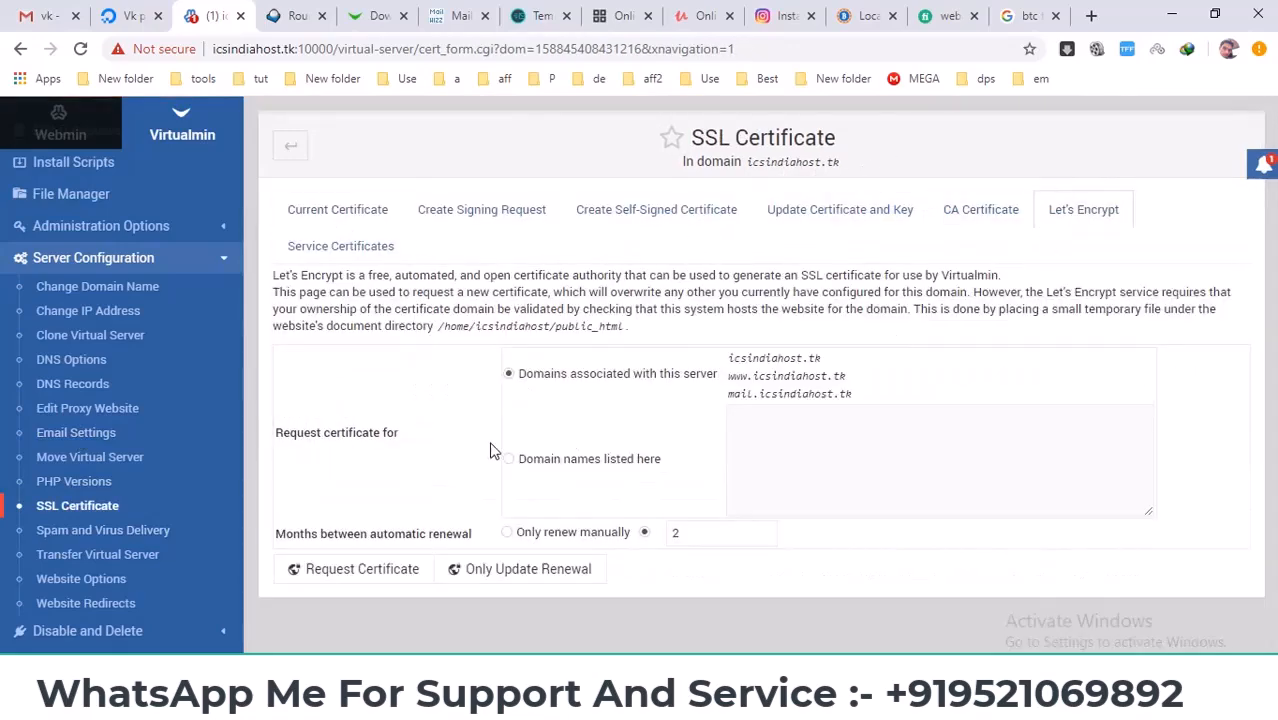
double_click(773, 357)
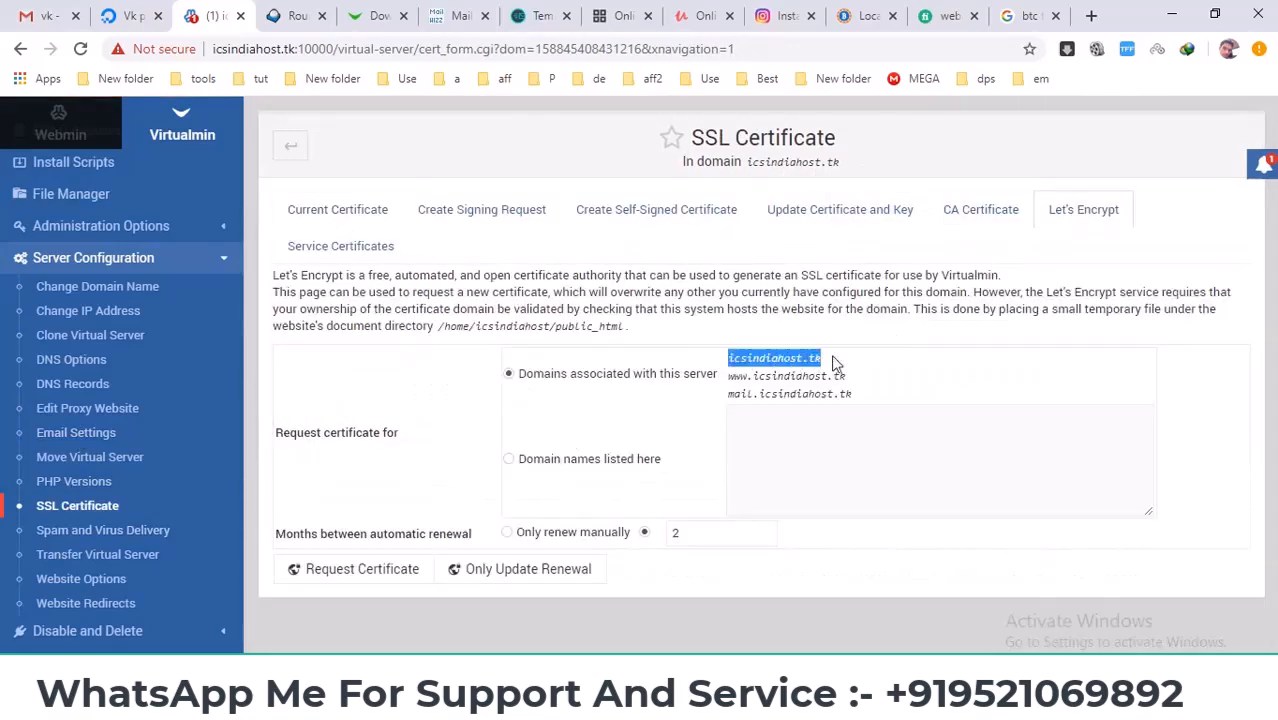
click(508, 458)
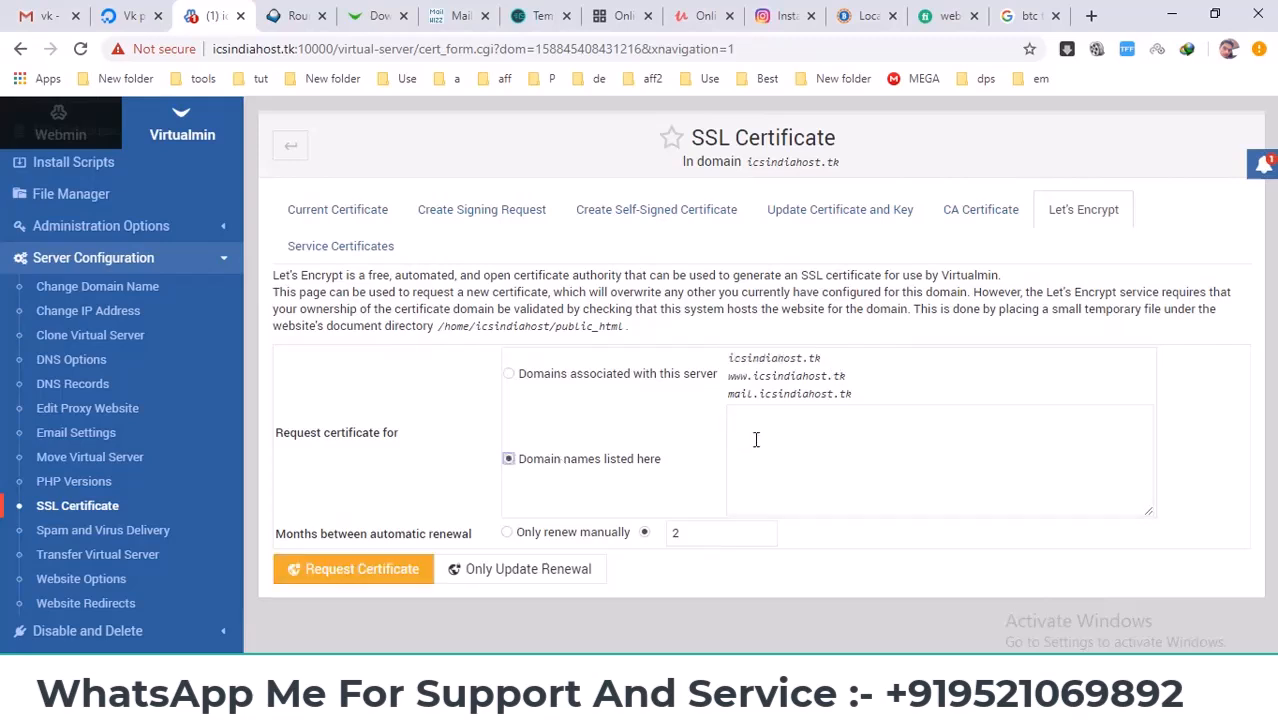
text(icsindiahost.tk)
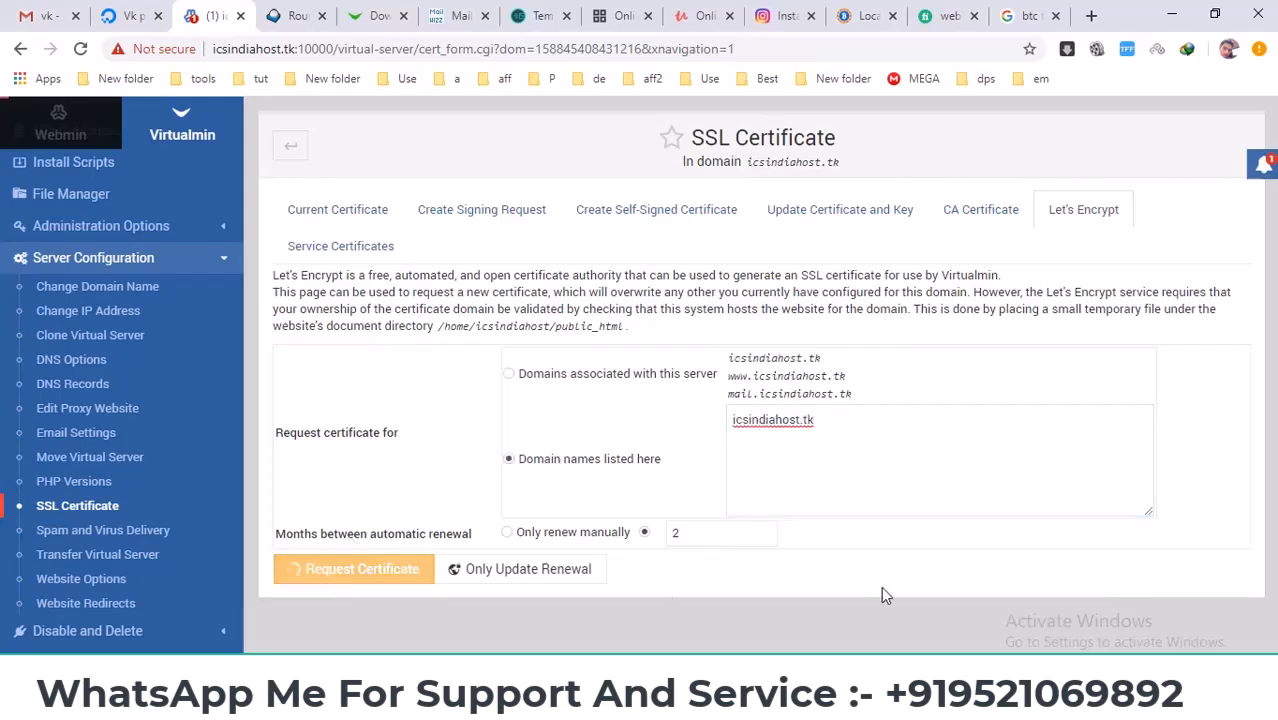
click(353, 568)
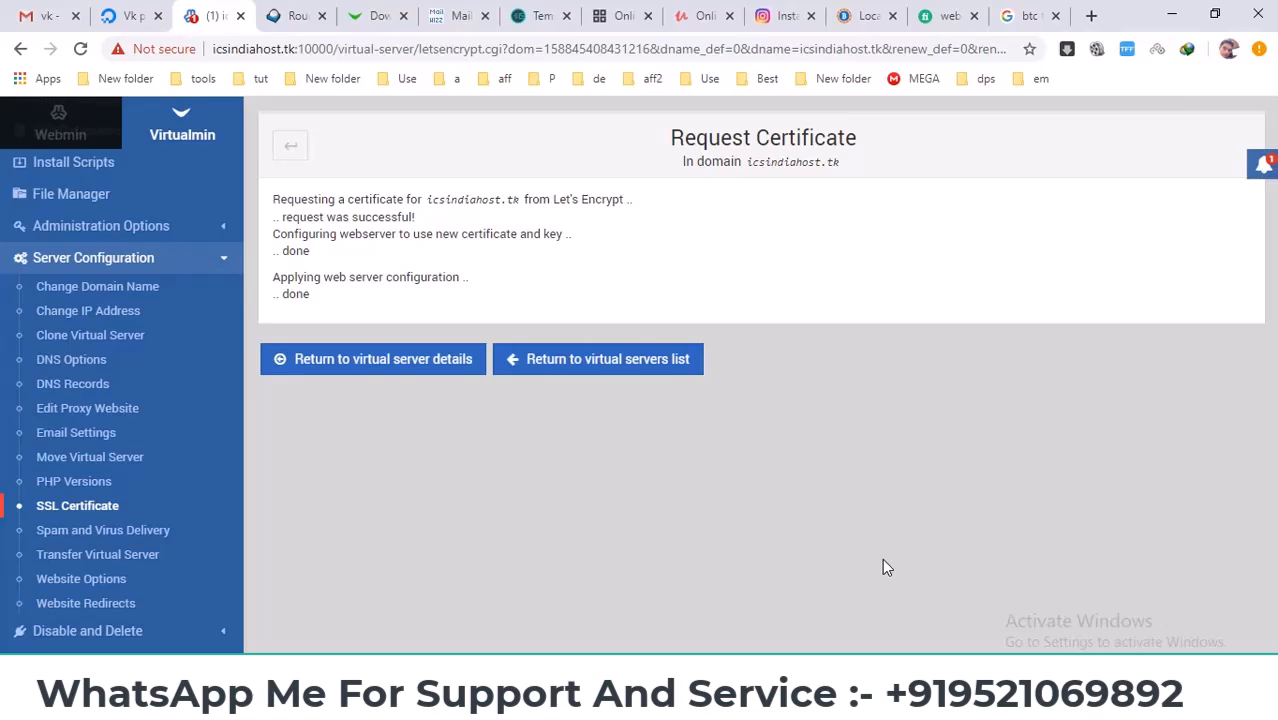
mouse_move(368, 262)
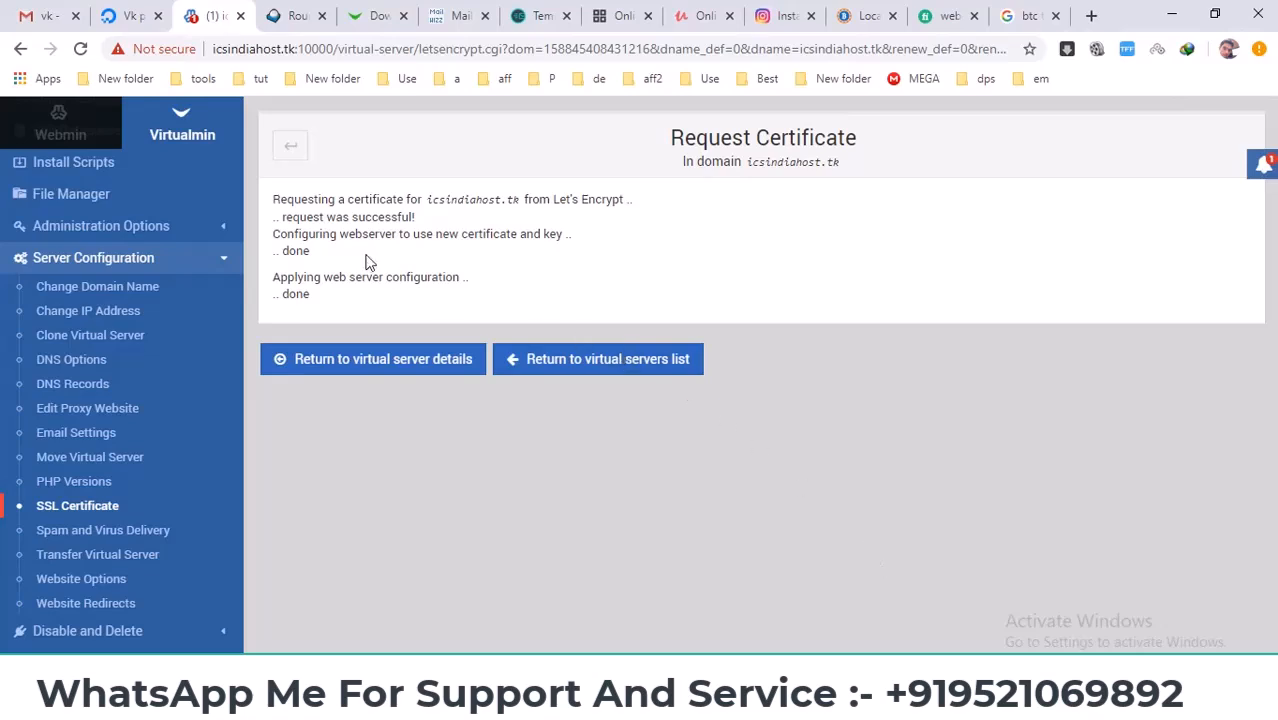
drag(273, 277, 445, 277)
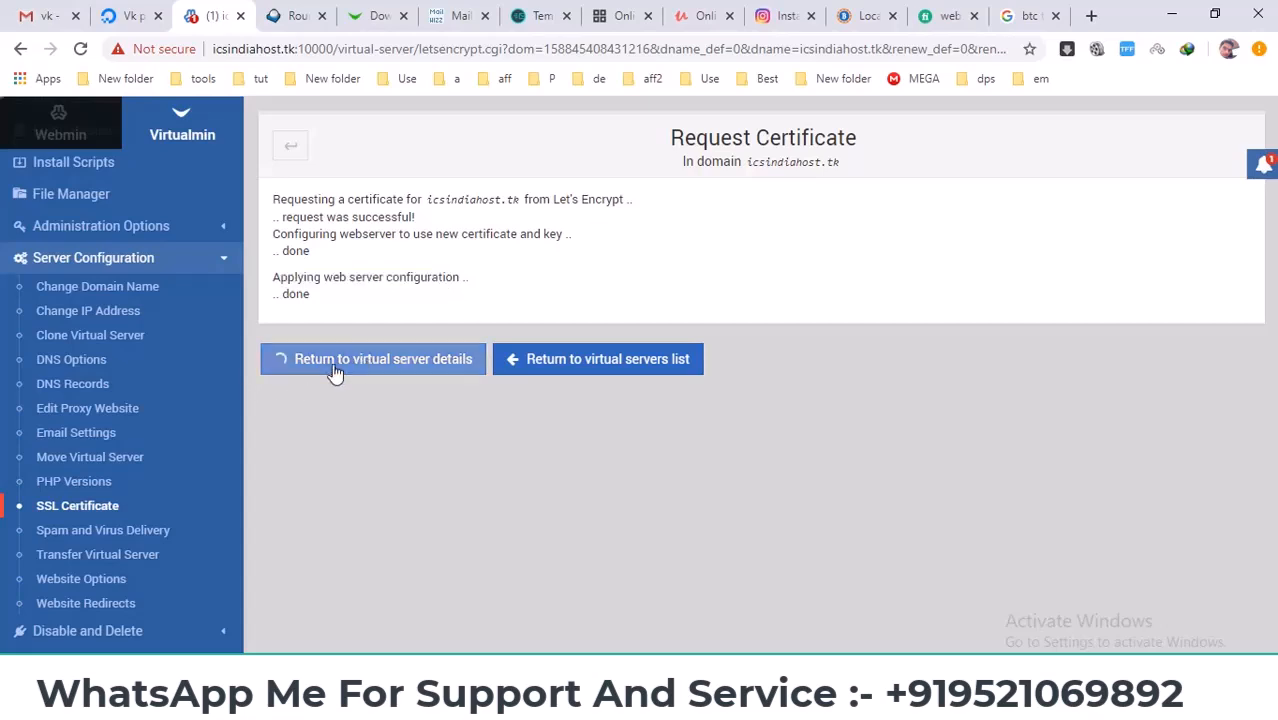
Step: Return to the virtual server details, then open an incognito window and enter icsindiahost.tk
click(372, 359)
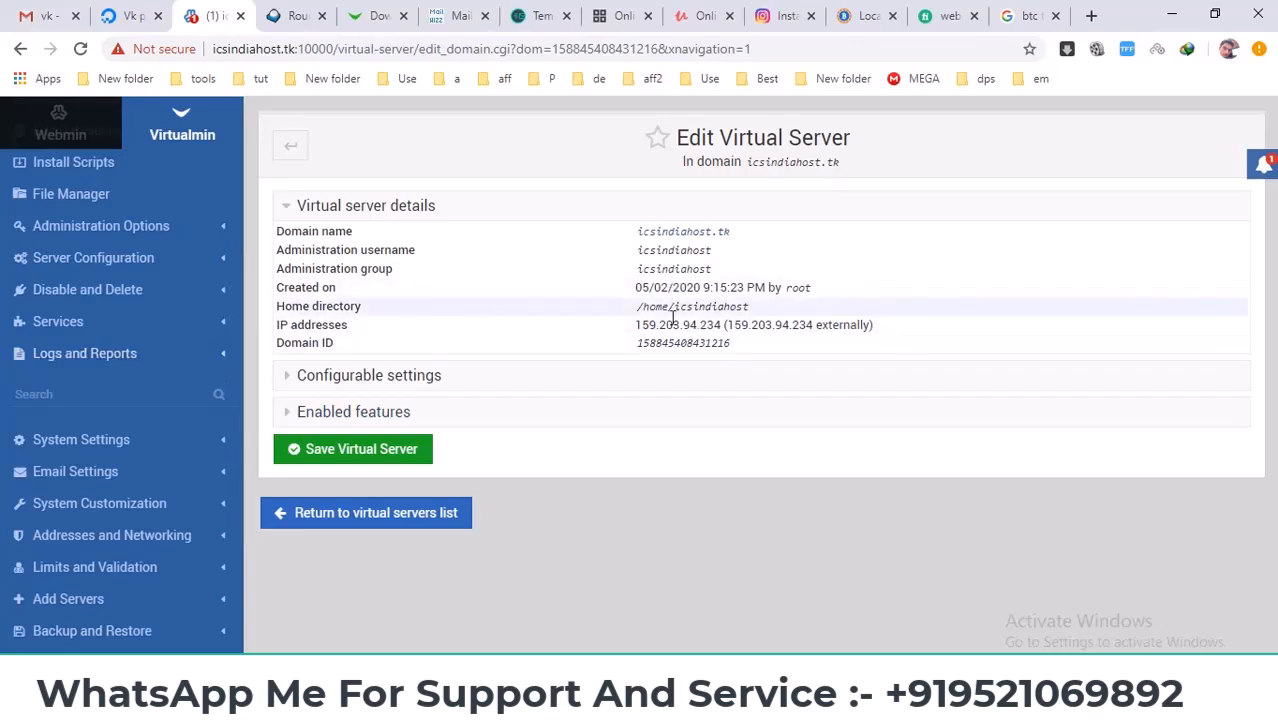
right_click(673, 249)
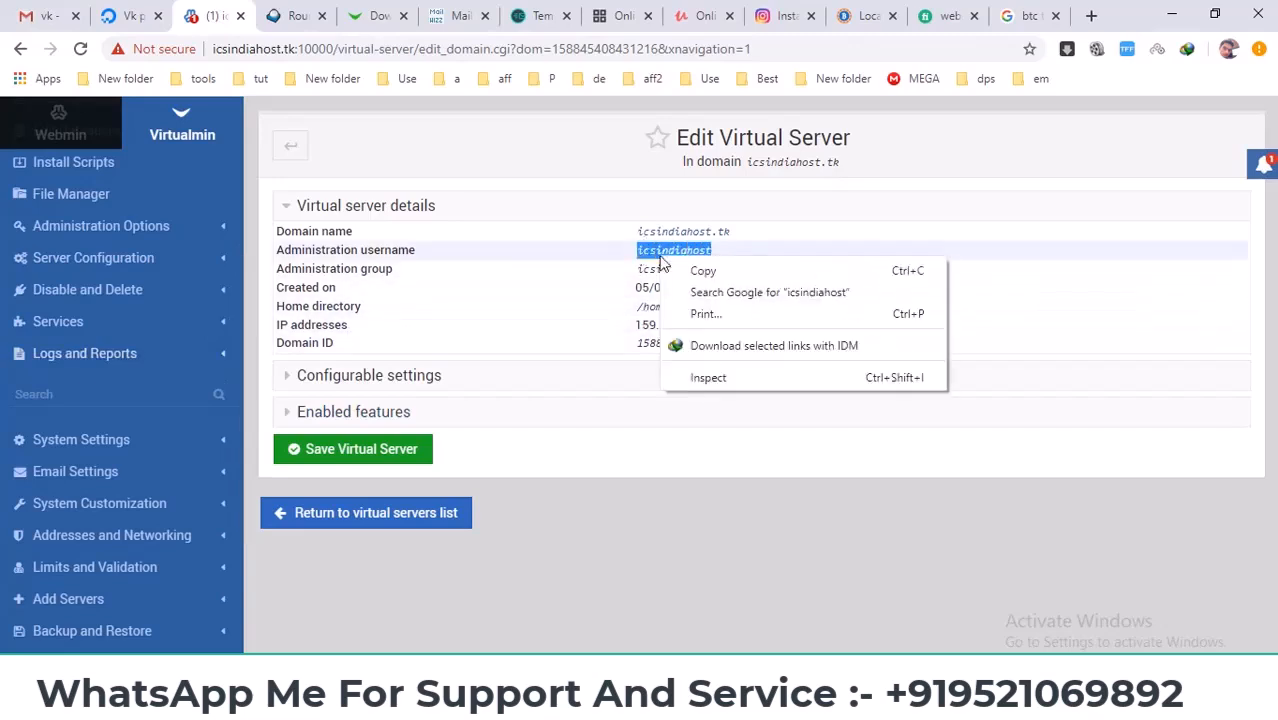
right_click(672, 231)
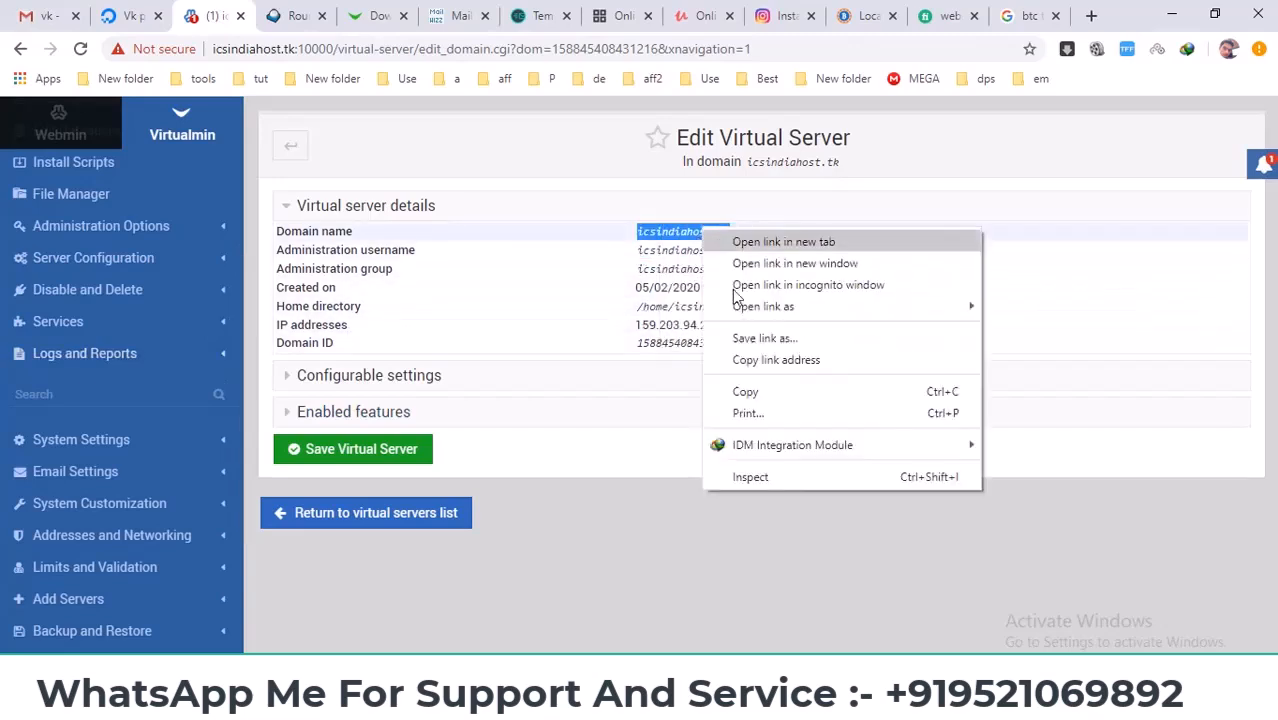
click(1228, 48)
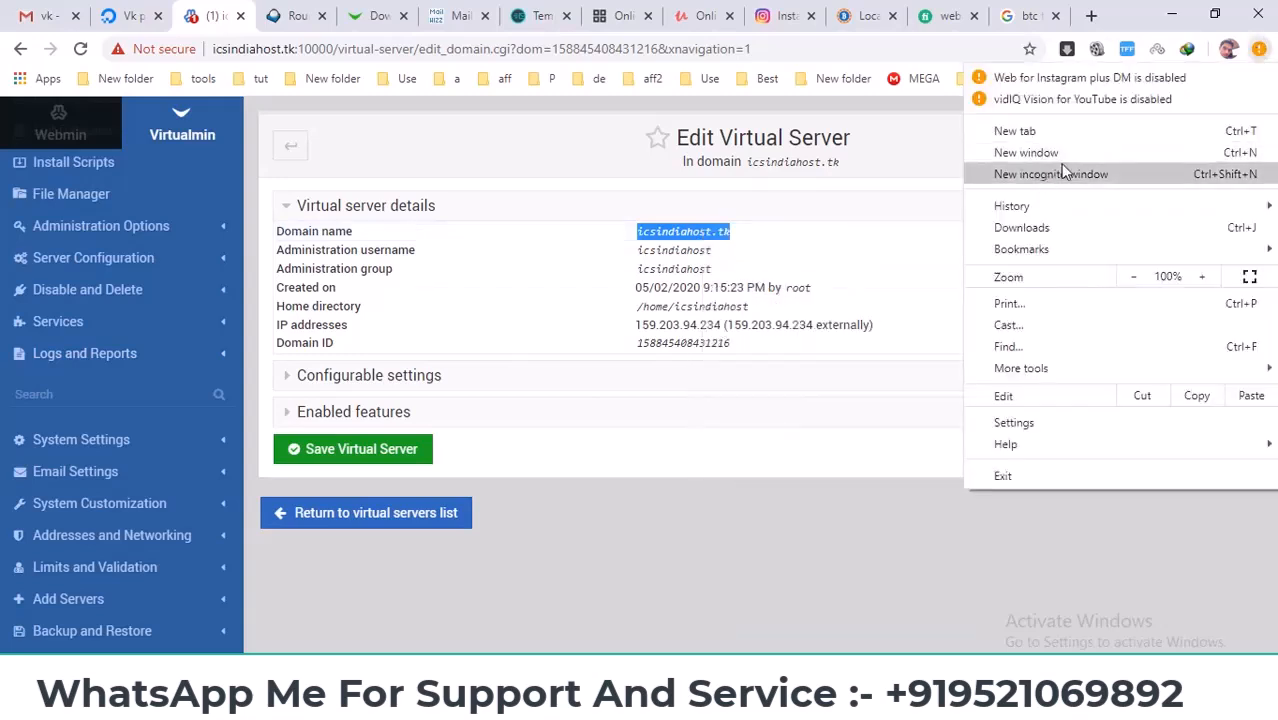
click(1050, 174)
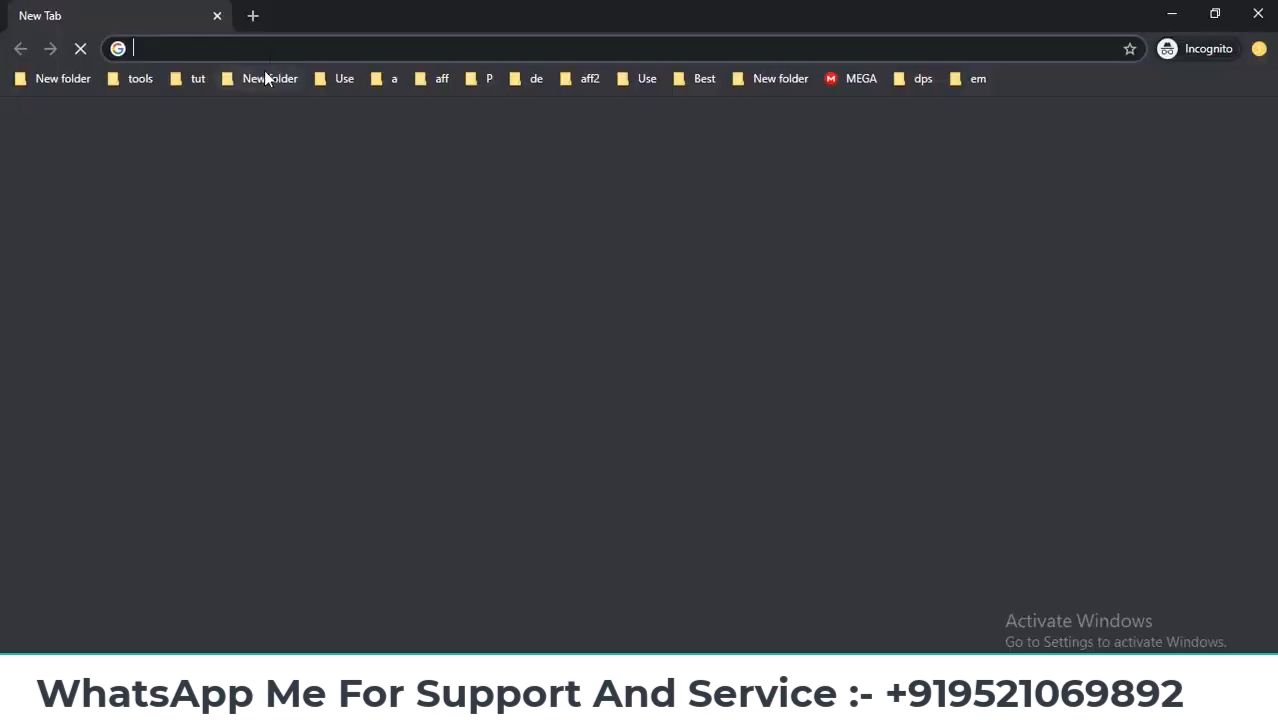
text(icsindiahost.tk)
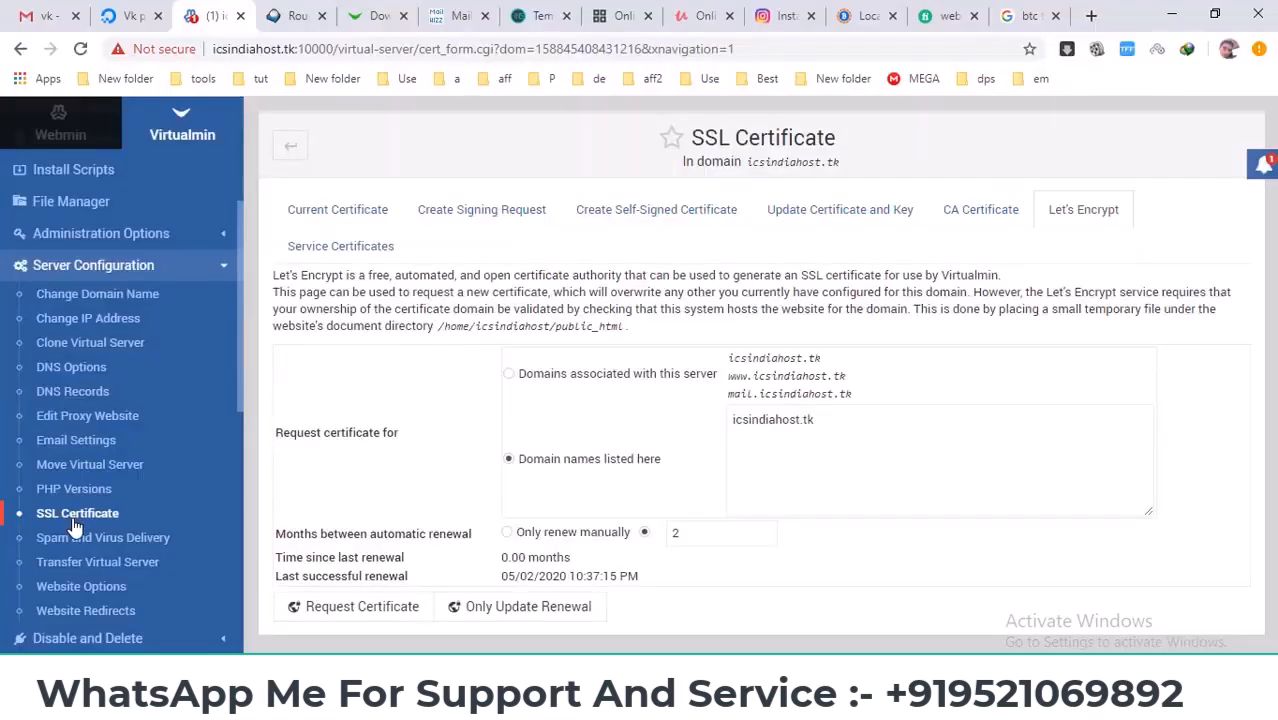
Step: Highlight the requested domain and Let's Encrypt description, then open mail-tester.com in a new tab
double_click(771, 419)
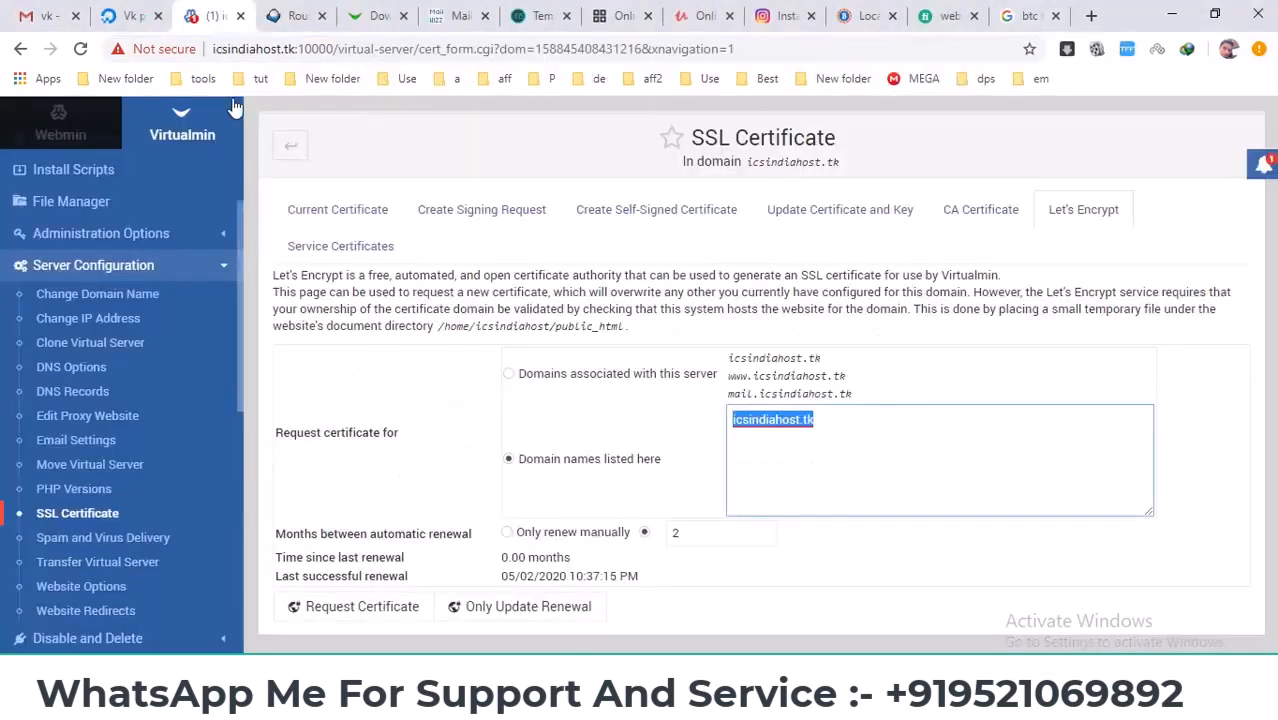
mouse_move(822, 427)
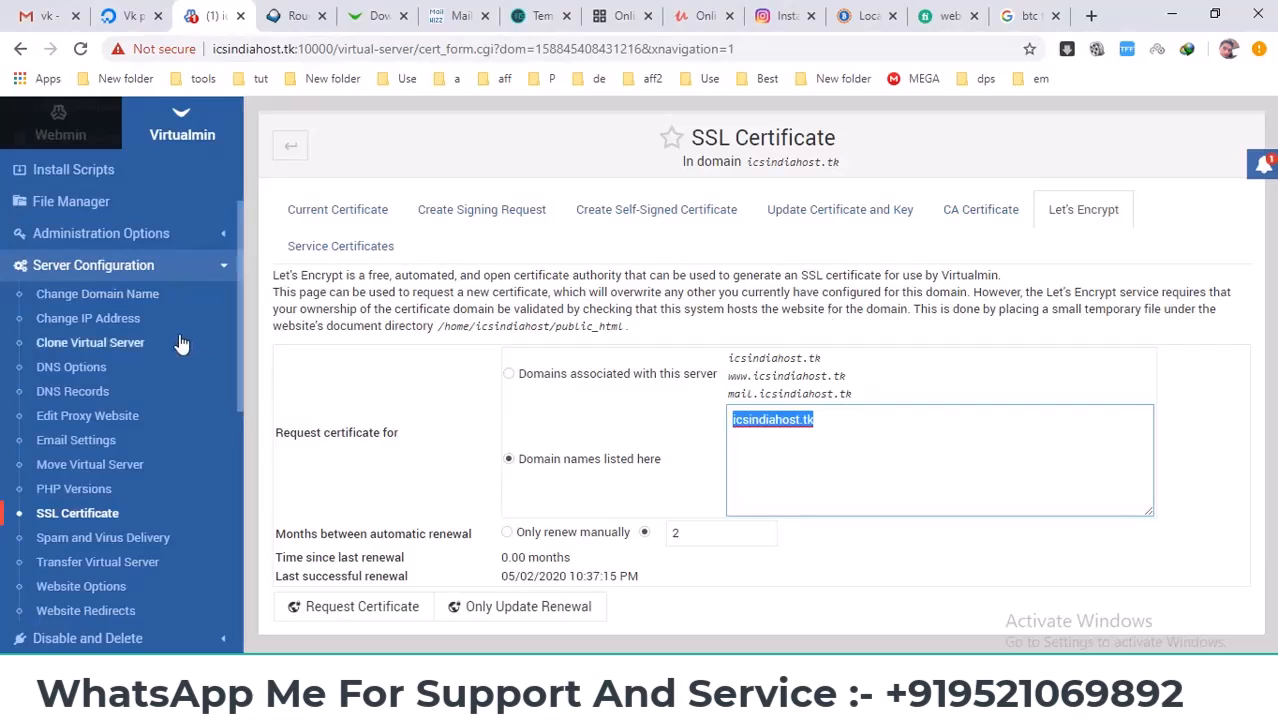
mouse_move(268, 283)
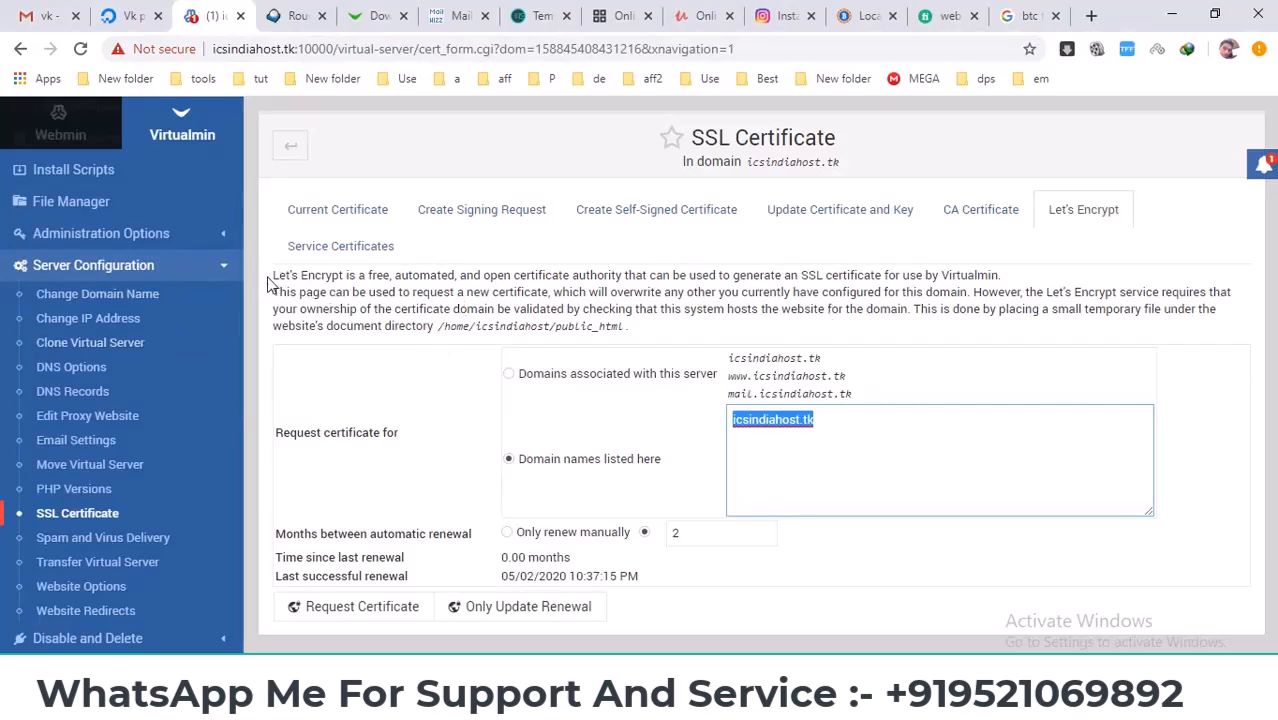
drag(272, 275, 625, 326)
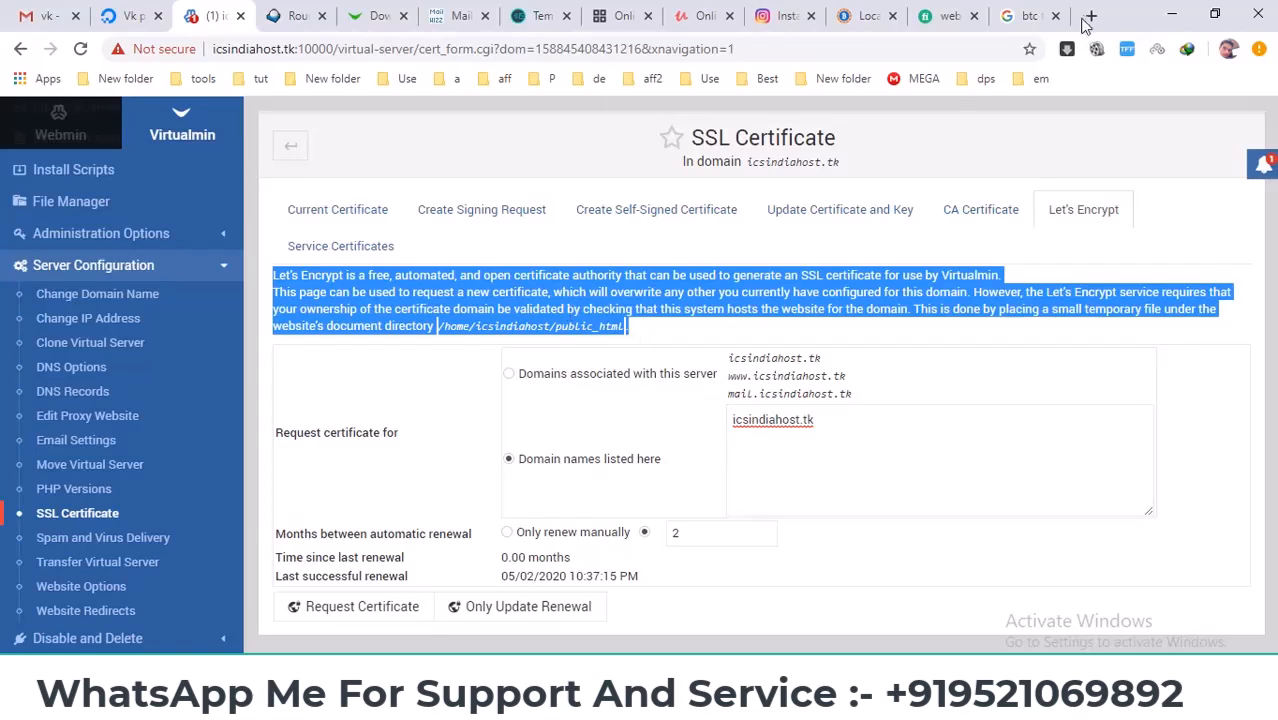
click(1089, 15)
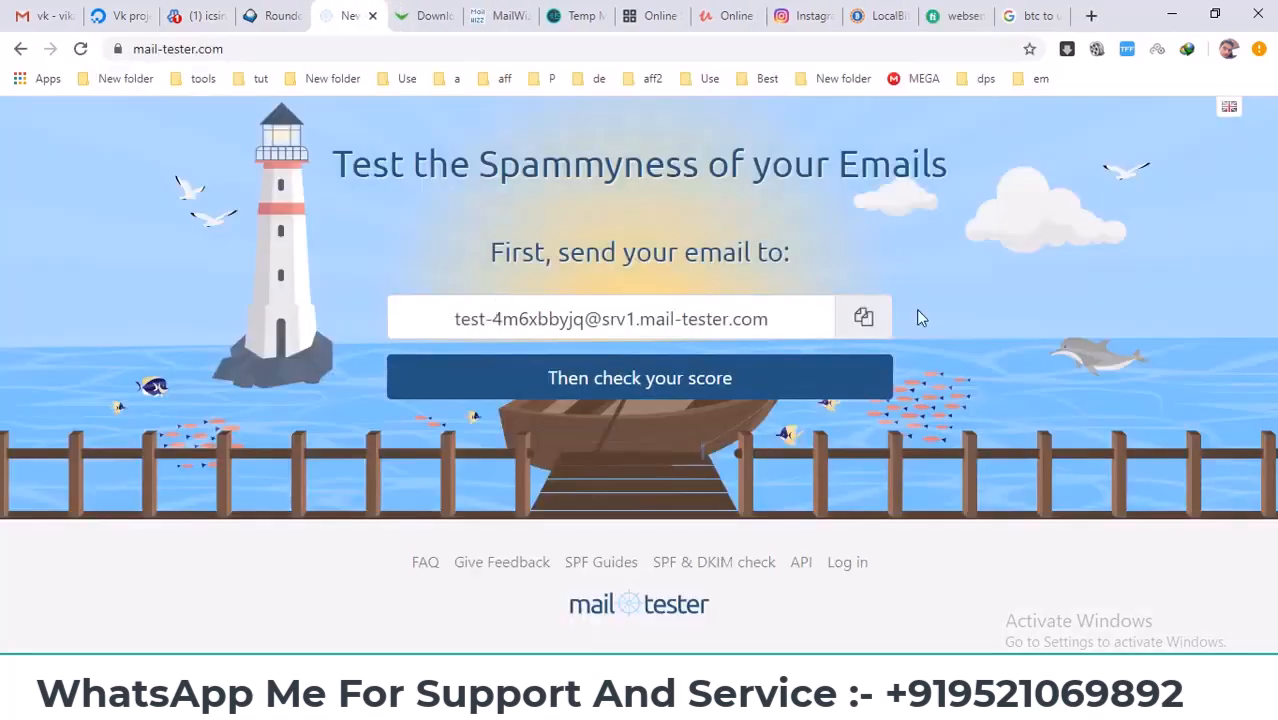
mouse_move(808, 390)
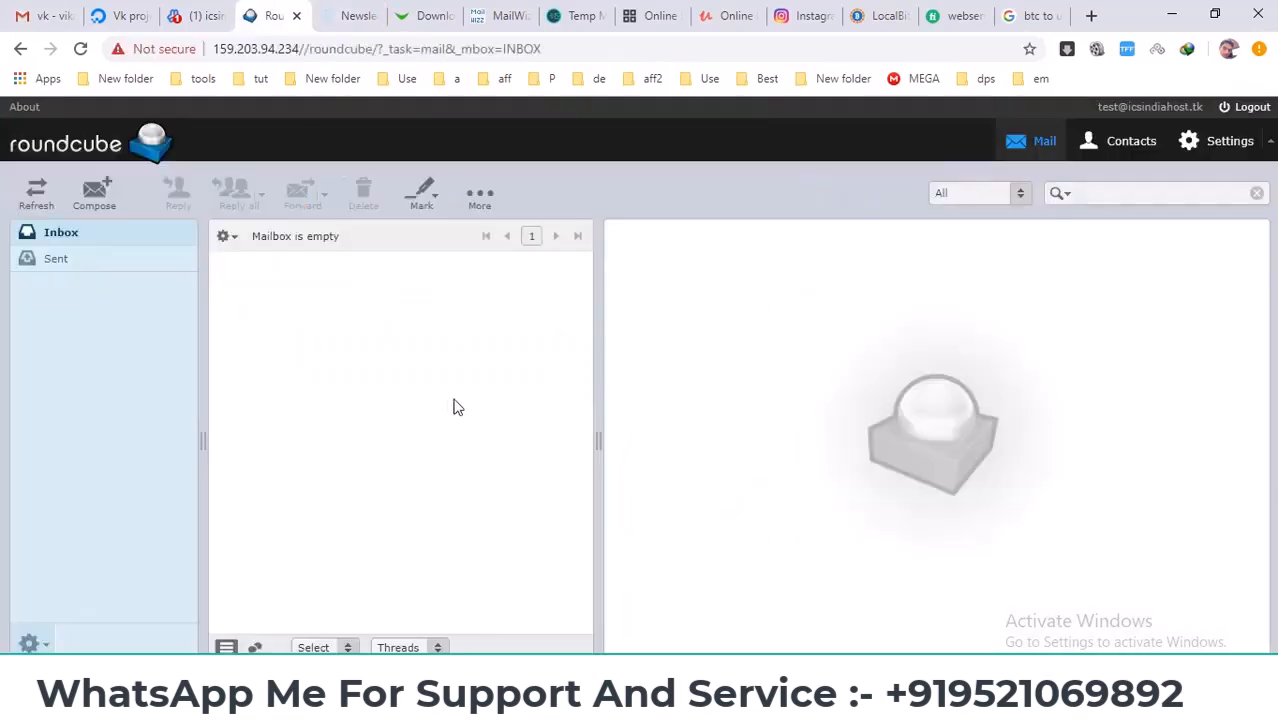
Step: Compose a vk test email with a short body to the mail-tester.com address and send it
click(93, 192)
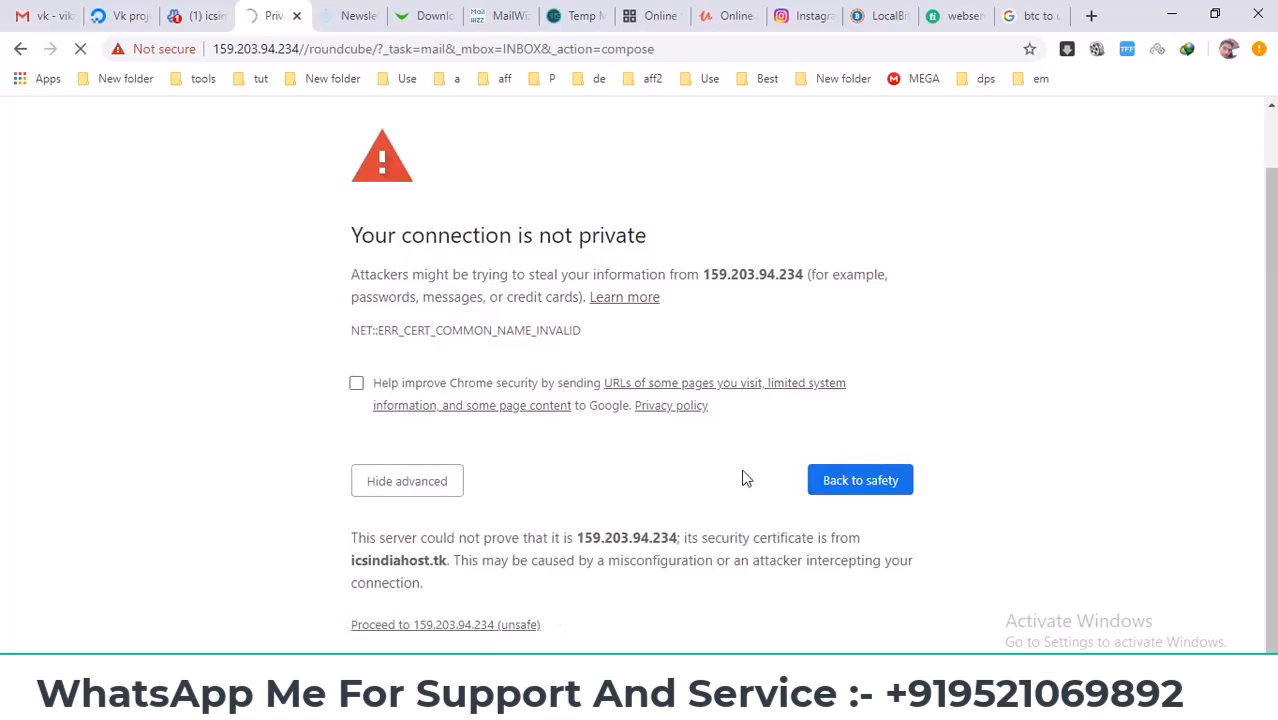
click(445, 624)
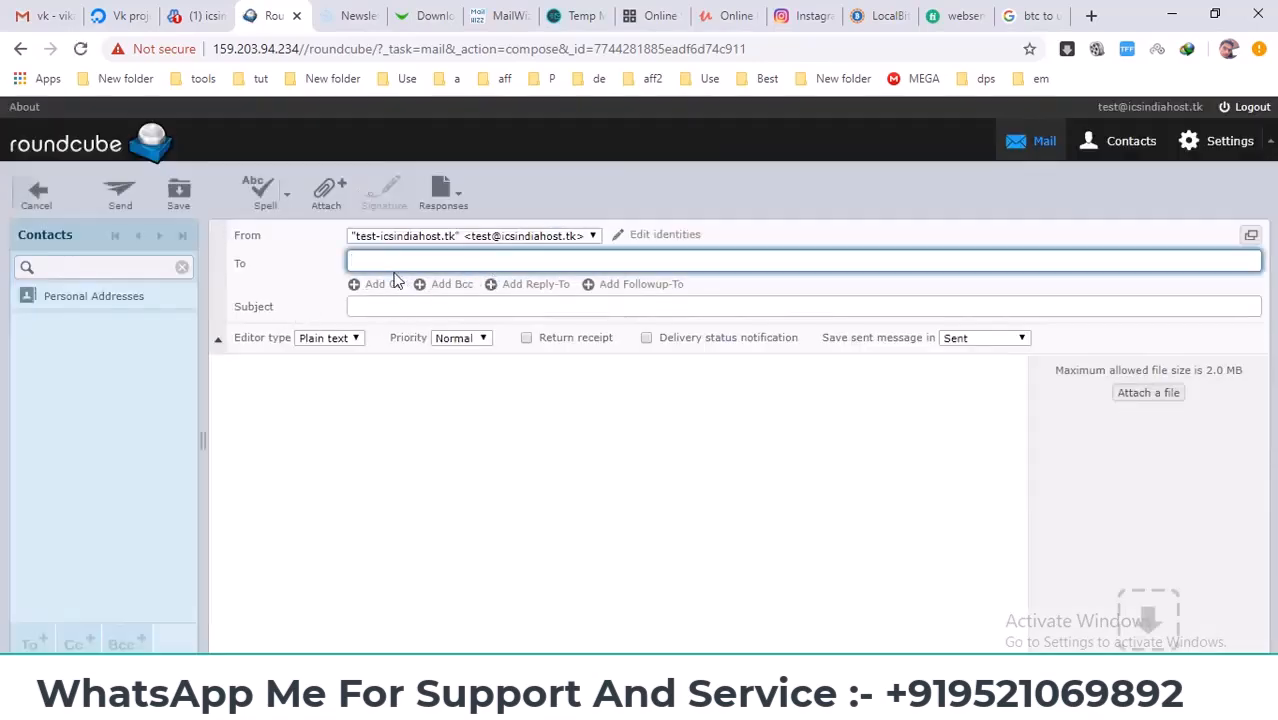
click(348, 15)
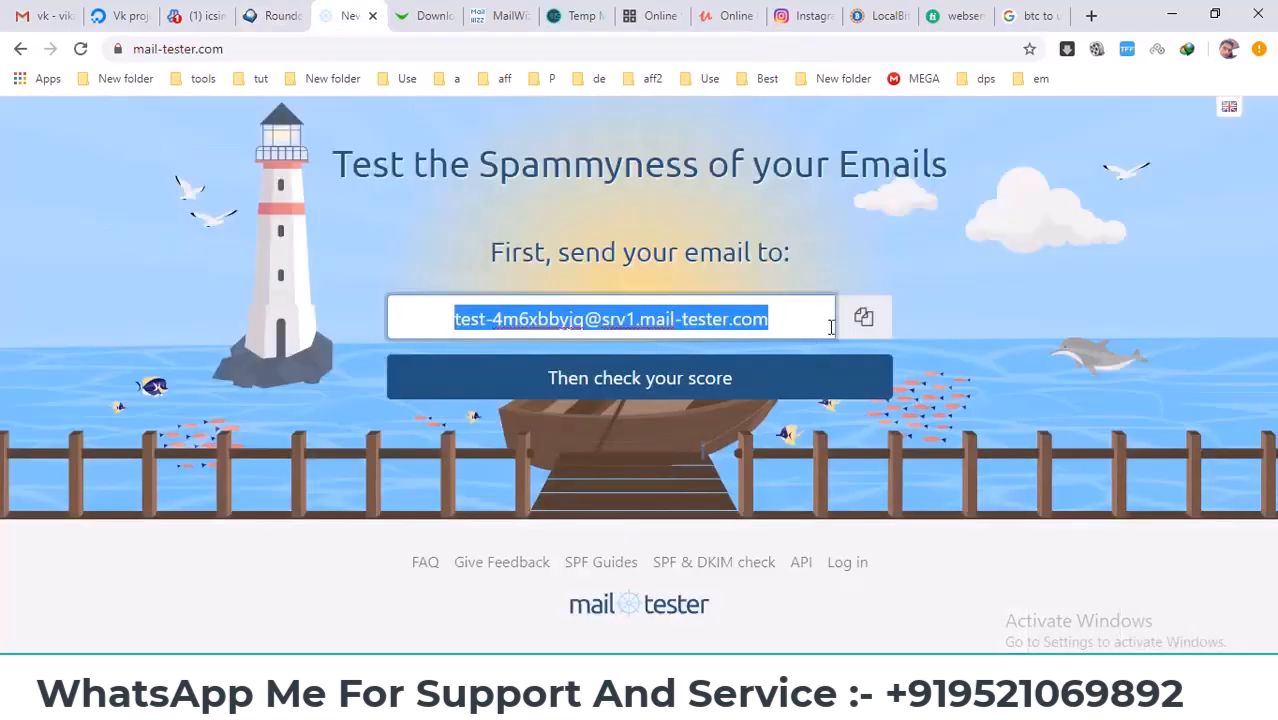
click(270, 15)
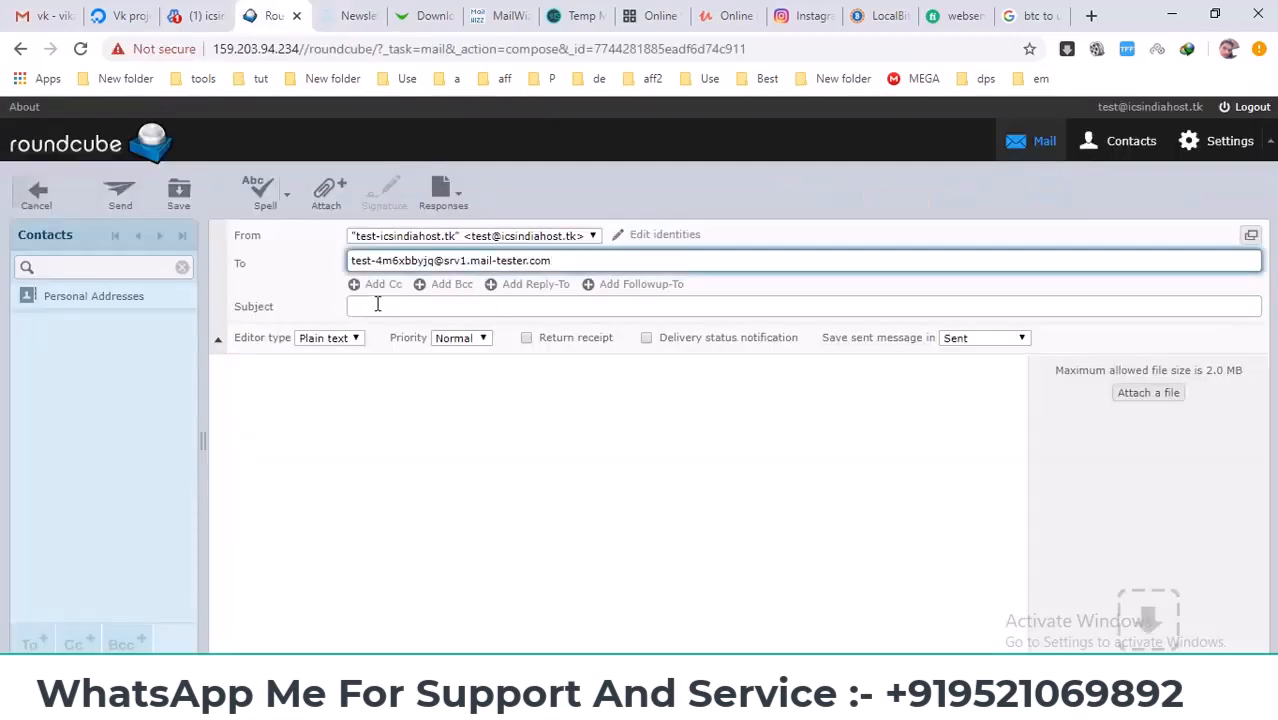
text(gfbgfhgf)
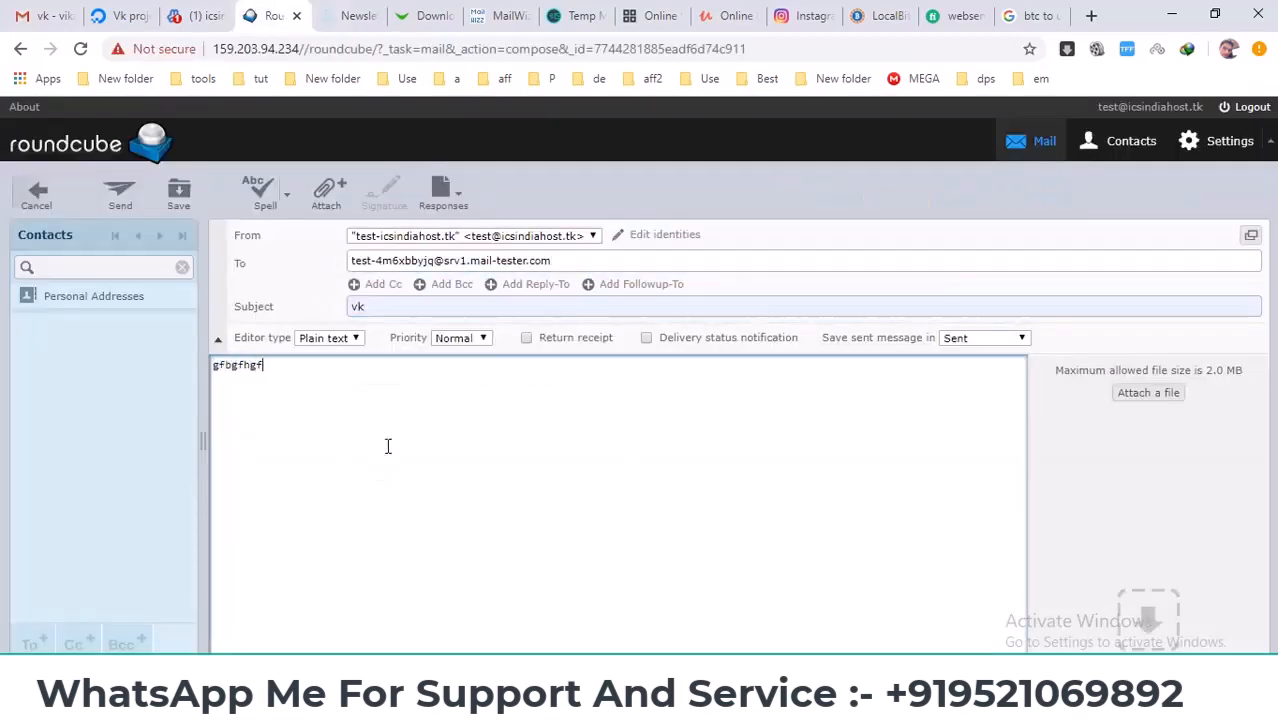
click(119, 193)
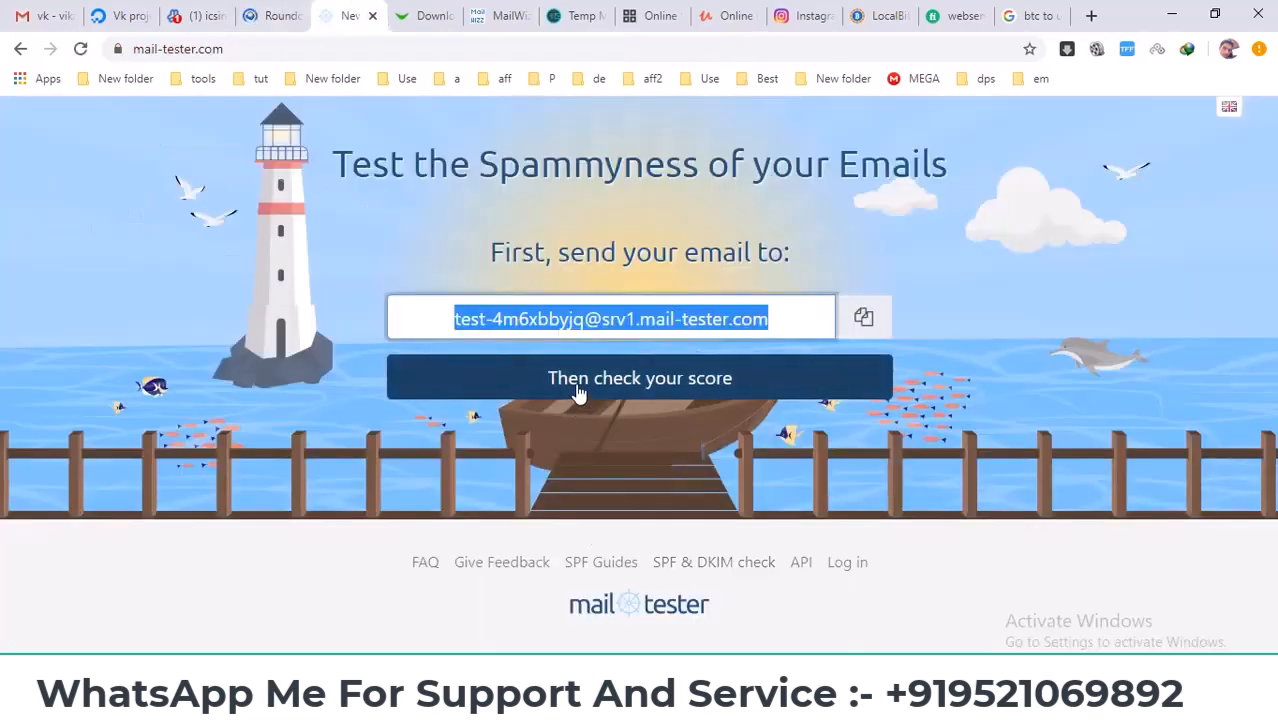
Step: Reveal the mail-tester result and highlight the 3/10 score
click(640, 377)
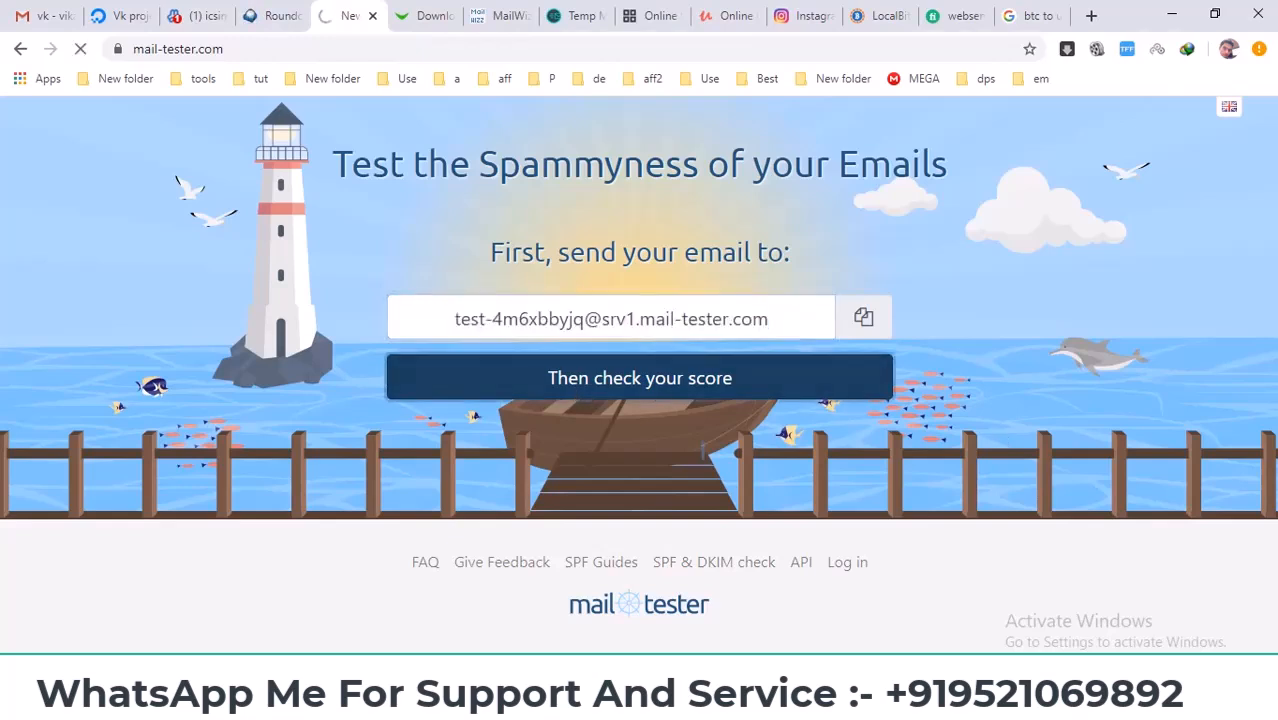
mouse_move(1105, 463)
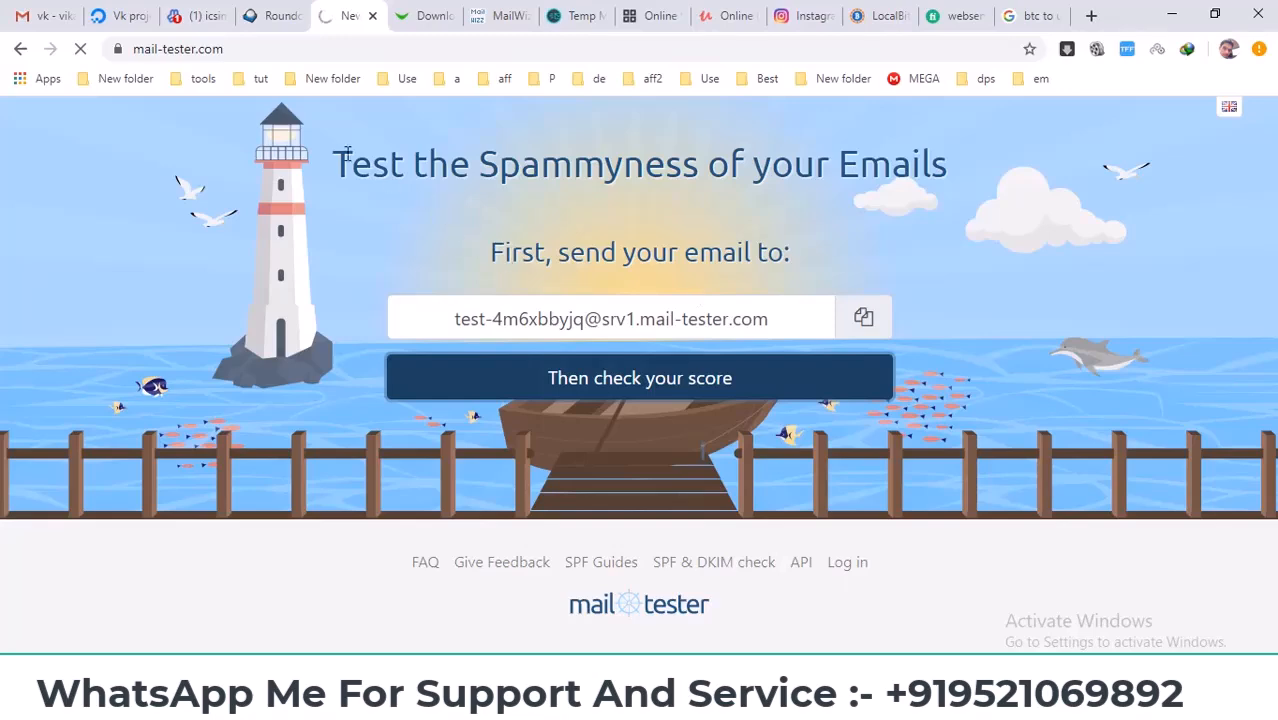
click(640, 377)
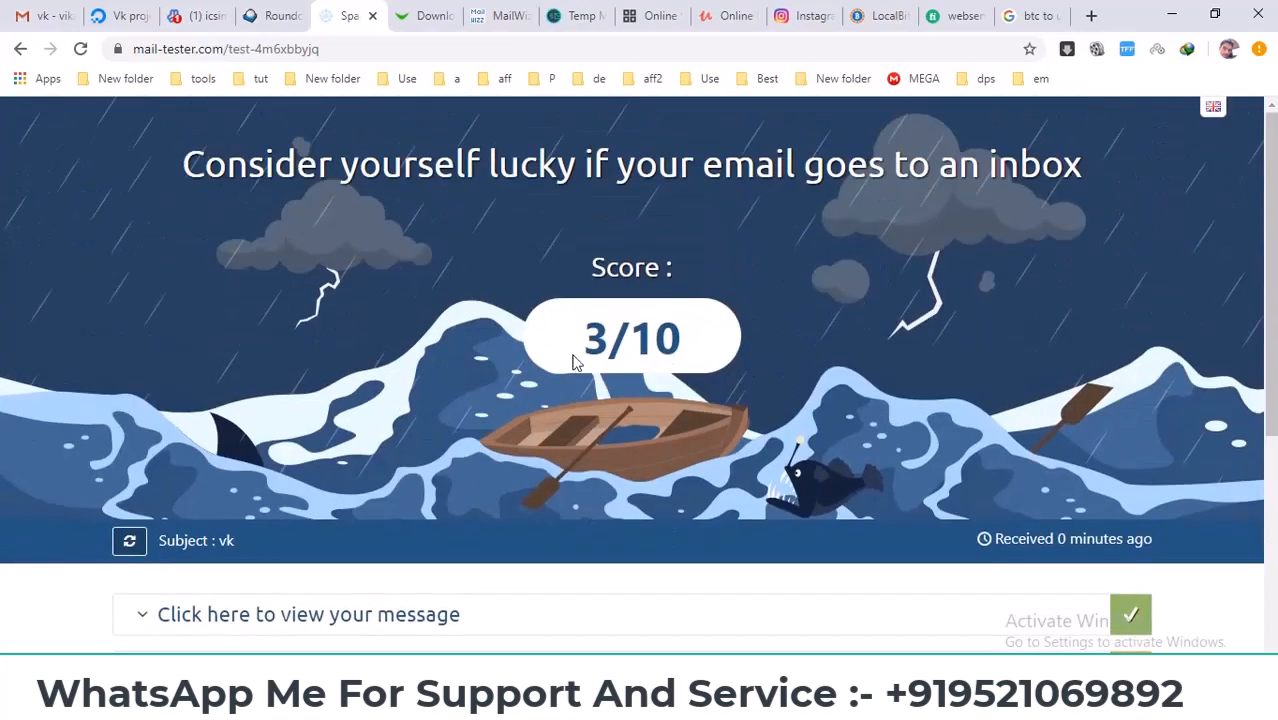
double_click(594, 337)
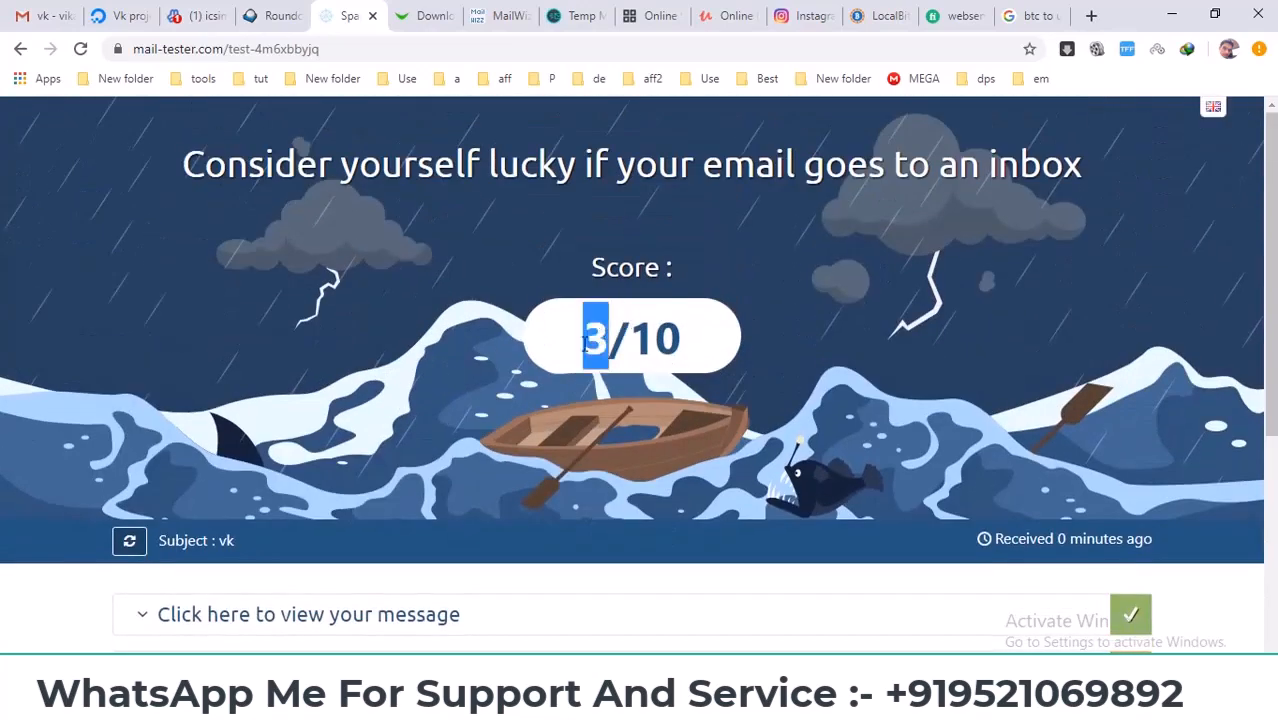
mouse_move(575, 335)
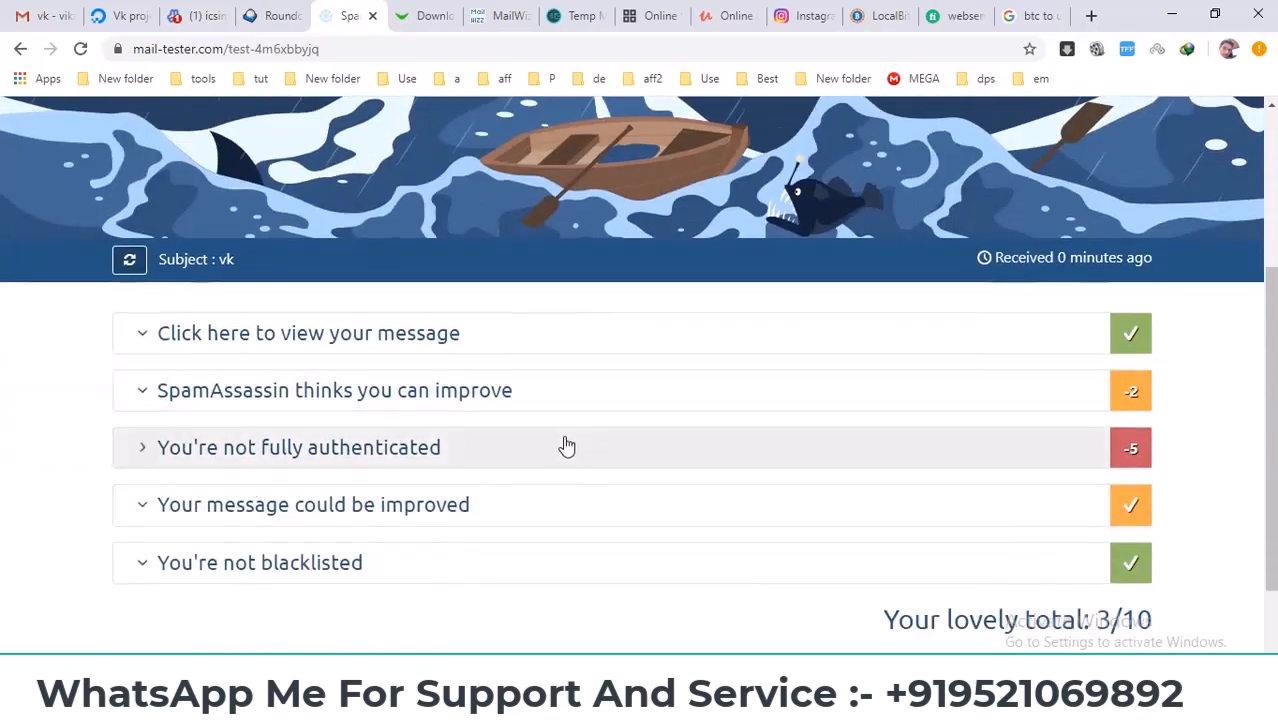
Step: Expand 'You're not fully authenticated' and review the SPF, DKIM and MX problems
click(299, 447)
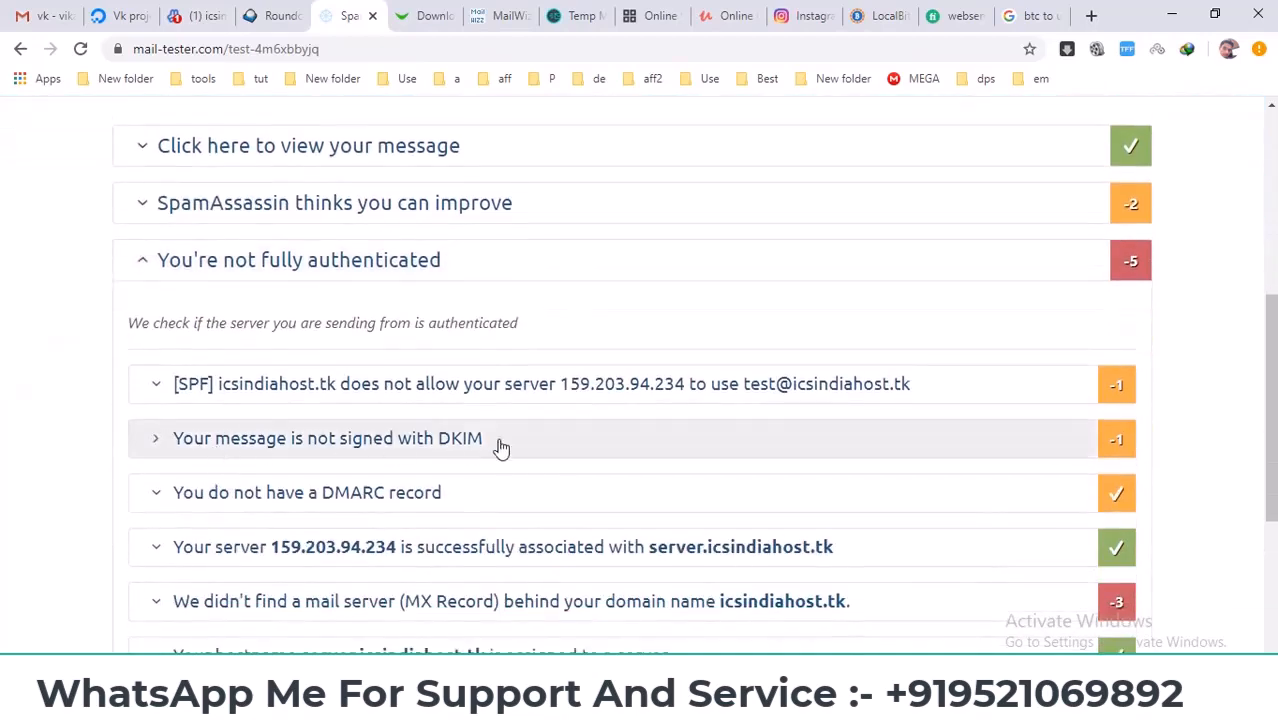
scroll(down, 3)
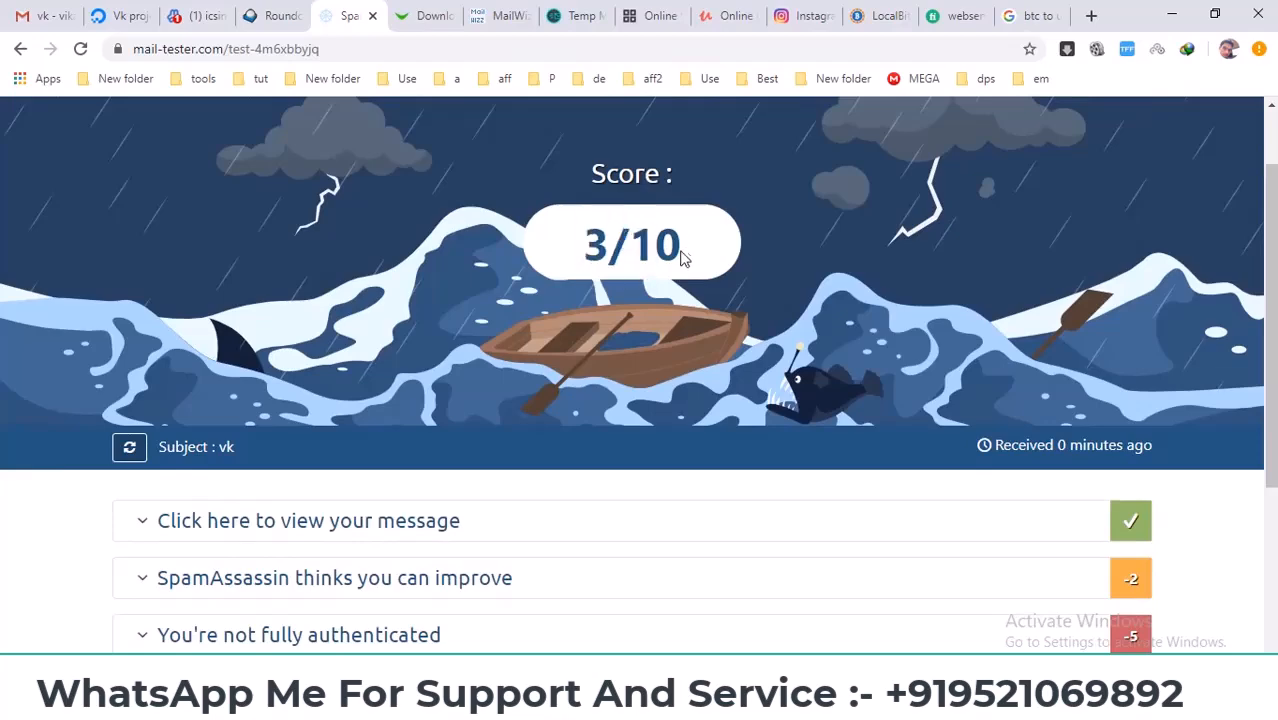
scroll(down, 3)
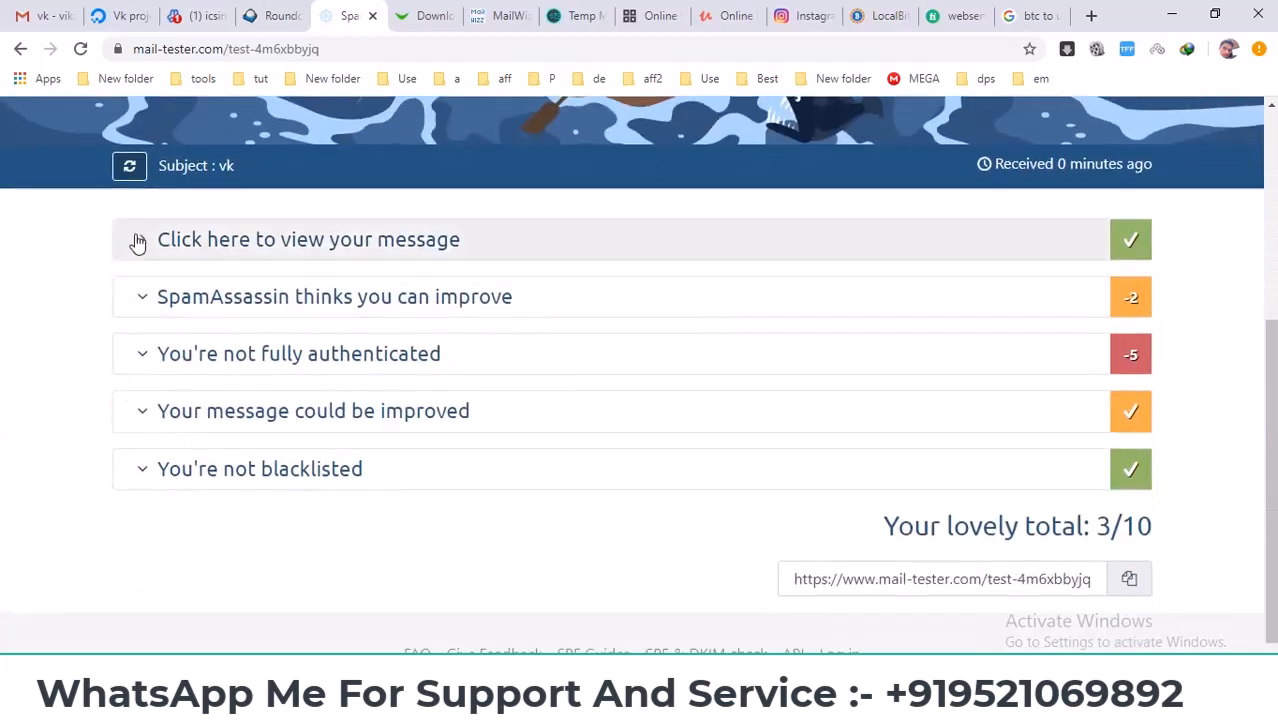
click(334, 297)
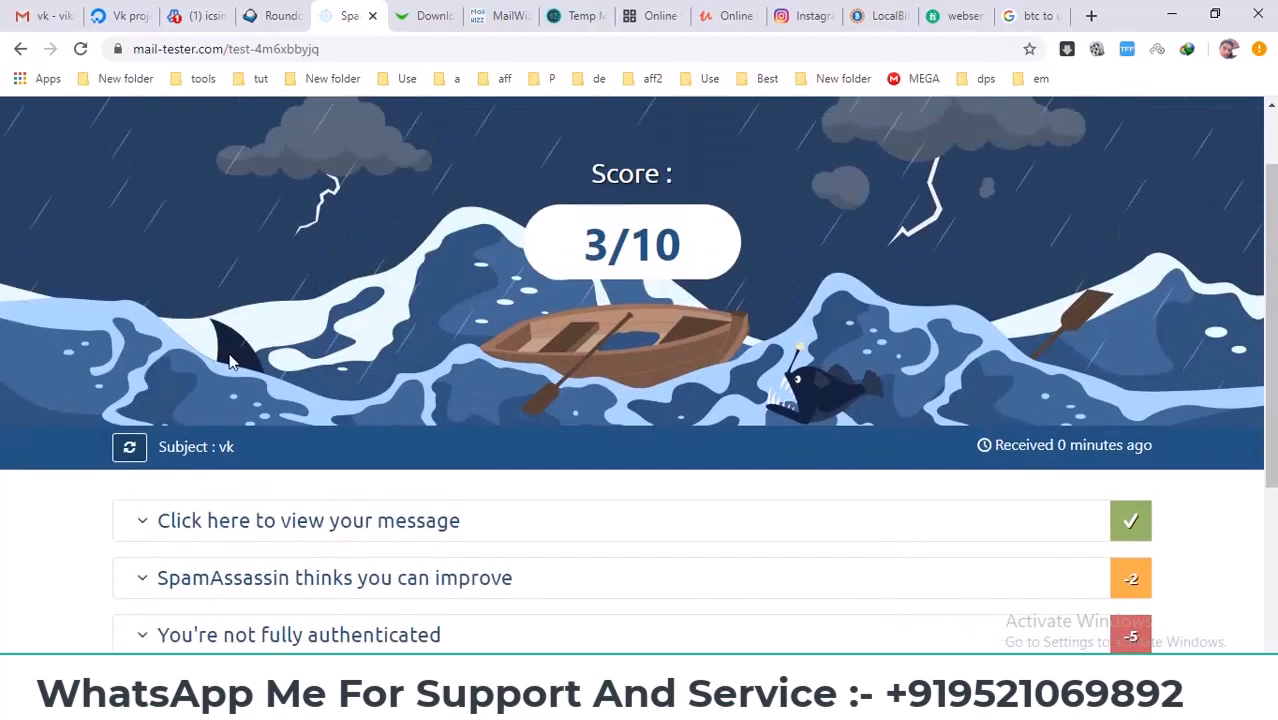
double_click(631, 244)
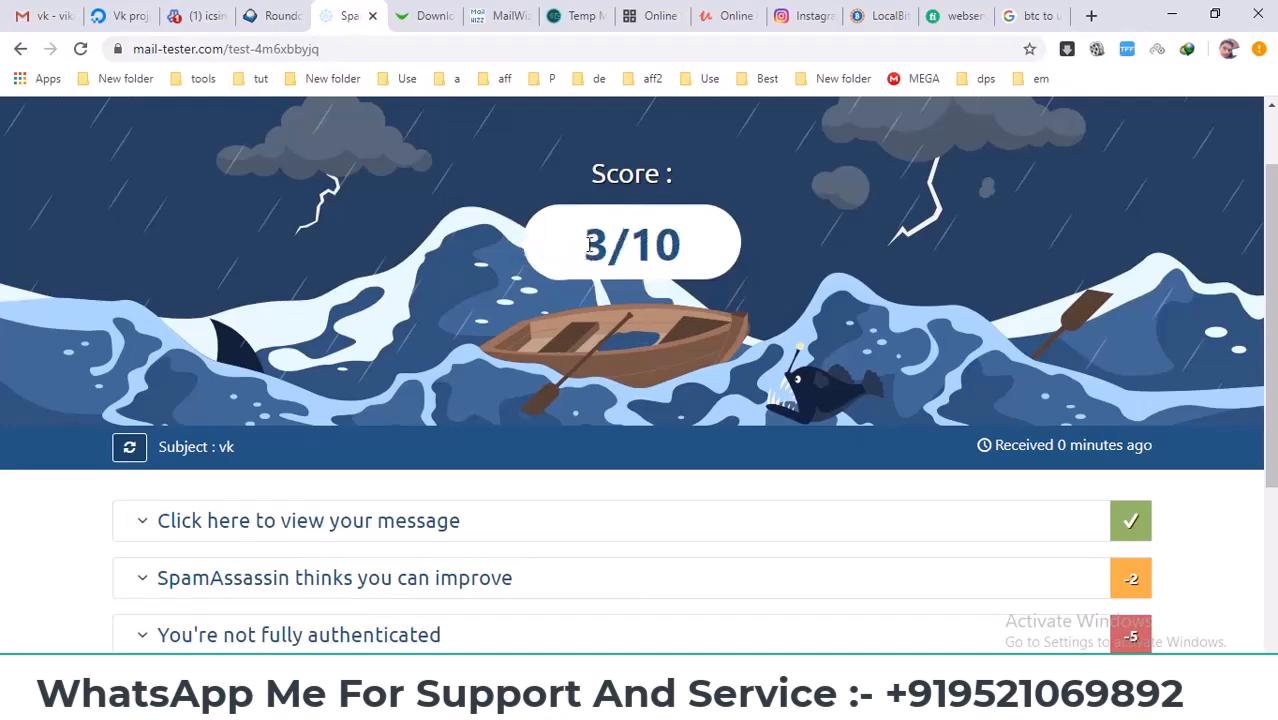
scroll(down, 3)
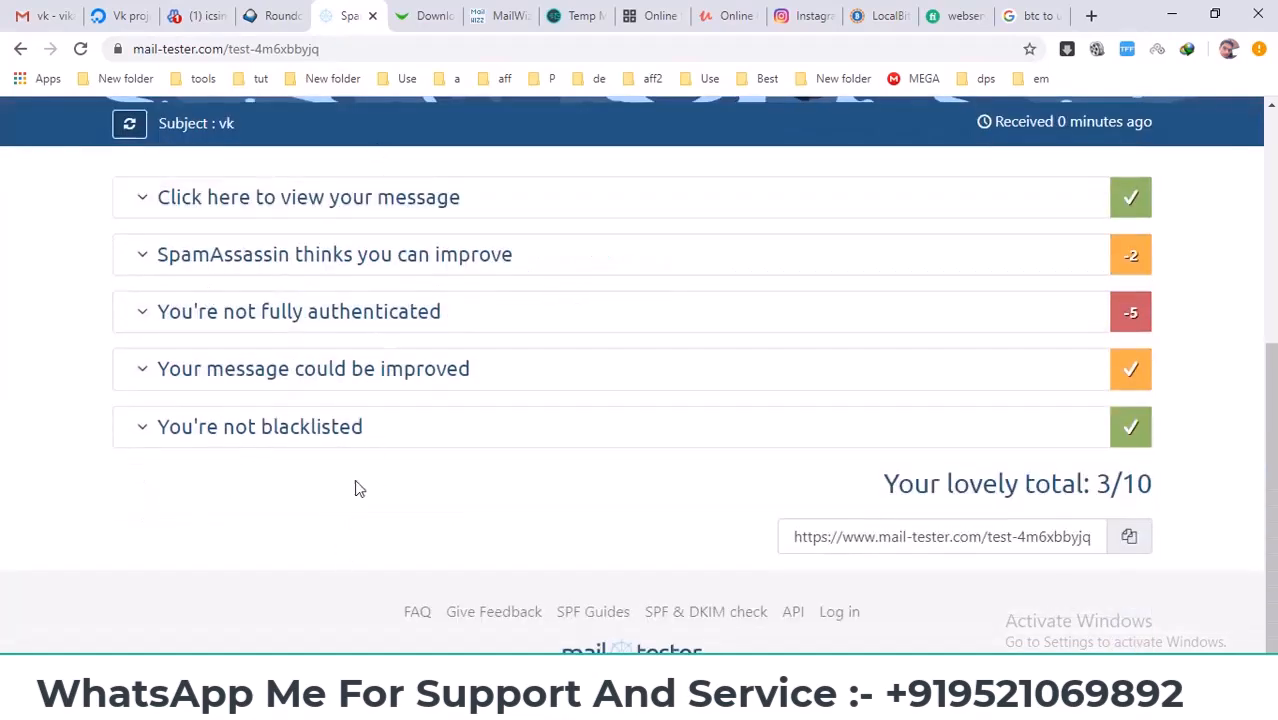
mouse_move(357, 452)
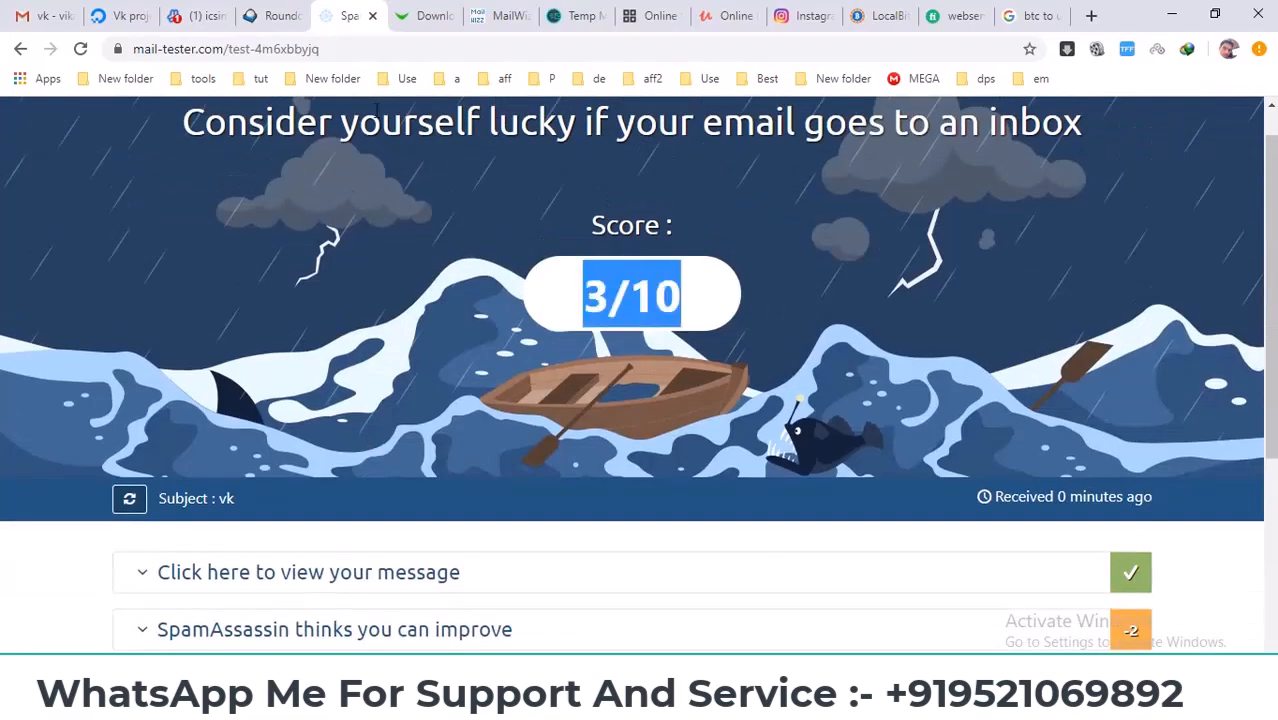
click(272, 15)
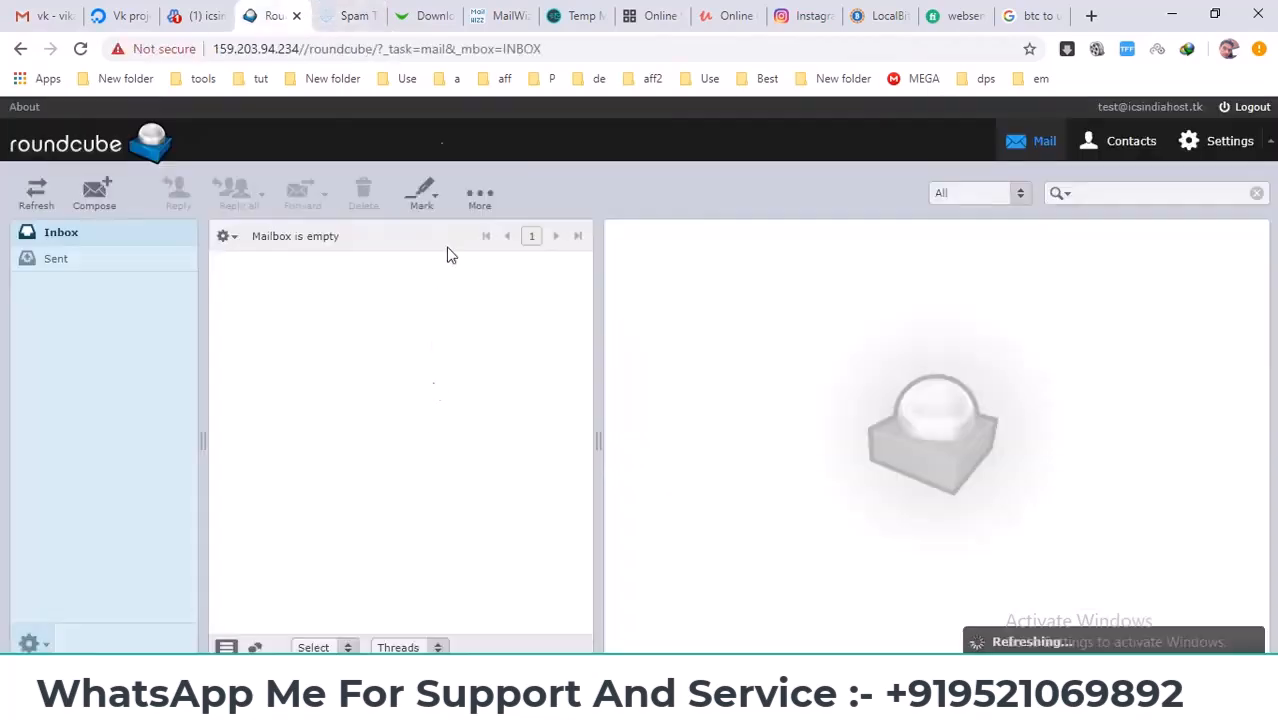
Step: Return to the Freenom DNS records for icsindiahost.tk, showing both A records for 159.203.94.234
click(349, 15)
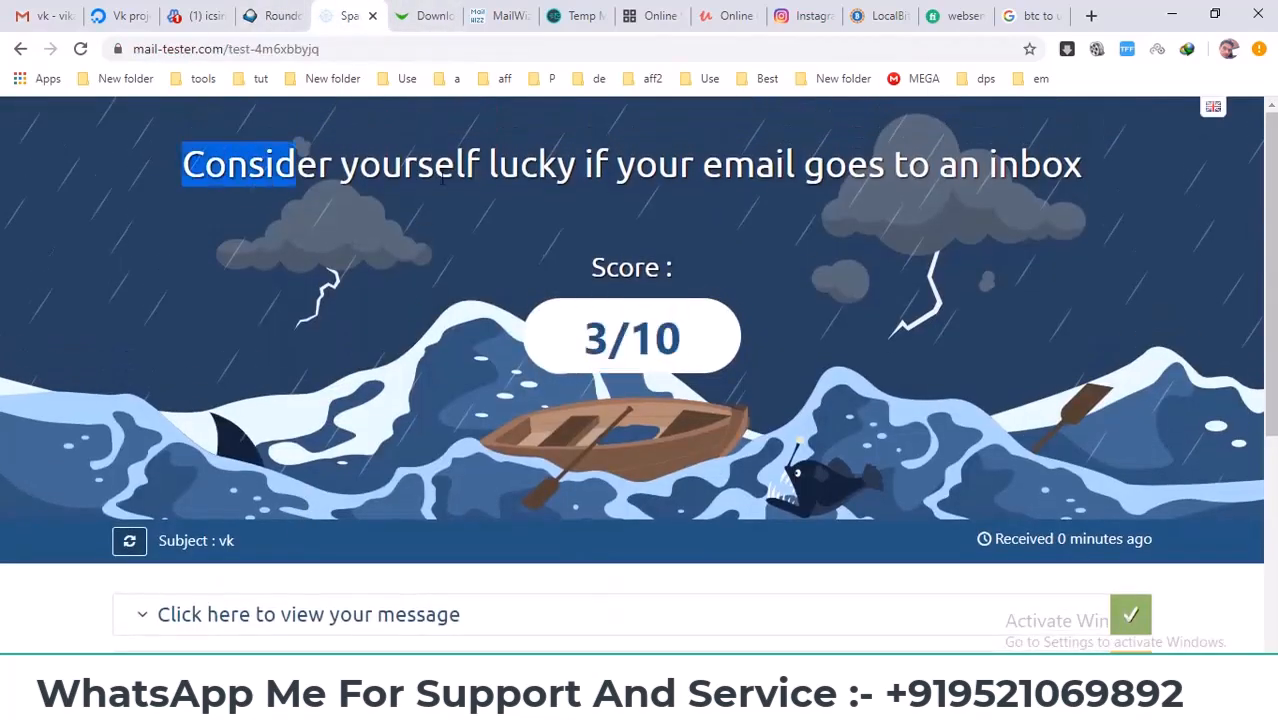
scroll(down, 3)
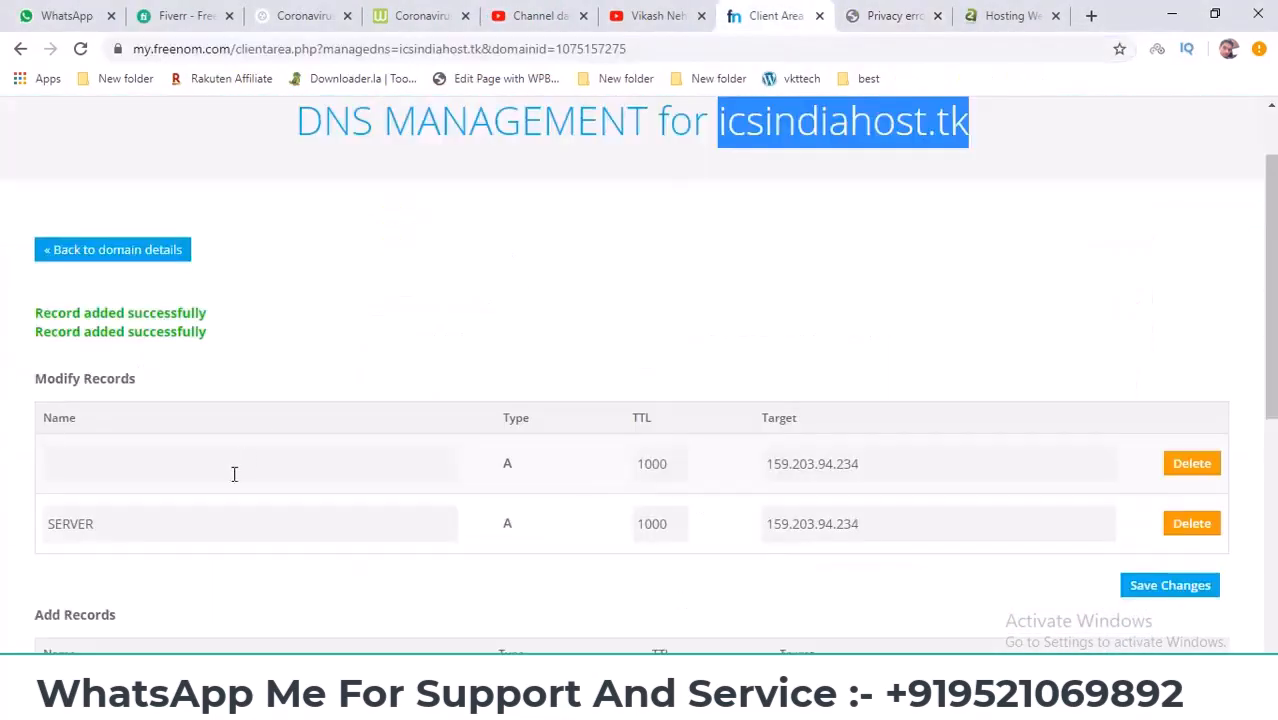
scroll(up, 3)
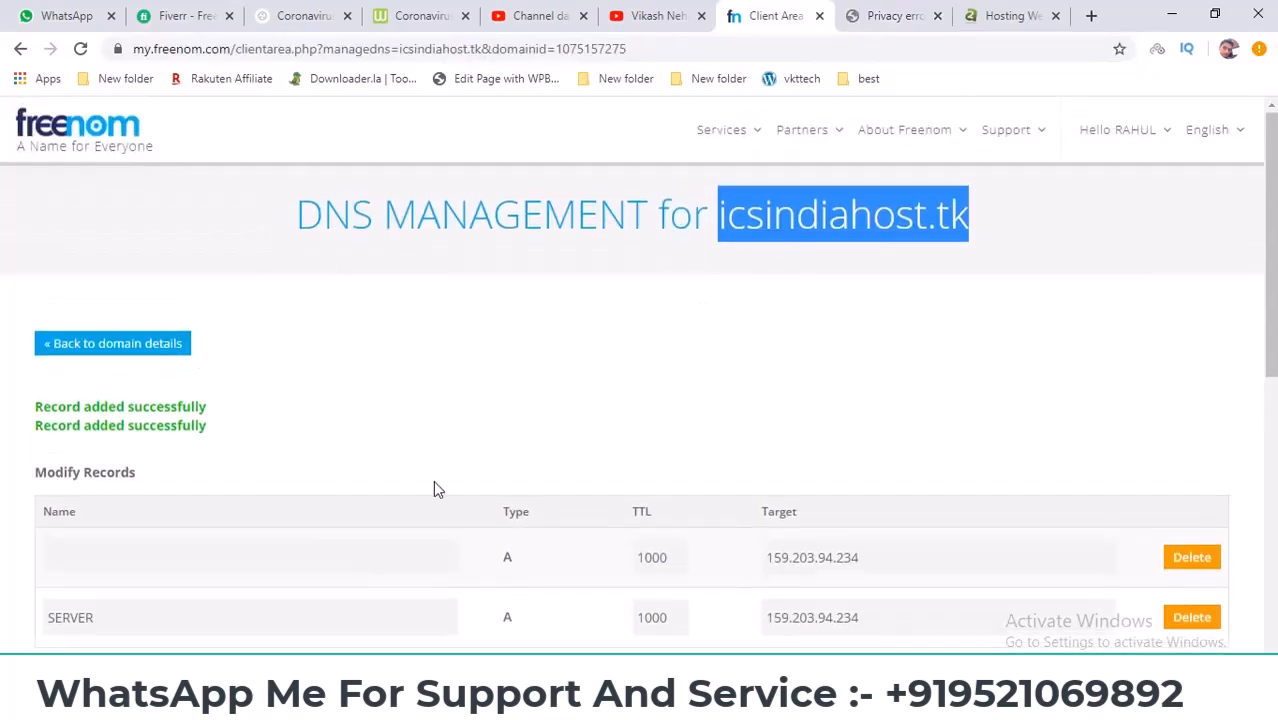
mouse_move(535, 490)
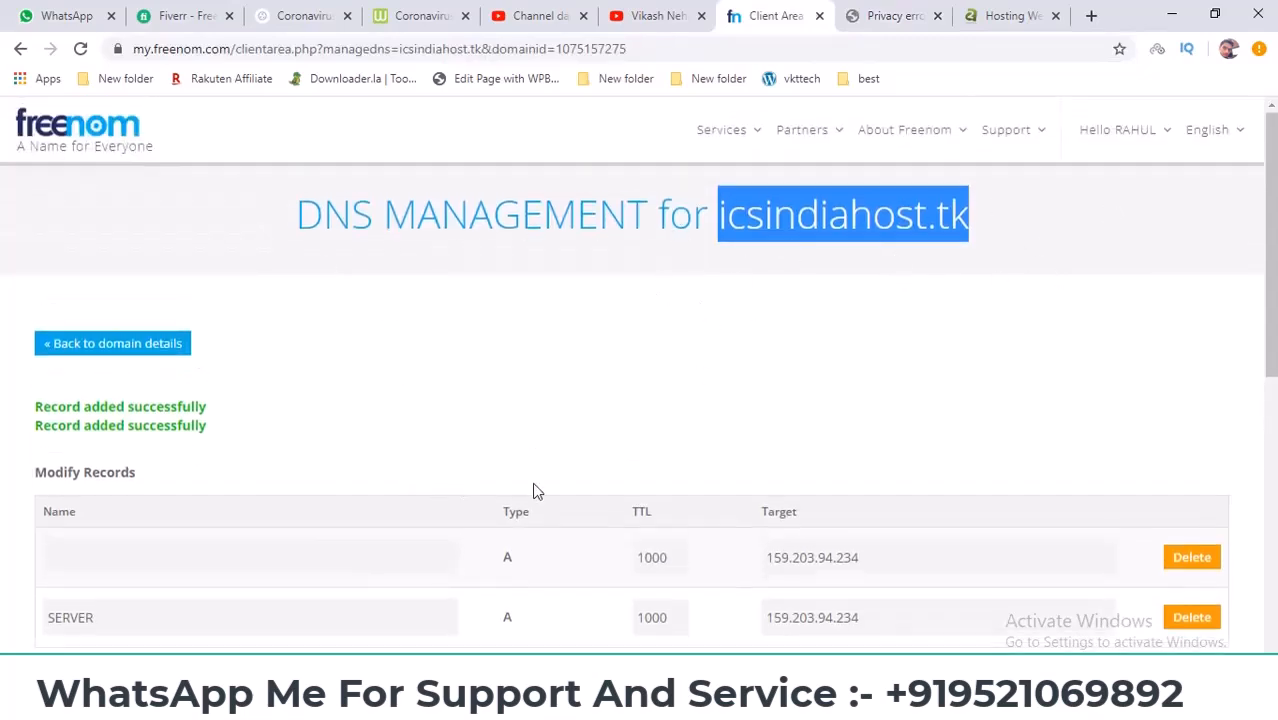